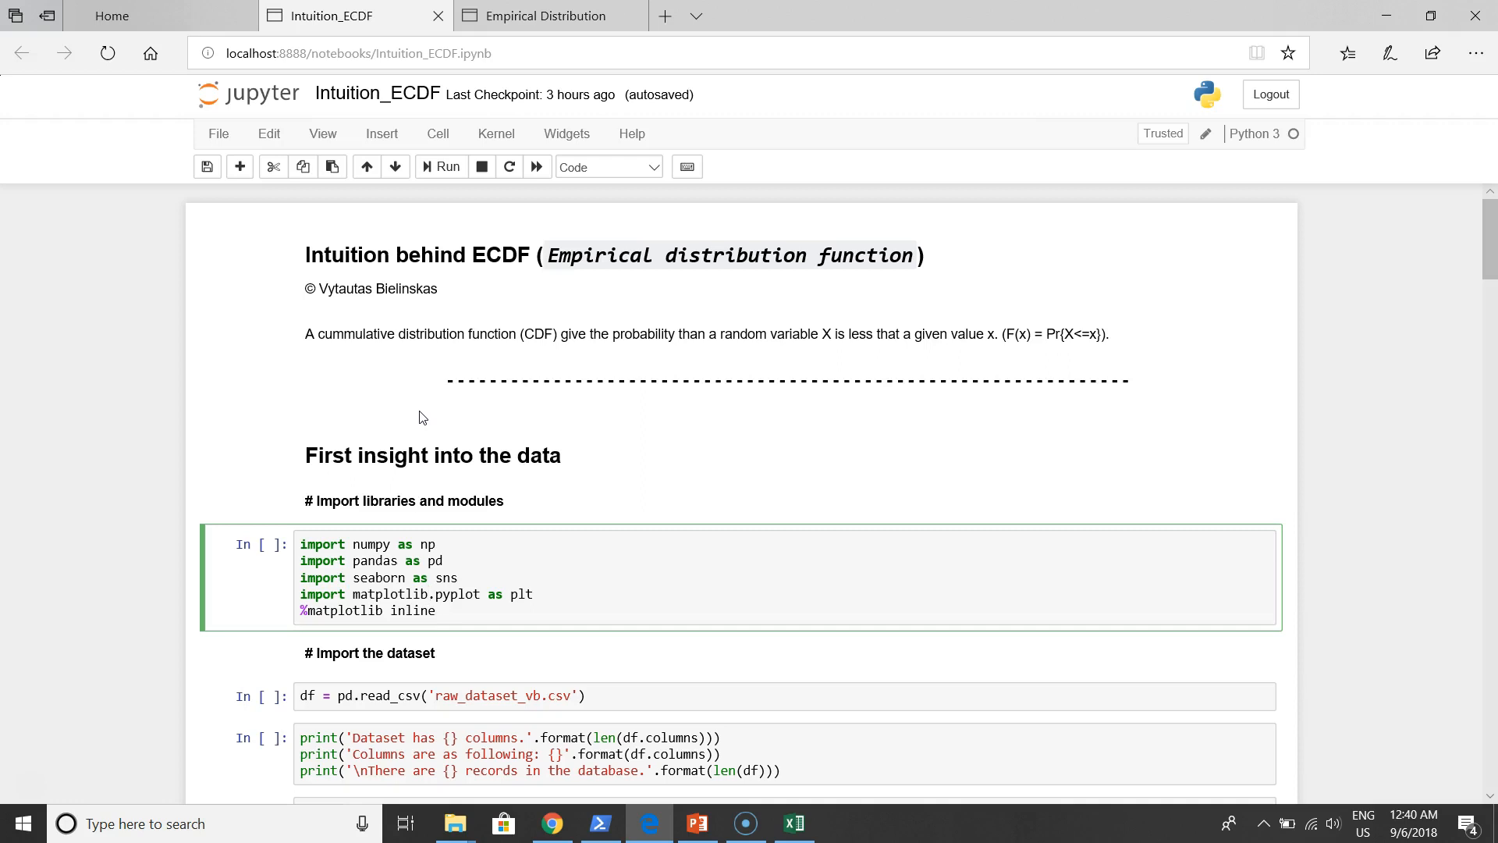
Run the library imports cell, then the read_csv cell that loads the raw rent dataset
{"action": "left_click", "coordinate": [428, 593]}
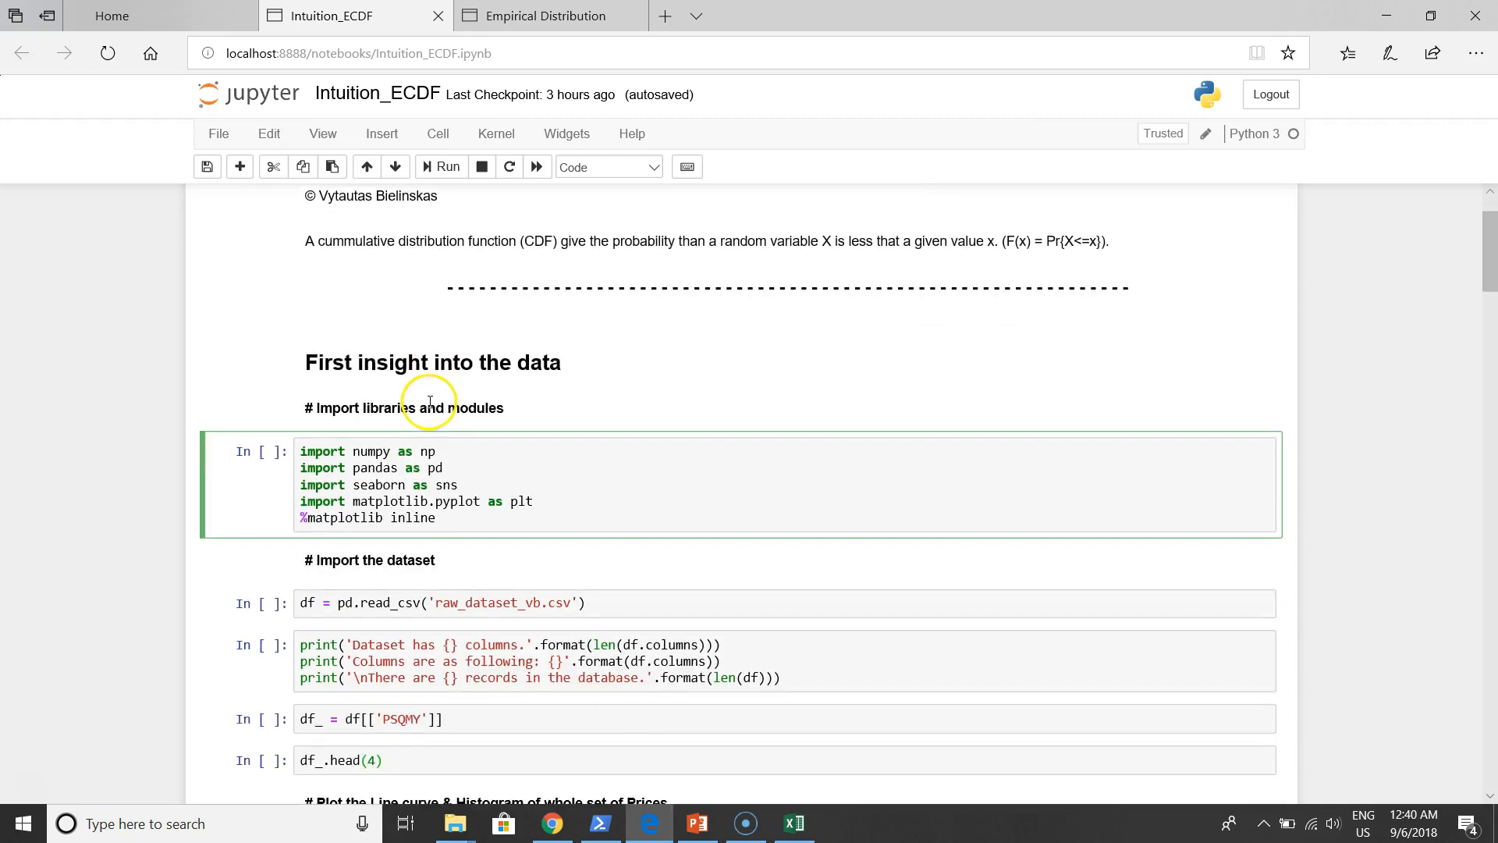
{"action": "scroll", "scroll_direction": "down", "scroll_amount": 3}
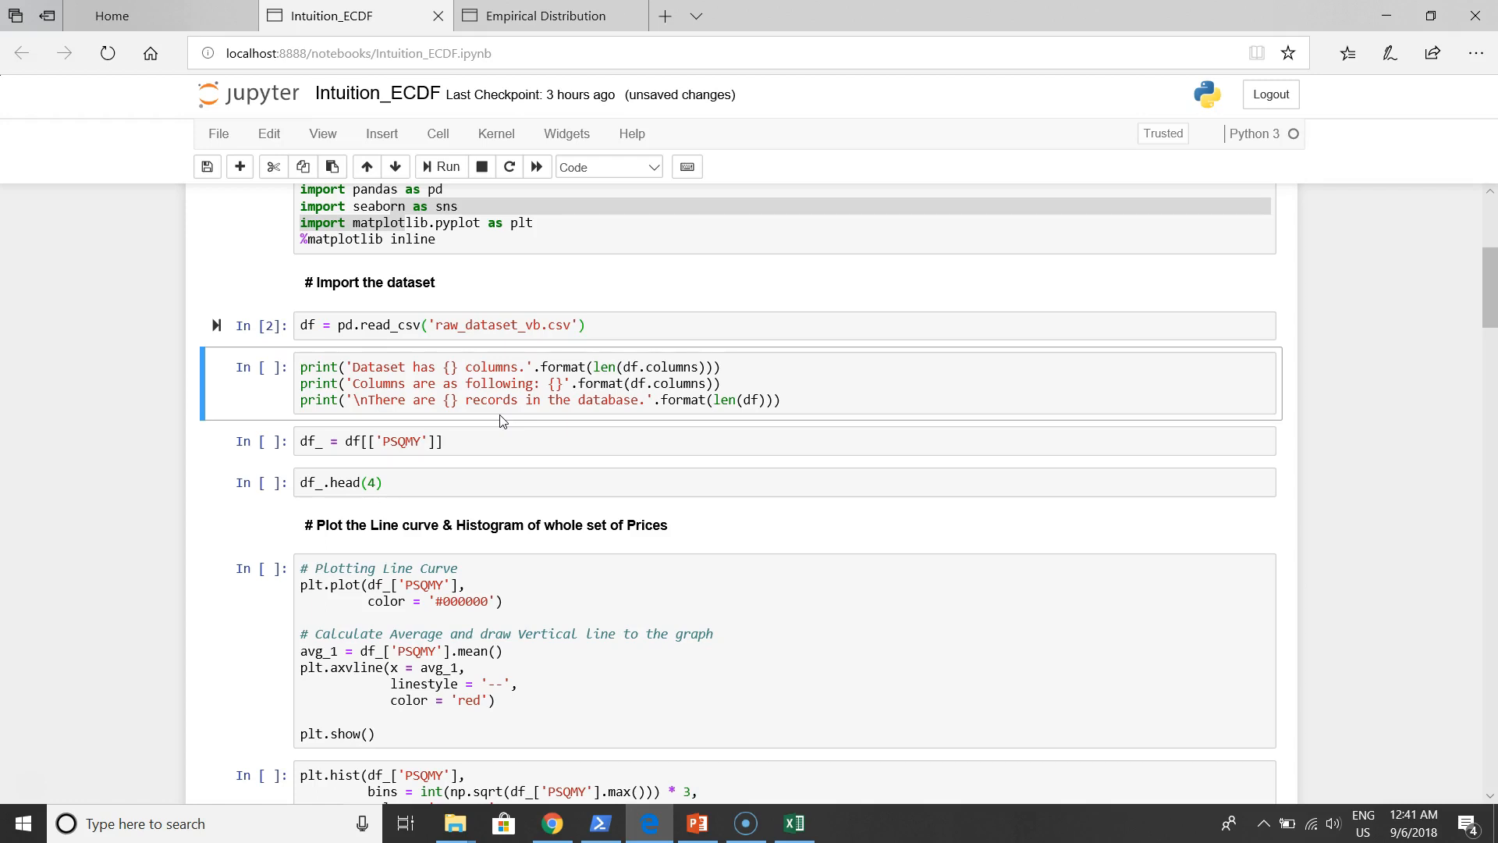
Print the dataset summary and highlight the 1416 record count and the PSQMY column name
{"action": "left_click", "coordinate": [486, 440]}
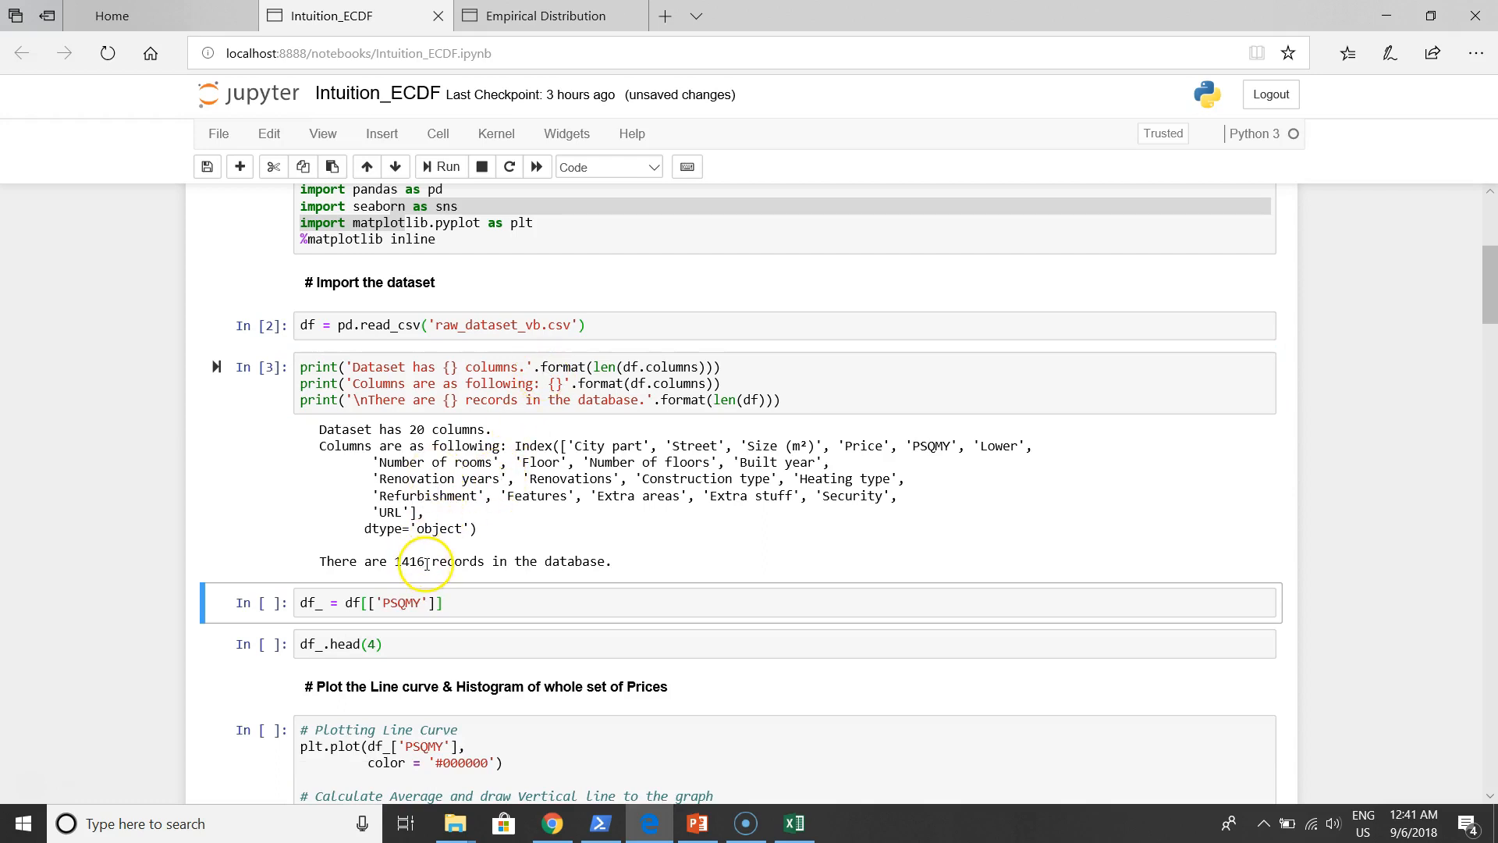
{"action": "double_click", "coordinate": [410, 561]}
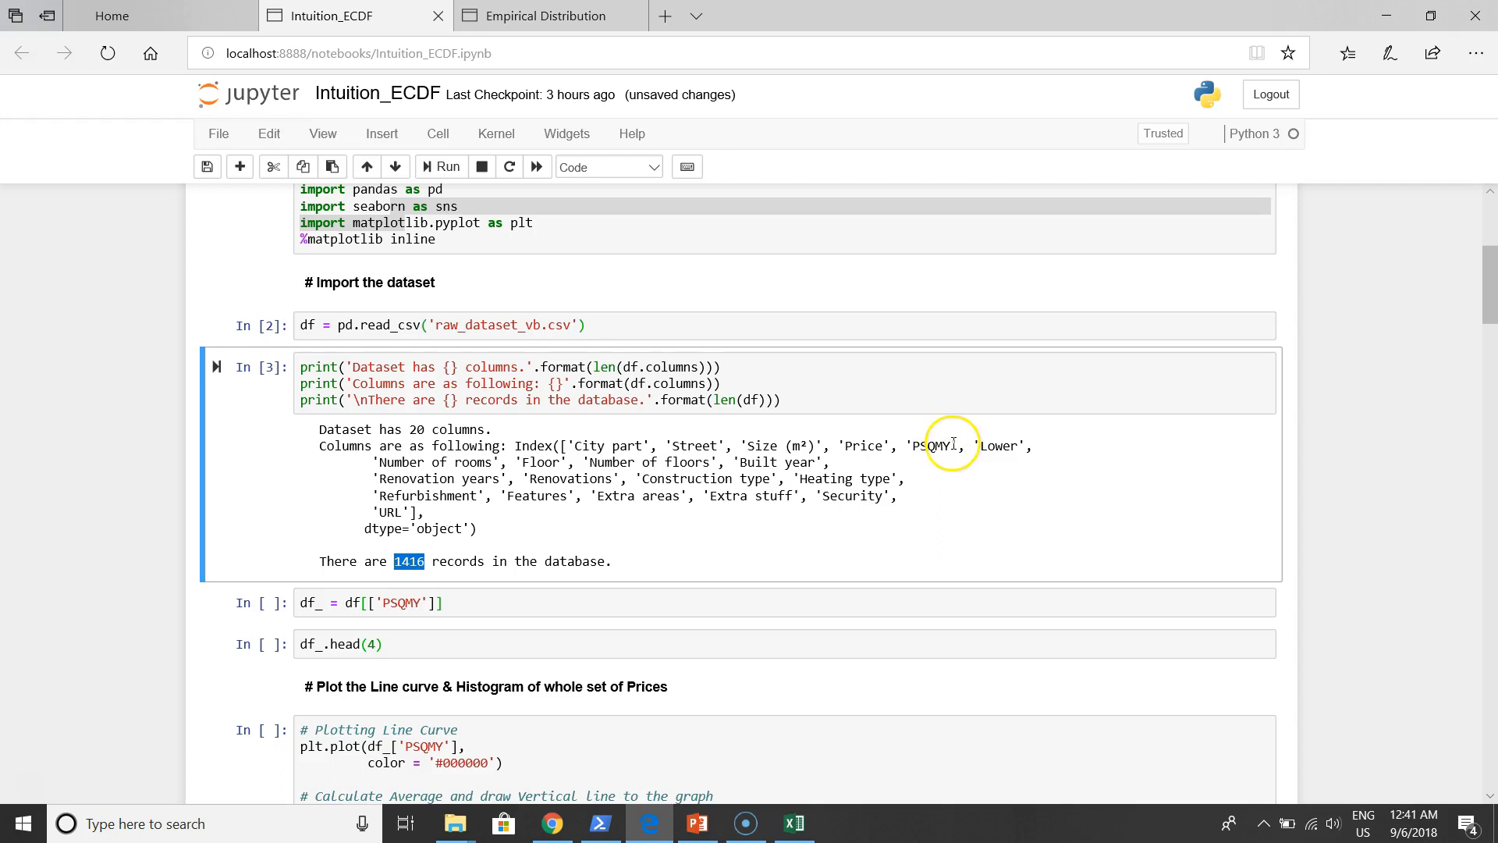
{"action": "double_click", "coordinate": [933, 446]}
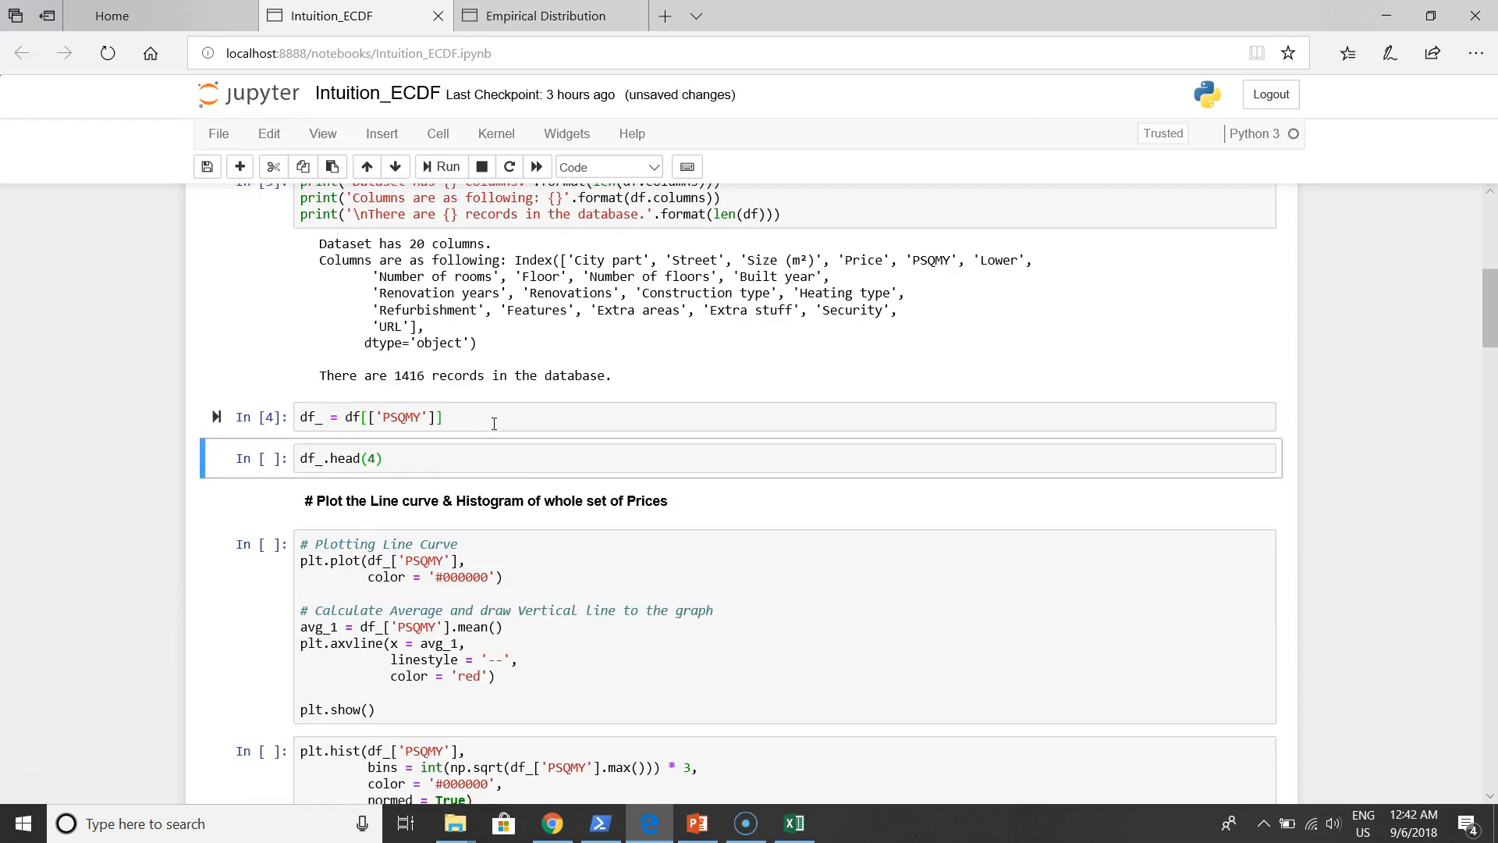
Preview the PSQMY prices with head(4), then head(20), then back to head(4)
{"action": "left_click", "coordinate": [440, 166]}
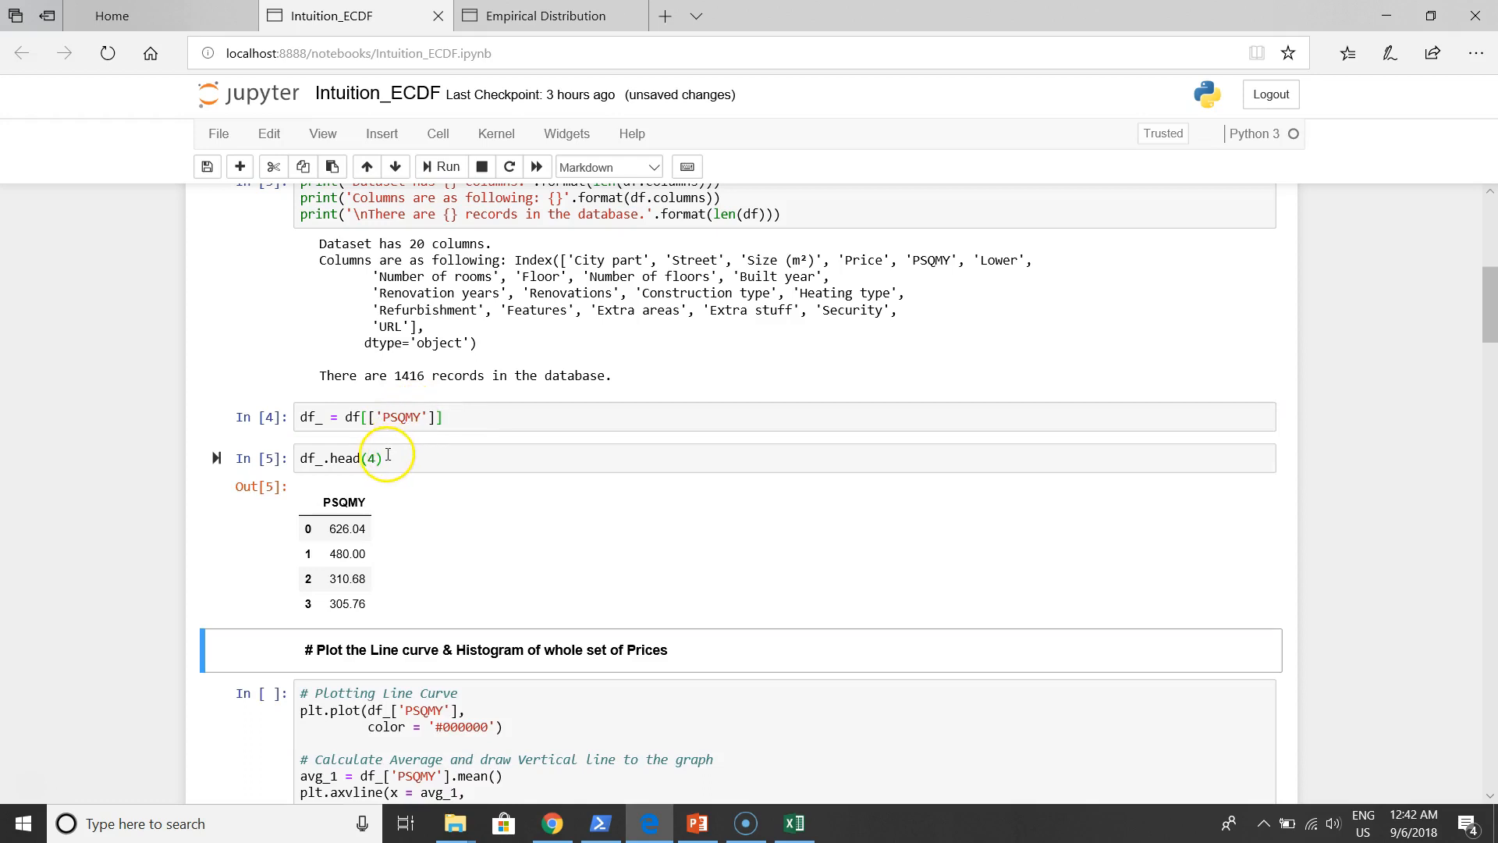
{"action": "left_click", "coordinate": [371, 459]}
{"action": "type", "text": "20"}
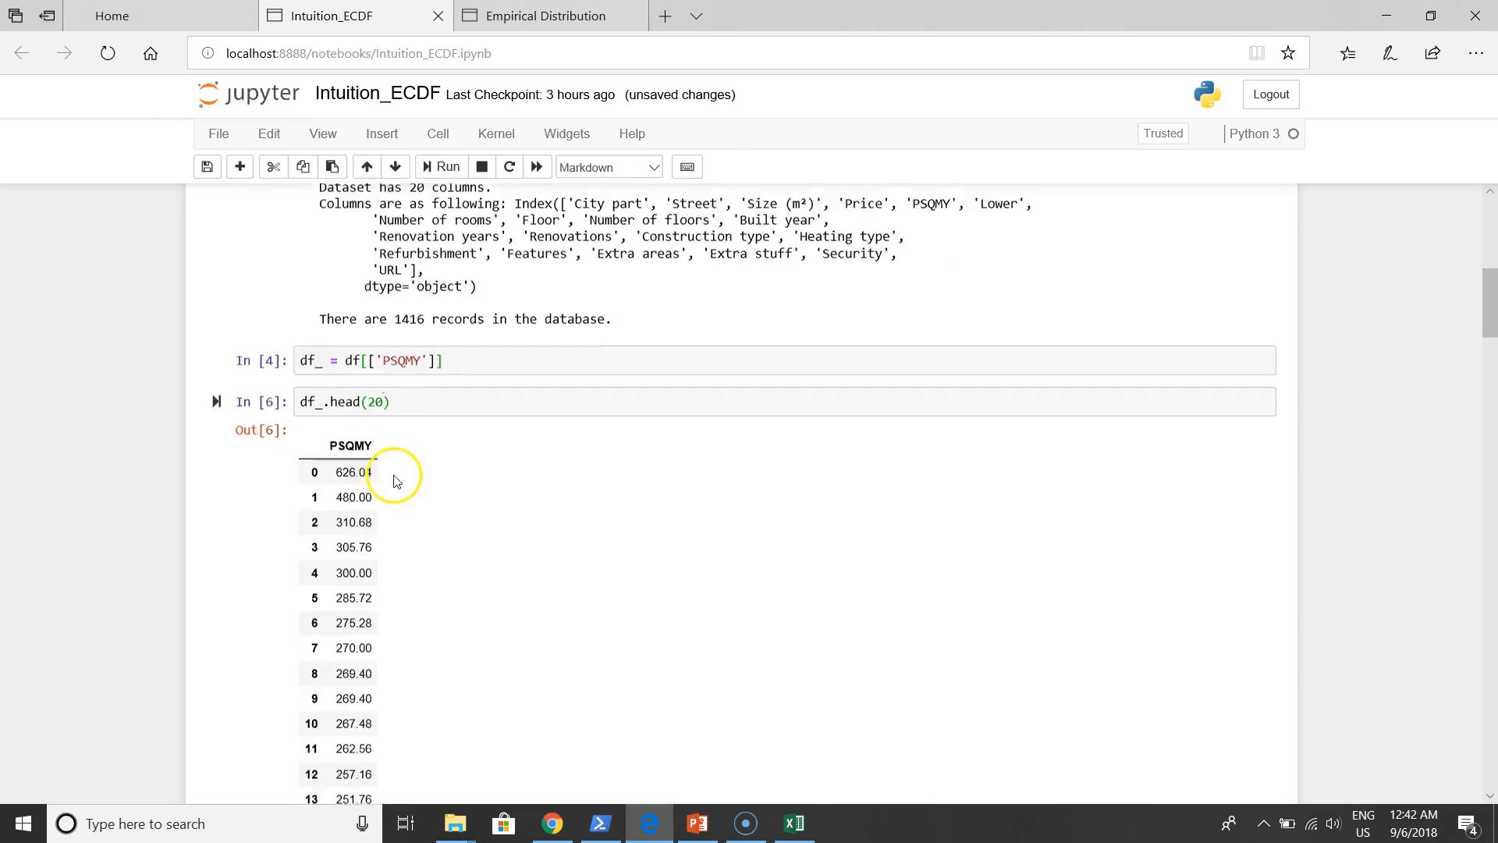
{"action": "scroll", "scroll_direction": "down", "scroll_amount": 3}
{"action": "type", "text": "4"}
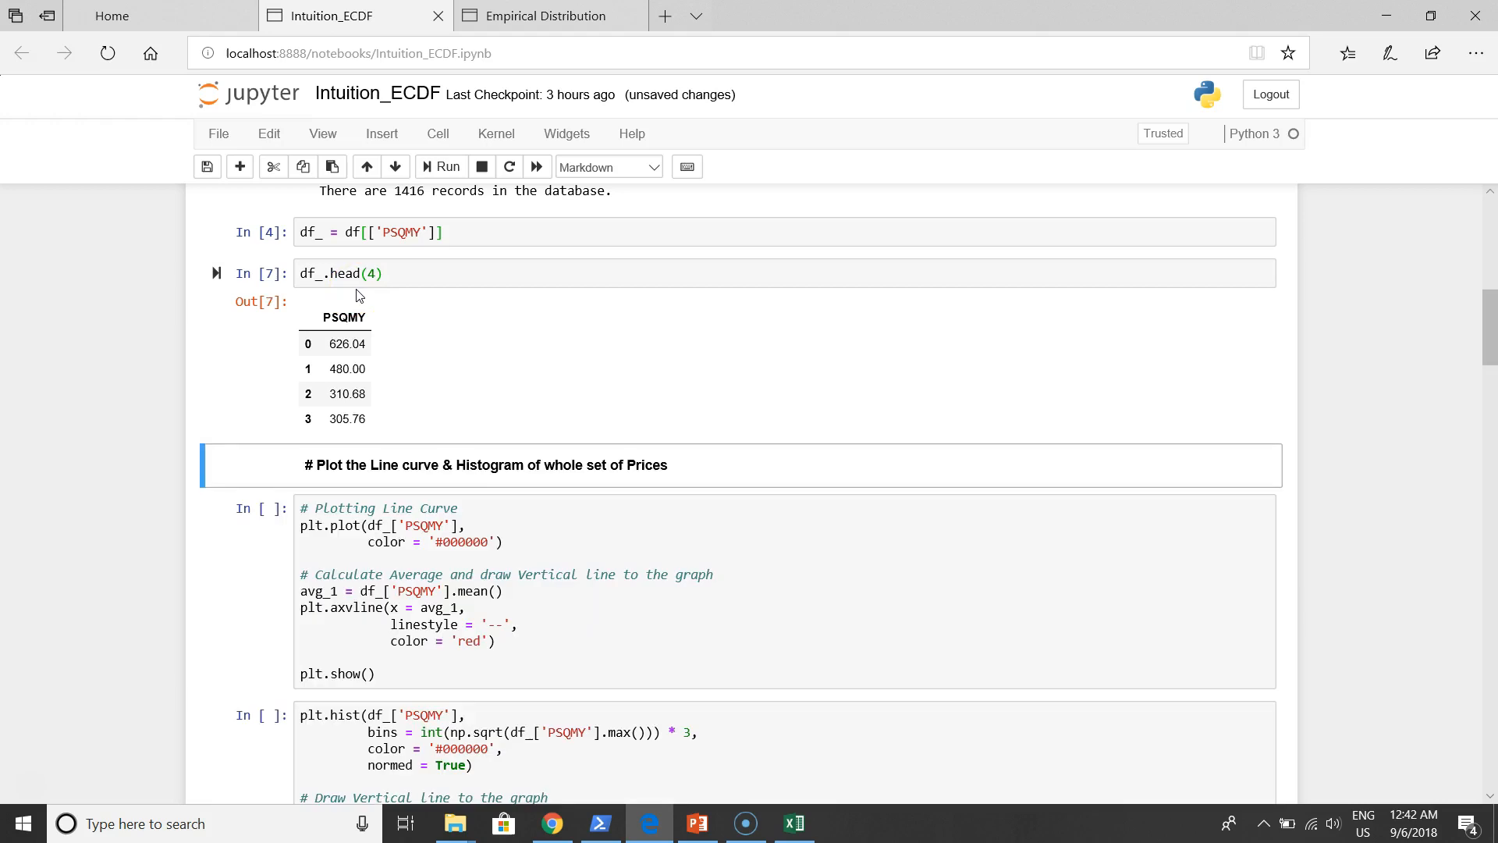
{"action": "scroll", "scroll_direction": "down", "scroll_amount": 3}
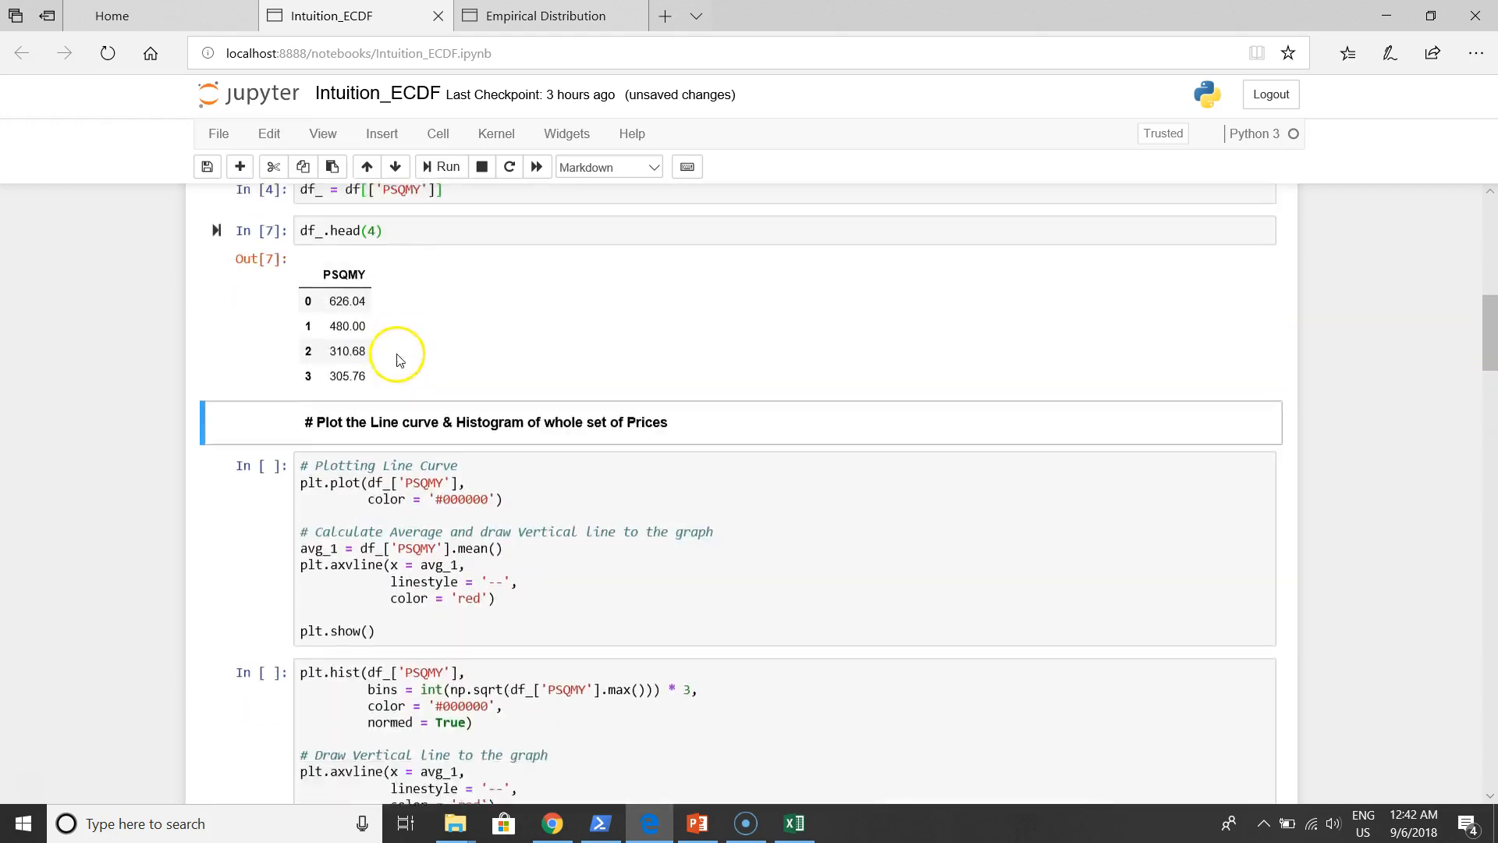
{"action": "scroll", "scroll_direction": "down", "scroll_amount": 3}
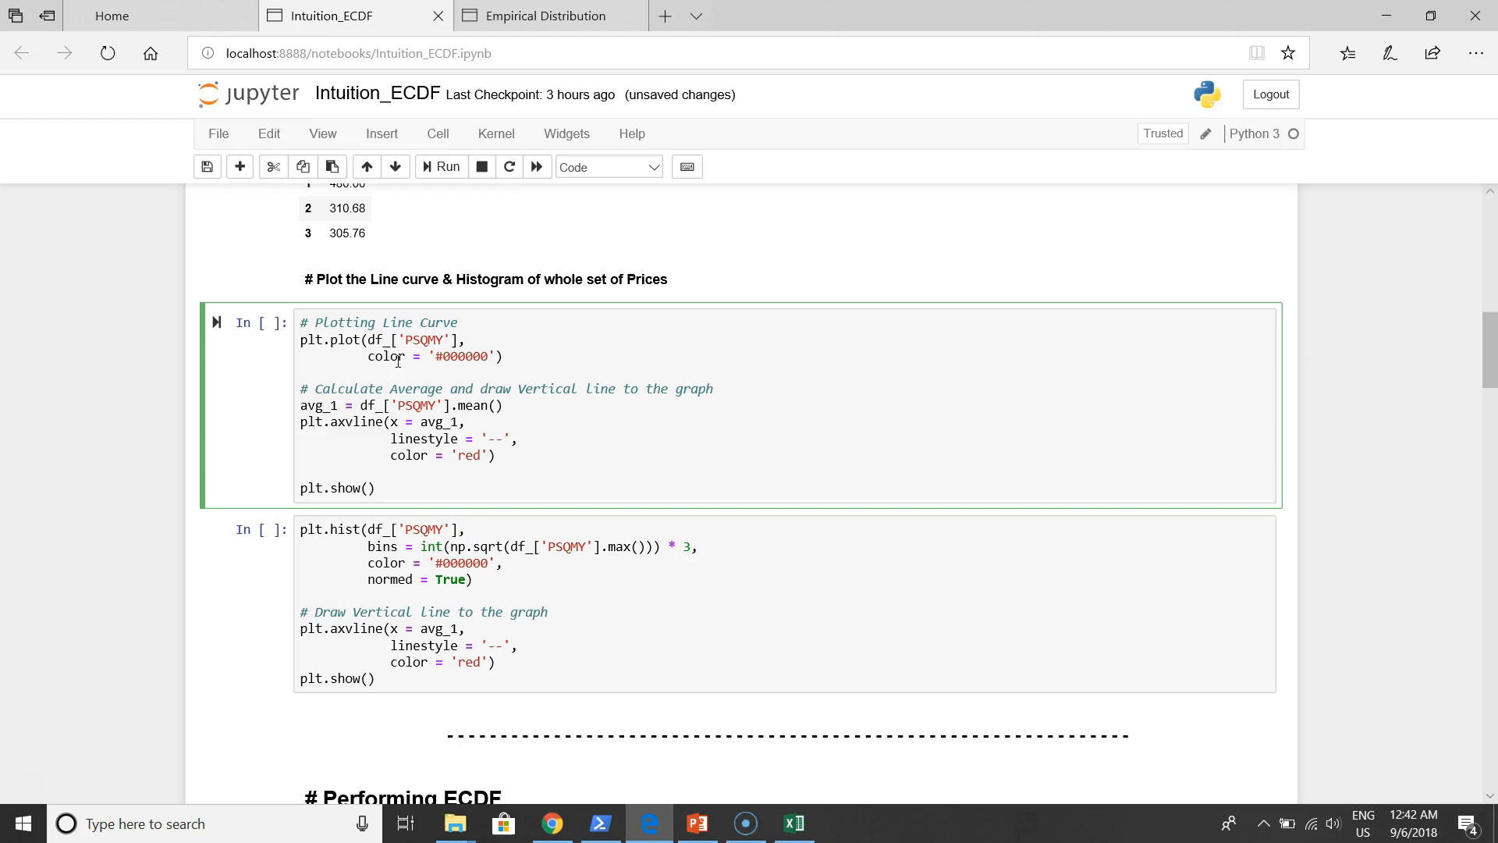
Run the plotting cell to render the PSQMY price curve with its red dashed mean line
{"action": "left_click", "coordinate": [440, 166]}
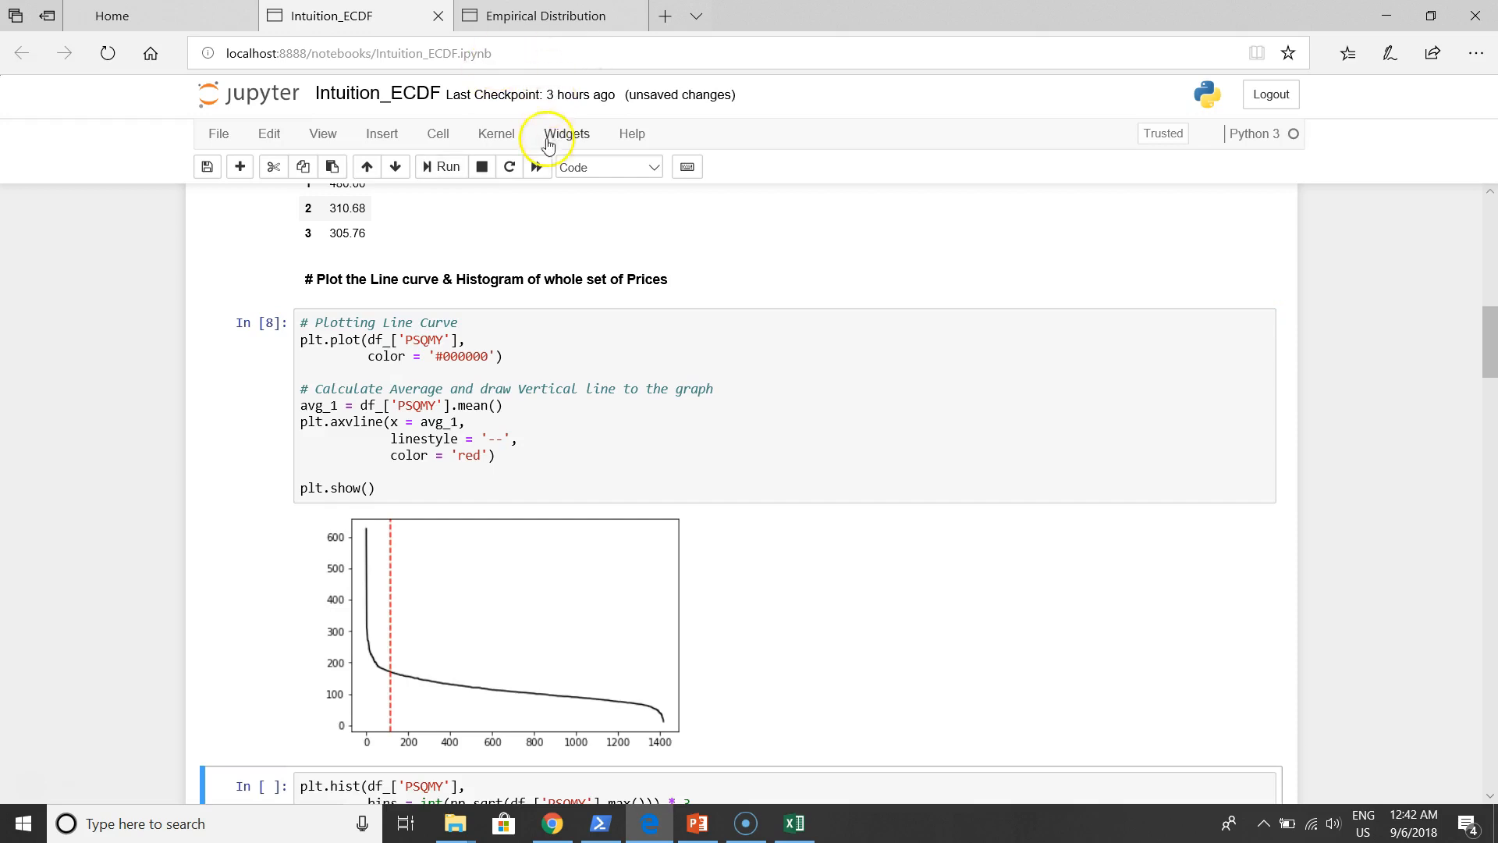
{"action": "scroll", "scroll_direction": "down", "scroll_amount": 3}
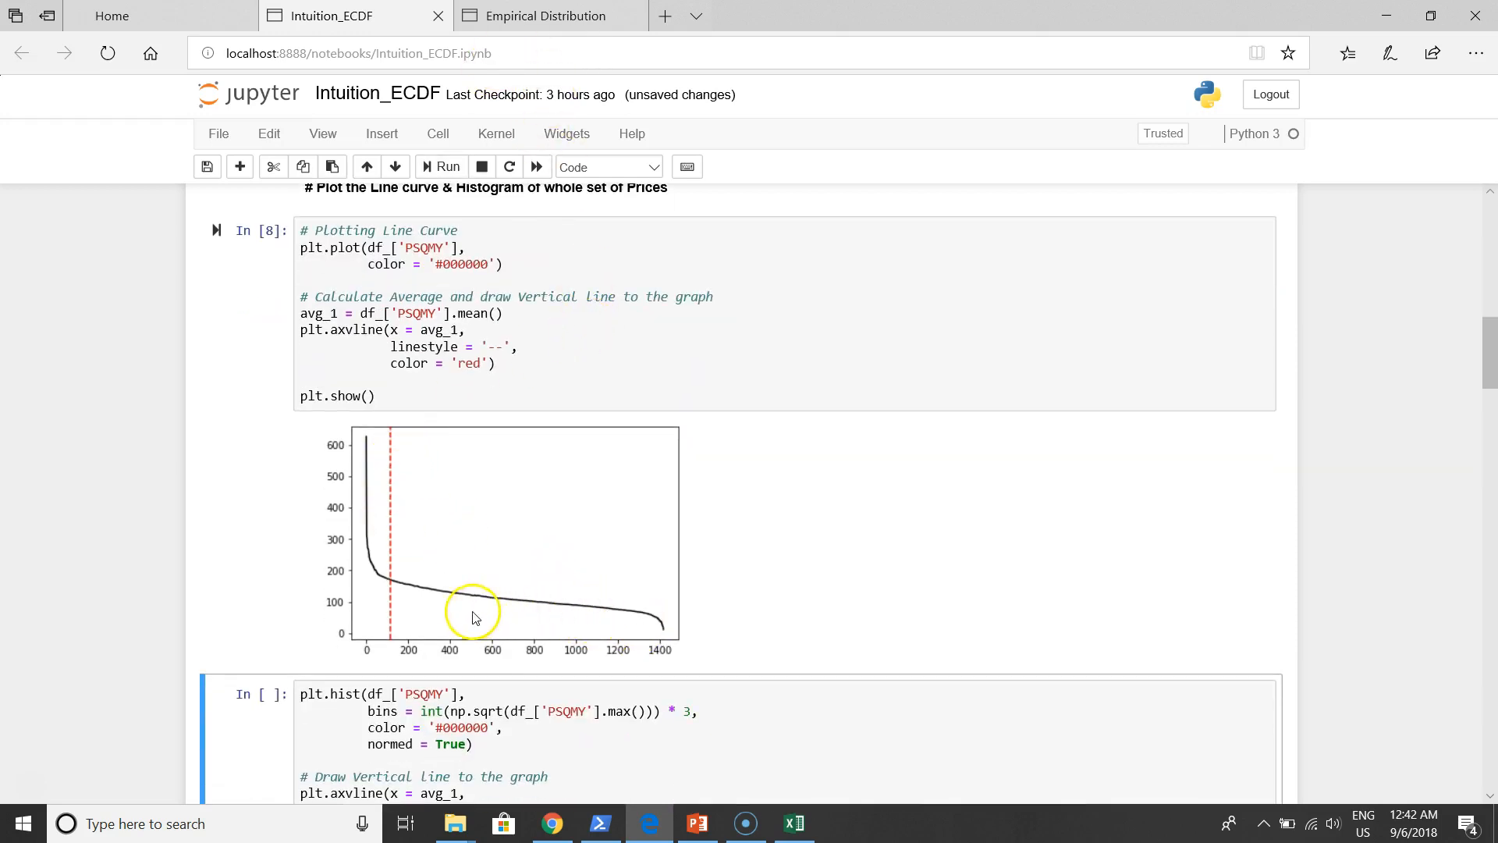
{"action": "mouse_move", "coordinate": [406, 638]}
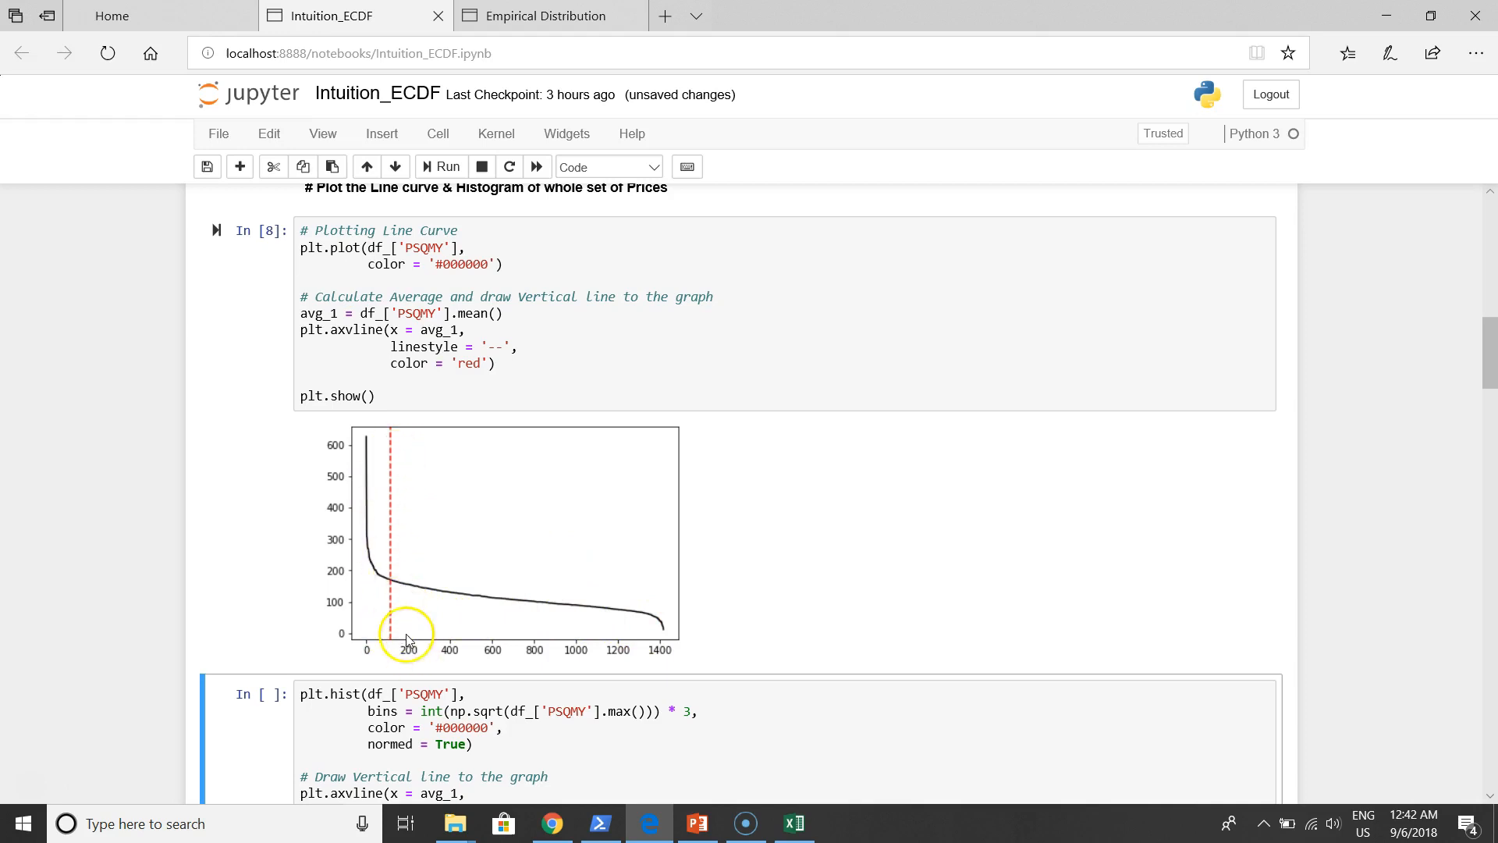
{"action": "mouse_move", "coordinate": [391, 595]}
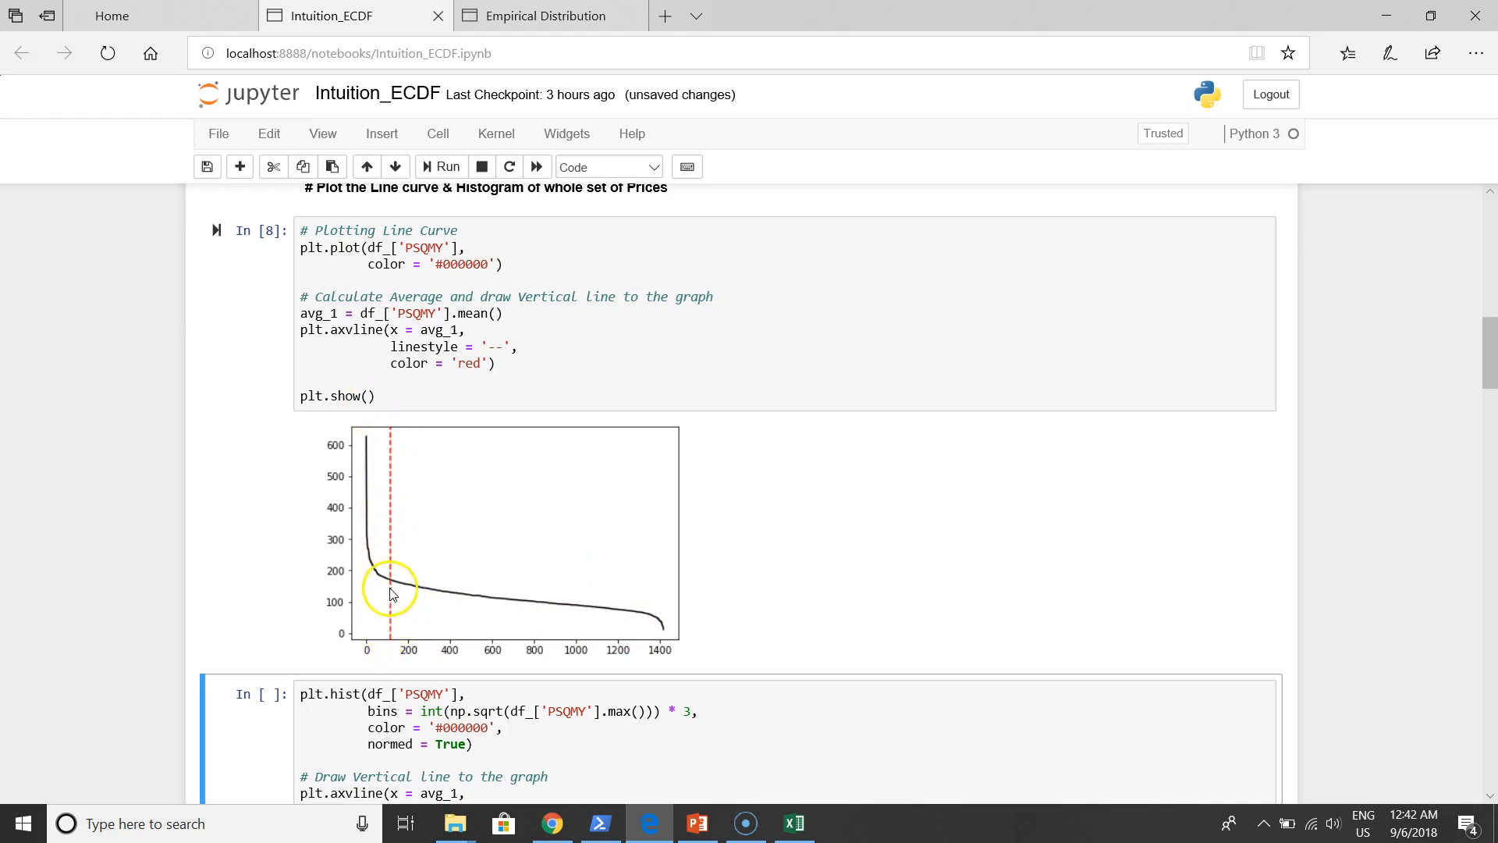
{"action": "mouse_move", "coordinate": [414, 666]}
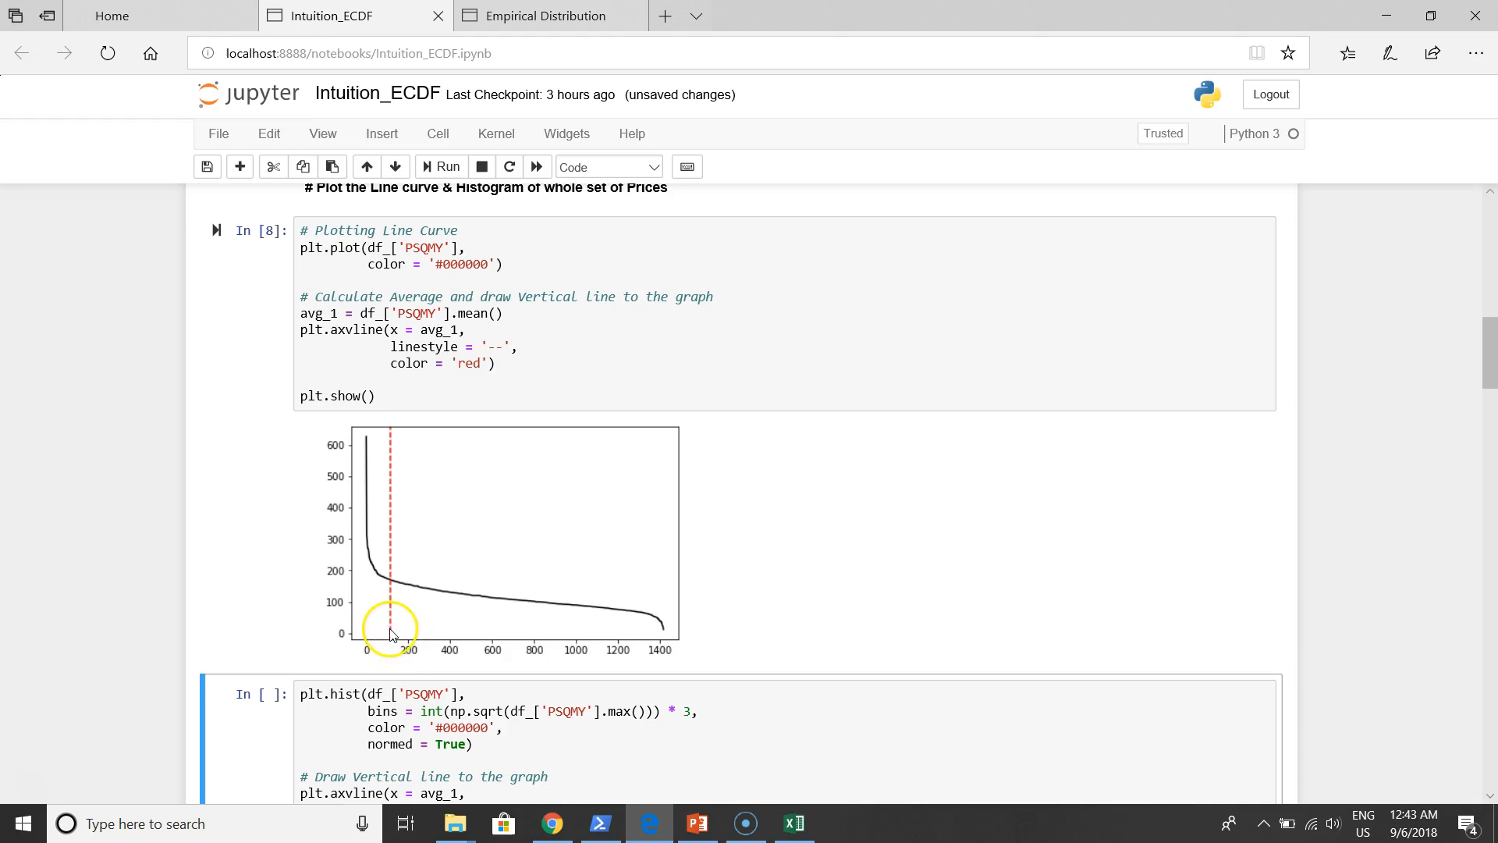
{"action": "mouse_move", "coordinate": [399, 651]}
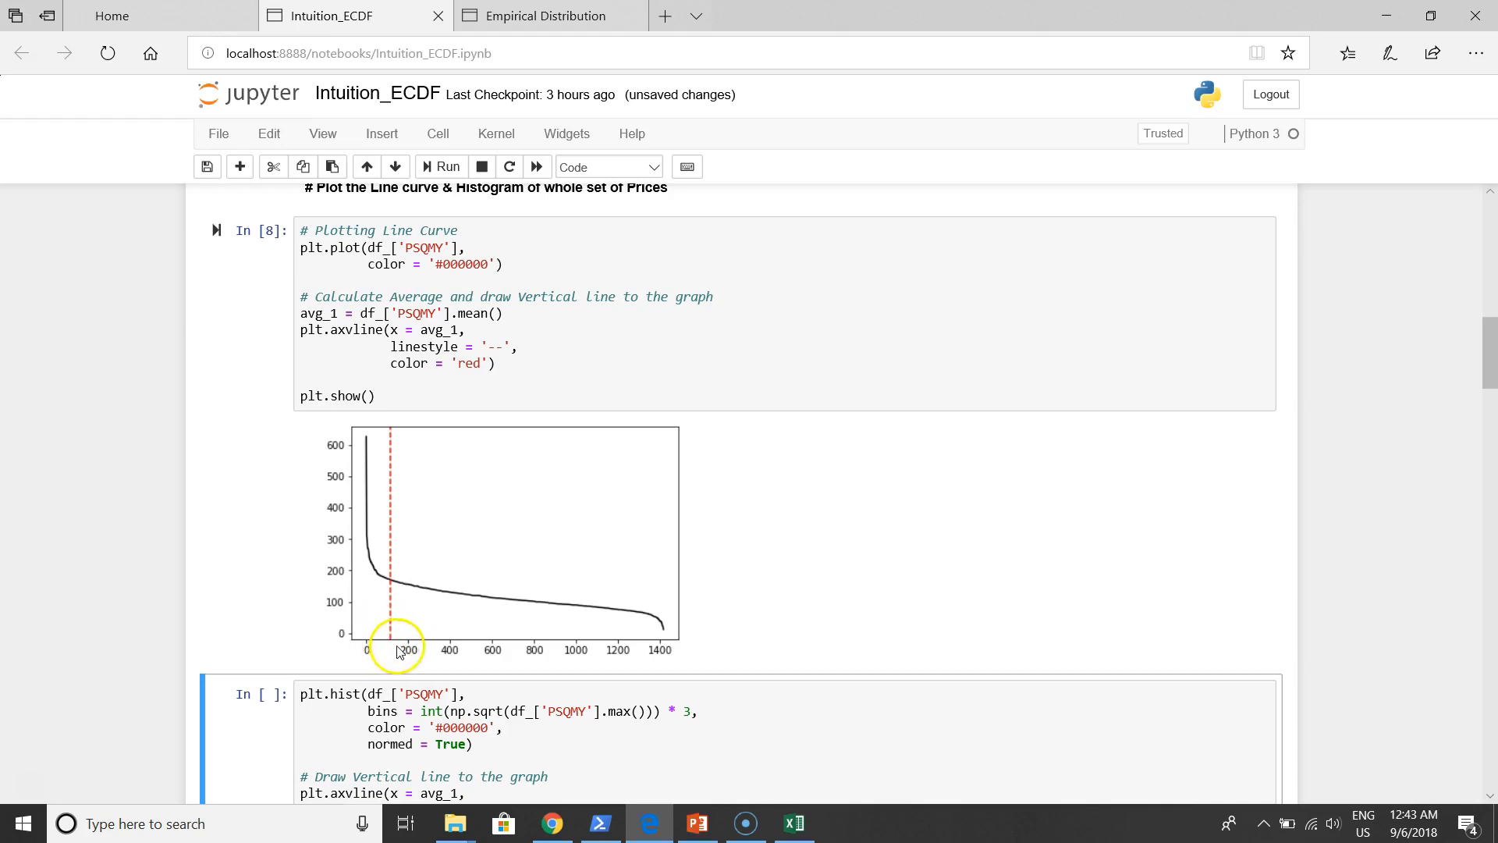
{"action": "mouse_move", "coordinate": [386, 617]}
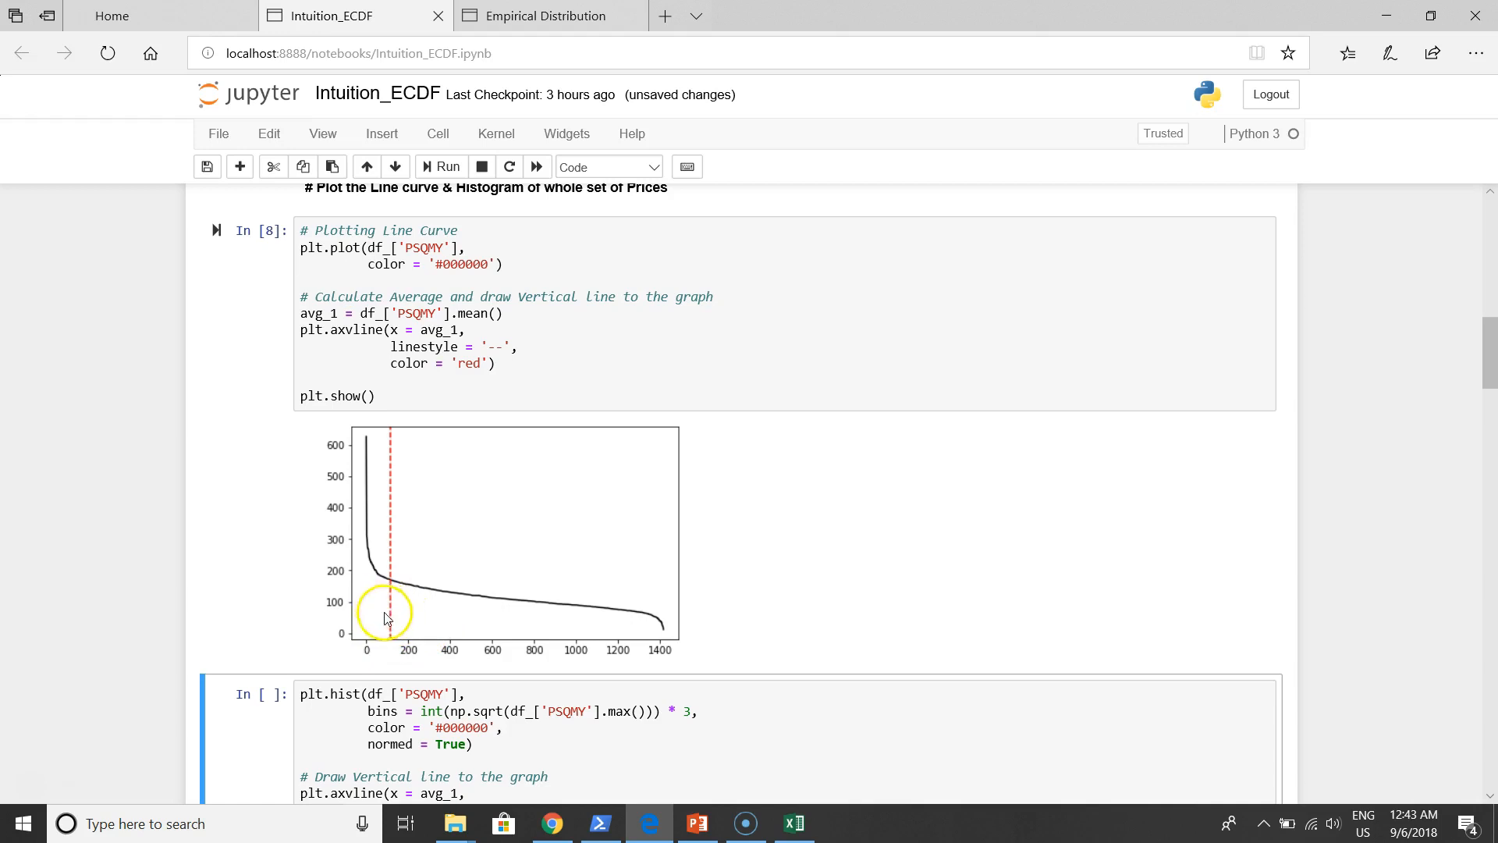
{"action": "mouse_move", "coordinate": [478, 601]}
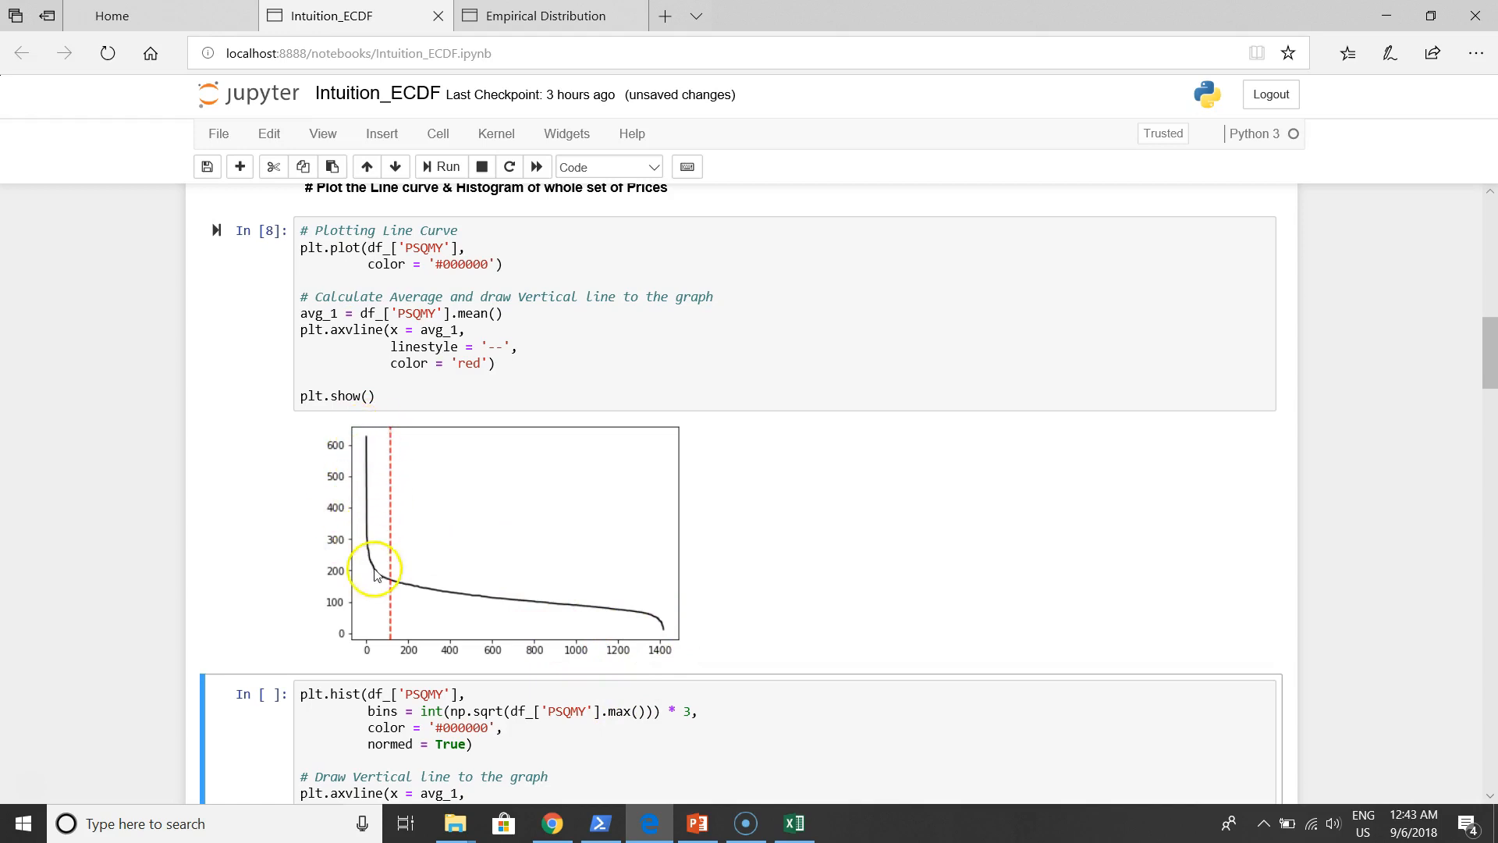
{"action": "mouse_move", "coordinate": [363, 540]}
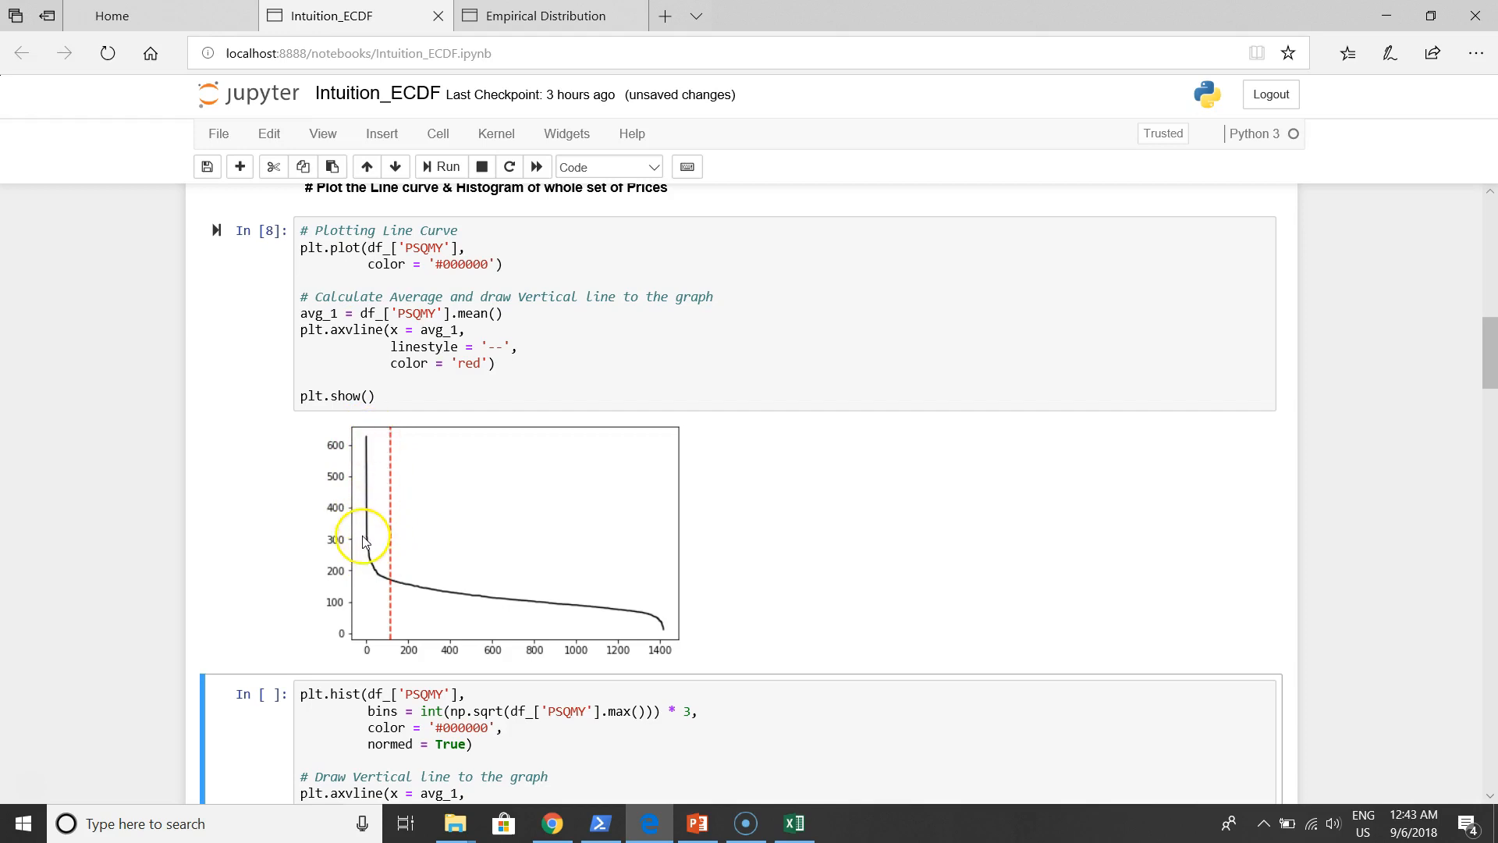
{"action": "scroll", "scroll_direction": "down", "scroll_amount": 3}
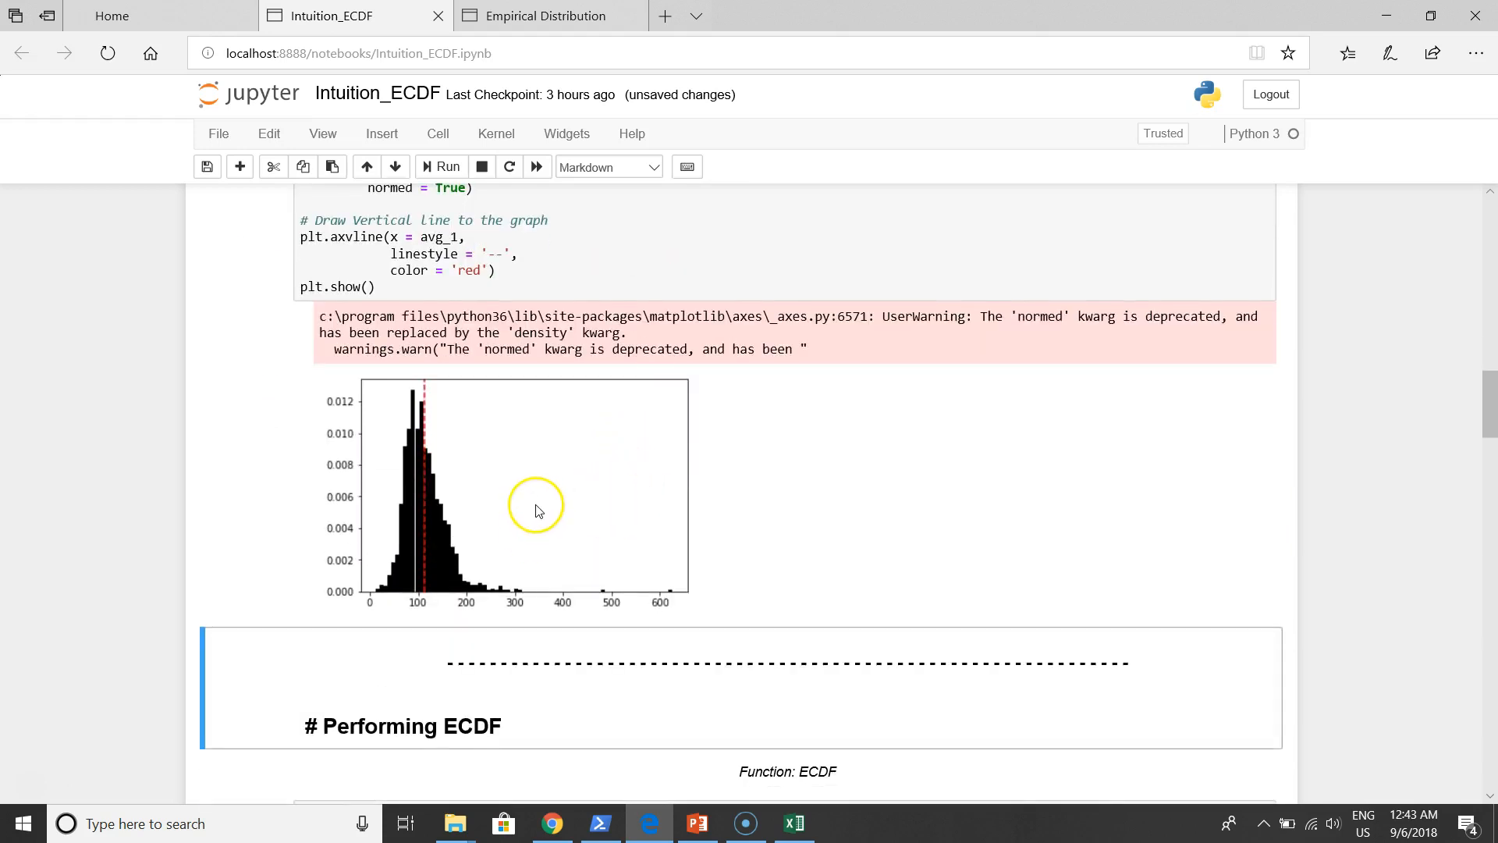
{"action": "scroll", "scroll_direction": "down", "scroll_amount": 3}
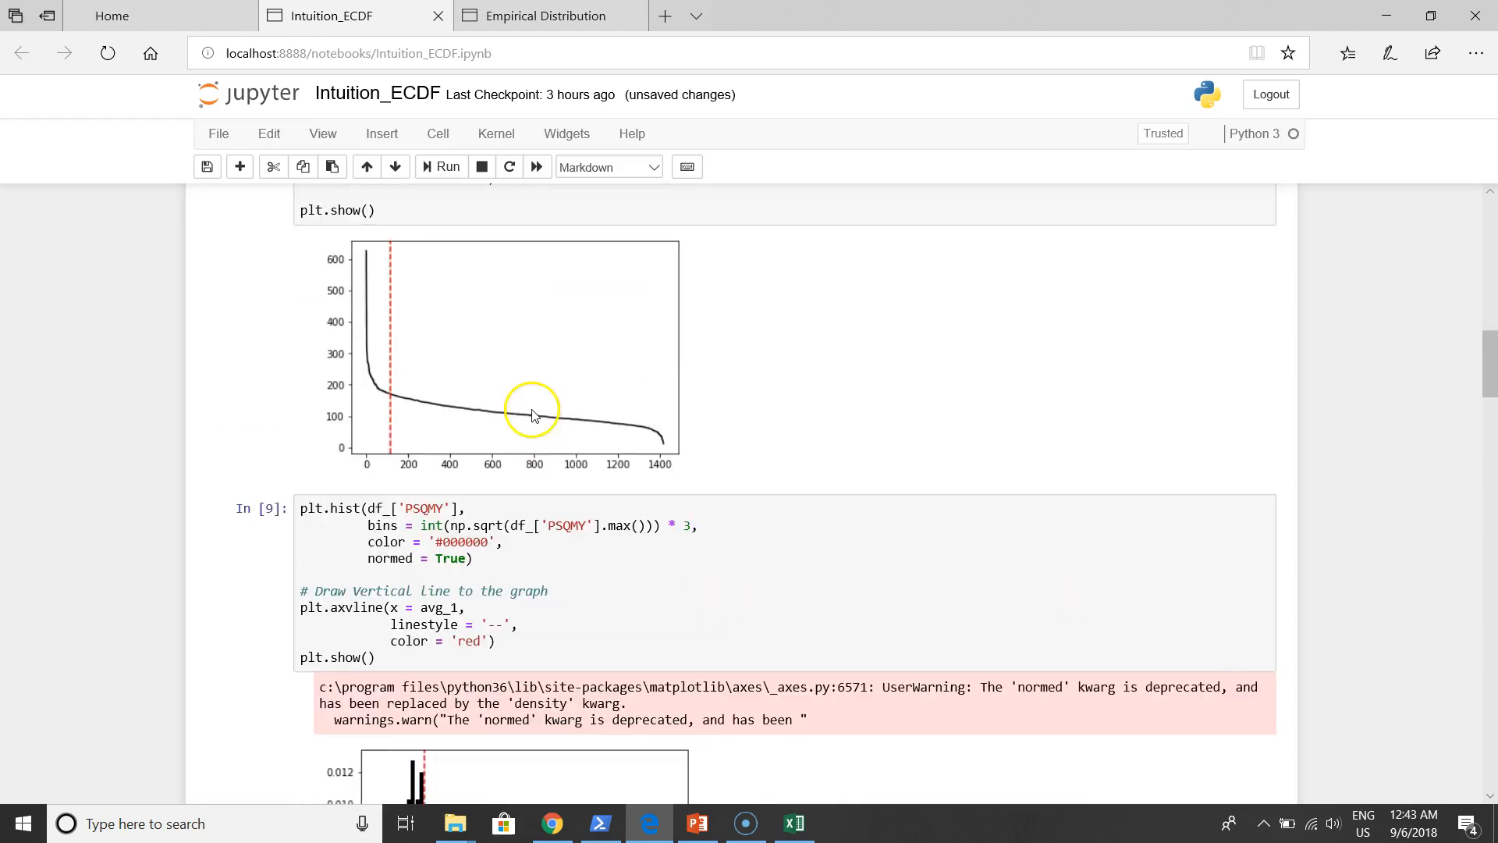
{"action": "mouse_move", "coordinate": [489, 429]}
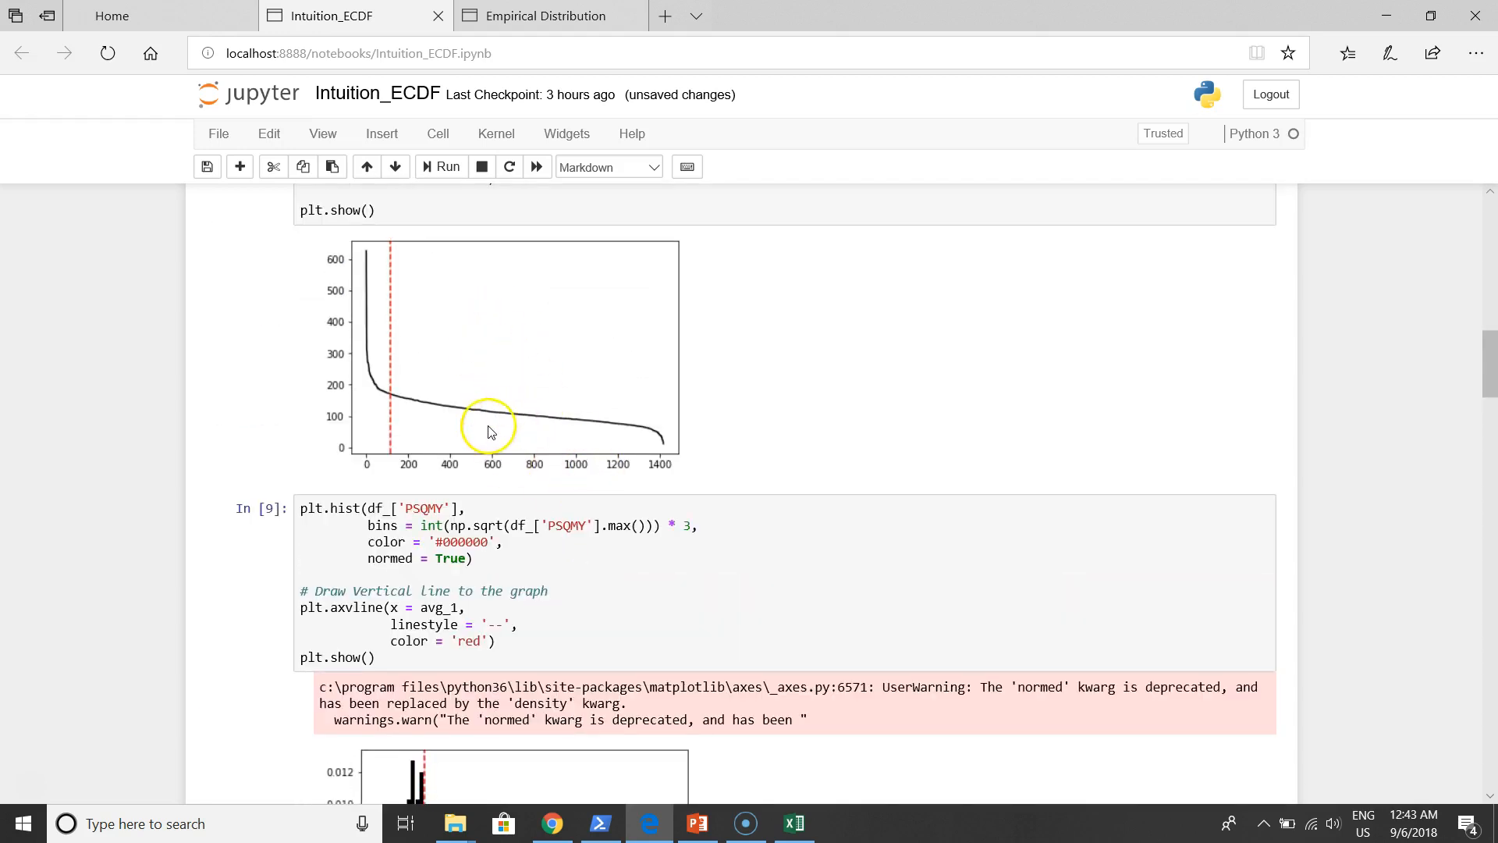
{"action": "scroll", "scroll_direction": "down", "scroll_amount": 3}
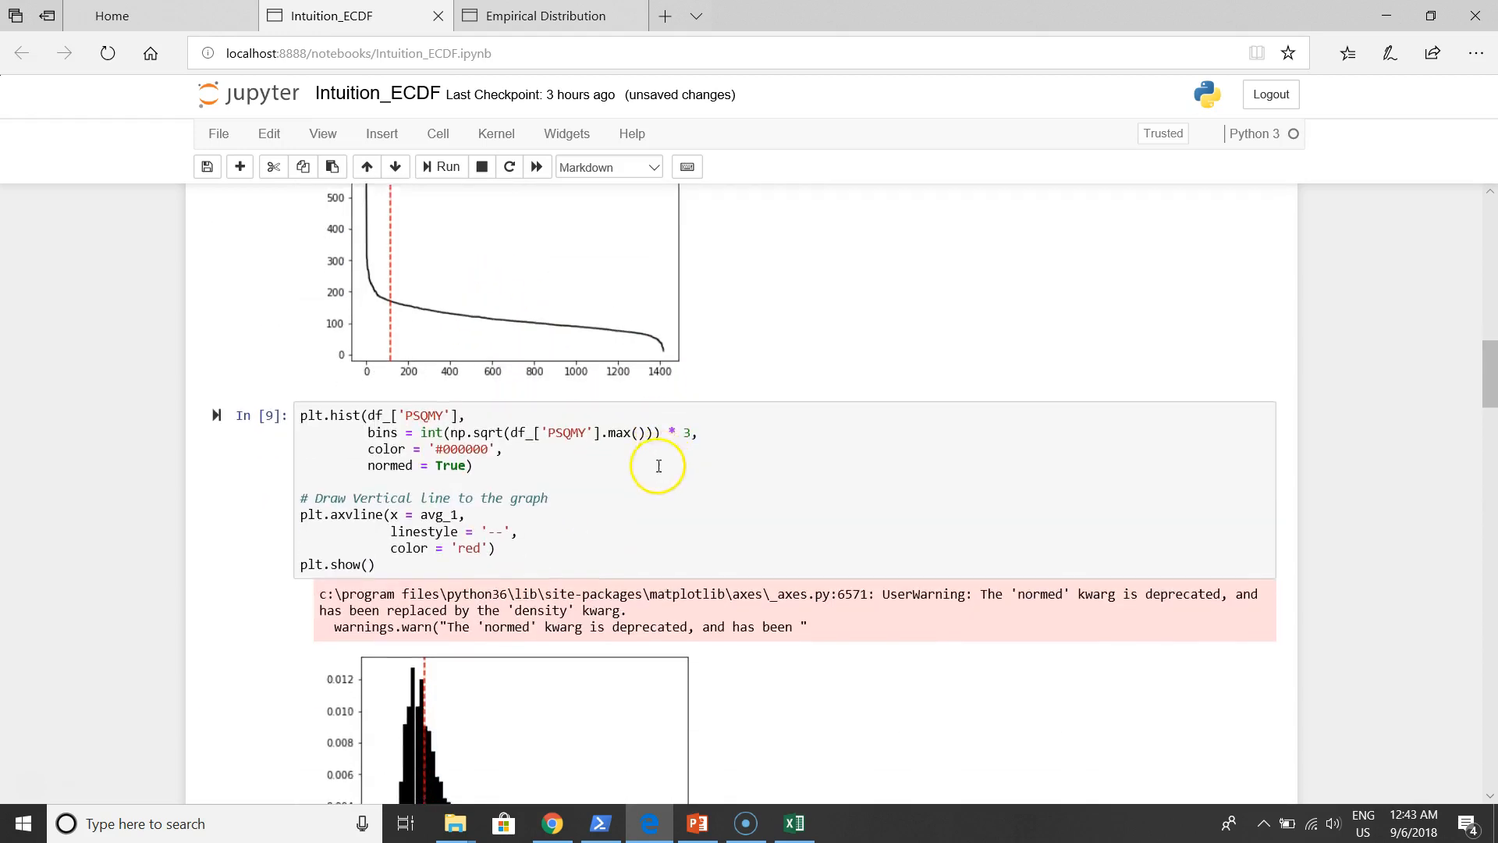
{"action": "scroll", "scroll_direction": "down", "scroll_amount": 3}
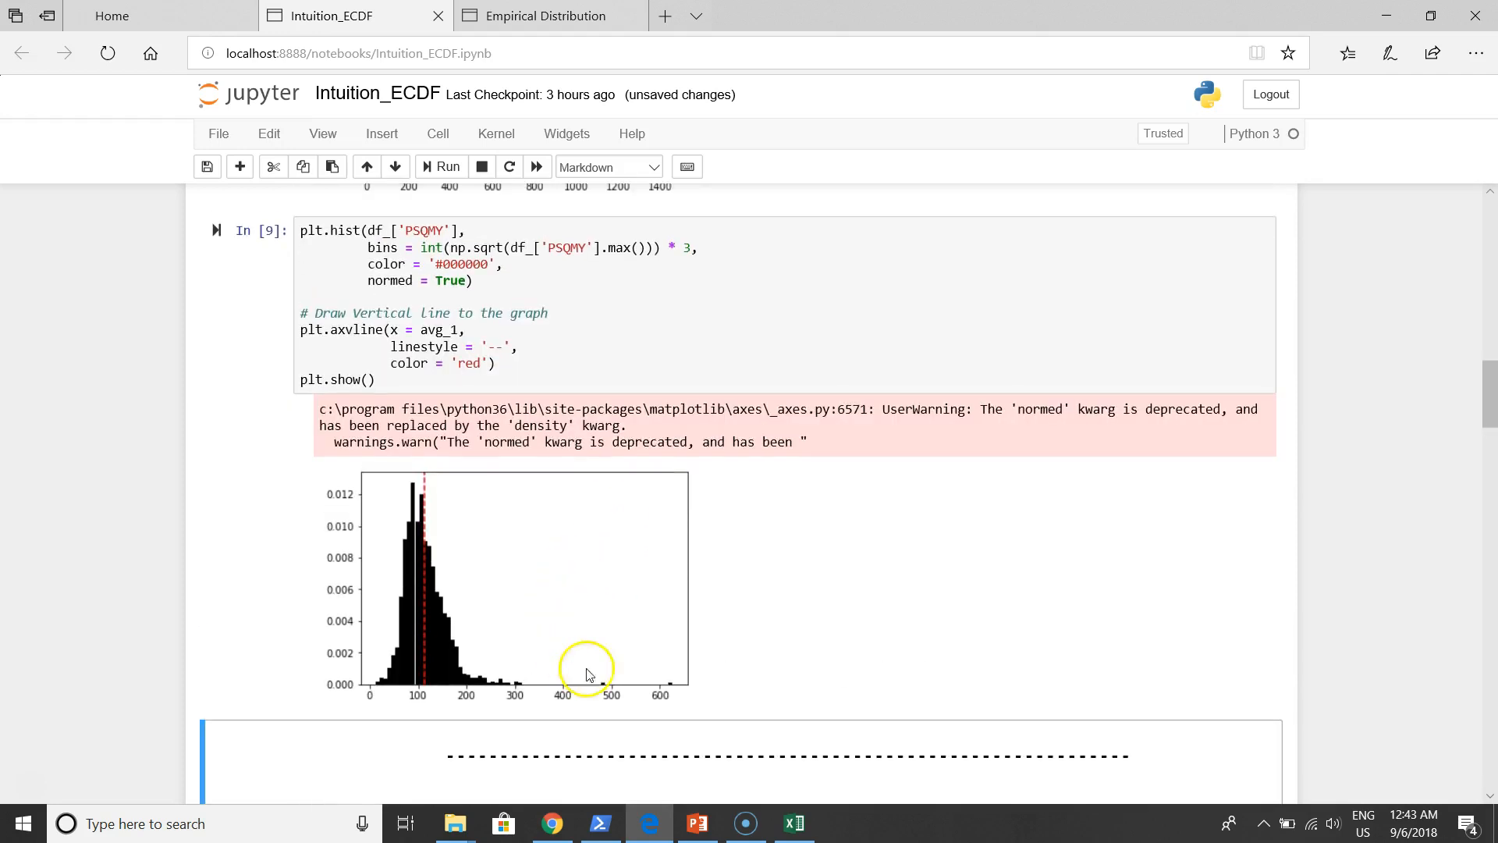
{"action": "mouse_move", "coordinate": [628, 719]}
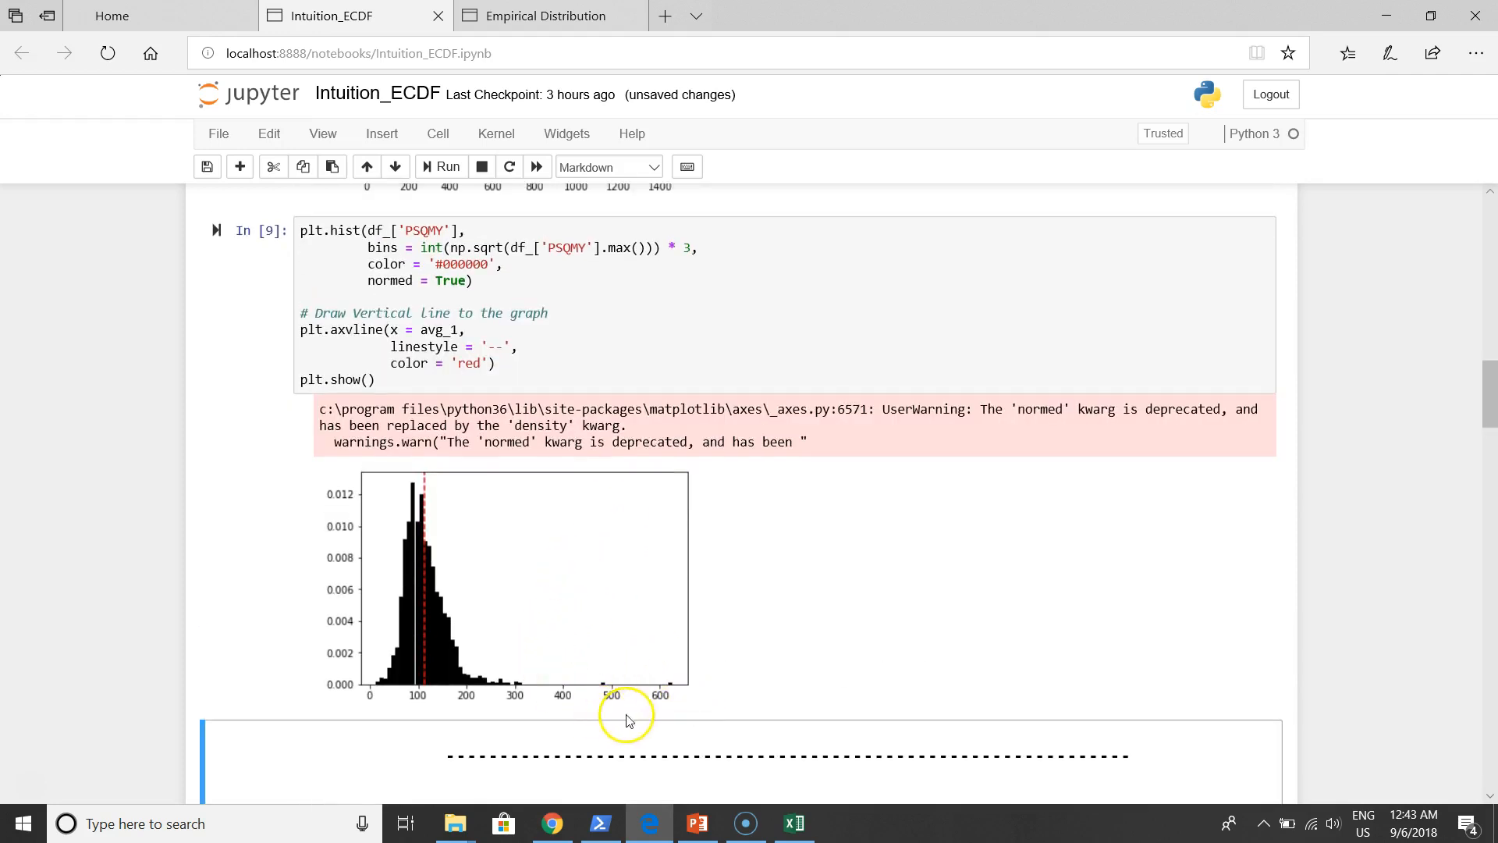
{"action": "mouse_move", "coordinate": [540, 578]}
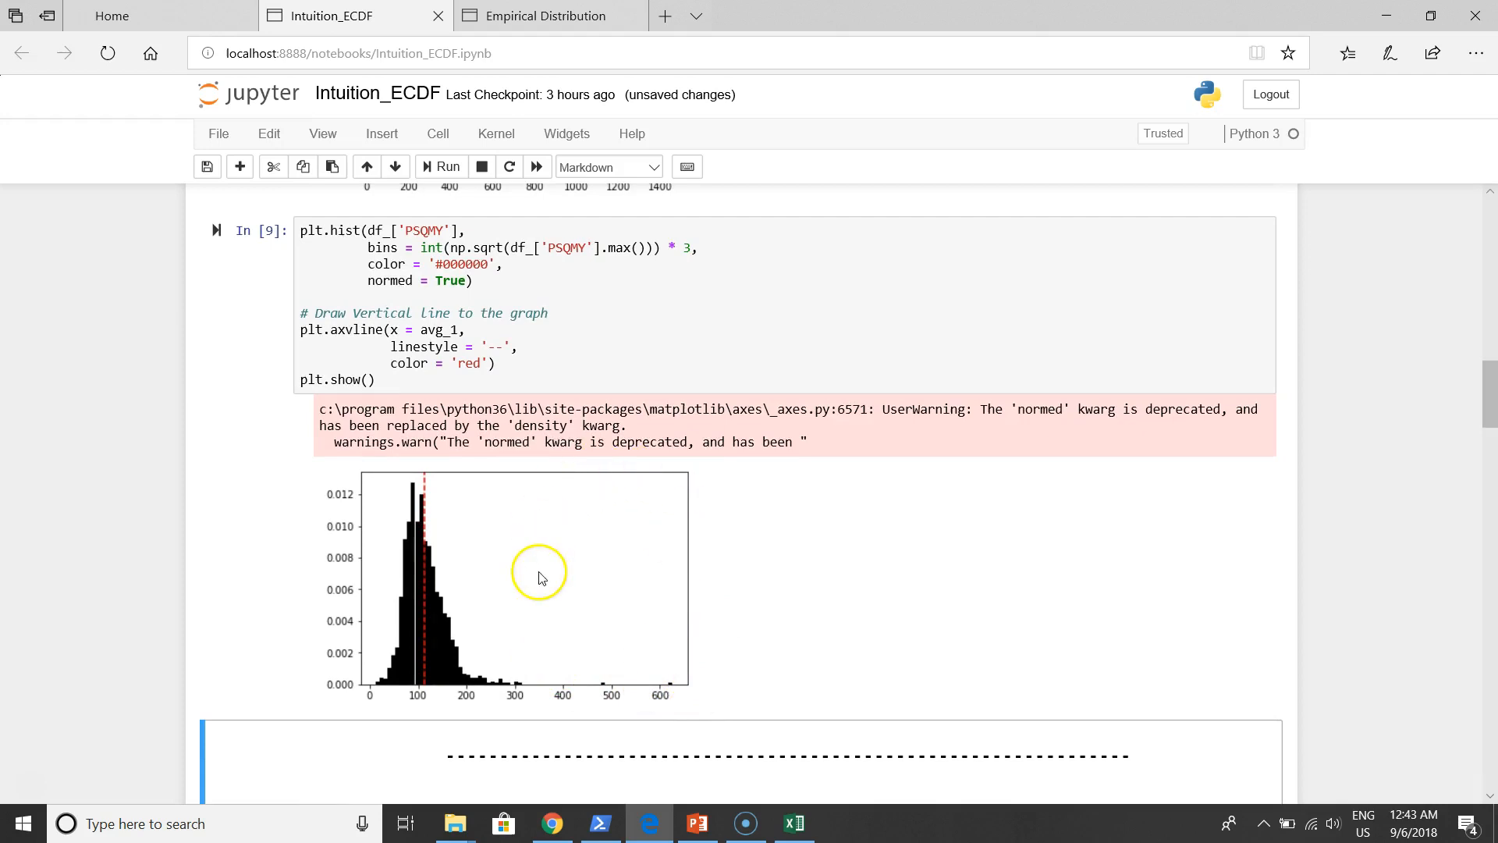
{"action": "scroll", "scroll_direction": "down", "scroll_amount": 3}
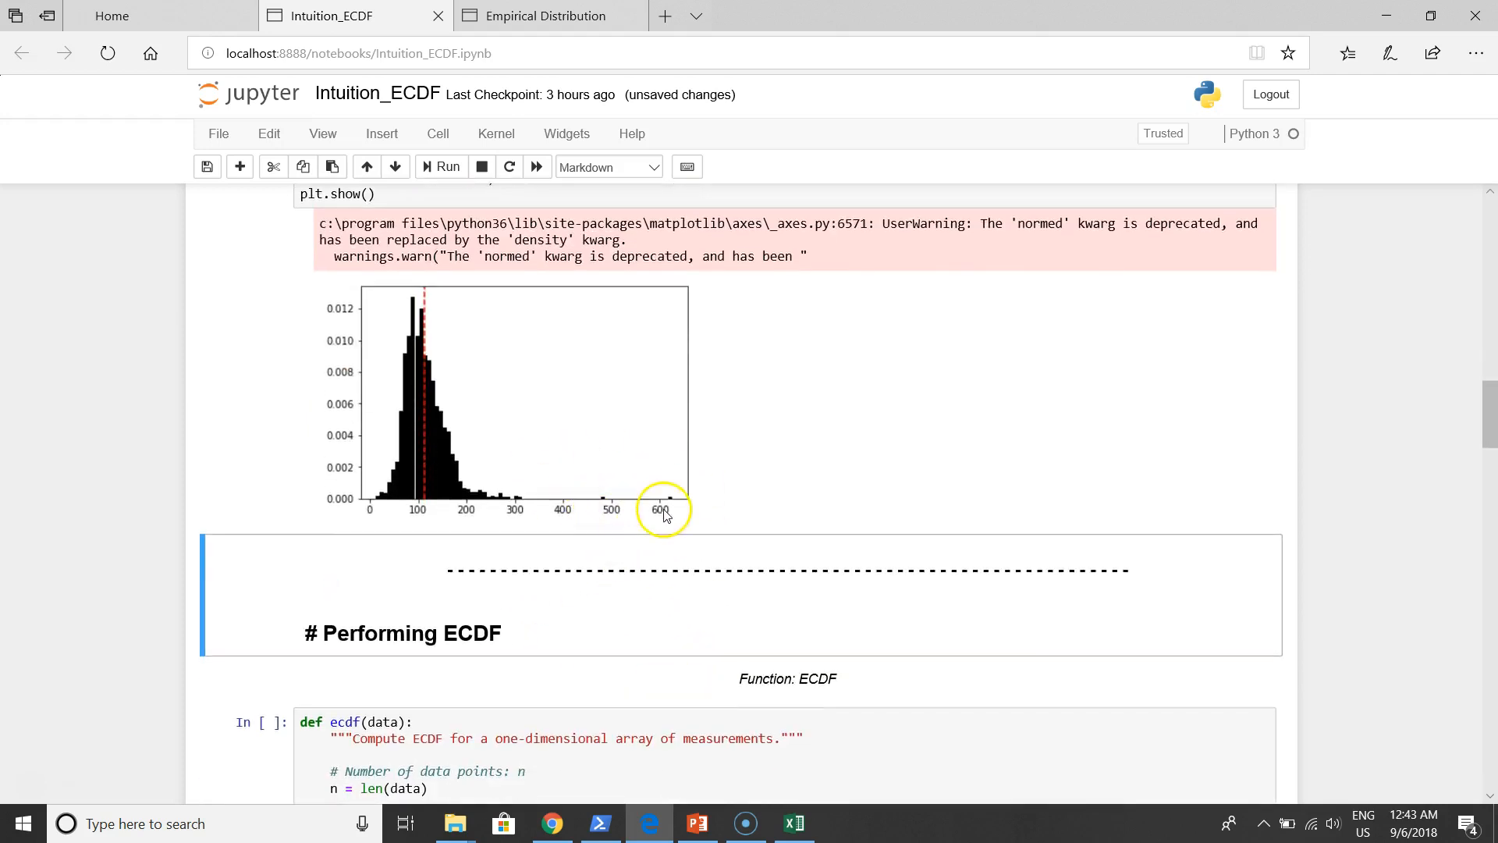
{"action": "mouse_move", "coordinate": [602, 503]}
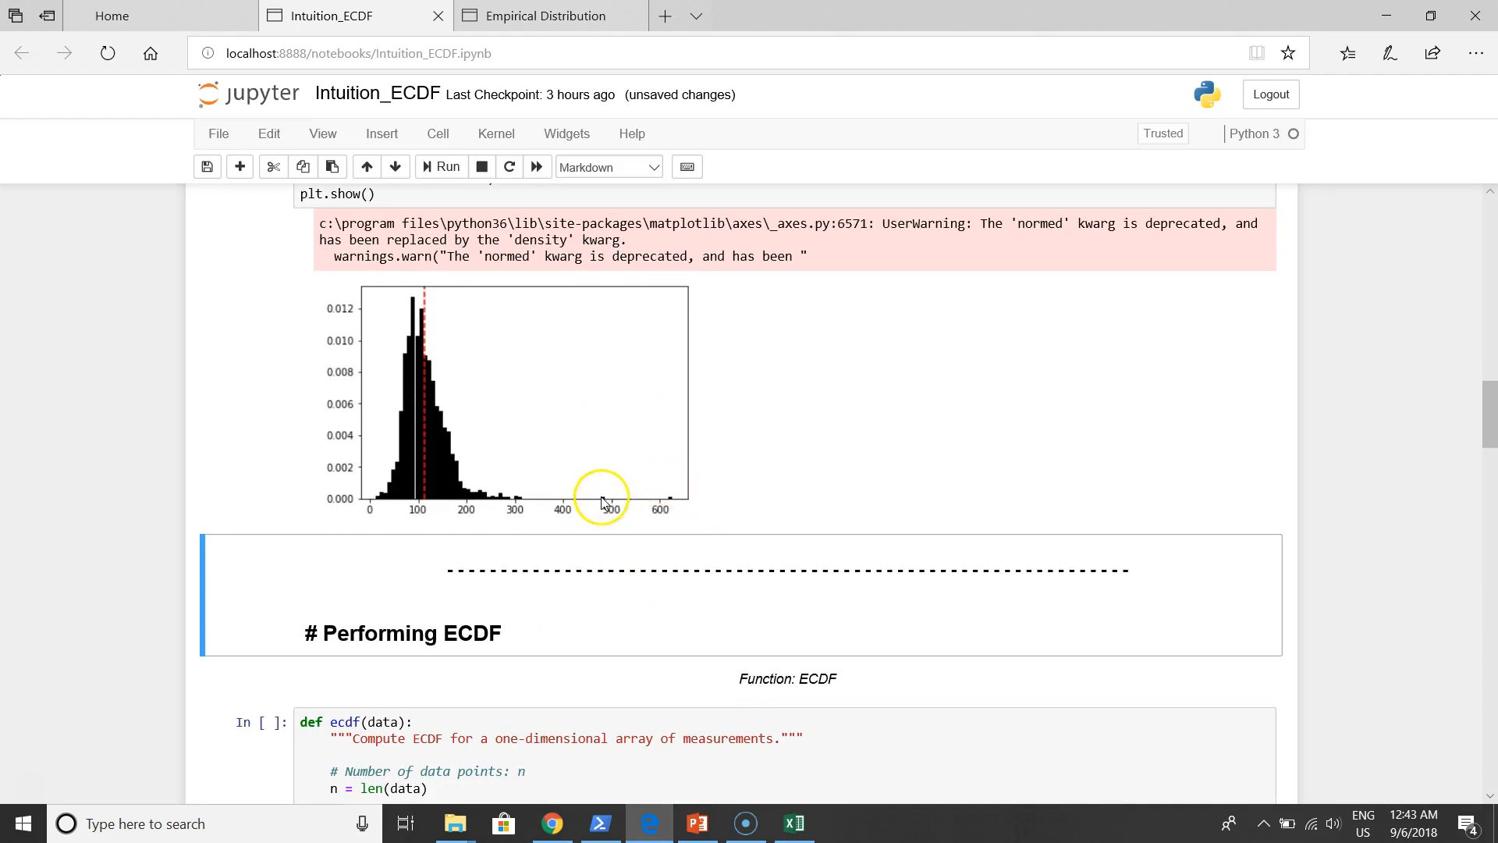
{"action": "mouse_move", "coordinate": [601, 507]}
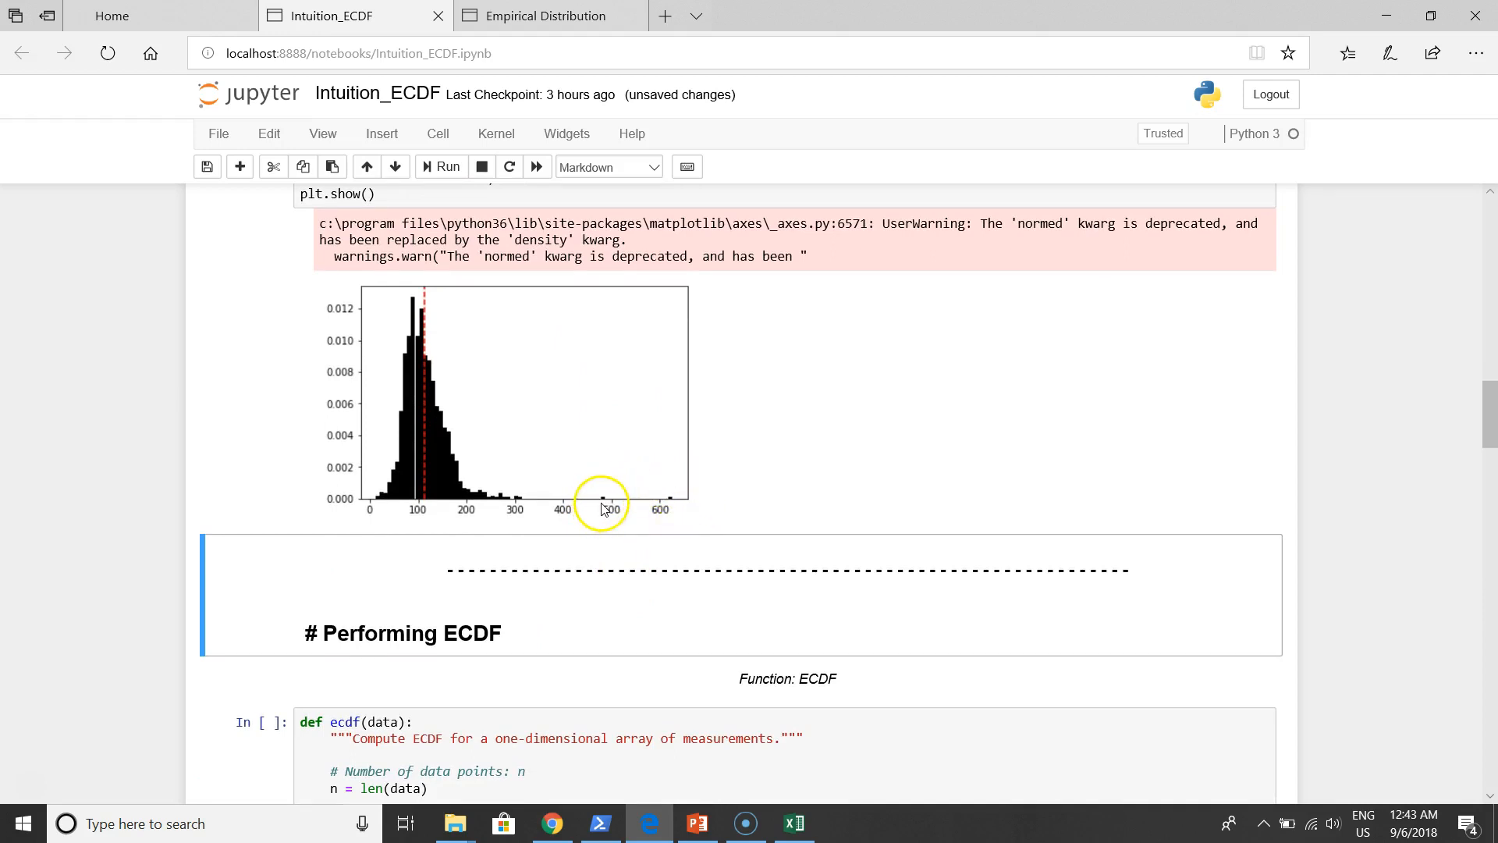
{"action": "mouse_move", "coordinate": [600, 494]}
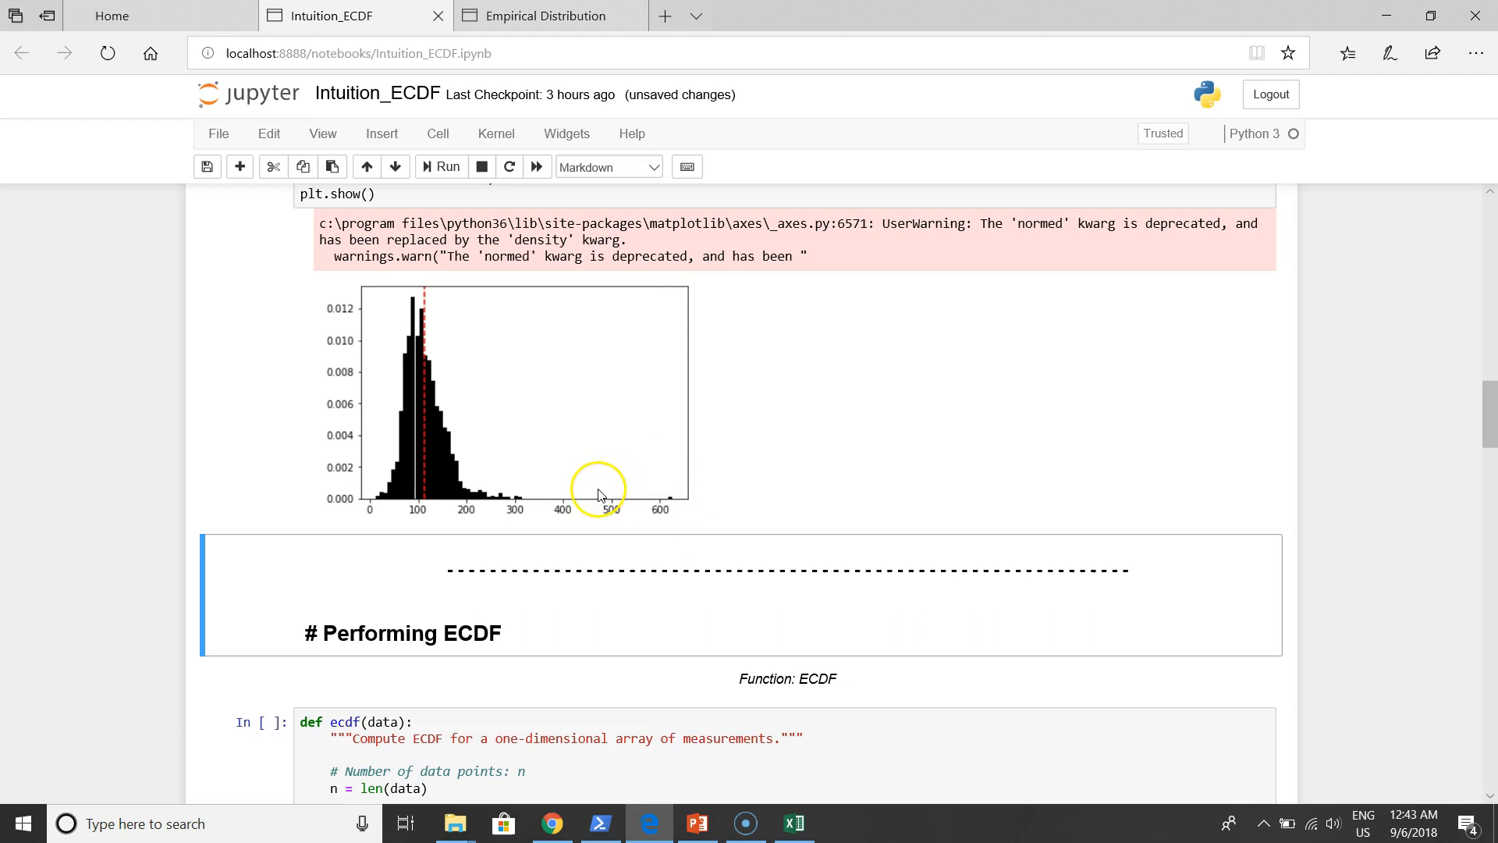
{"action": "mouse_move", "coordinate": [638, 475]}
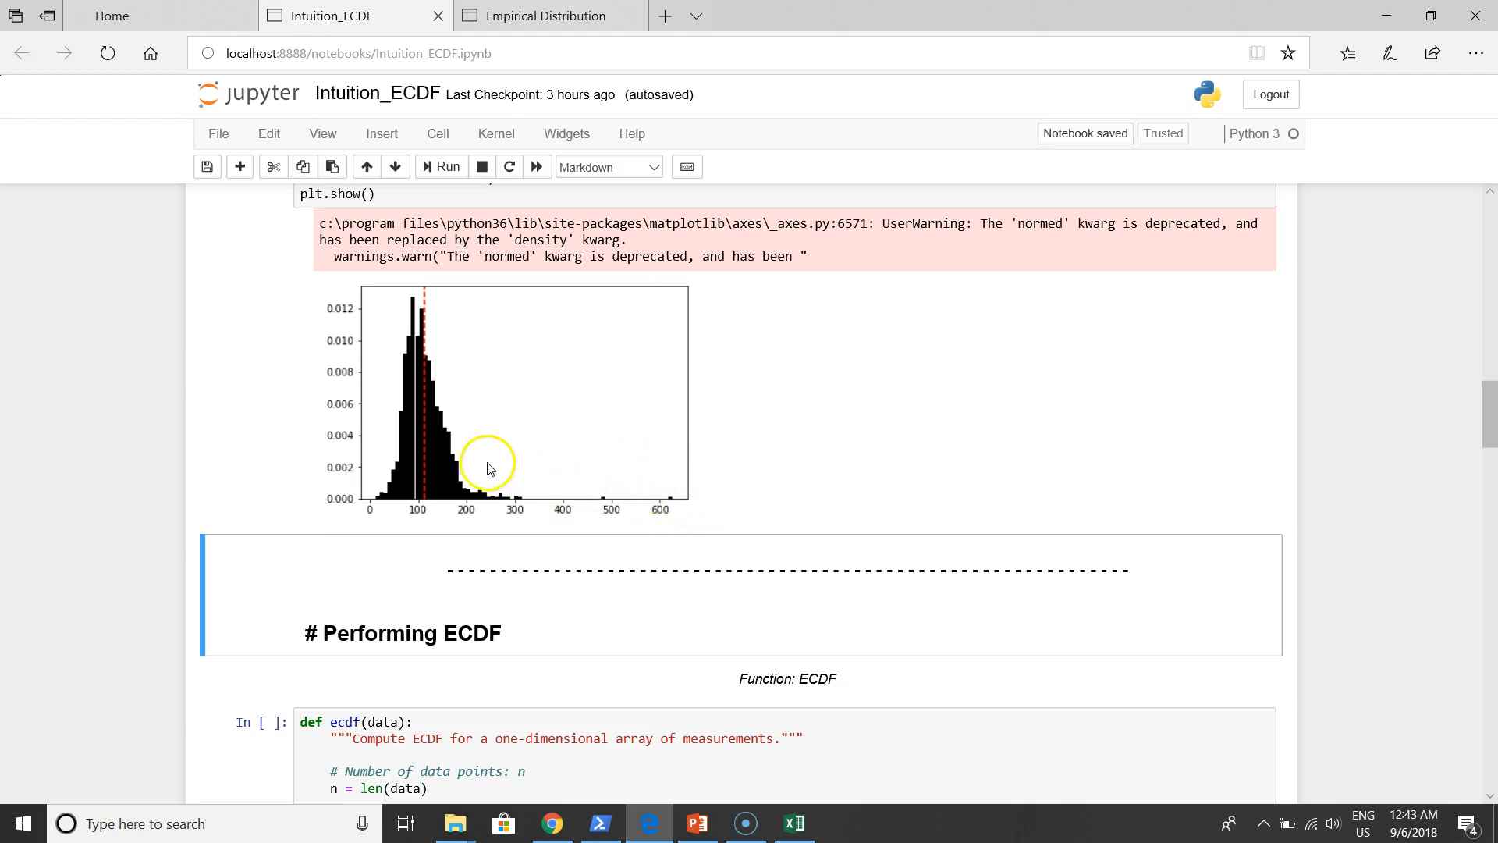
{"action": "scroll", "scroll_direction": "down", "scroll_amount": 3}
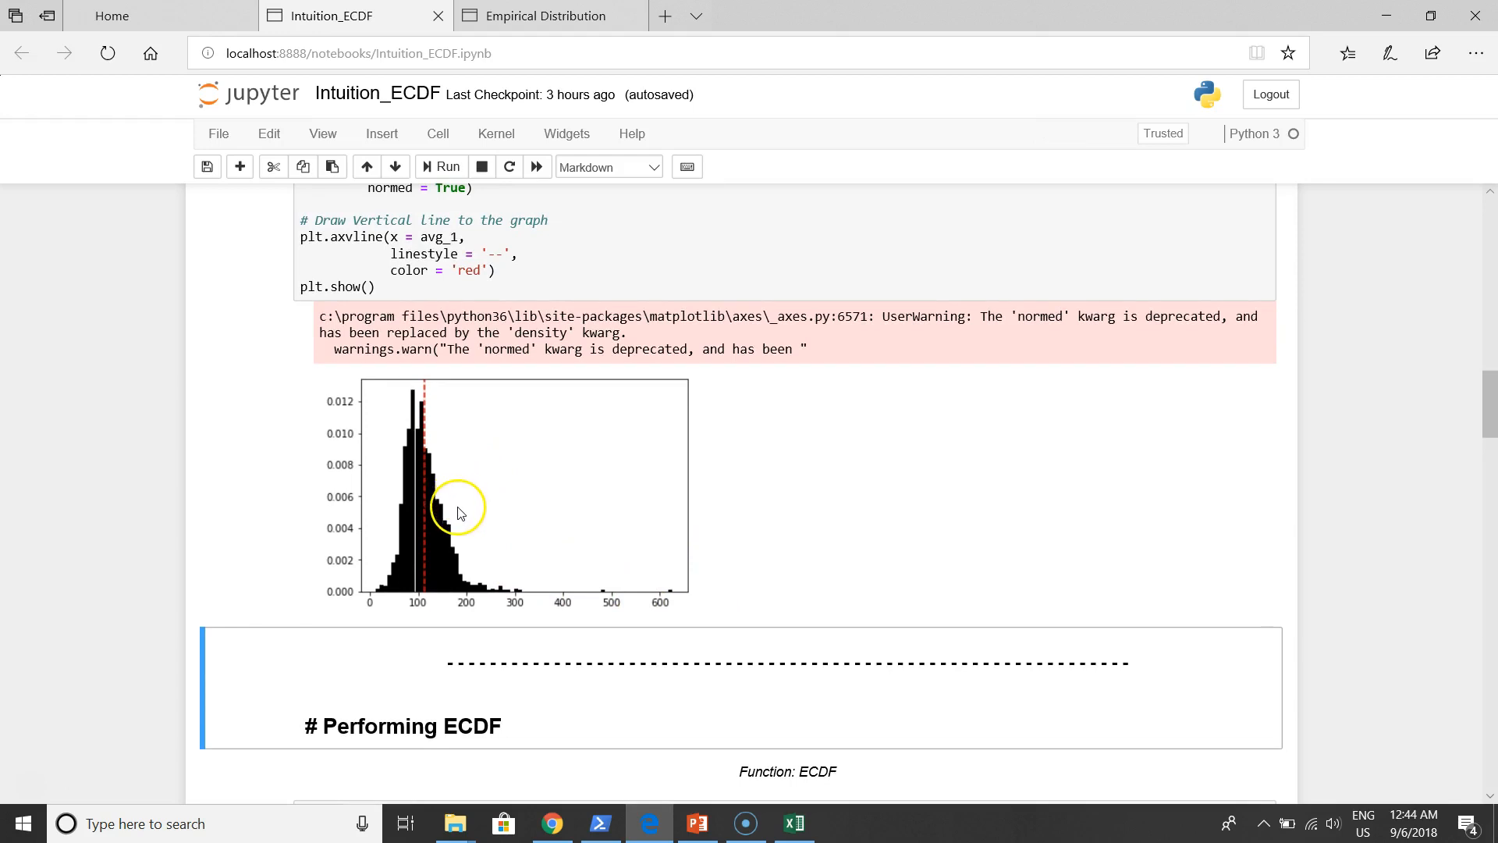
{"action": "mouse_move", "coordinate": [607, 581]}
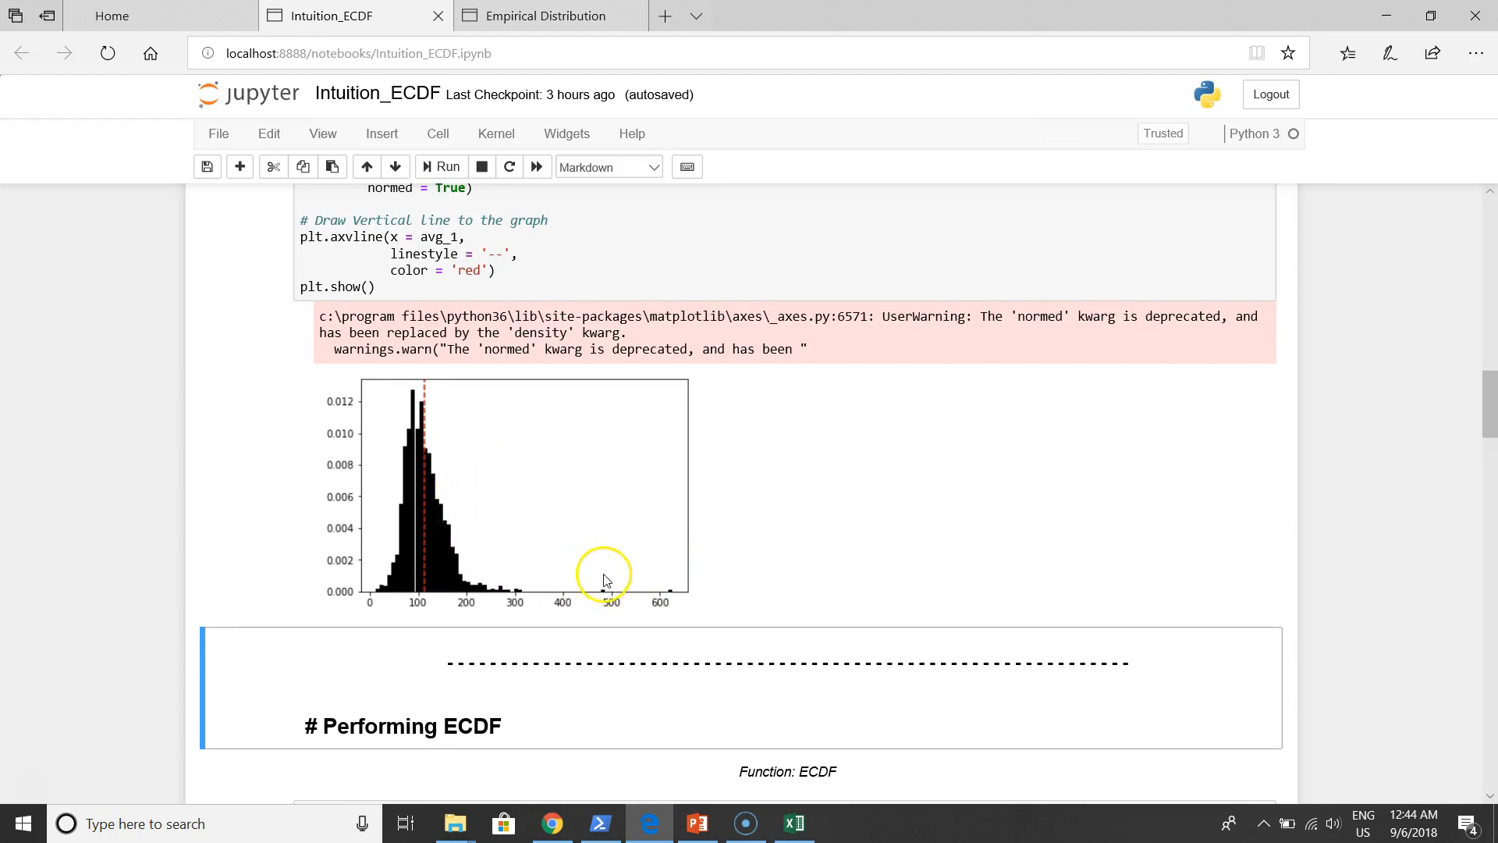
{"action": "mouse_move", "coordinate": [590, 580]}
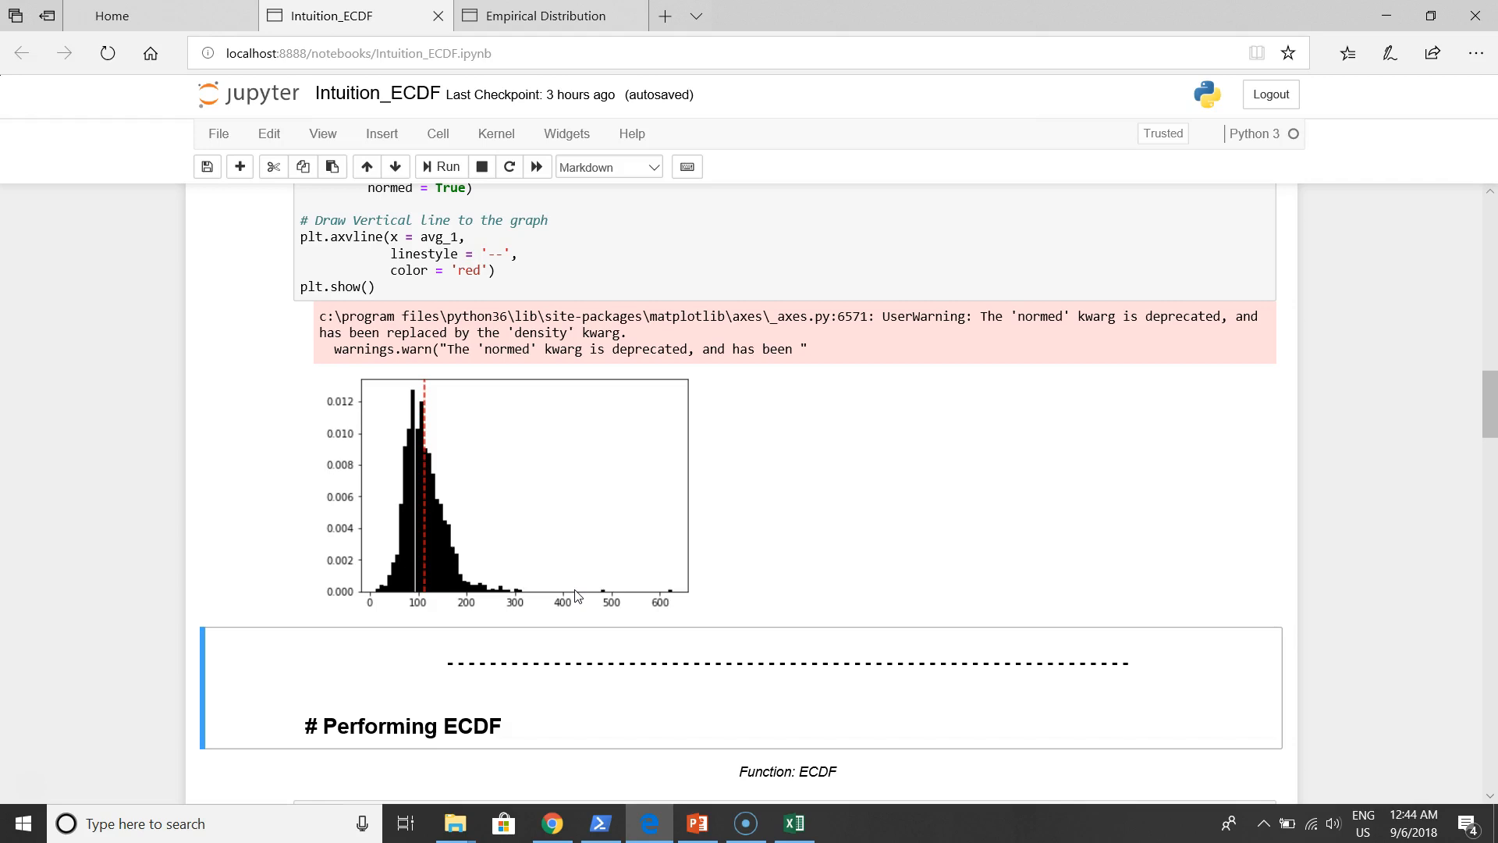
{"action": "mouse_move", "coordinate": [577, 591]}
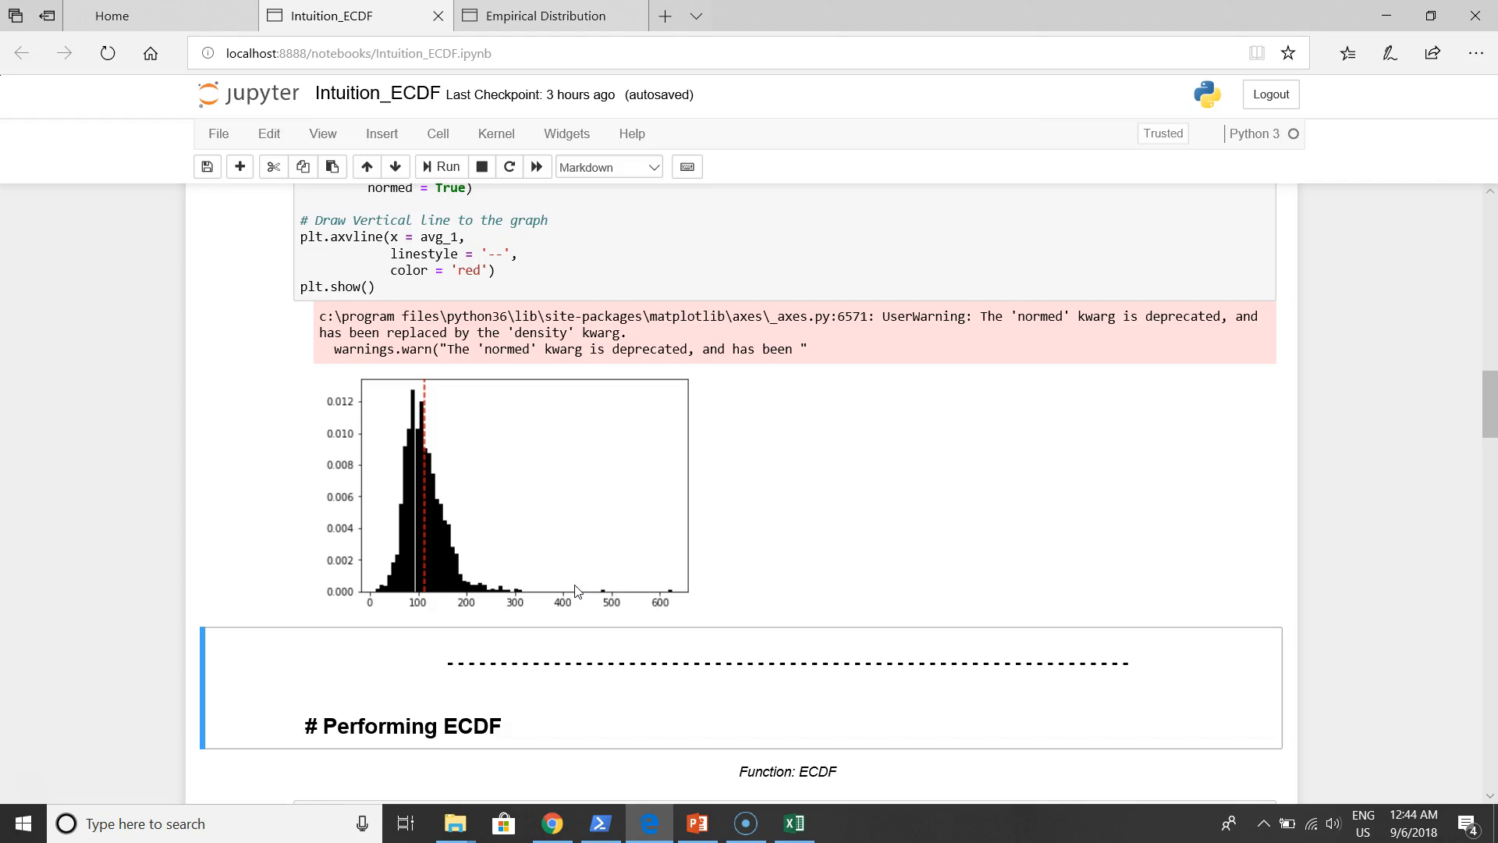
{"action": "scroll", "scroll_direction": "down", "scroll_amount": 3}
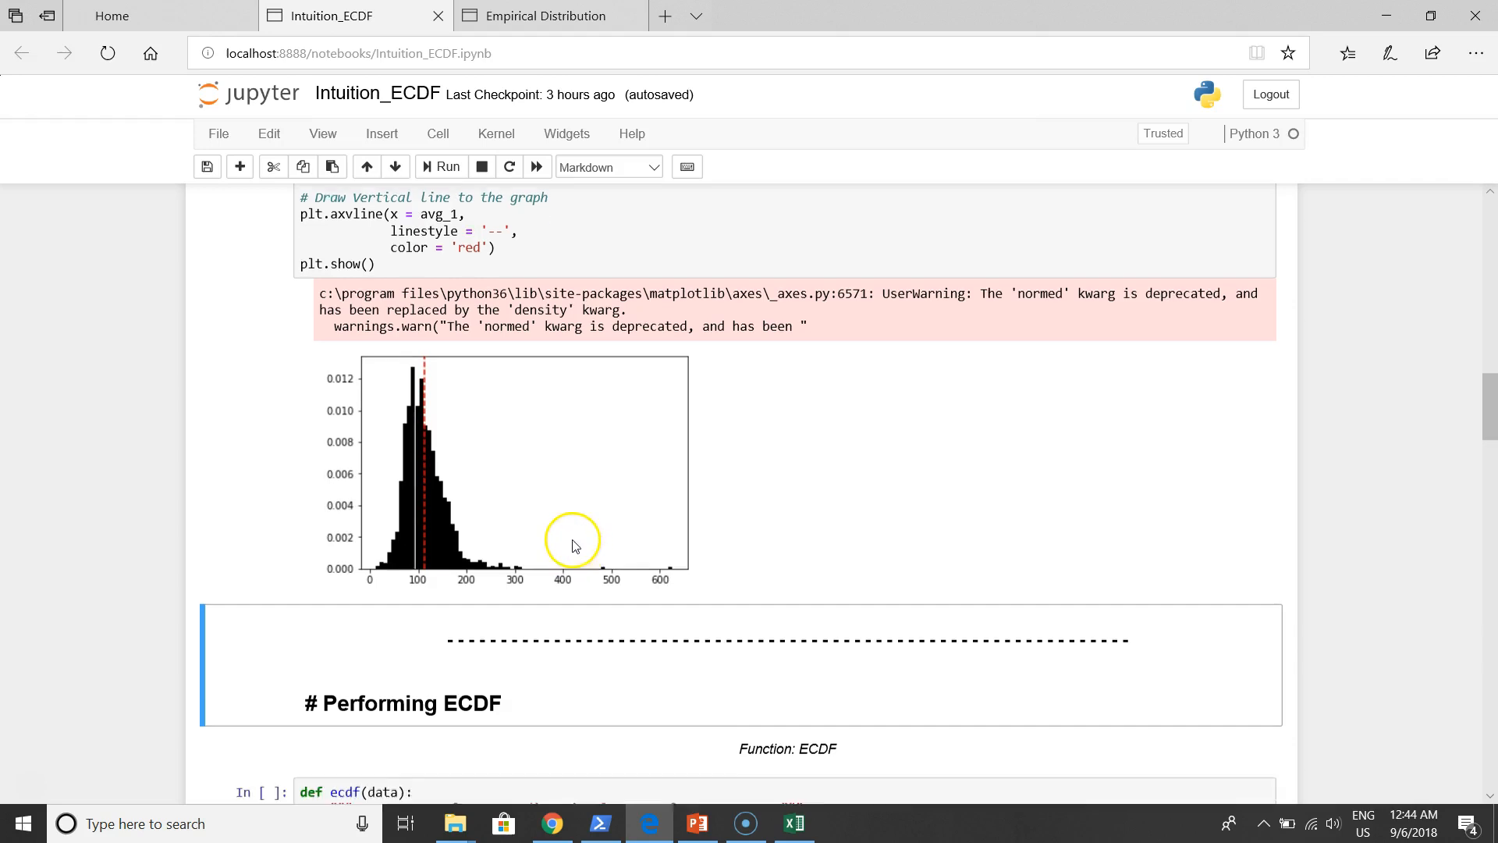
{"action": "scroll", "scroll_direction": "down", "scroll_amount": 3}
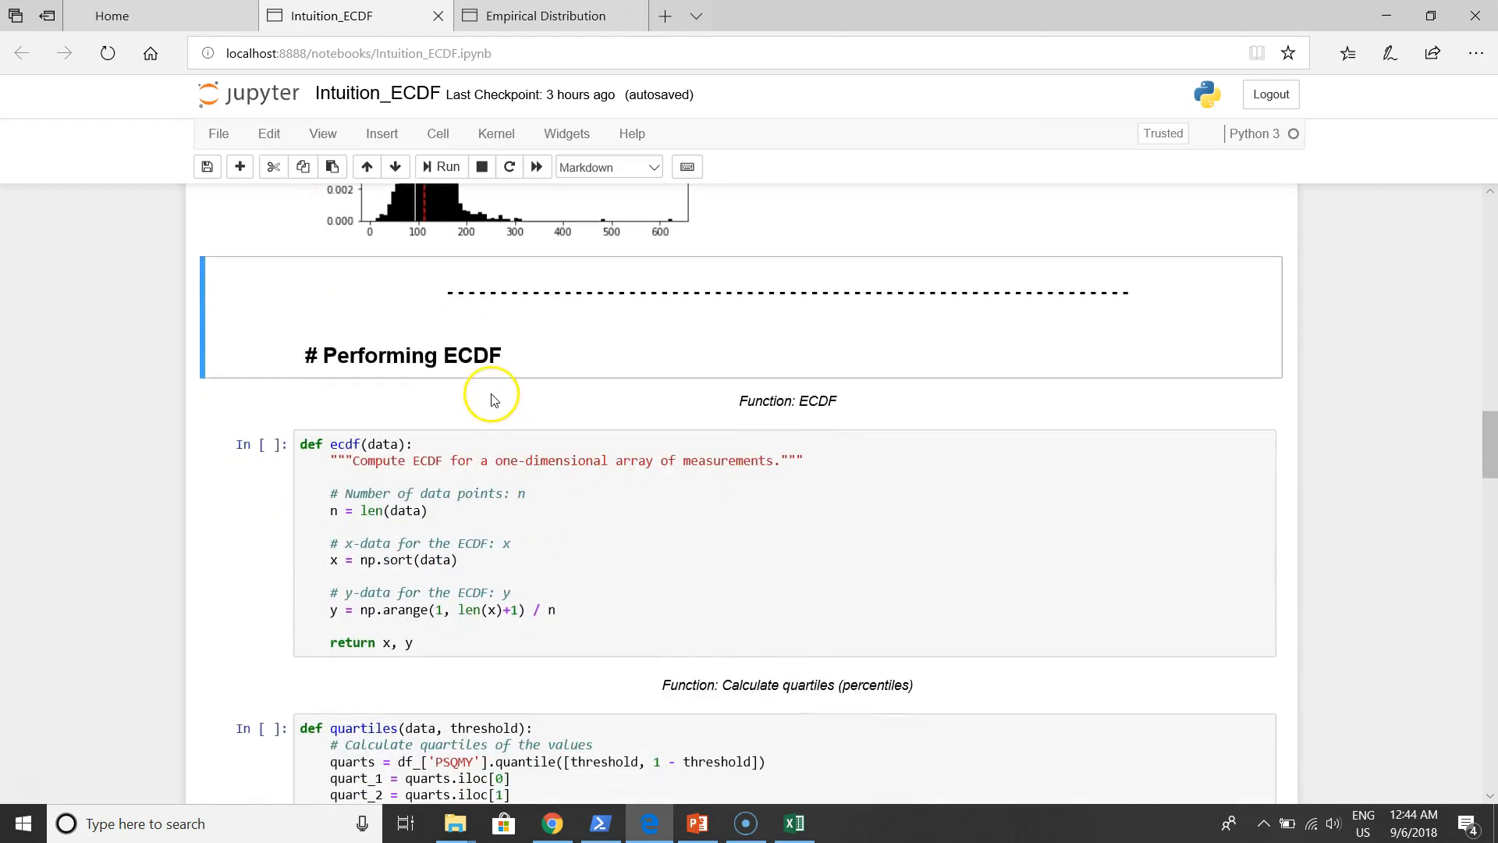
Run the ecdf function cell under 'Performing ECDF' and scroll down to the threshold cell
{"action": "scroll", "scroll_direction": "down", "scroll_amount": 3}
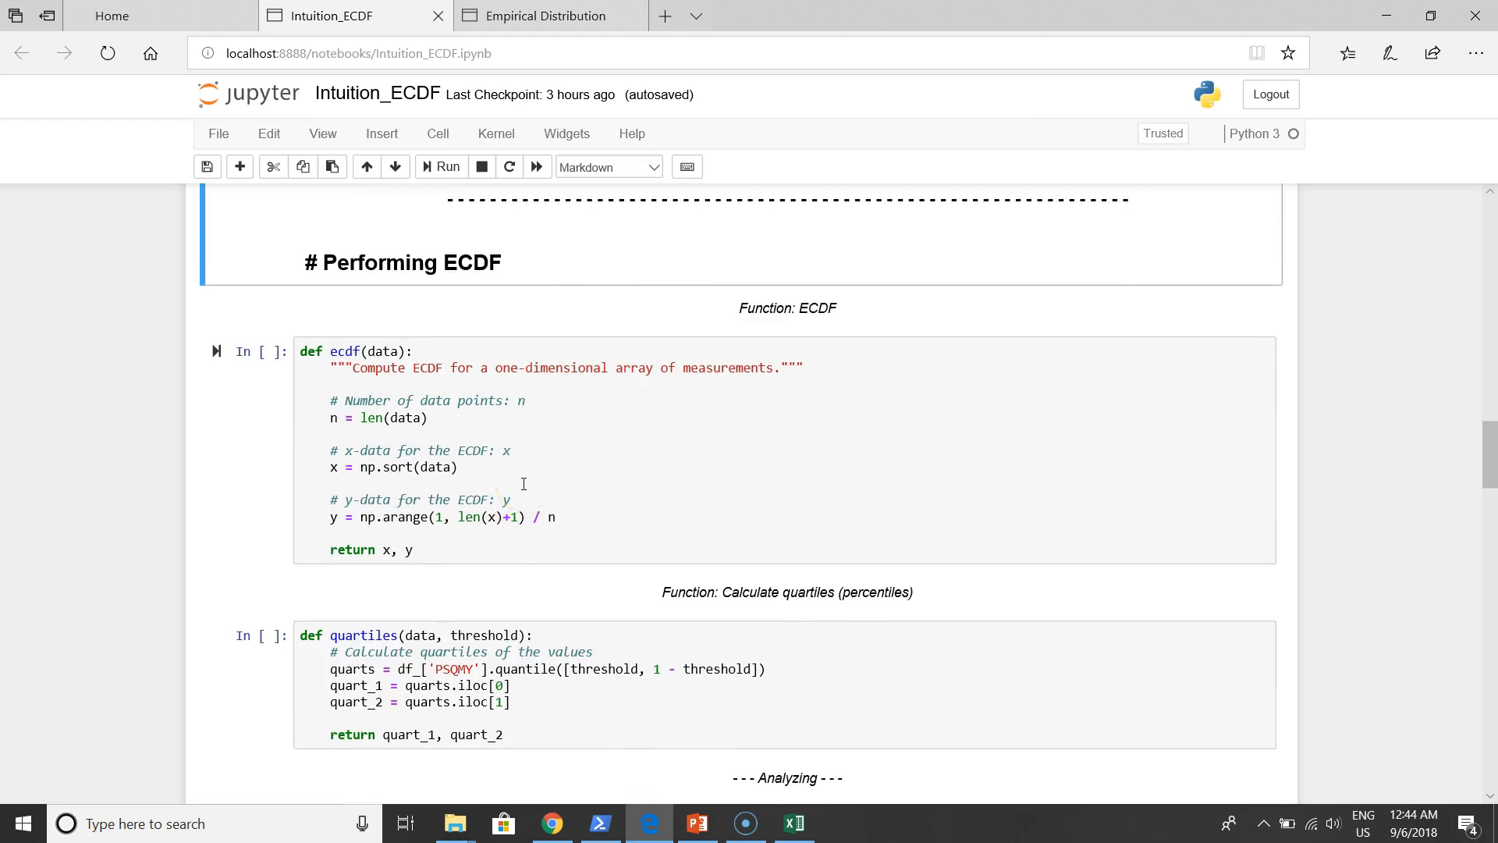
{"action": "left_click", "coordinate": [523, 482]}
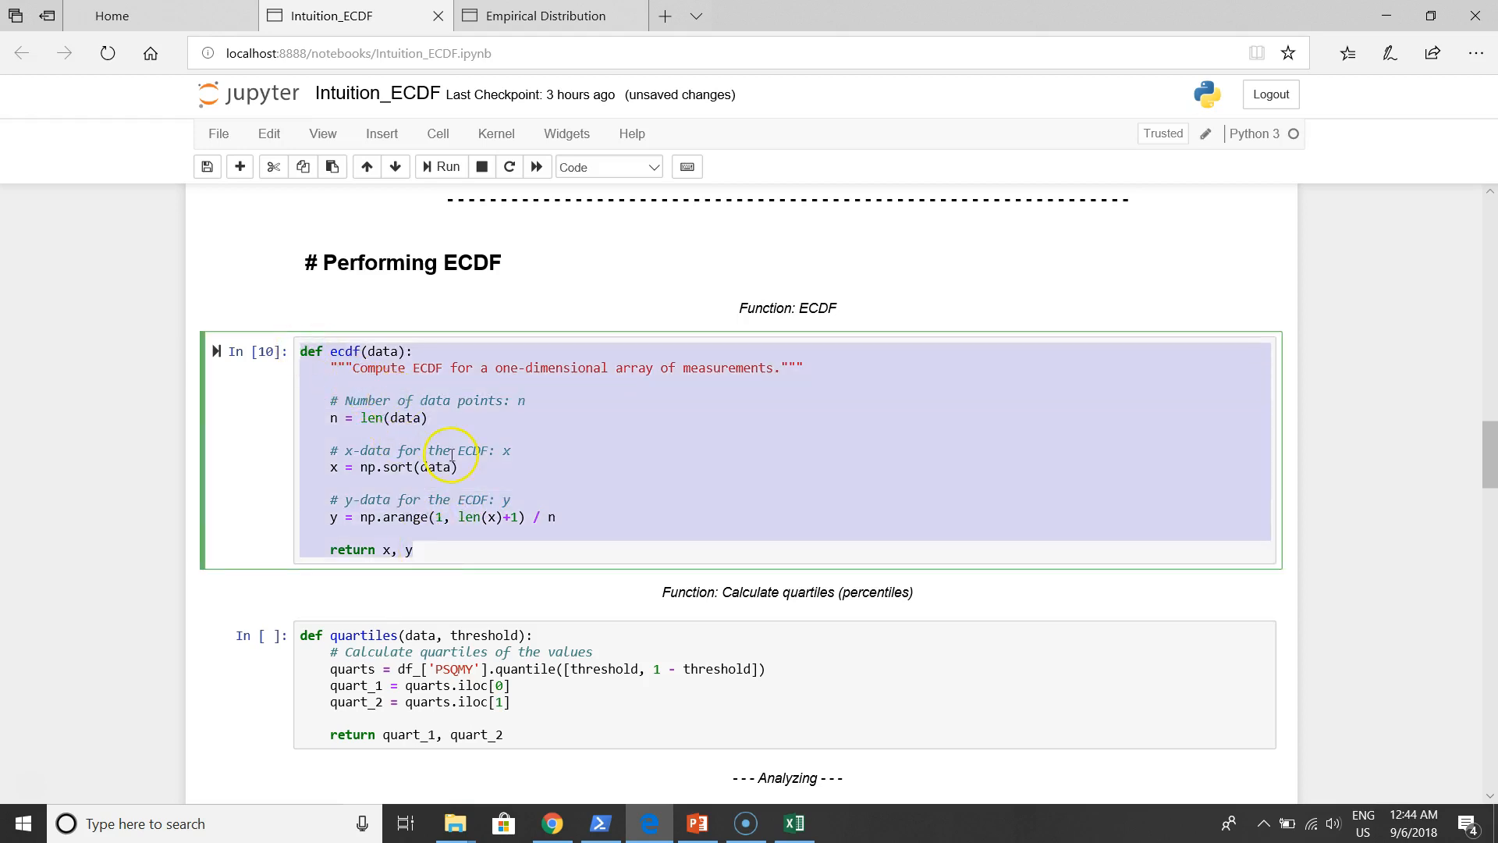
{"action": "scroll", "scroll_direction": "down", "scroll_amount": 3}
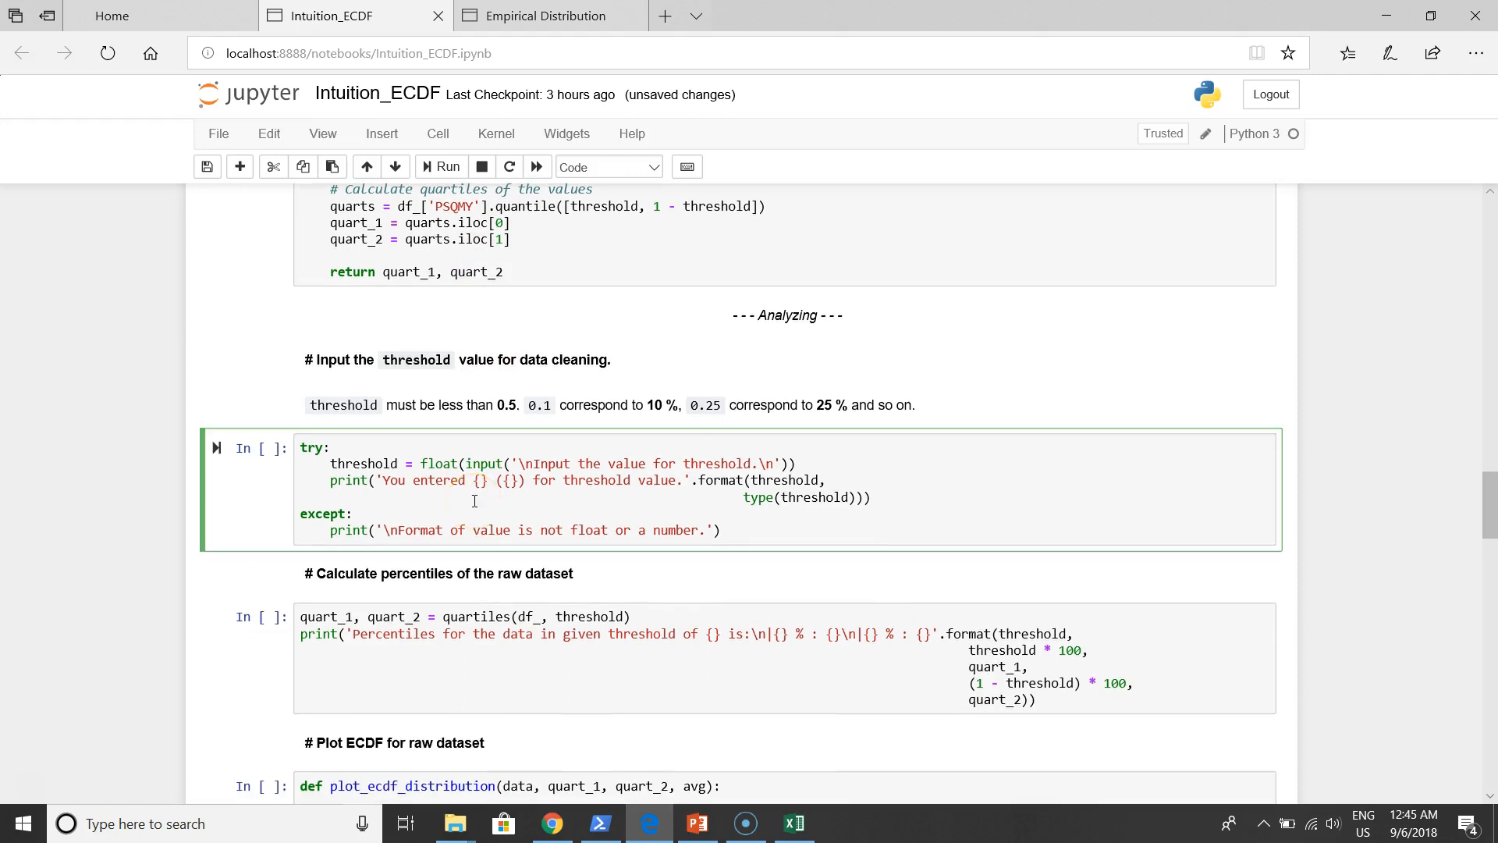
Enter a 0.025 threshold and compute the raw percentiles, 51.48 and 209.535
{"action": "left_click", "coordinate": [439, 166]}
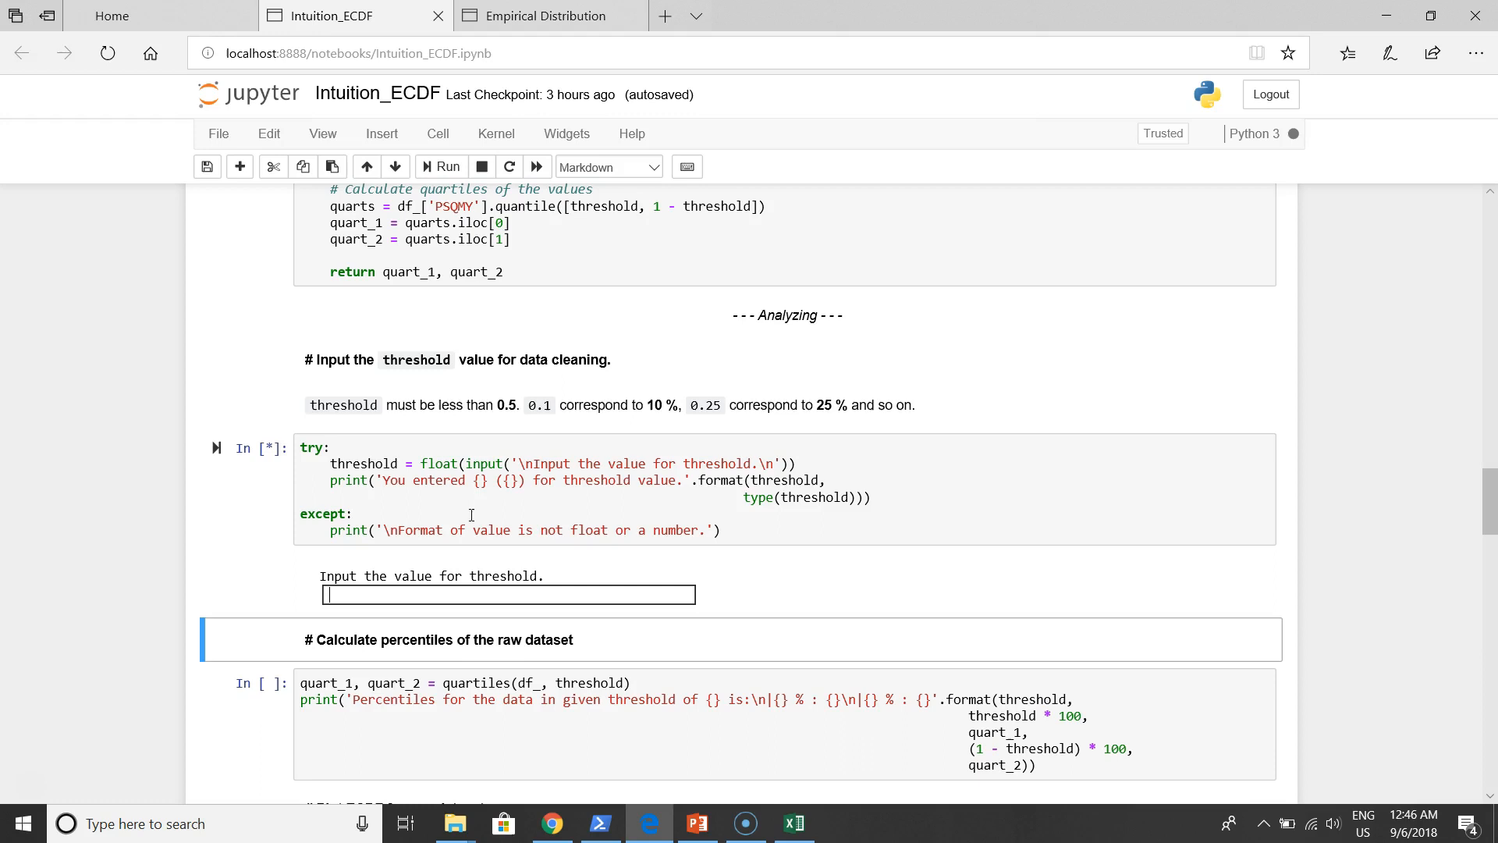
{"action": "type", "text": "0.025"}
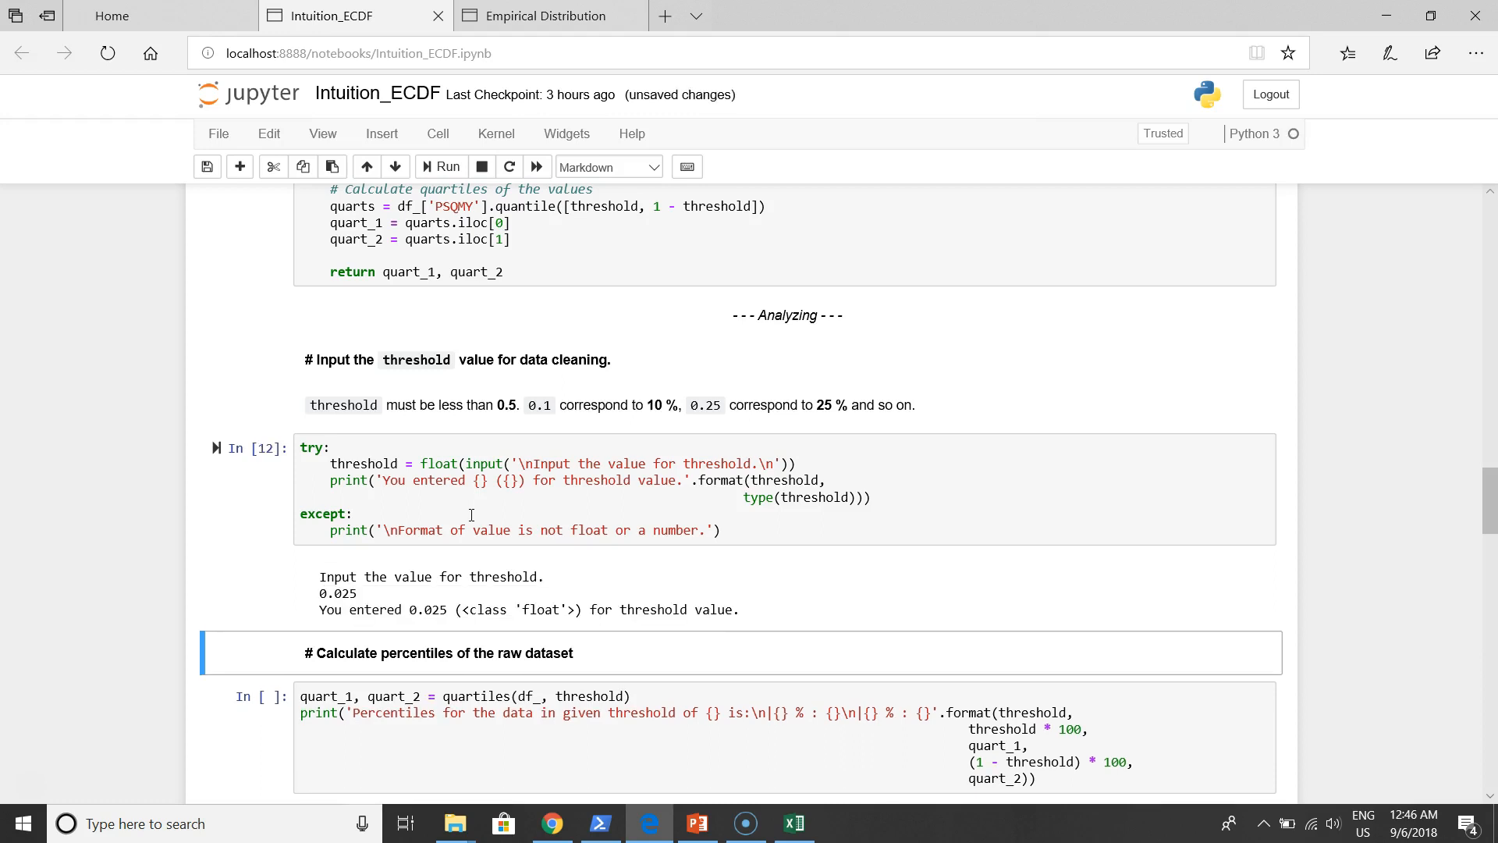
{"action": "scroll", "scroll_direction": "down", "scroll_amount": 3}
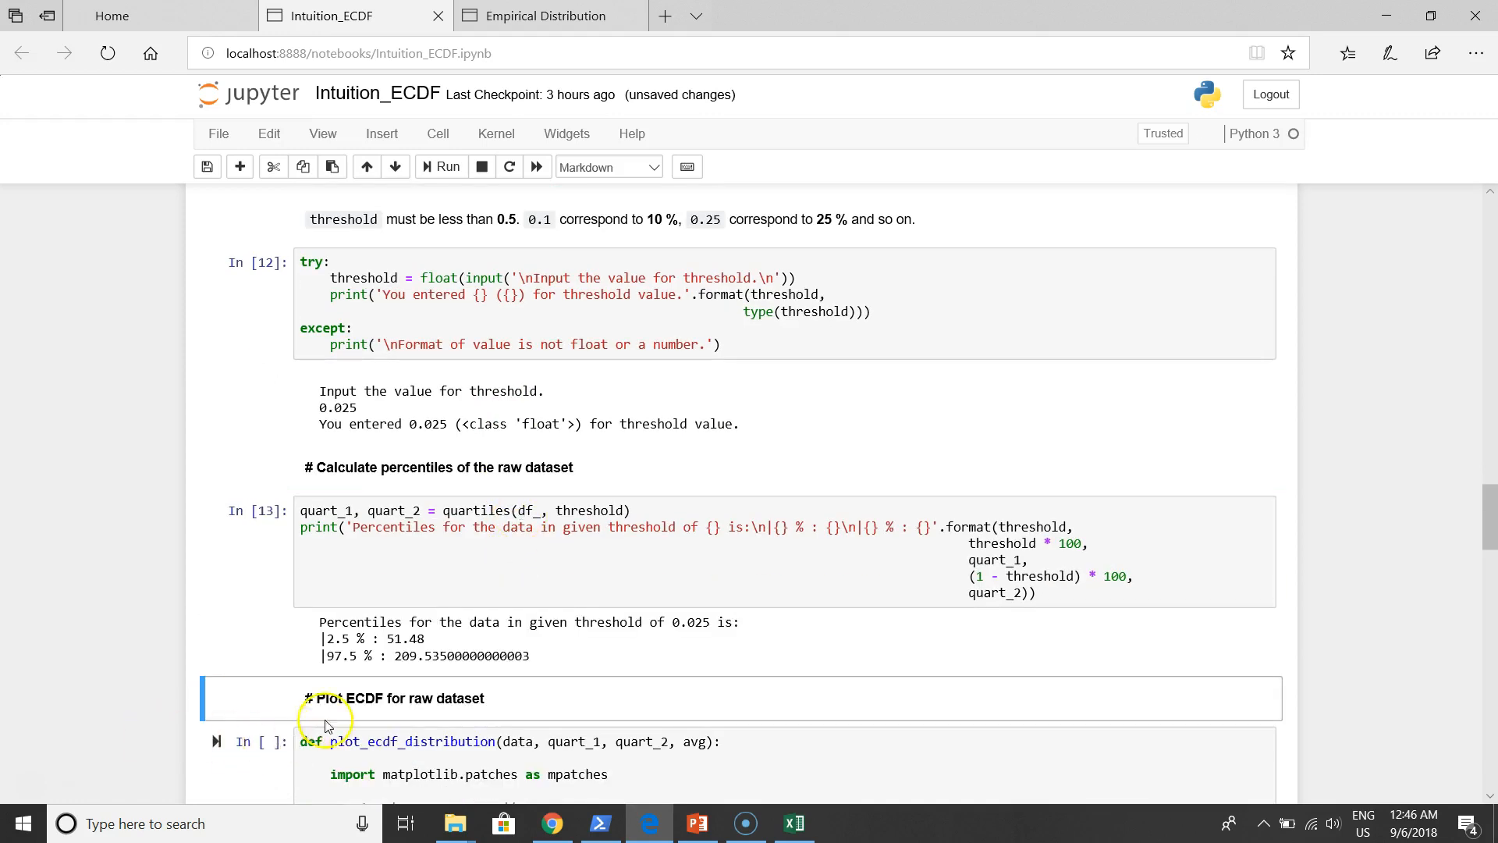
Highlight the 97.5% percentile, then define plot_ecdf_distribution and call it on raw PSQMY data
{"action": "scroll", "scroll_direction": "down", "scroll_amount": 3}
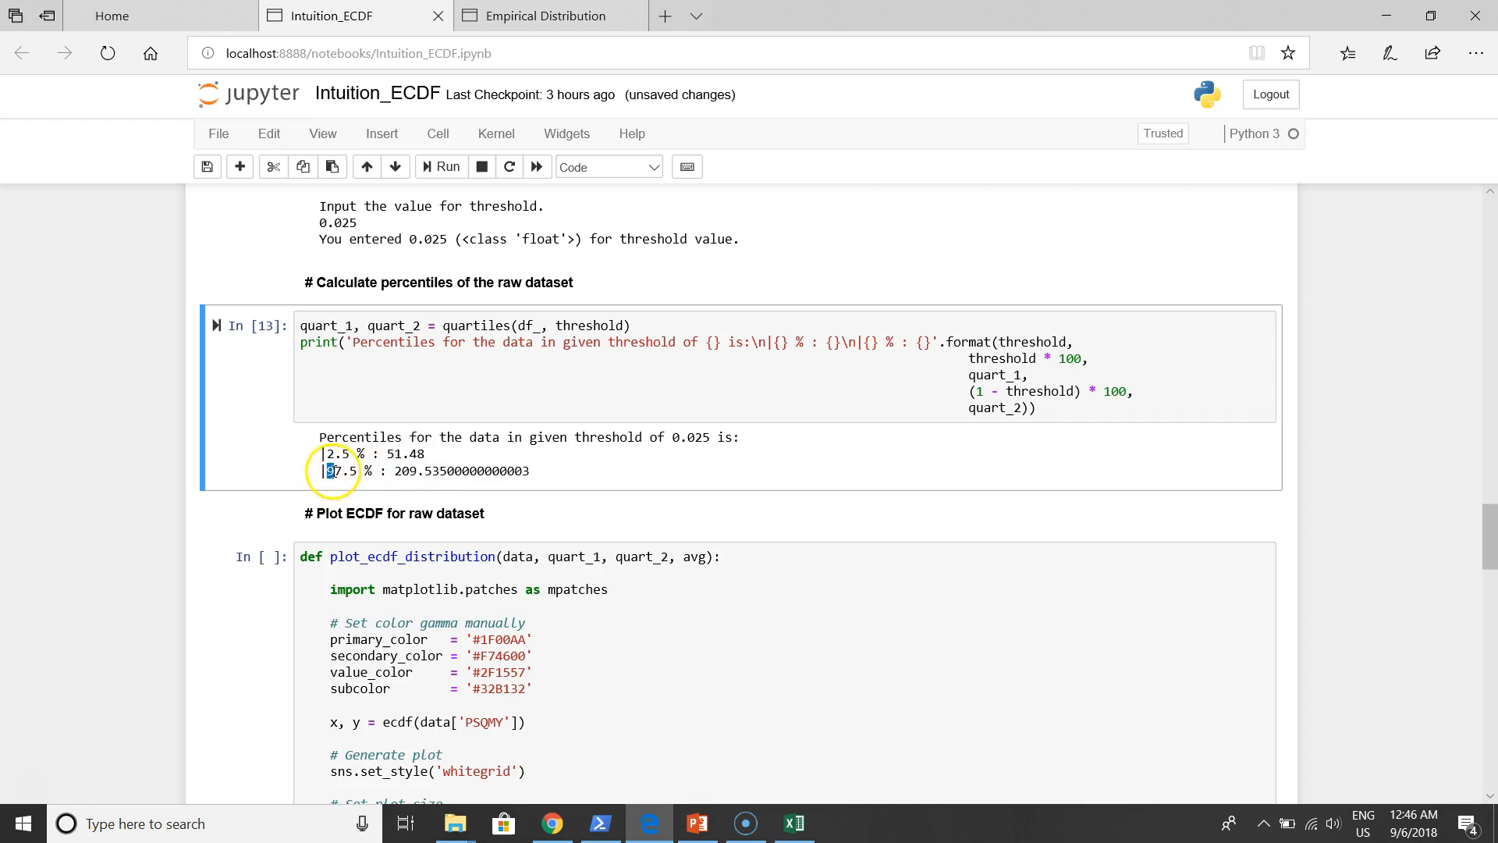
{"action": "double_click", "coordinate": [337, 470]}
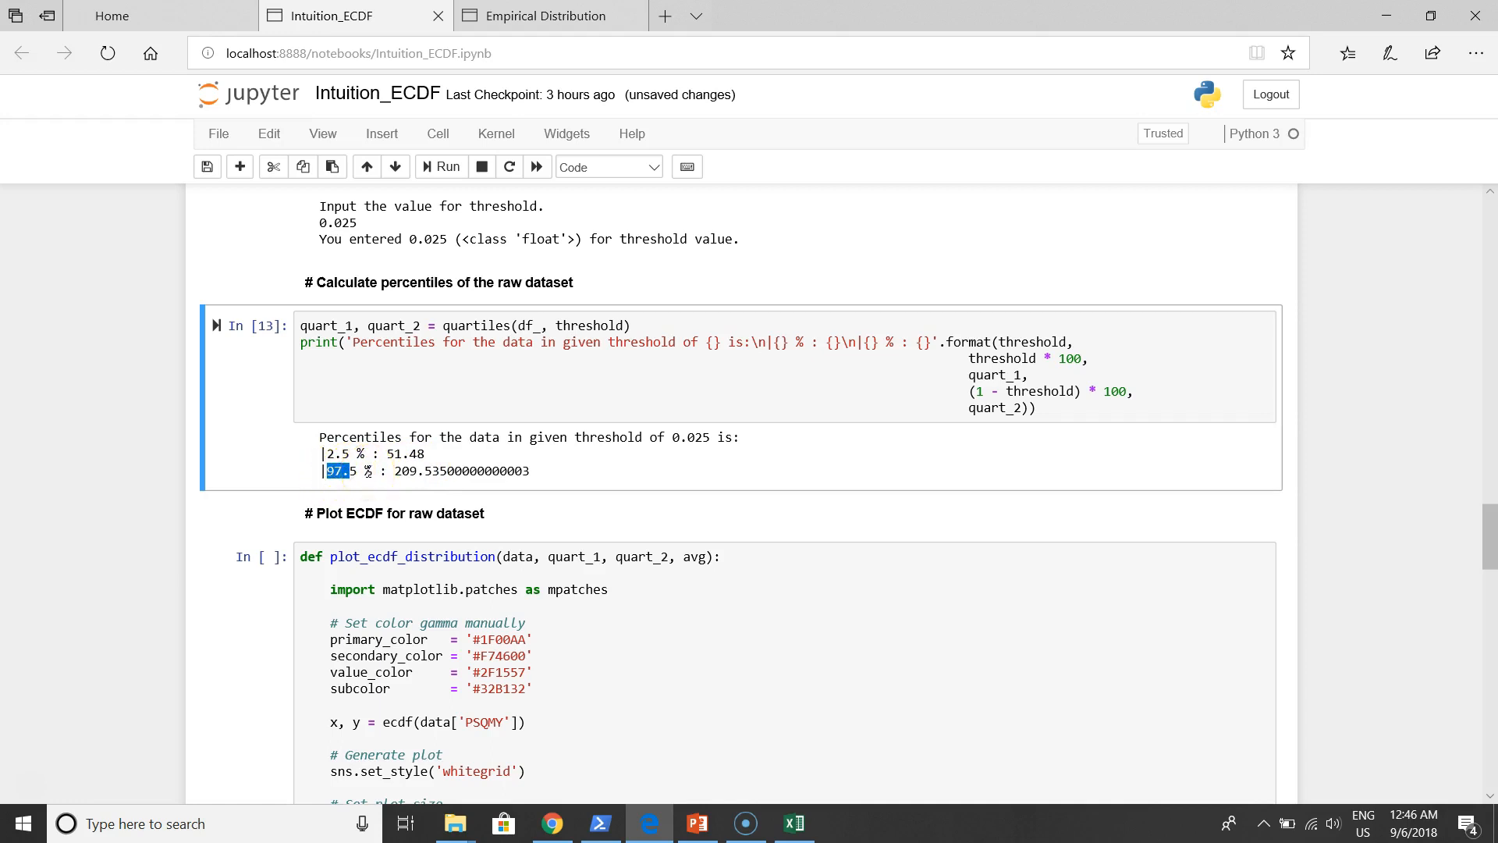
{"action": "scroll", "scroll_direction": "down", "scroll_amount": 3}
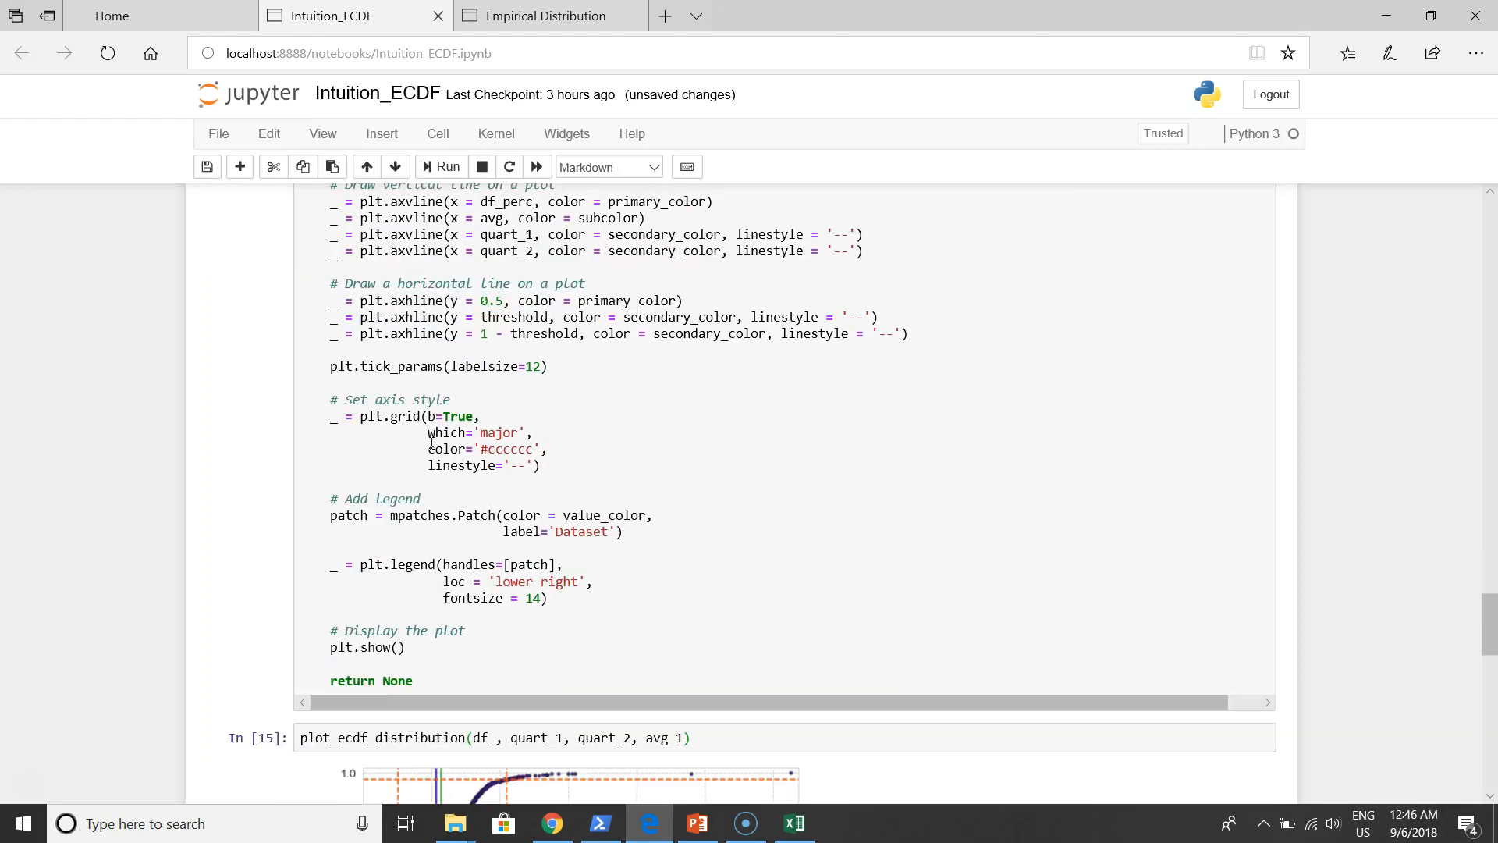
Scroll past the raw ECDF plot (median 106.68, average 113.63) to the '# Removing outliers' cell
{"action": "scroll", "scroll_direction": "down", "scroll_amount": 3}
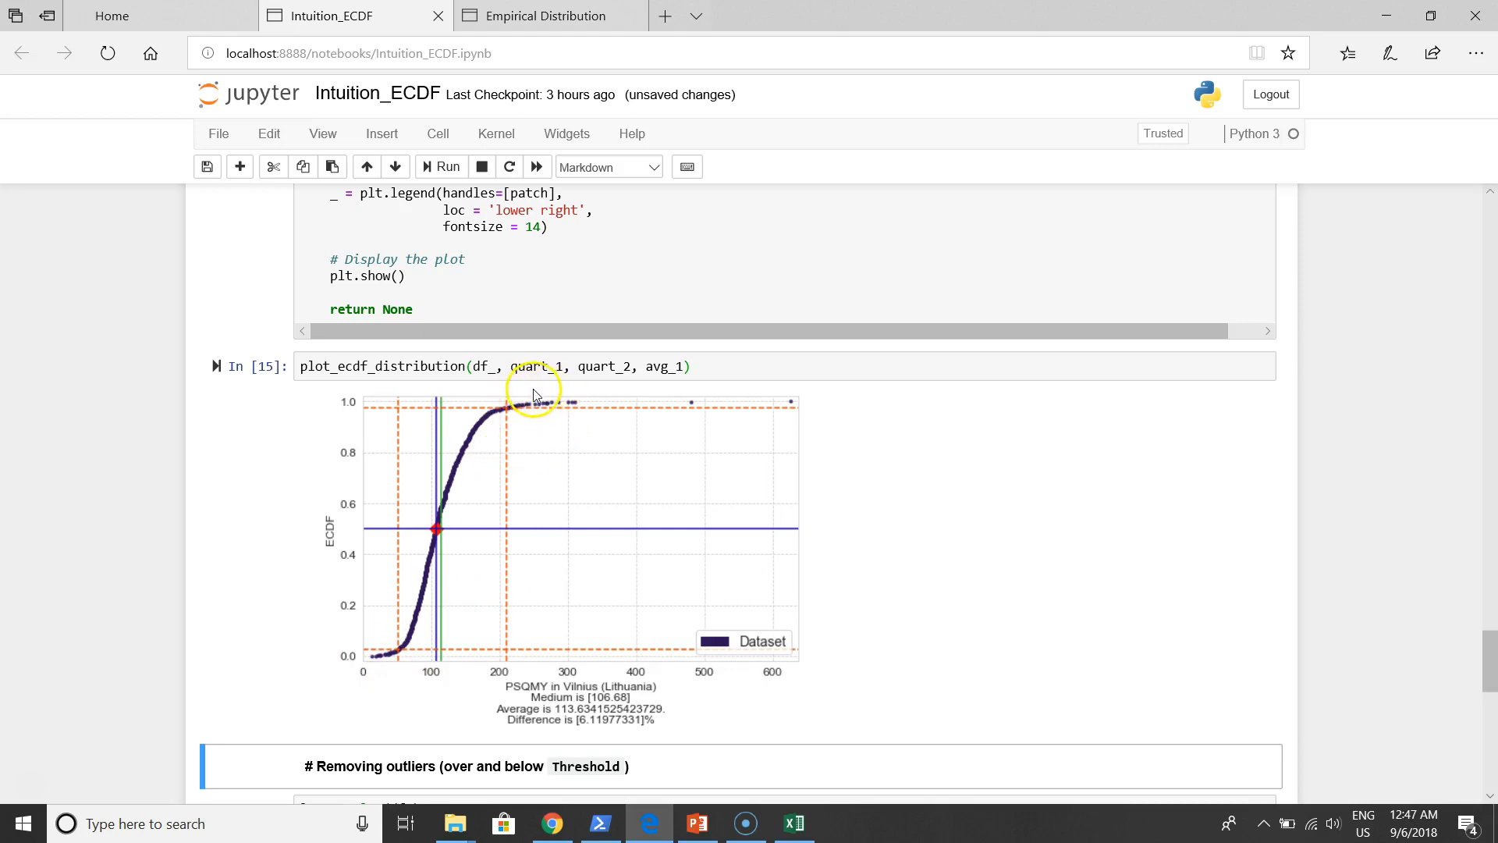
{"action": "mouse_move", "coordinate": [526, 414]}
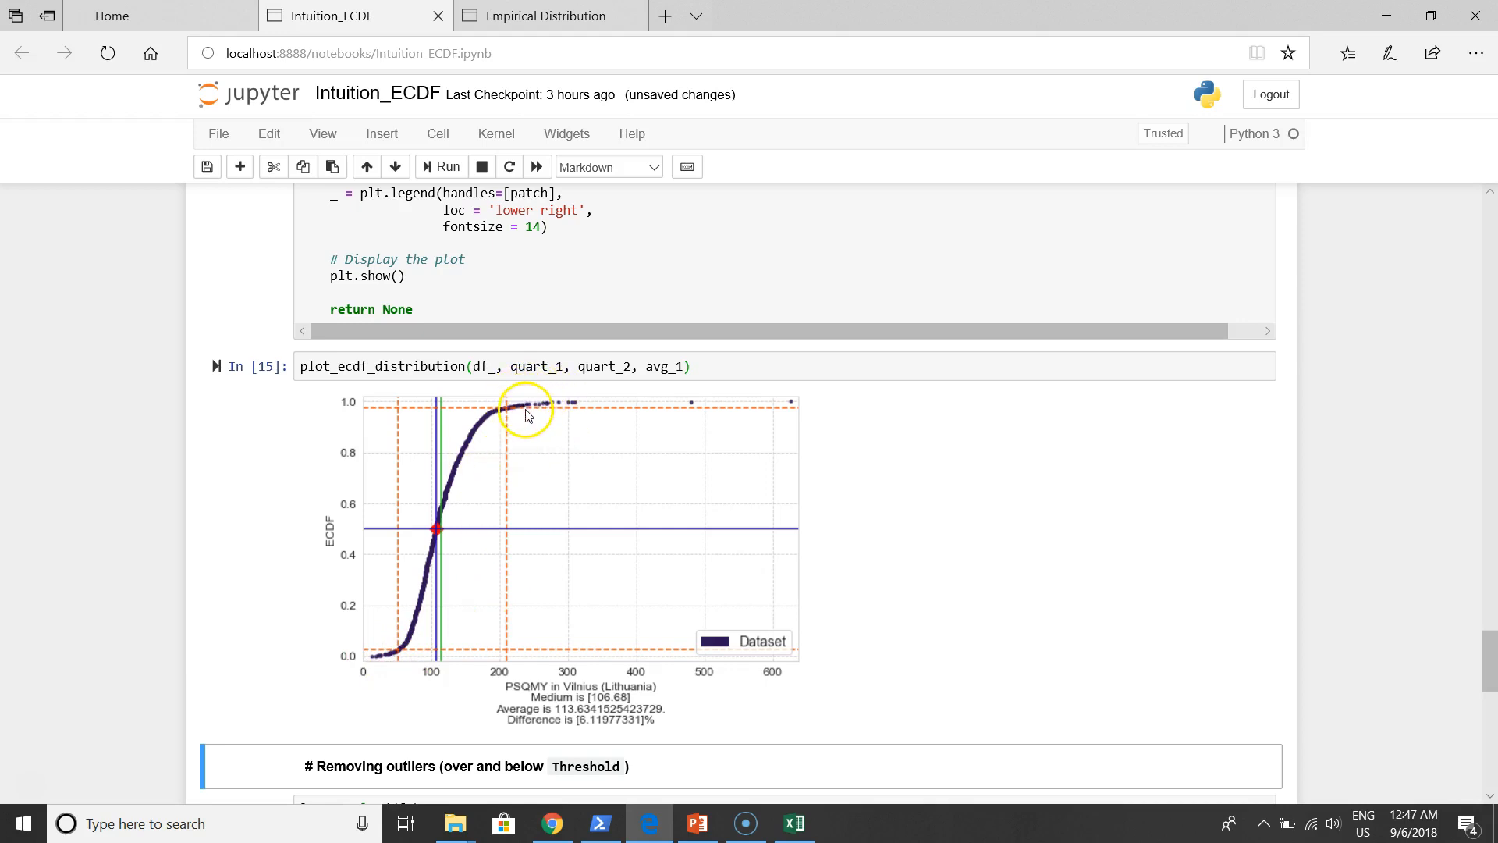
{"action": "mouse_move", "coordinate": [594, 429]}
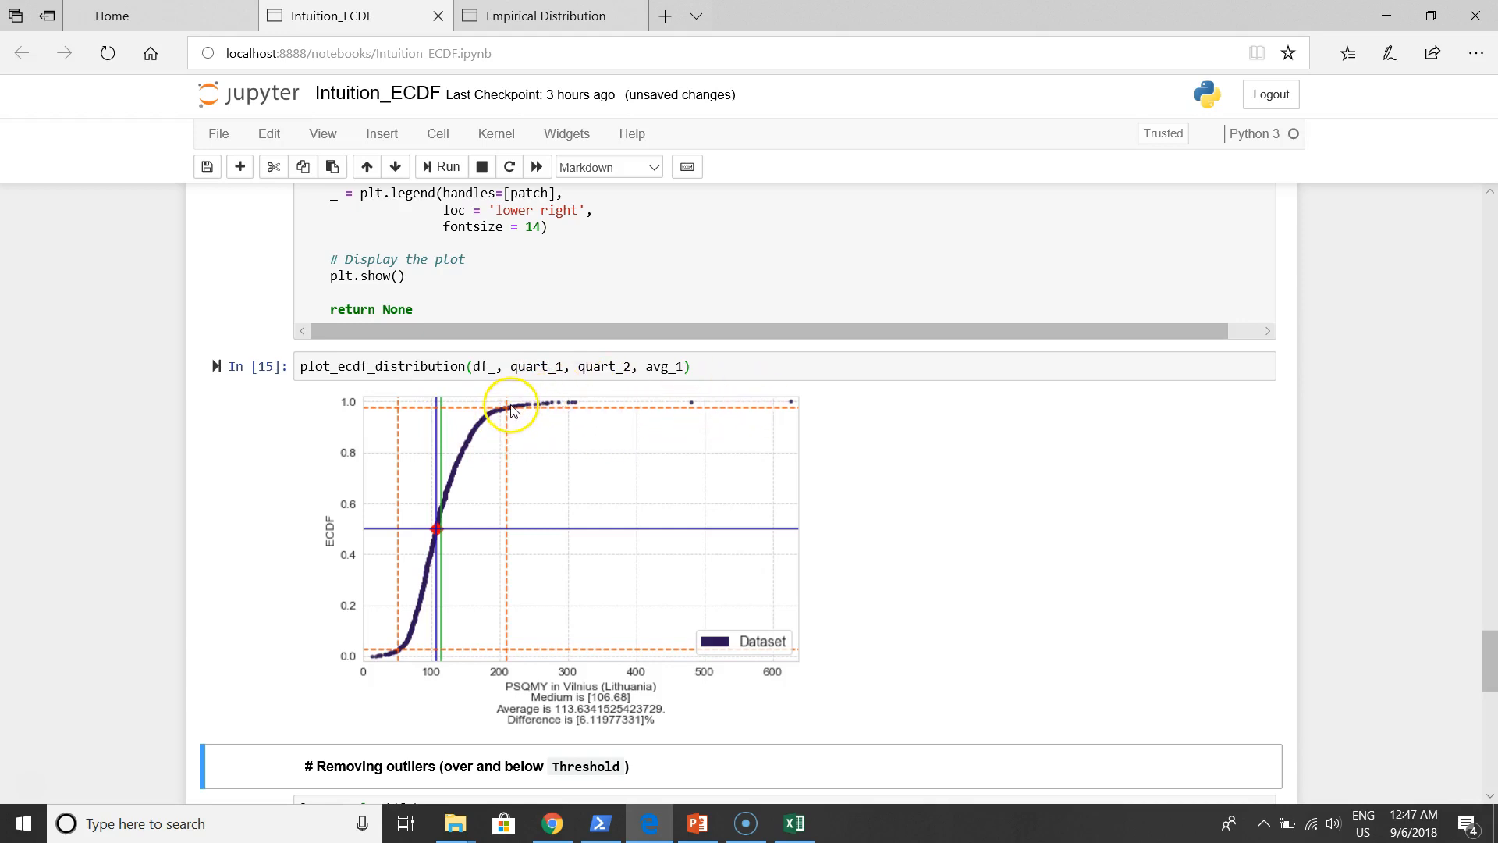
{"action": "mouse_move", "coordinate": [744, 404]}
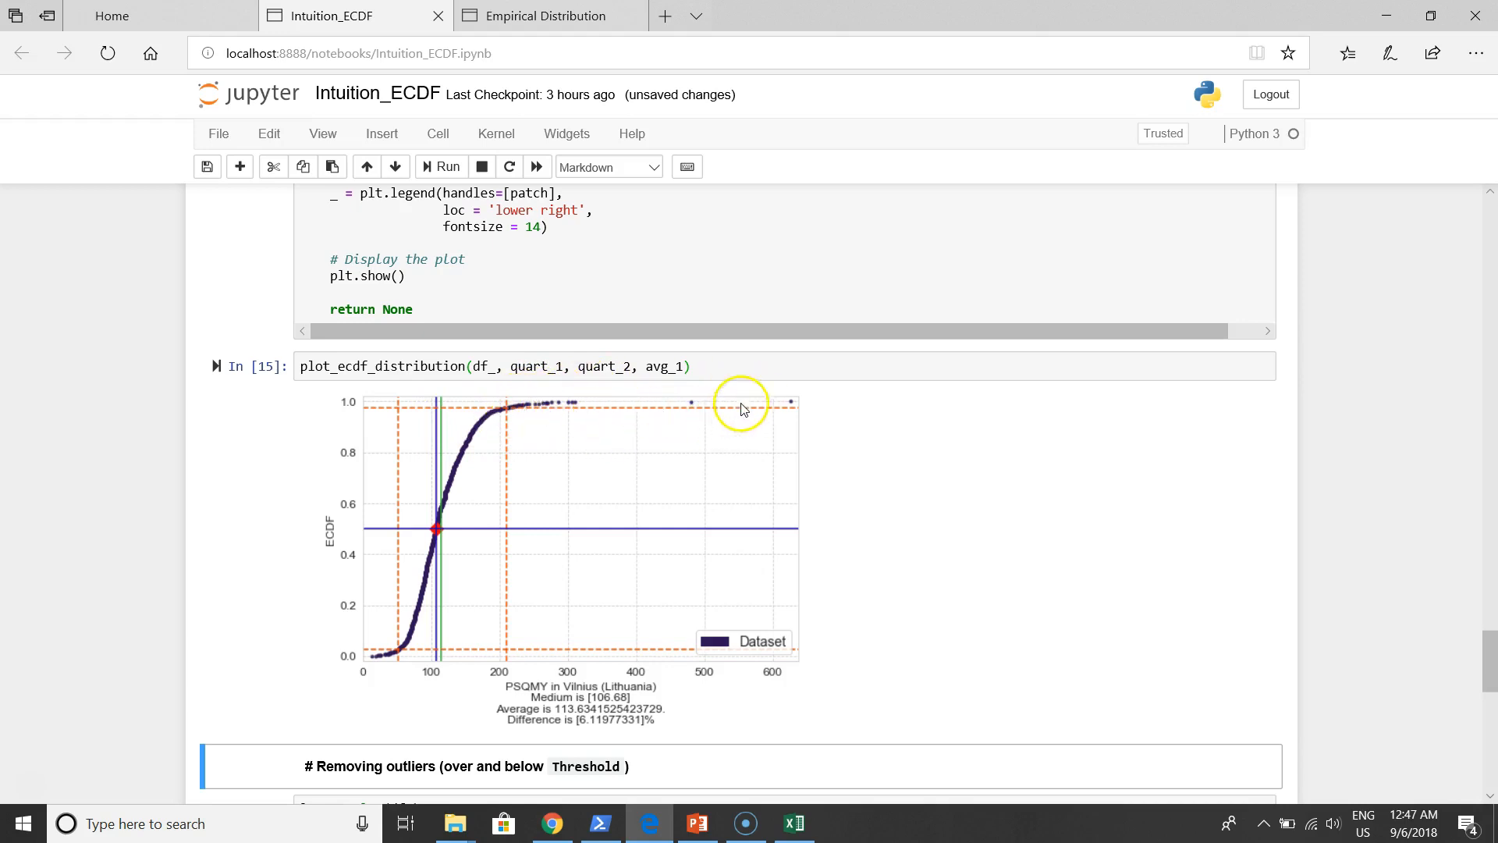
{"action": "mouse_move", "coordinate": [570, 403]}
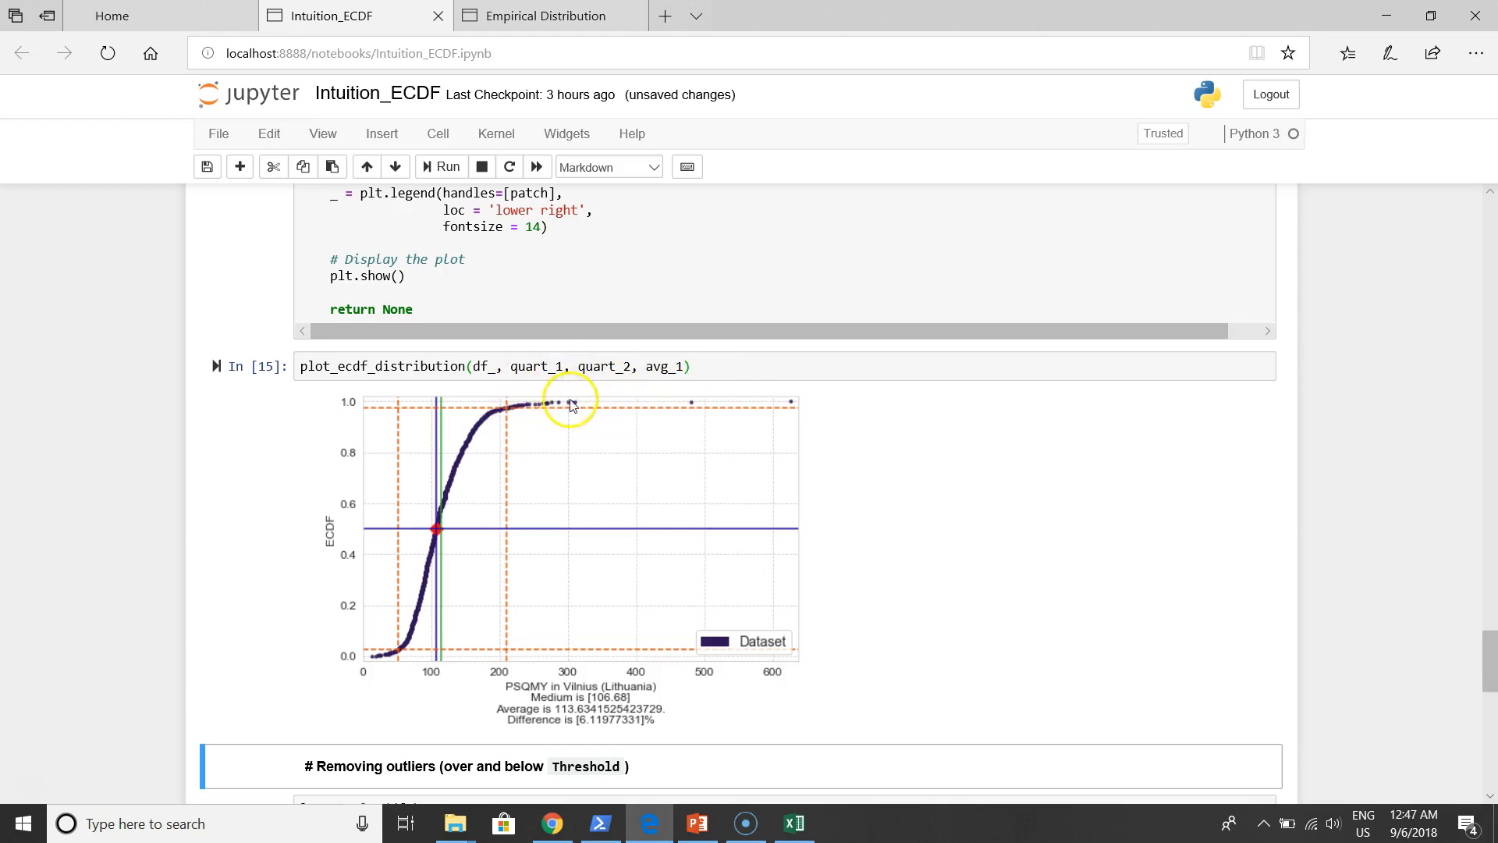
{"action": "mouse_move", "coordinate": [379, 657]}
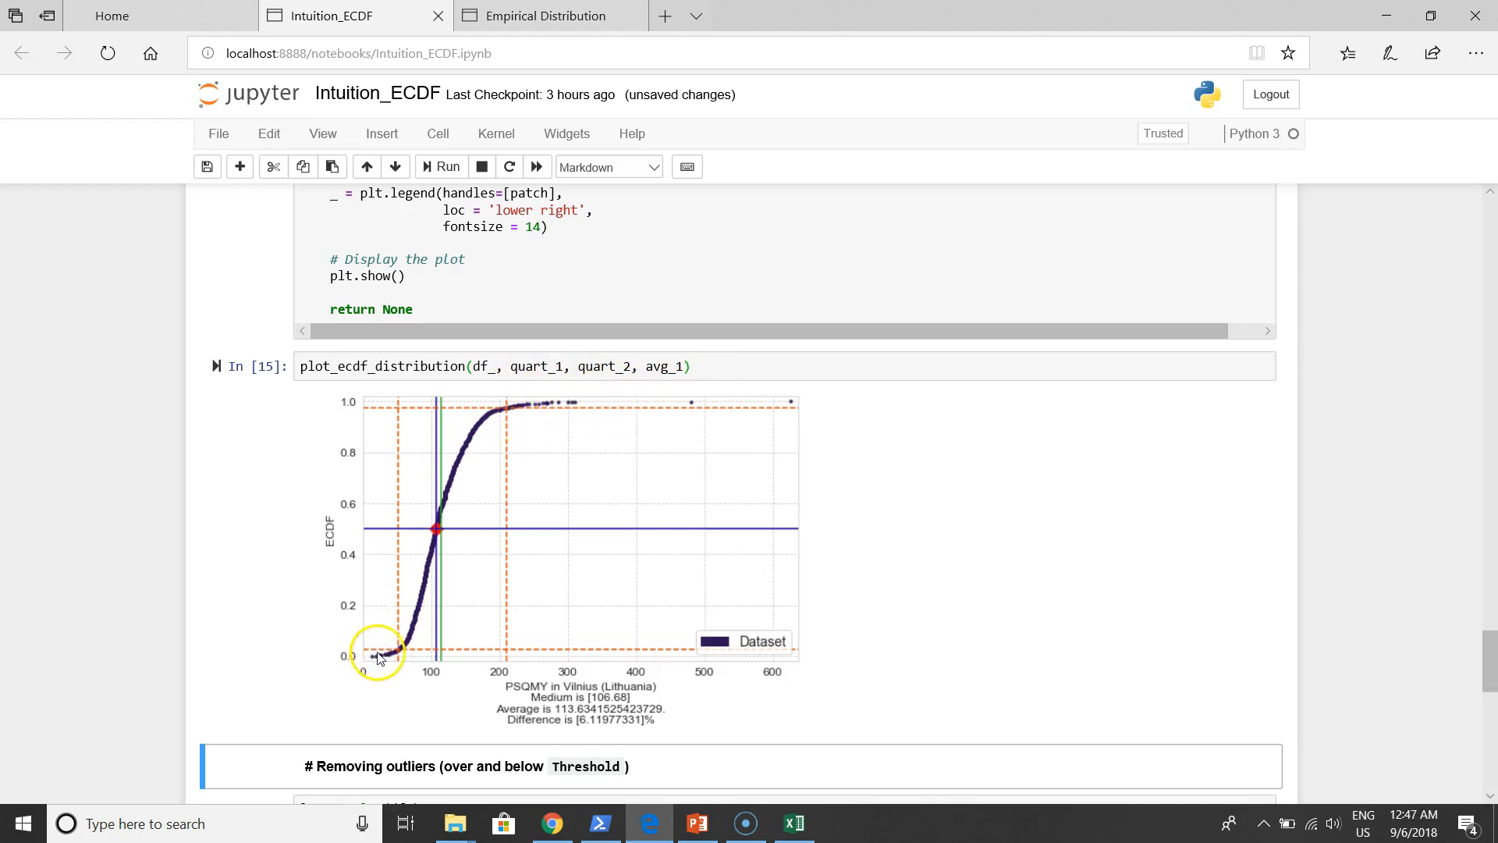
{"action": "mouse_move", "coordinate": [411, 584]}
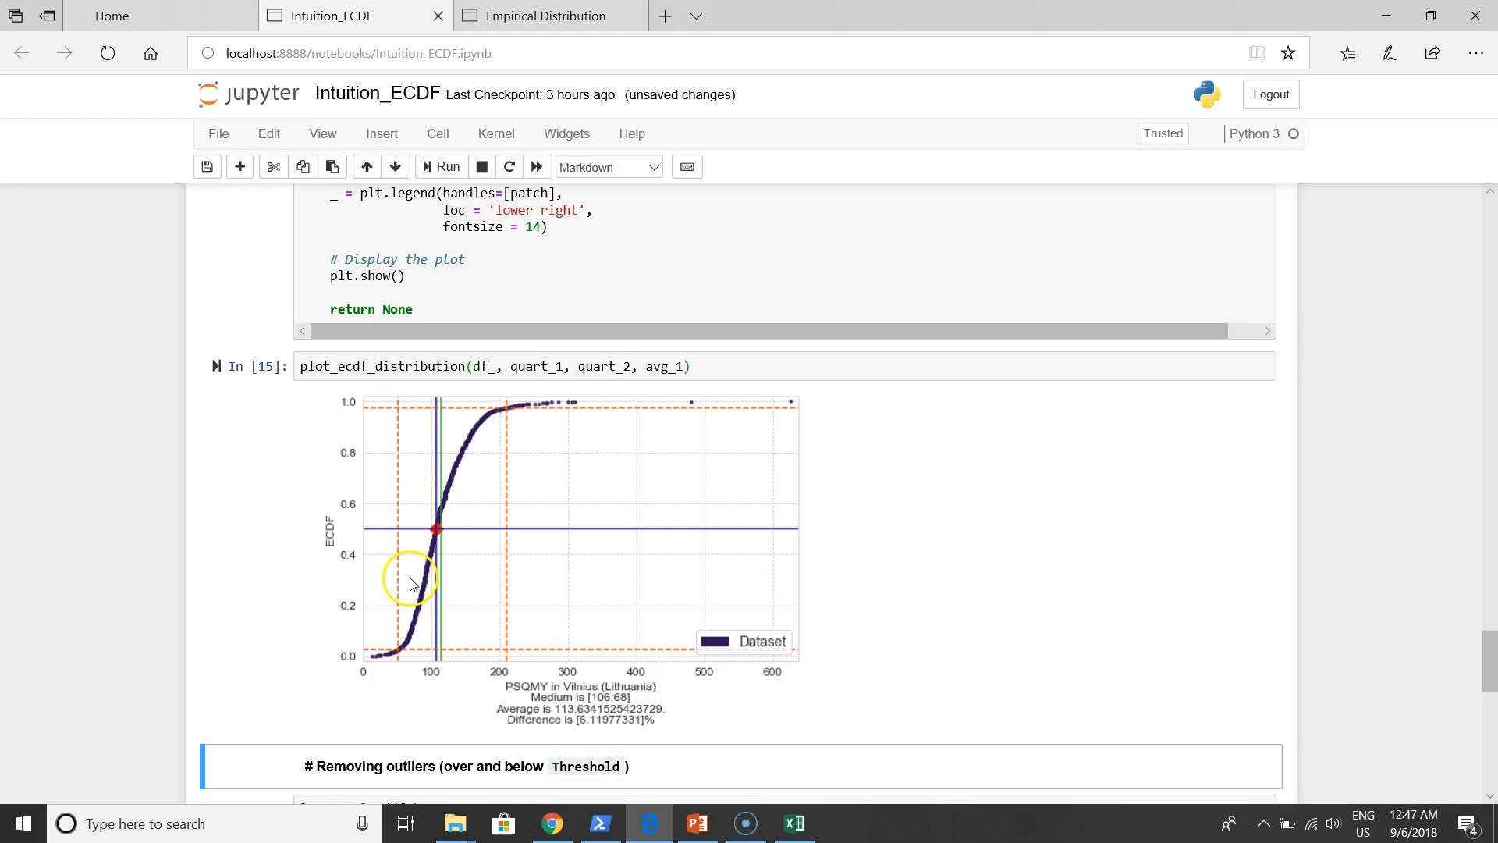
{"action": "mouse_move", "coordinate": [378, 652]}
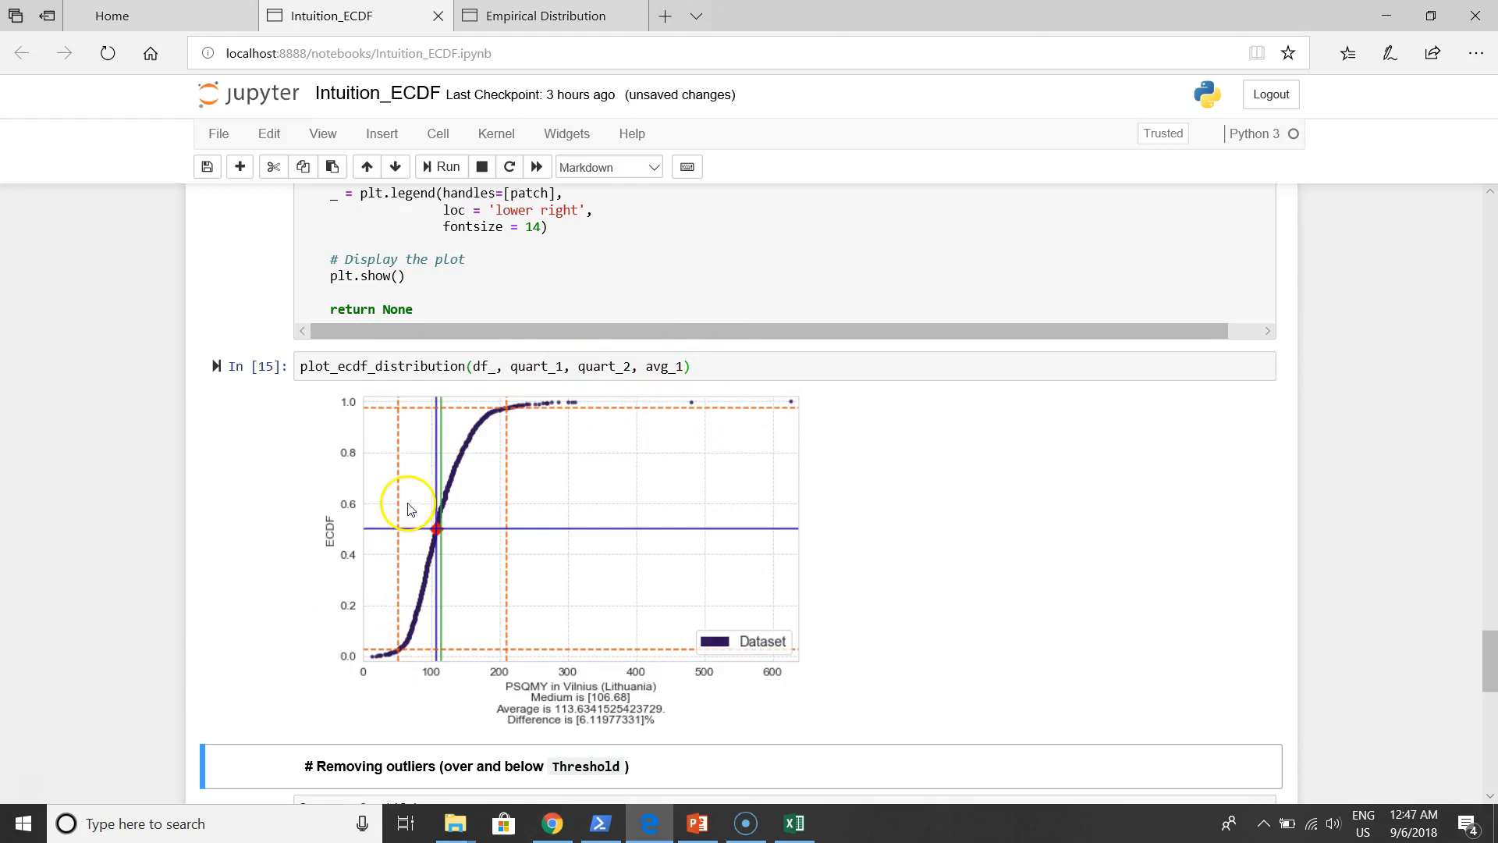
{"action": "mouse_move", "coordinate": [401, 423]}
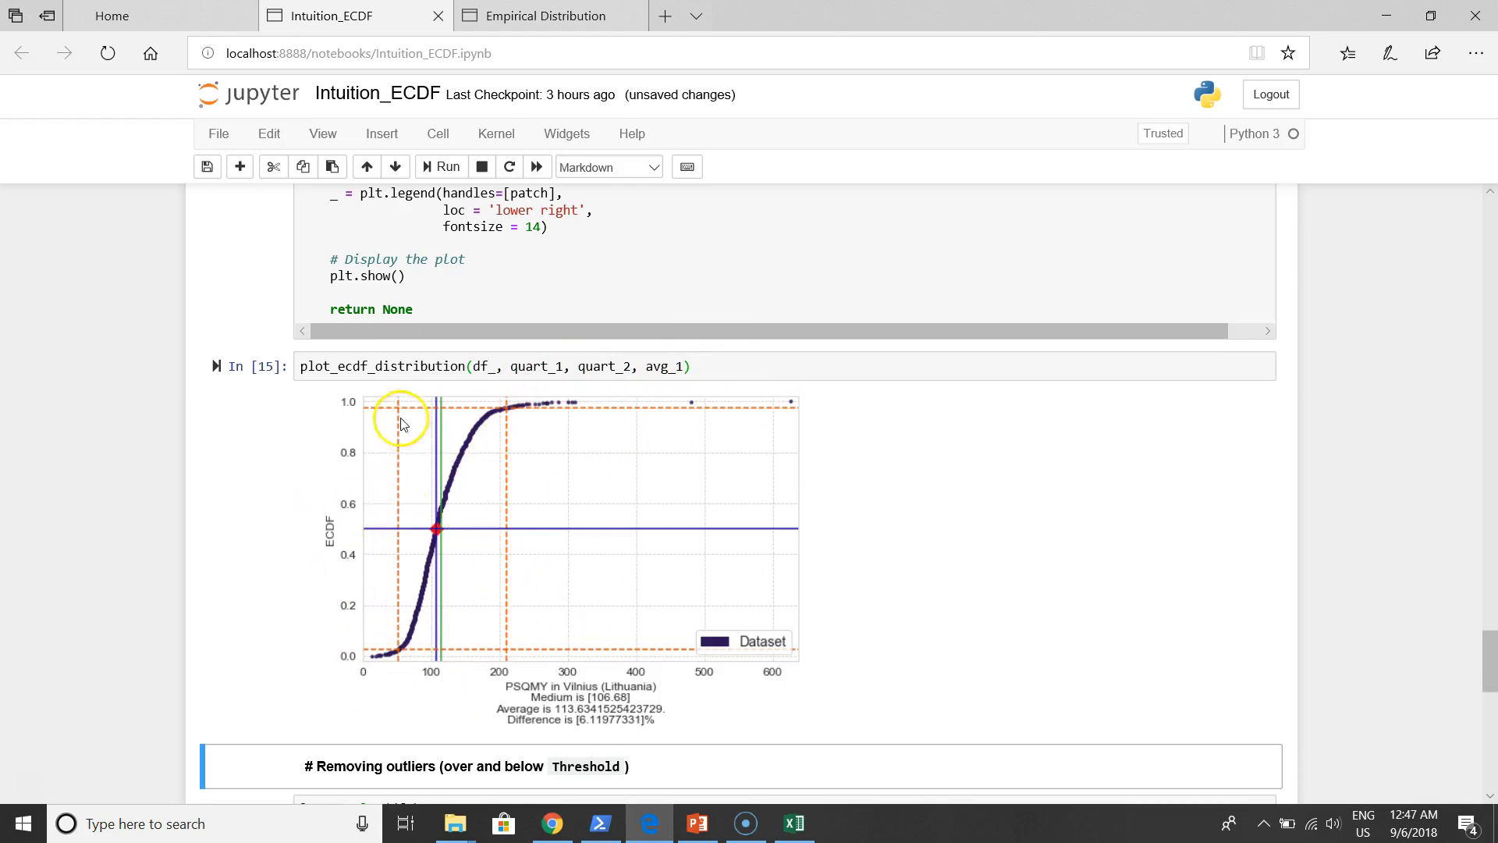
{"action": "mouse_move", "coordinate": [450, 422]}
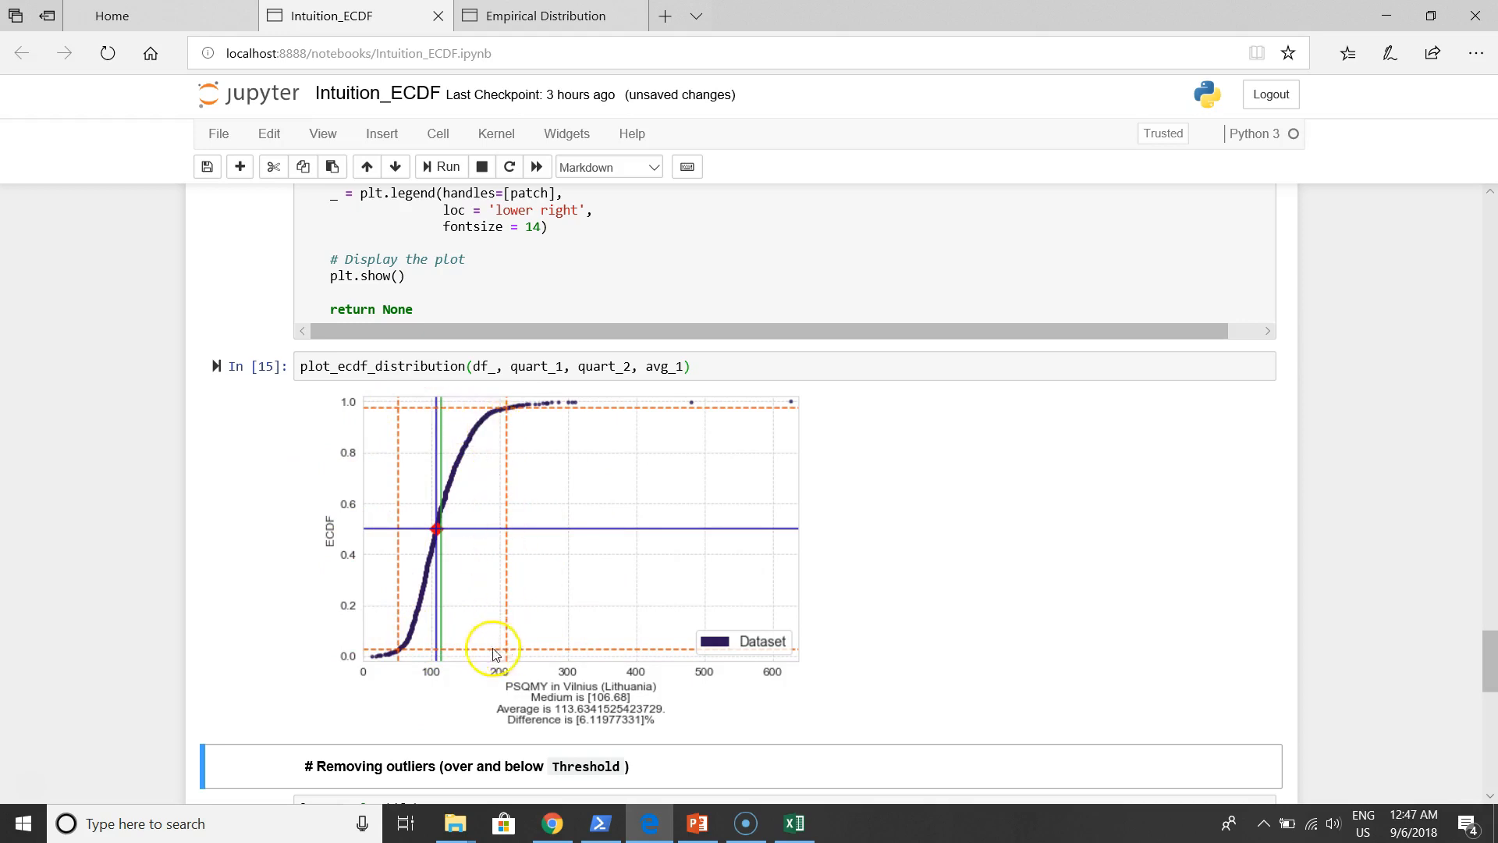
{"action": "mouse_move", "coordinate": [411, 640]}
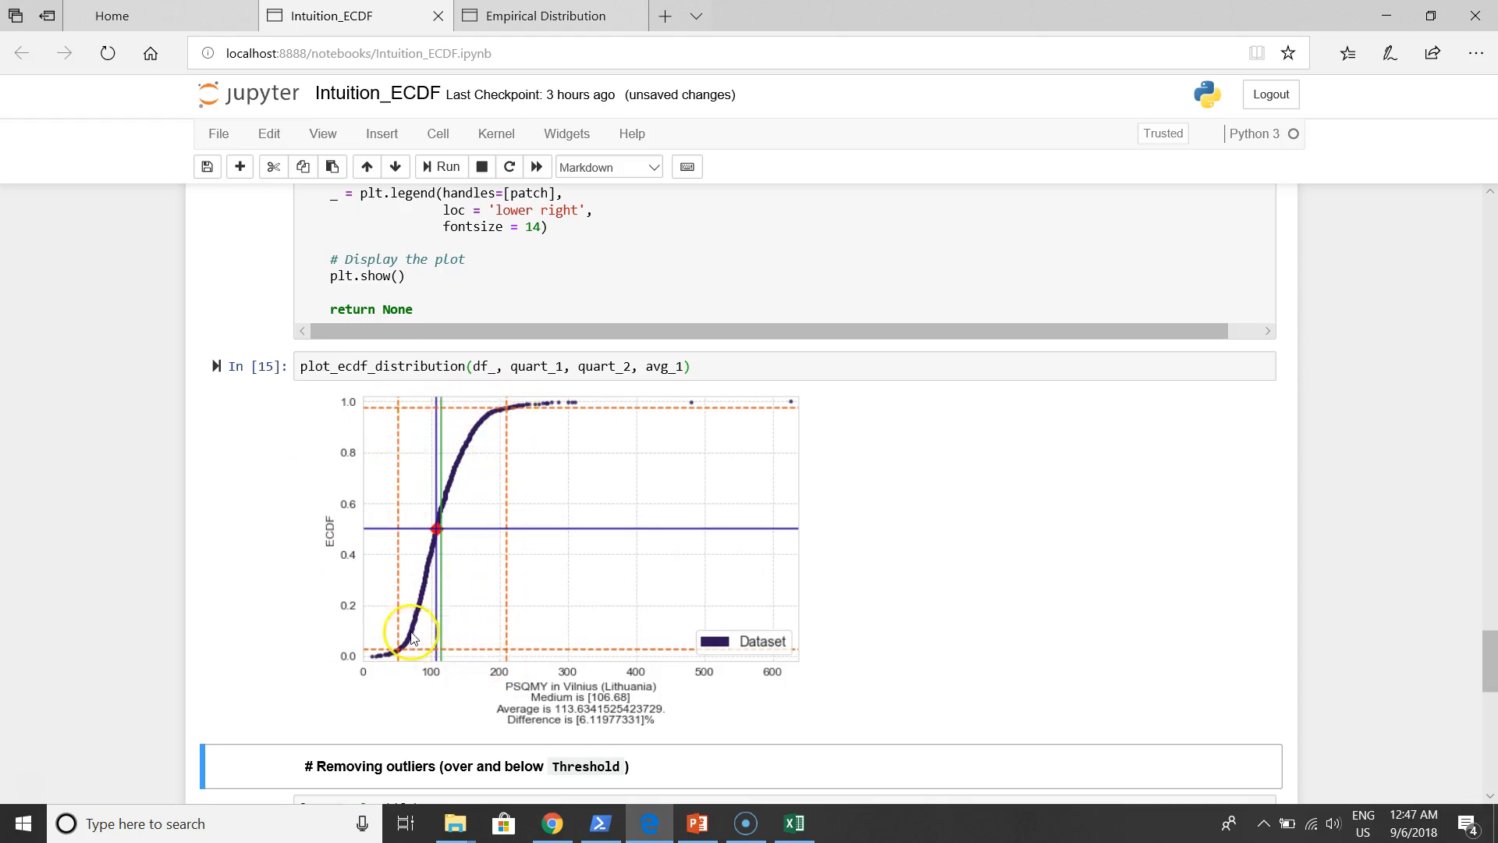
{"action": "mouse_move", "coordinate": [503, 635]}
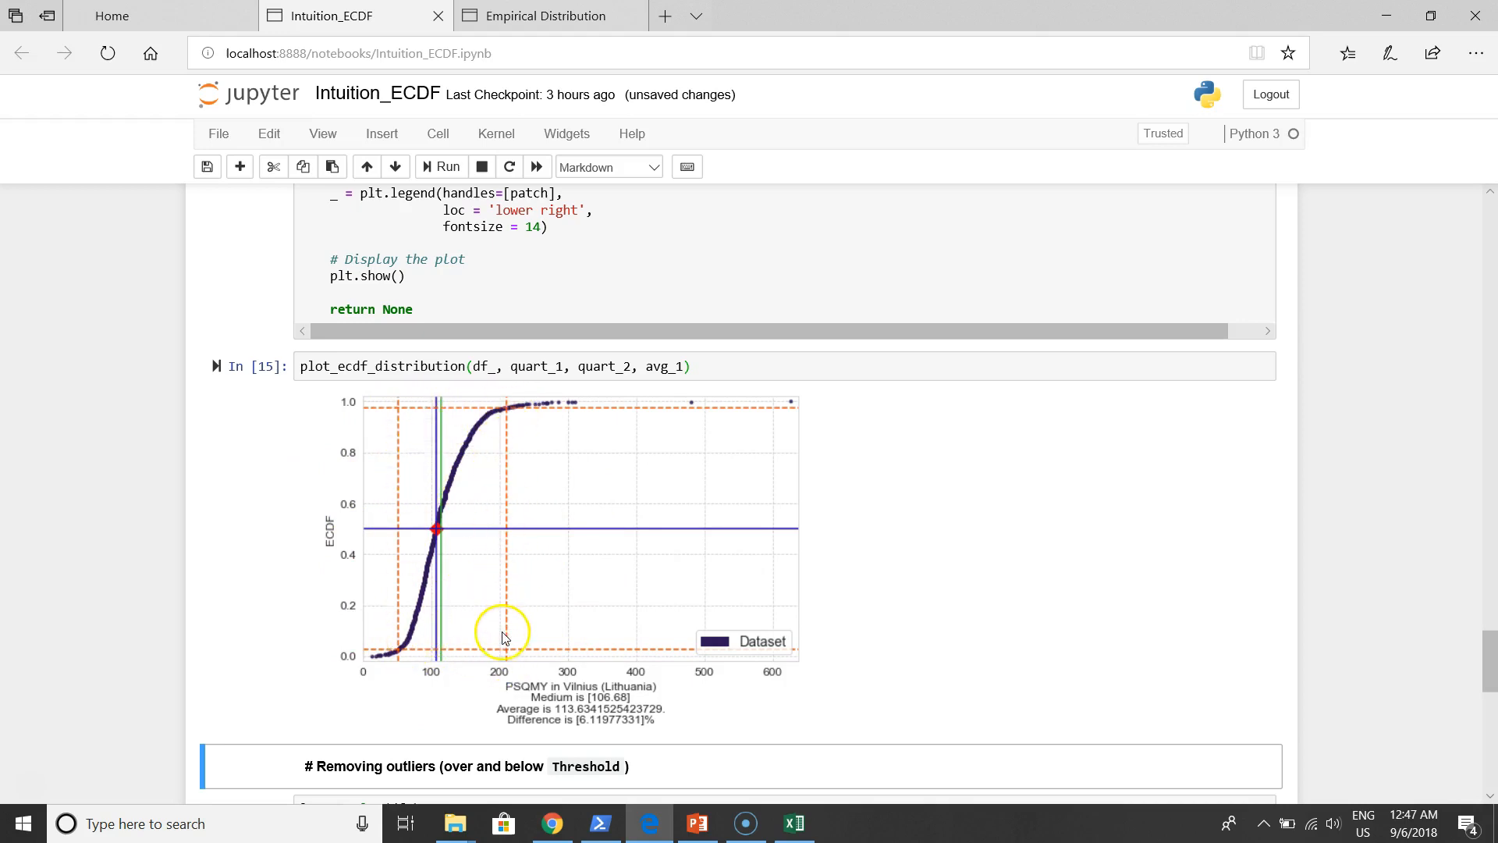
{"action": "mouse_move", "coordinate": [418, 413]}
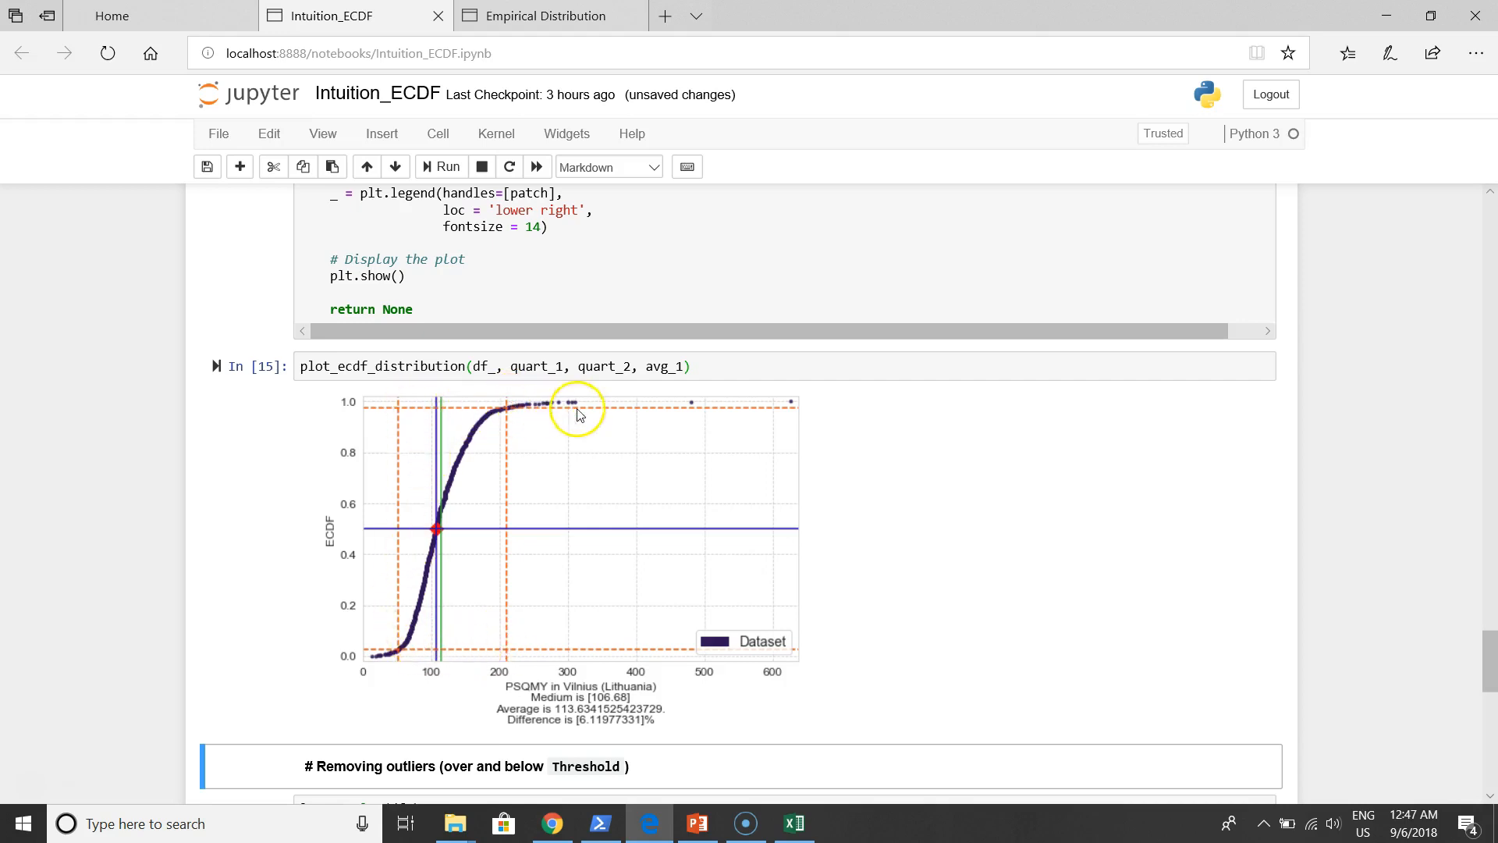
{"action": "scroll", "scroll_direction": "down", "scroll_amount": 3}
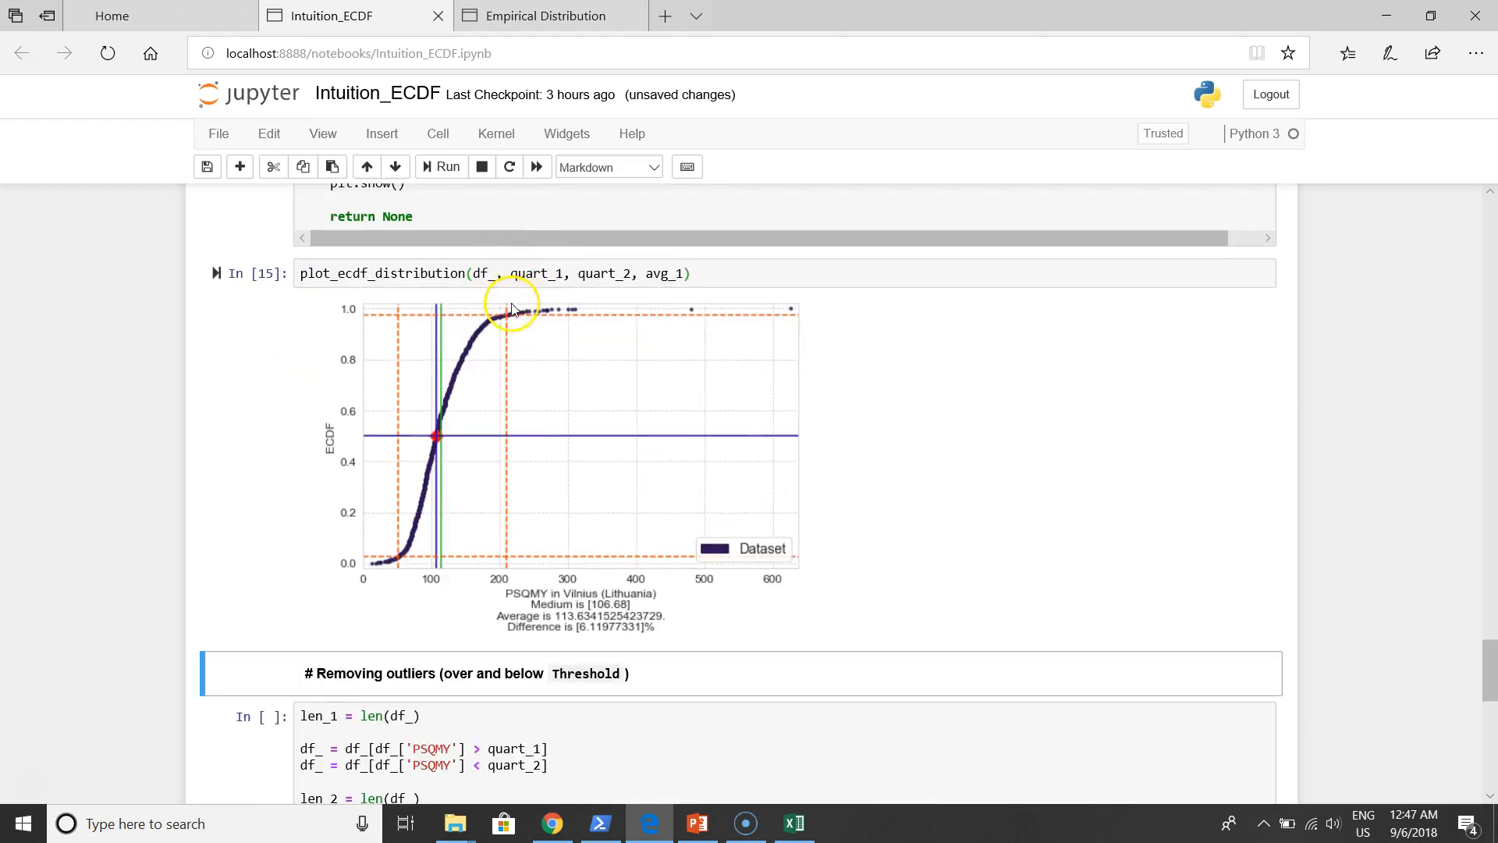
{"action": "mouse_move", "coordinate": [797, 316]}
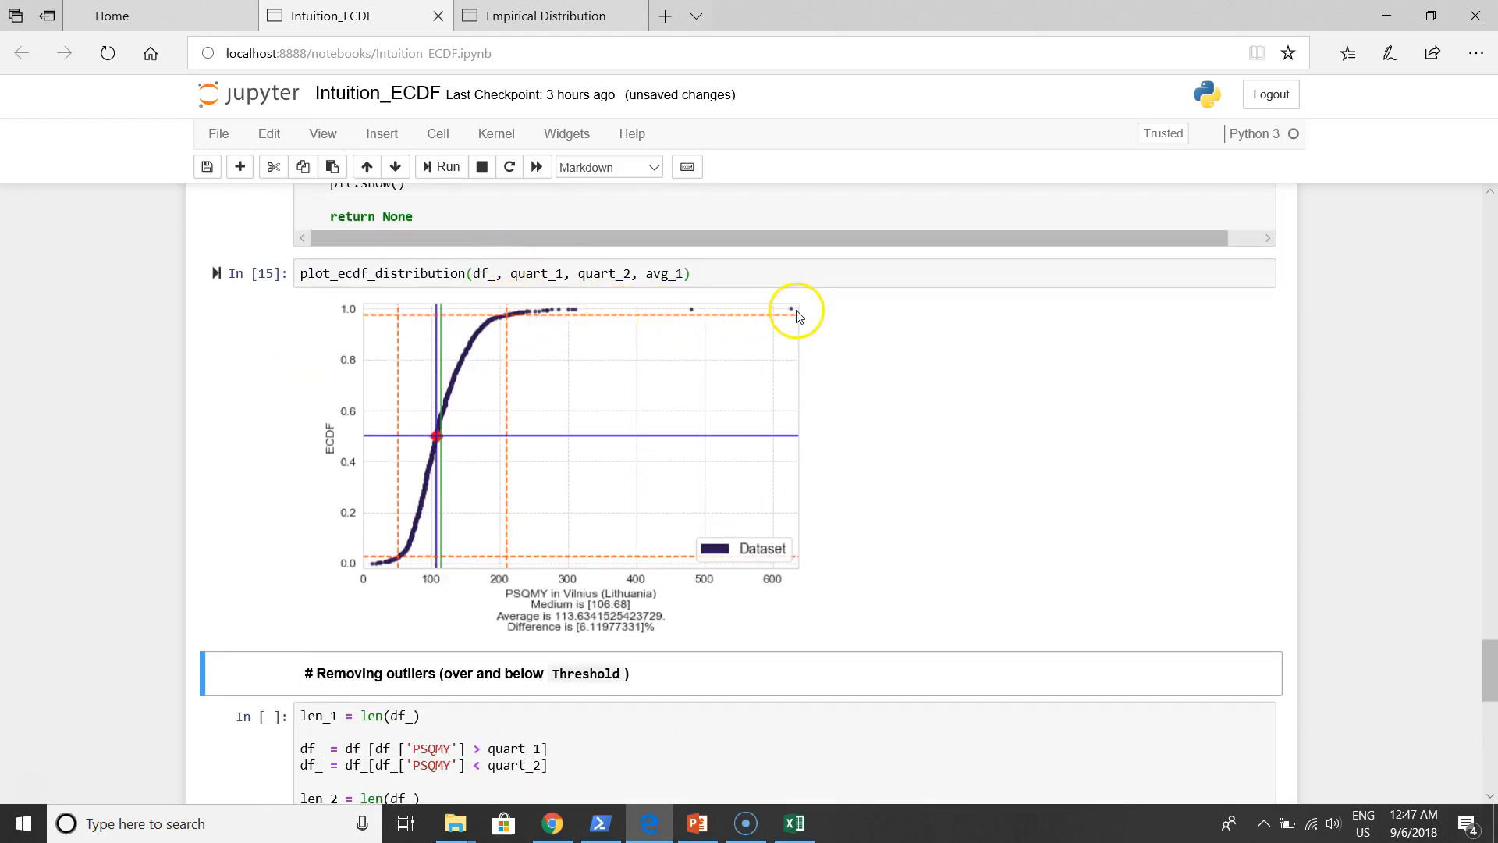
{"action": "scroll", "scroll_direction": "down", "scroll_amount": 3}
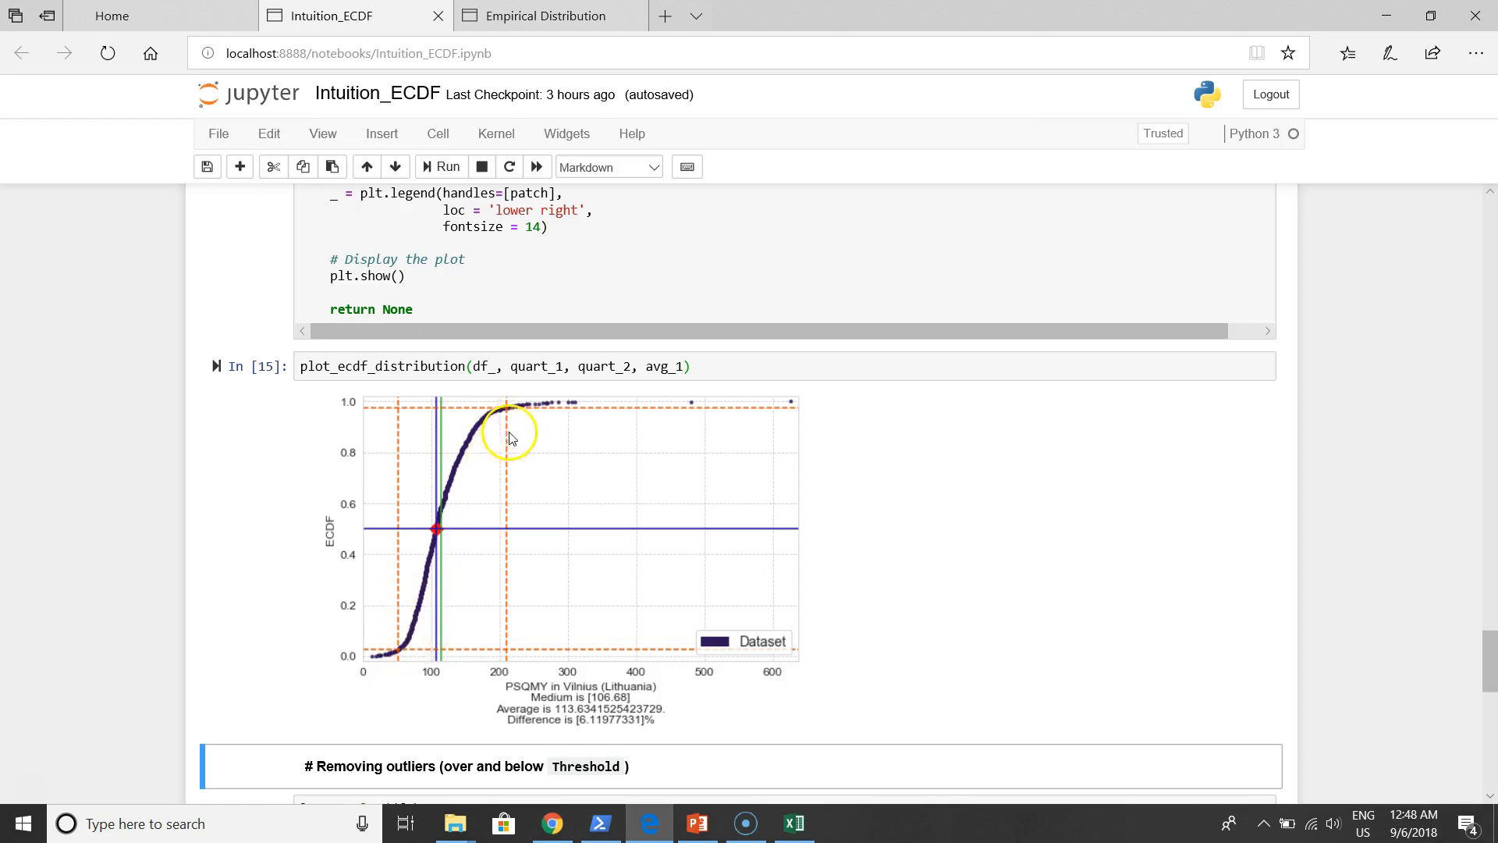
{"action": "mouse_move", "coordinate": [406, 620]}
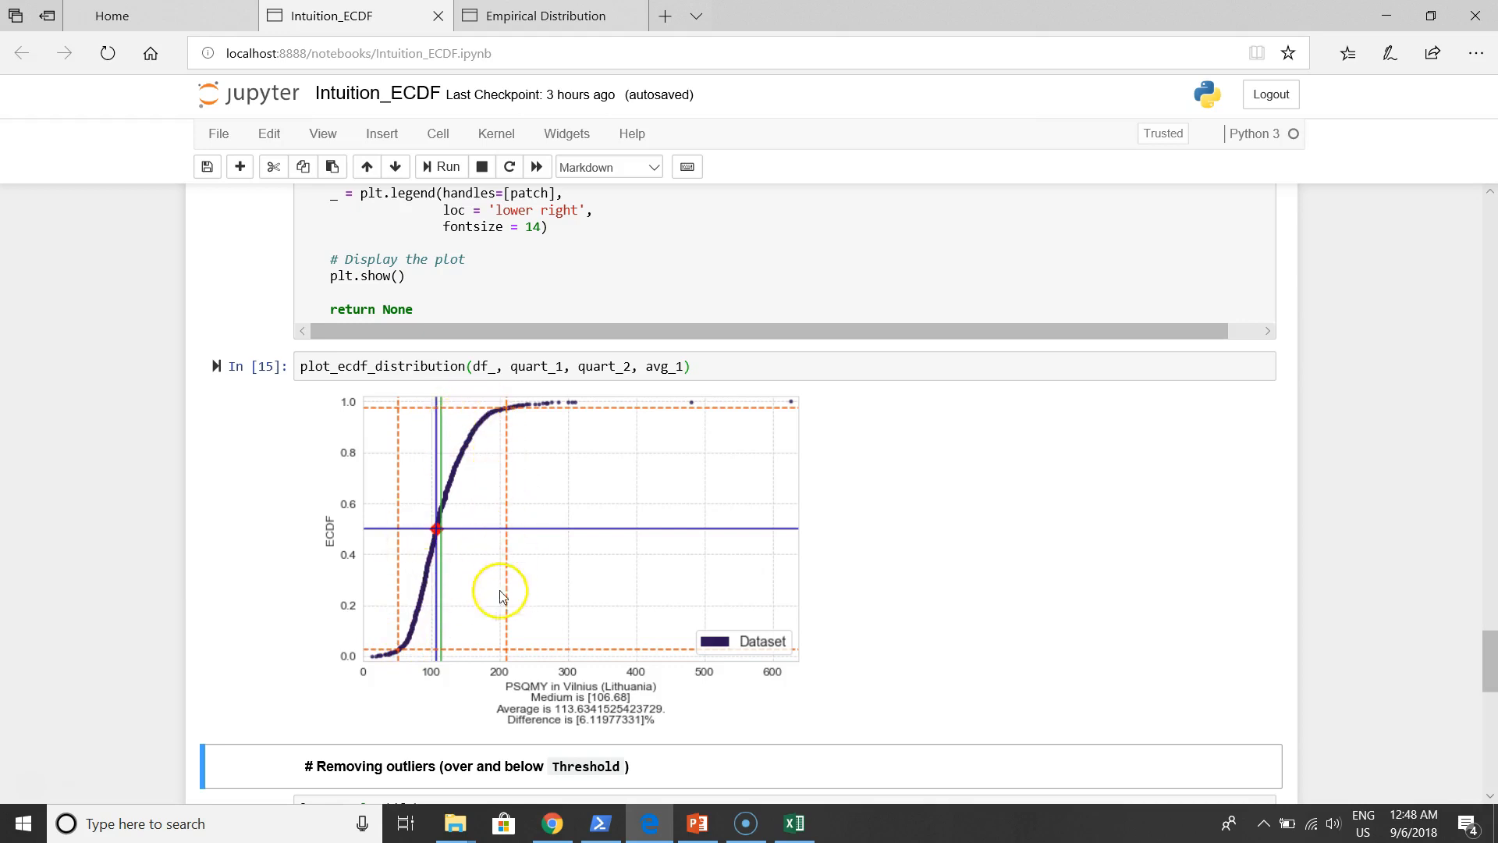
{"action": "mouse_move", "coordinate": [505, 425]}
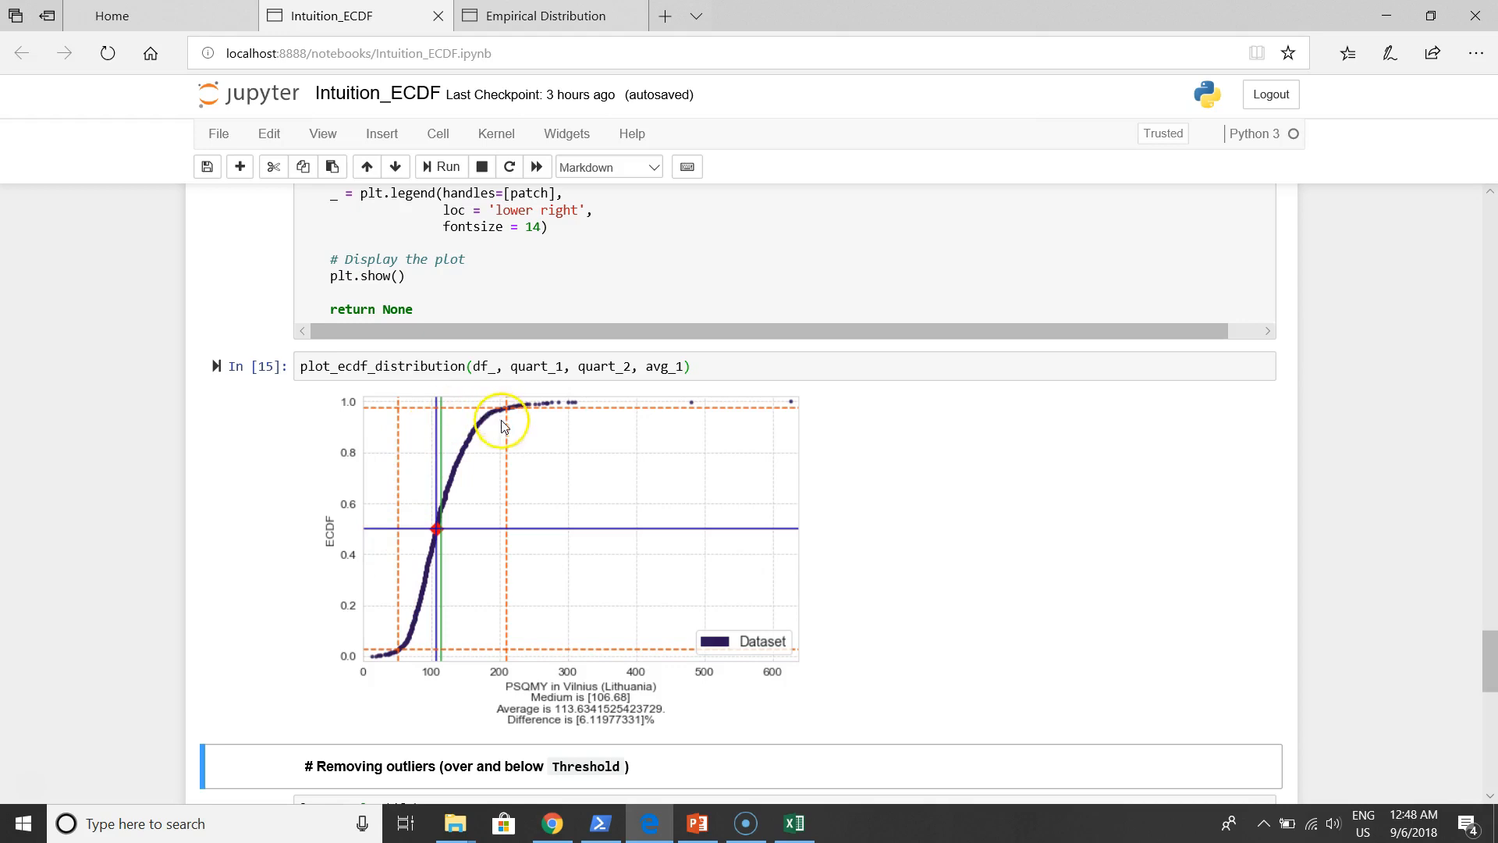
{"action": "mouse_move", "coordinate": [372, 662]}
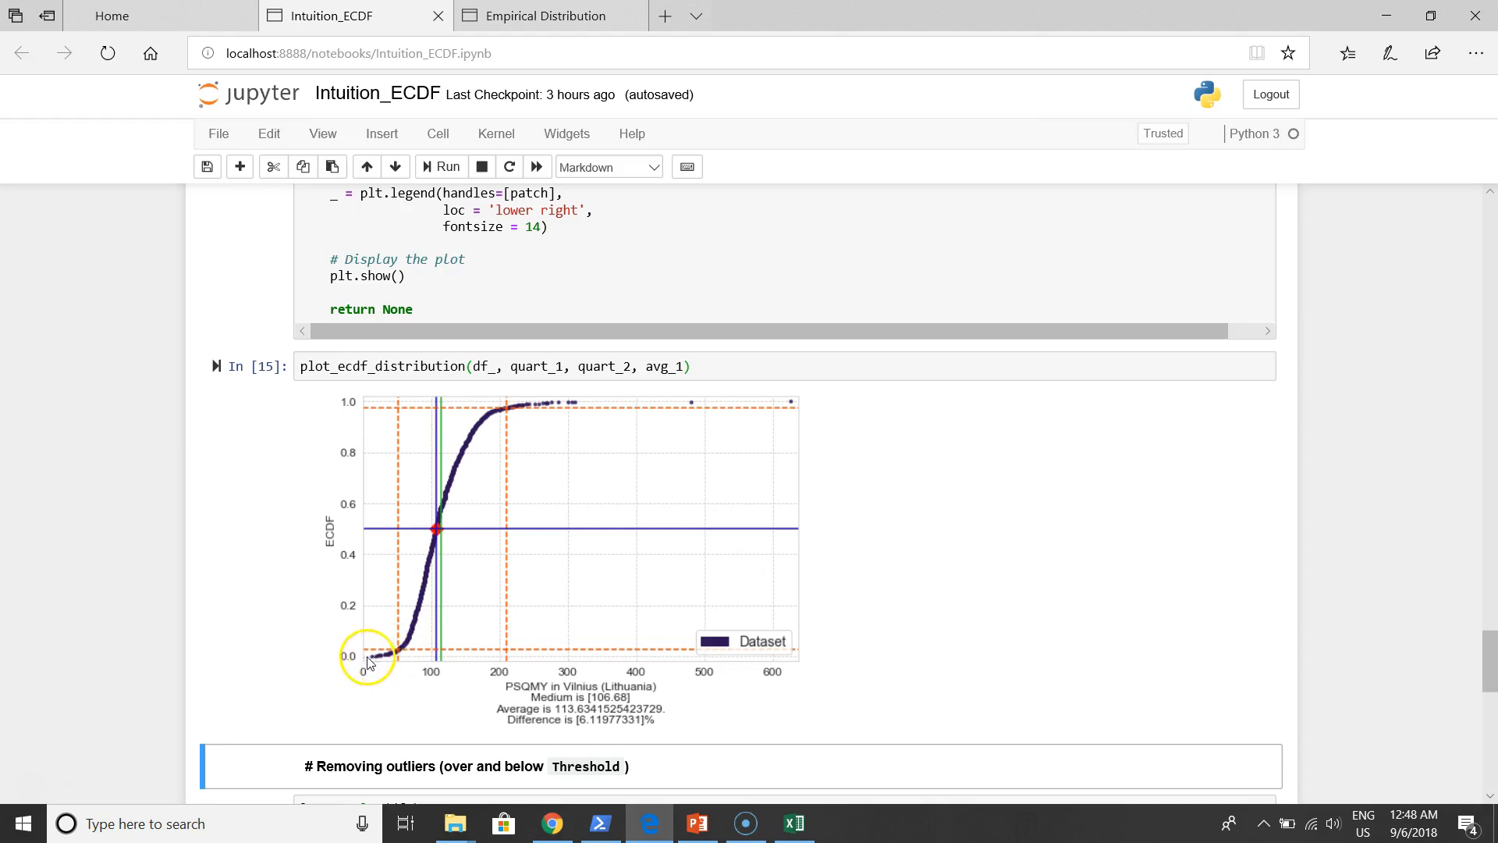
{"action": "mouse_move", "coordinate": [416, 601]}
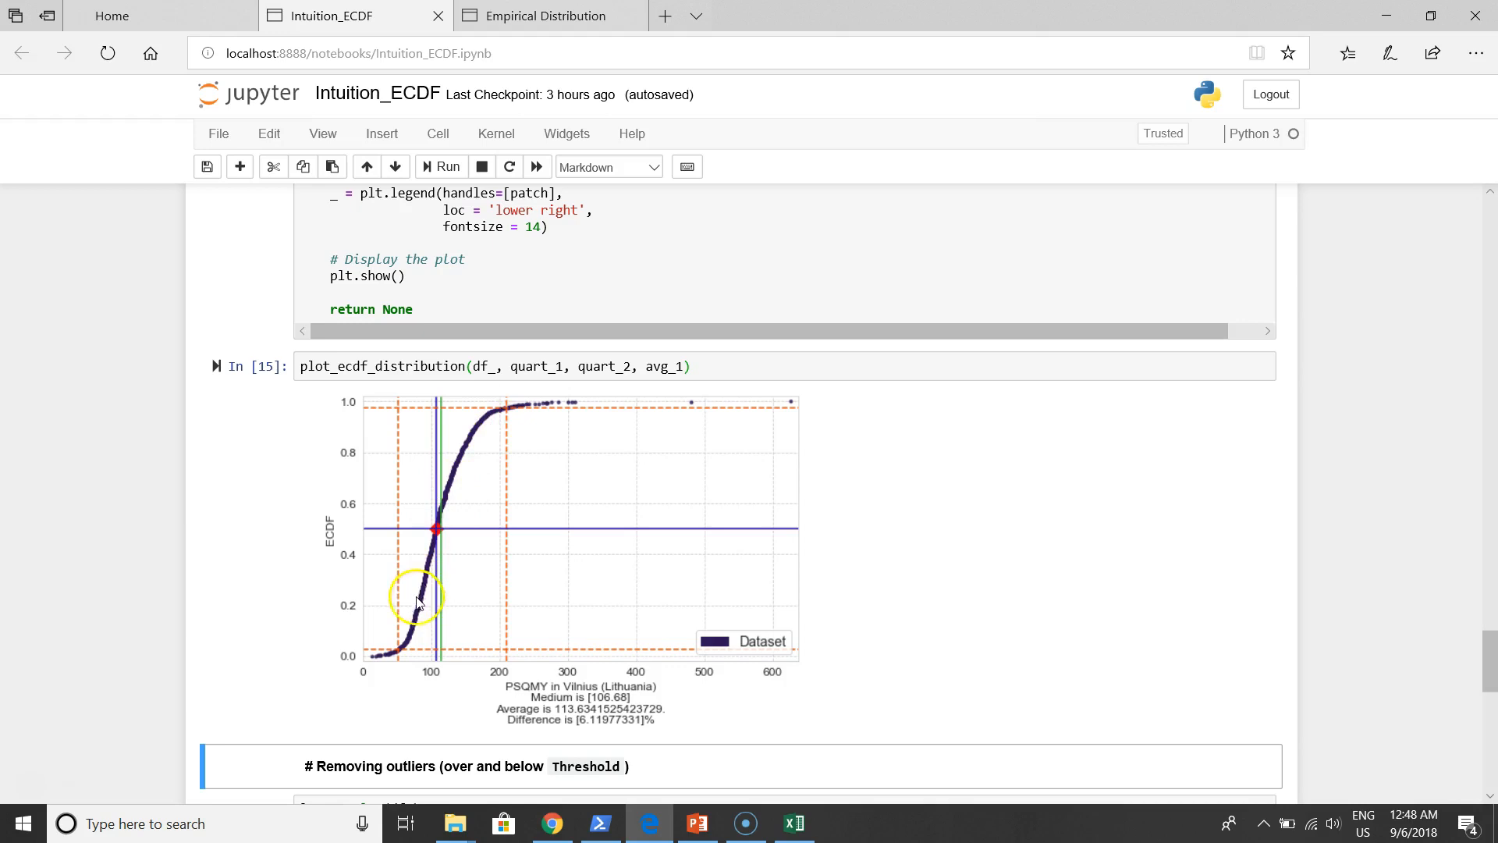
{"action": "mouse_move", "coordinate": [511, 415]}
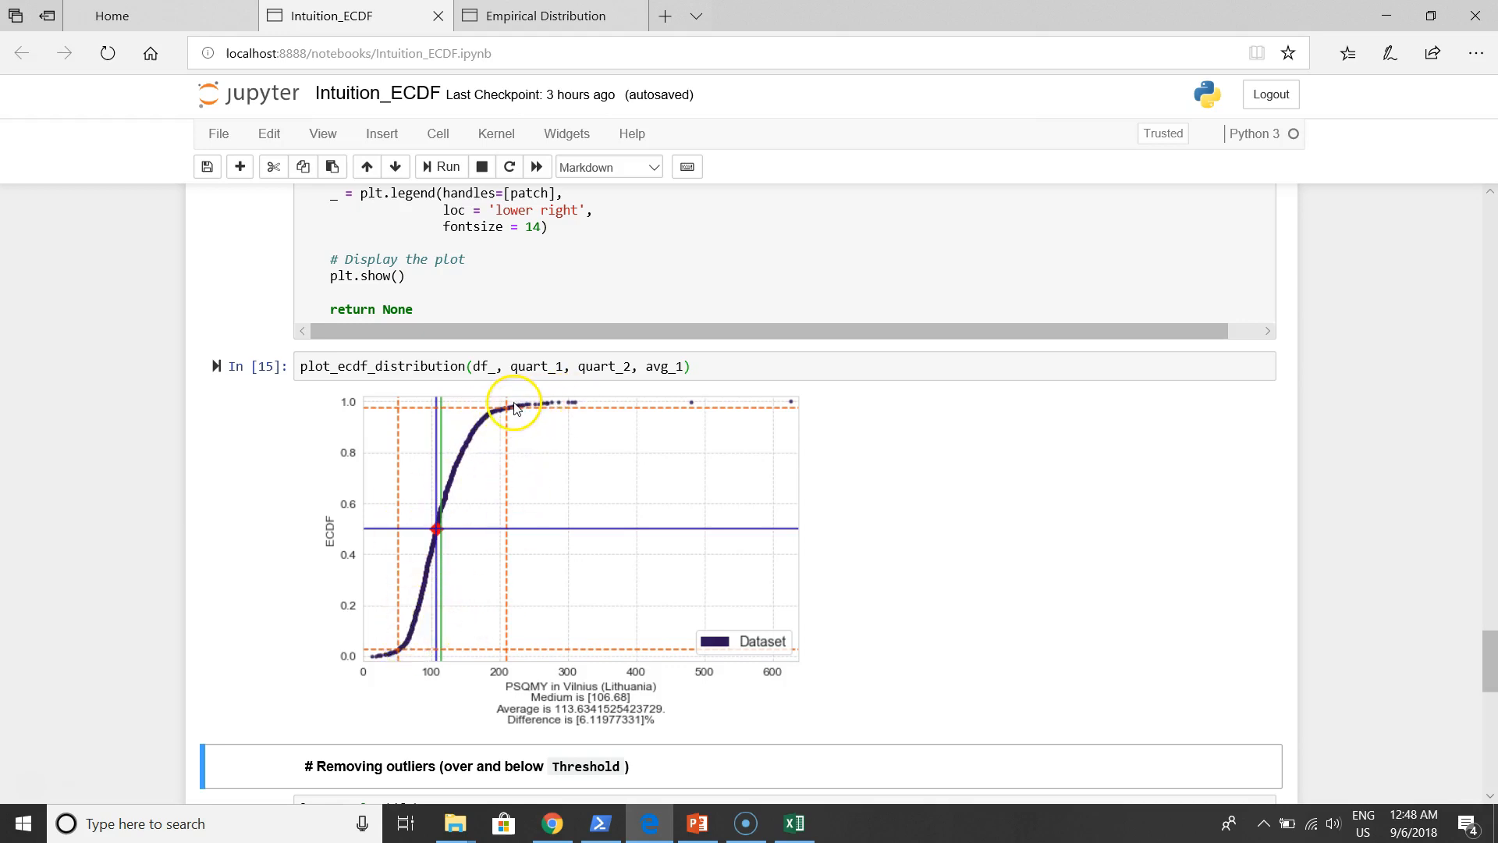
{"action": "mouse_move", "coordinate": [727, 403]}
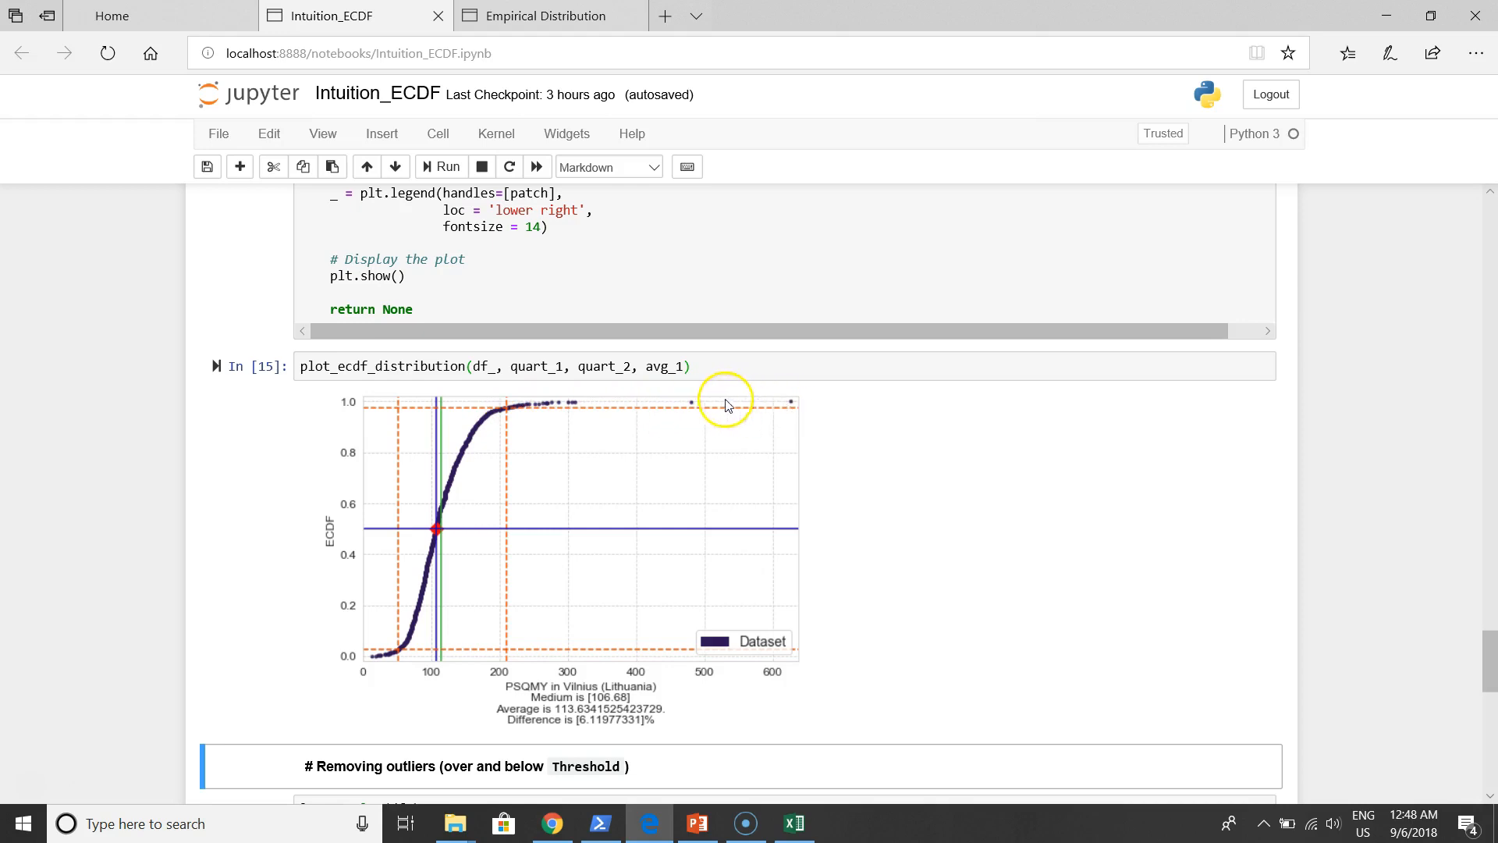
{"action": "mouse_move", "coordinate": [512, 411]}
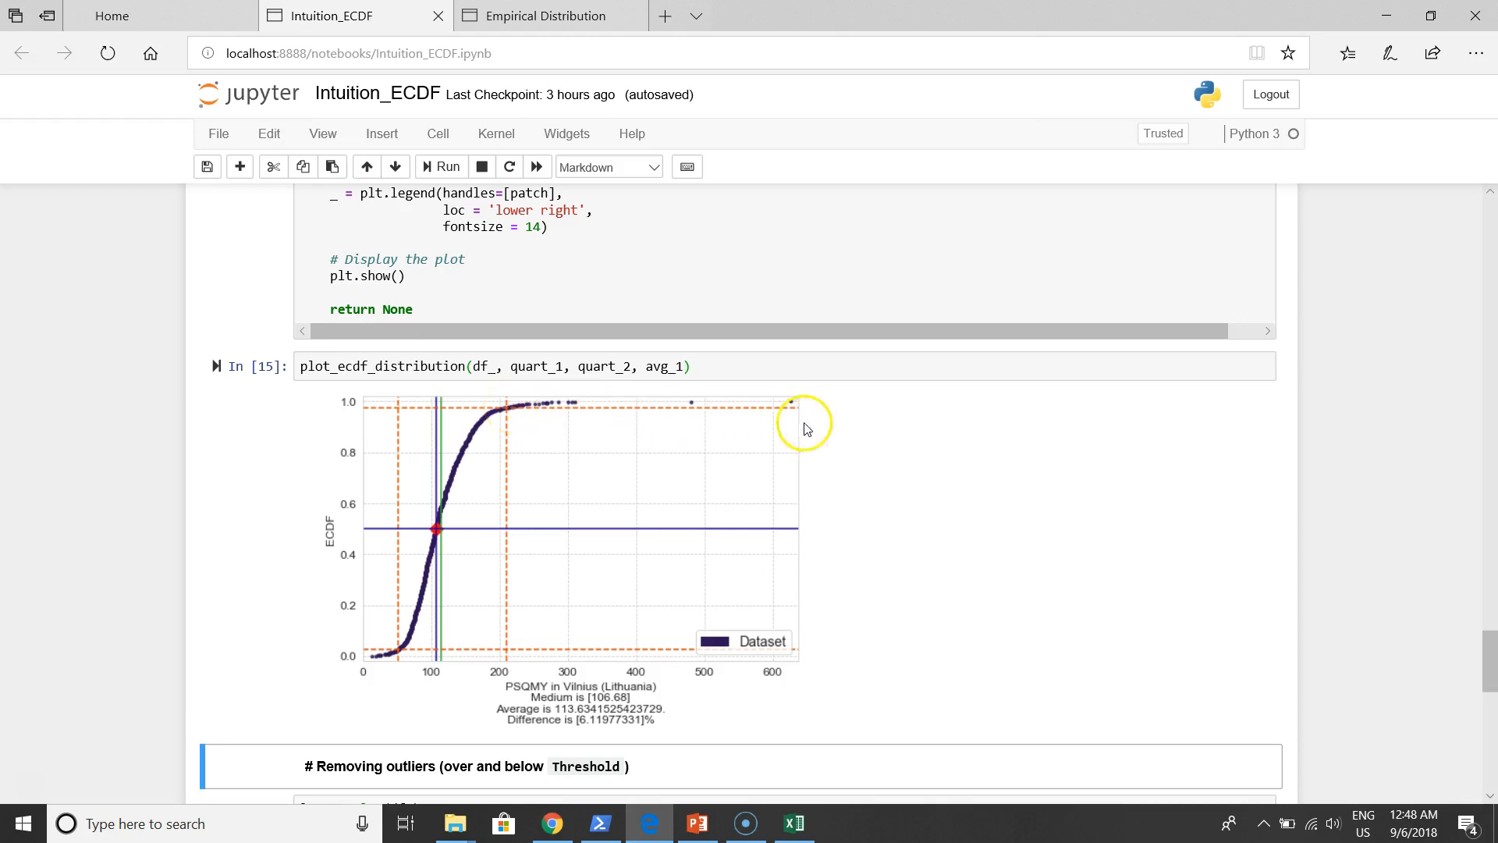
{"action": "mouse_move", "coordinate": [511, 401]}
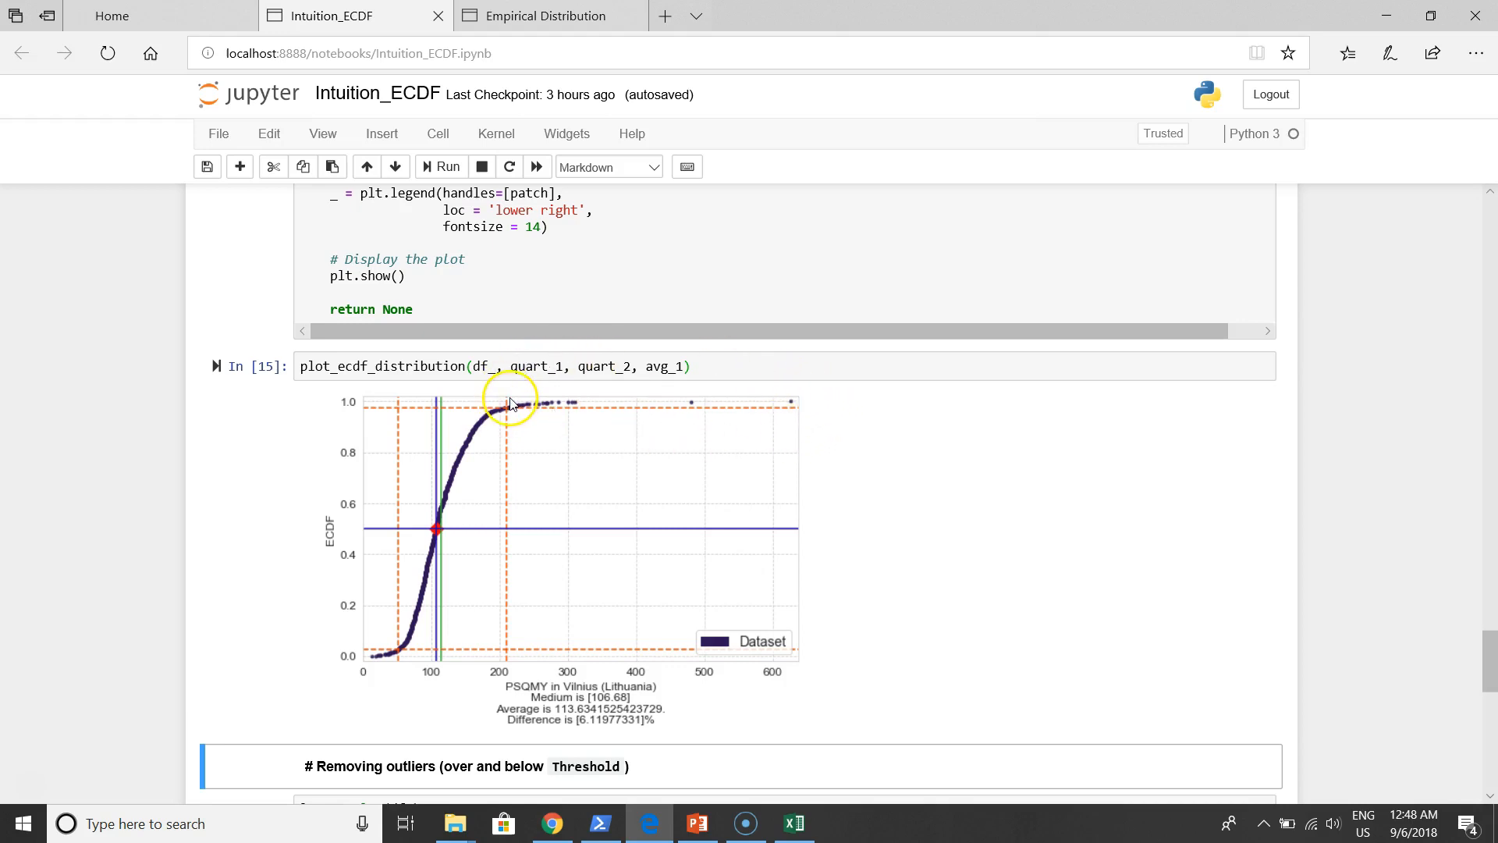
{"action": "mouse_move", "coordinate": [506, 413]}
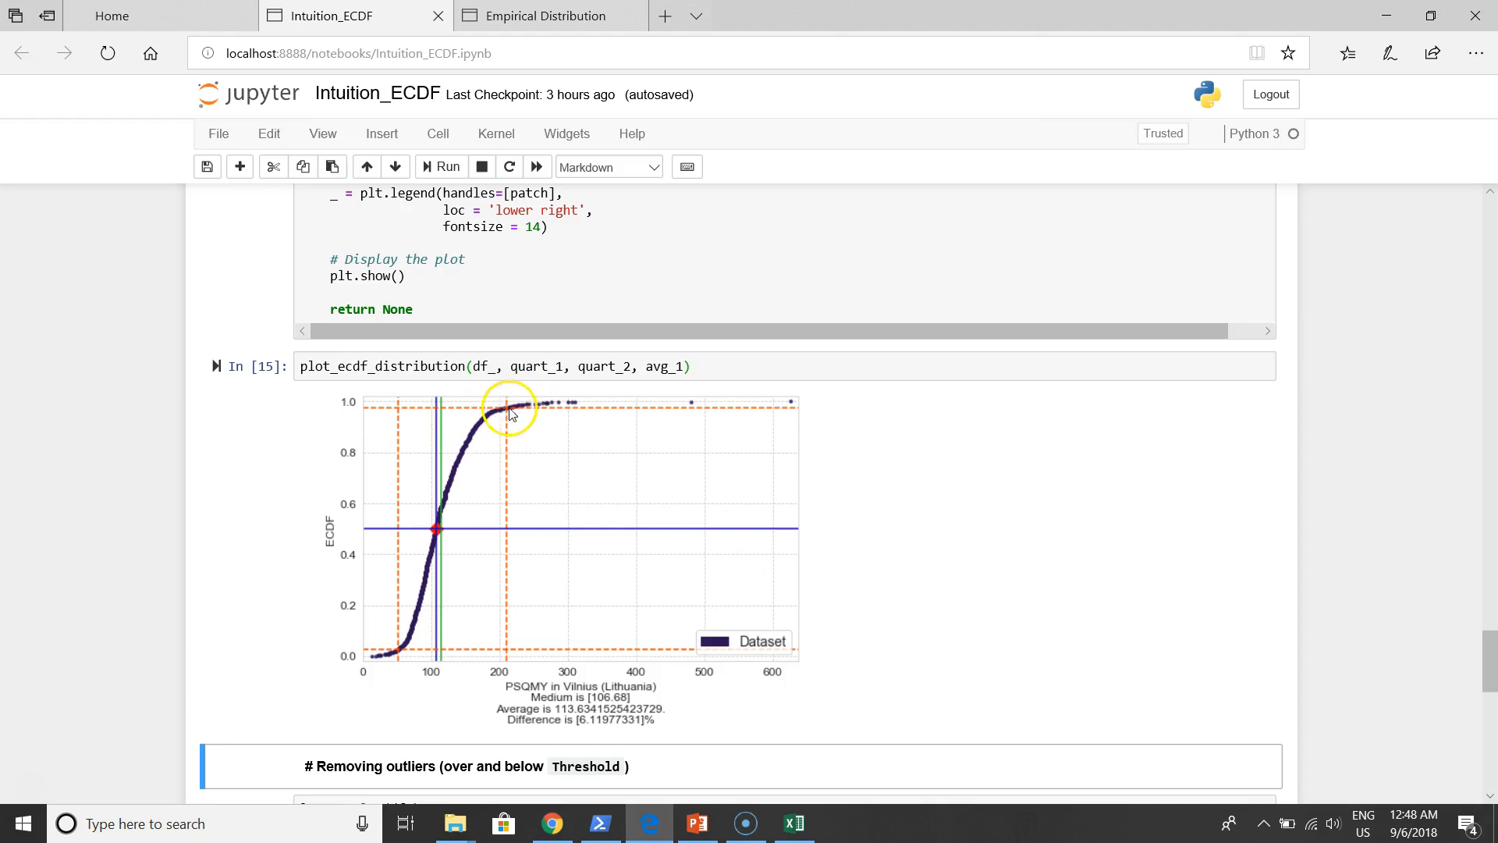
{"action": "mouse_move", "coordinate": [508, 417]}
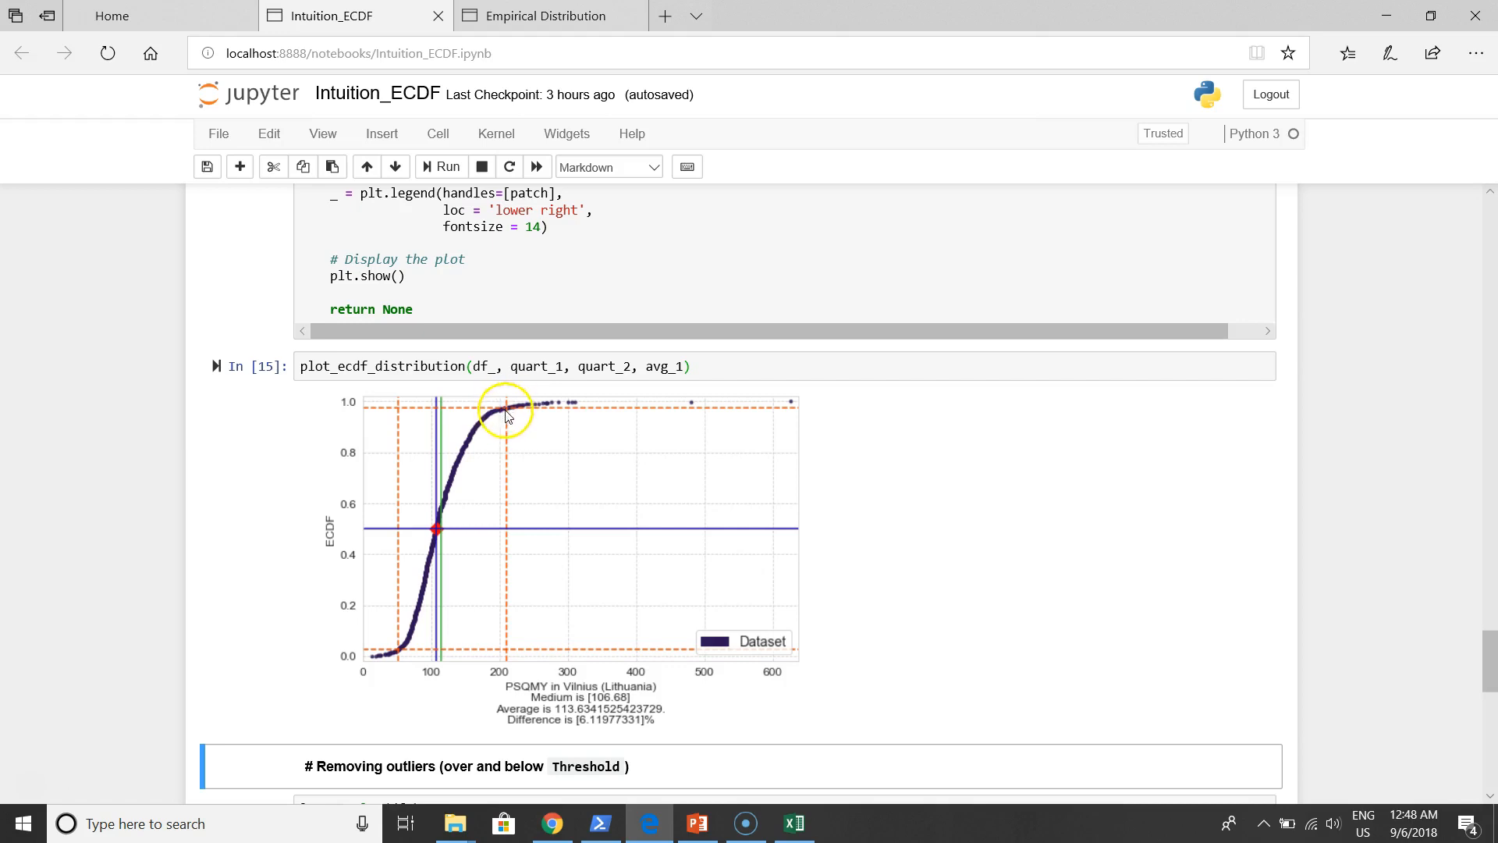
{"action": "mouse_move", "coordinate": [408, 656]}
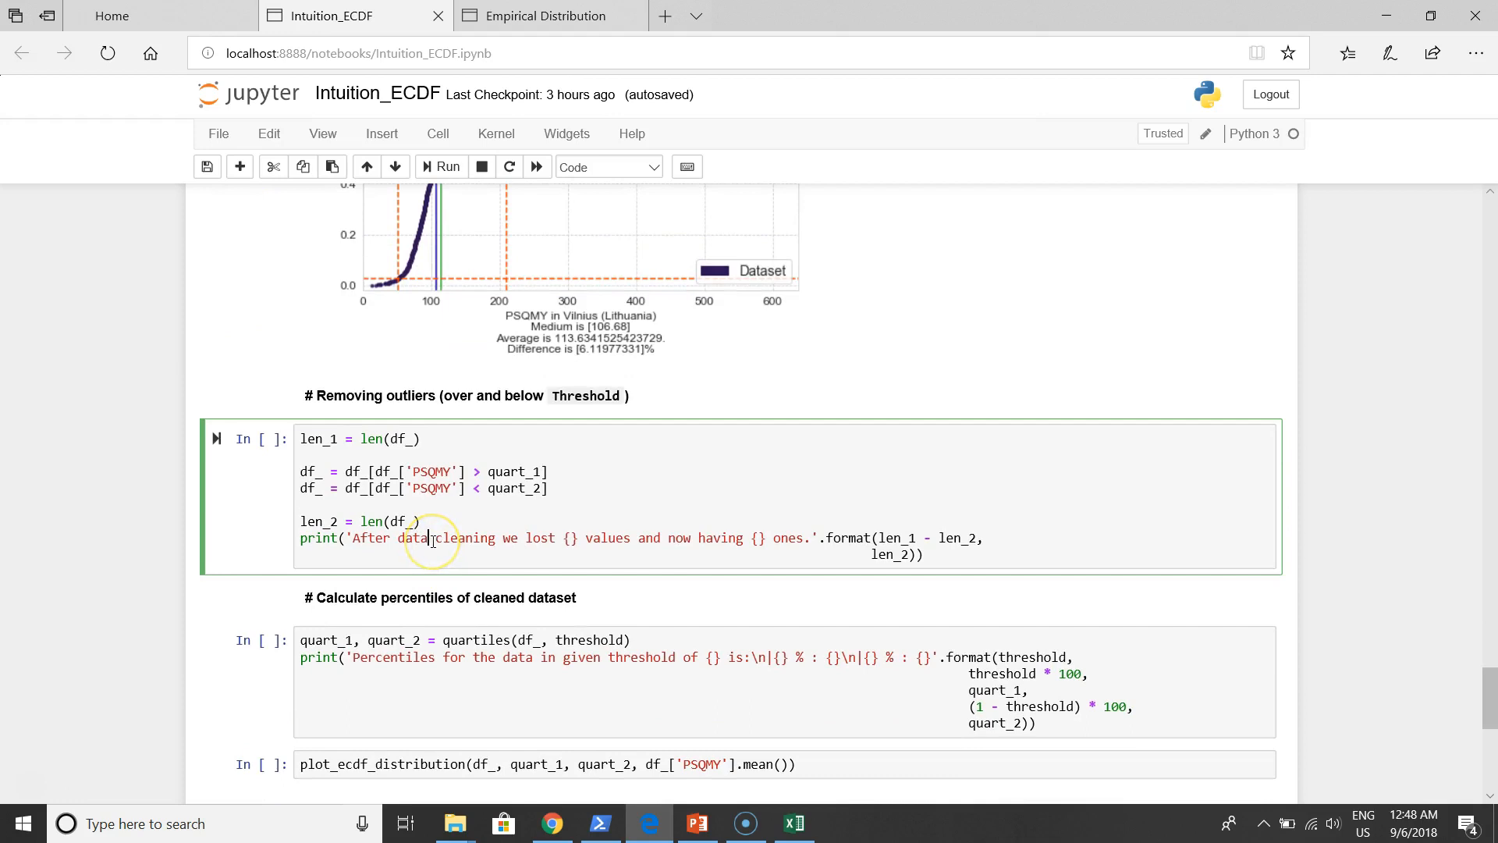
Run the outlier-removal cell (73 lost, 1343 remain) and compare it with the earlier ECDF plot
{"action": "left_click", "coordinate": [439, 167]}
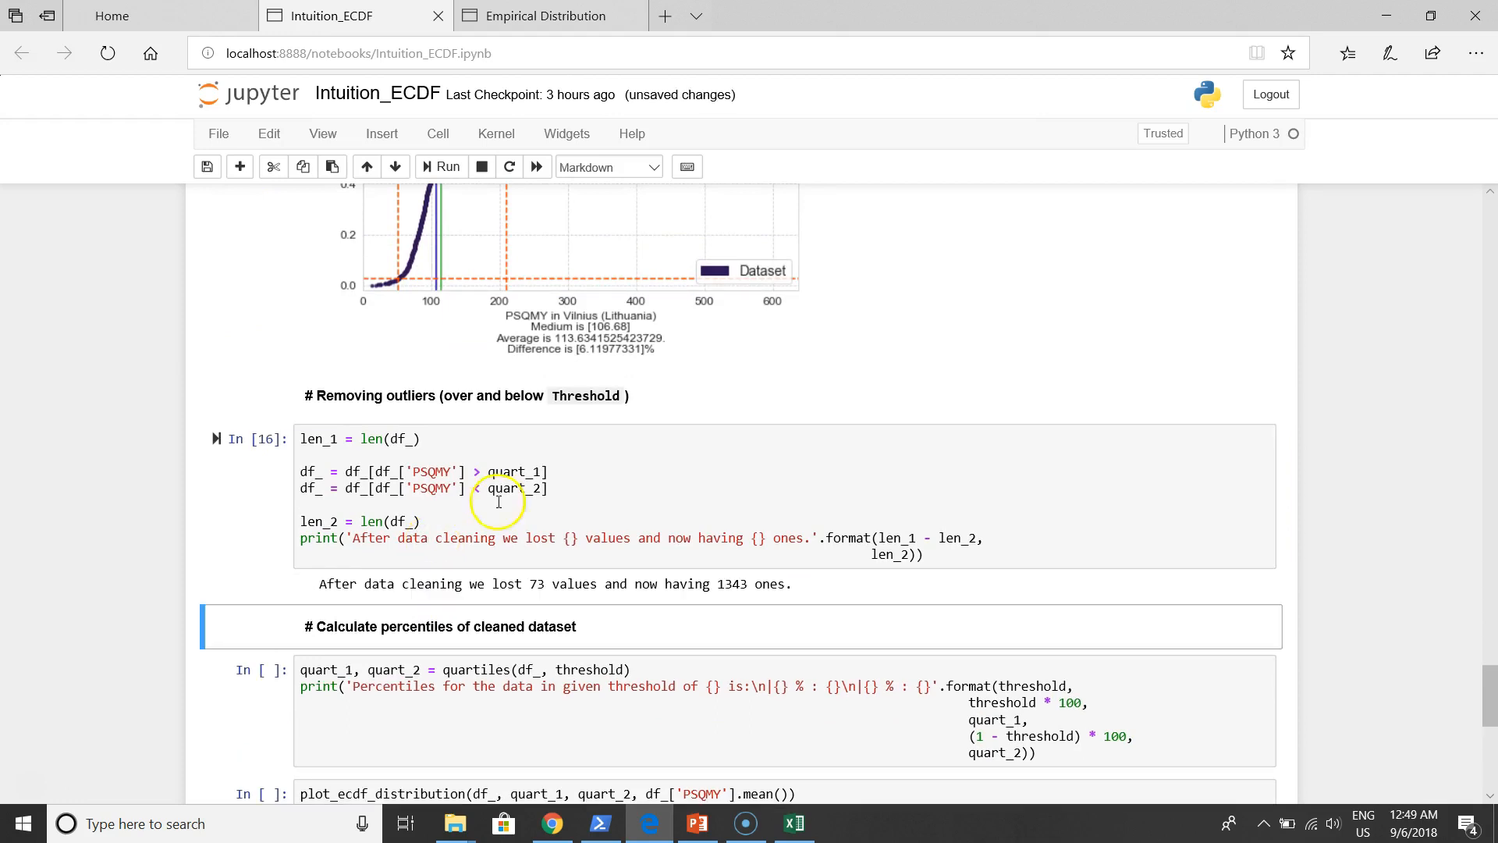
{"action": "scroll", "scroll_direction": "down", "scroll_amount": 3}
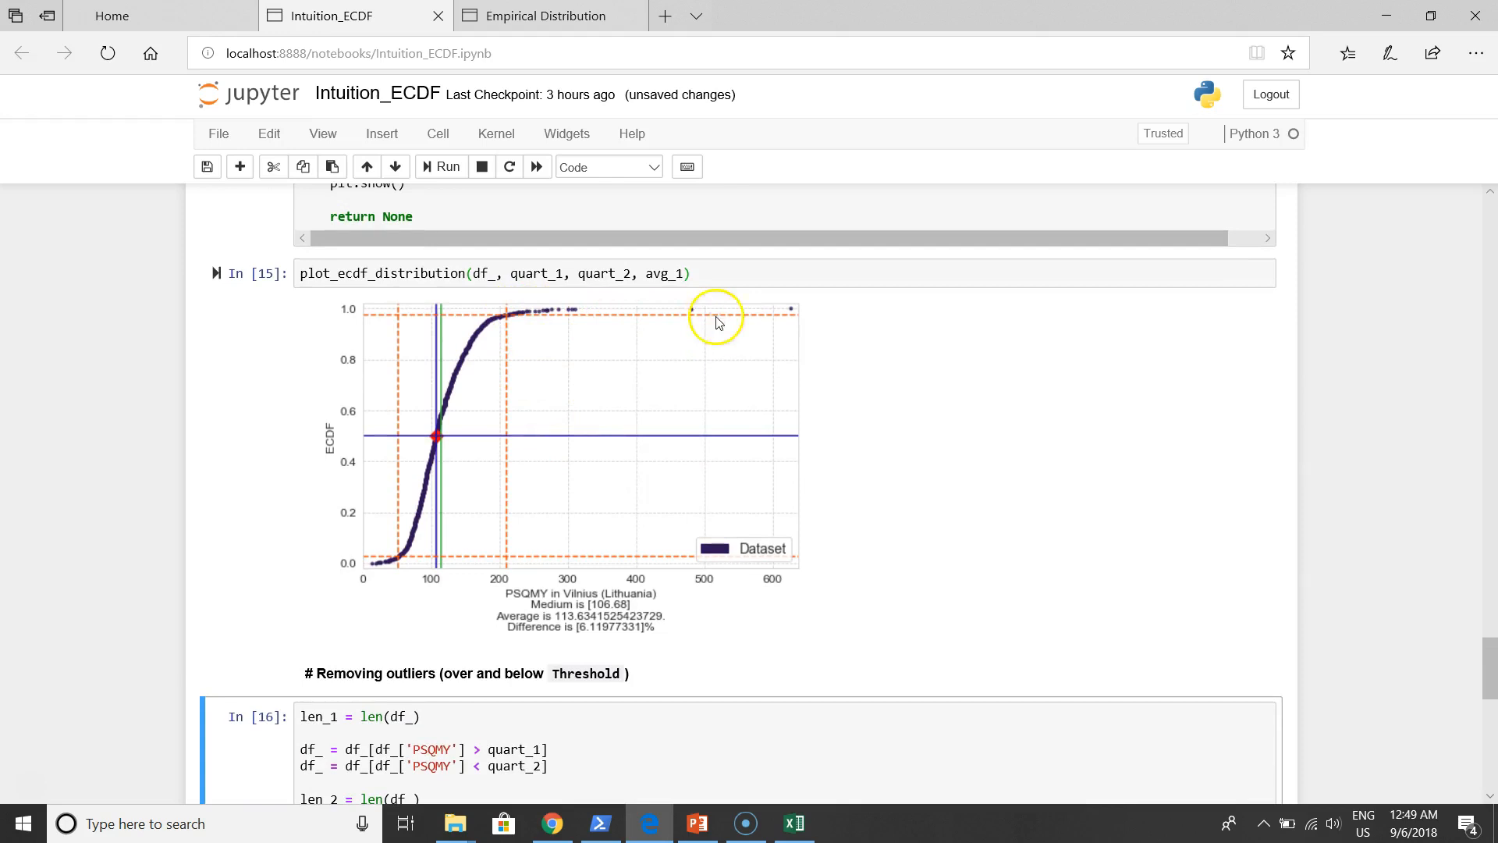
{"action": "mouse_move", "coordinate": [380, 563]}
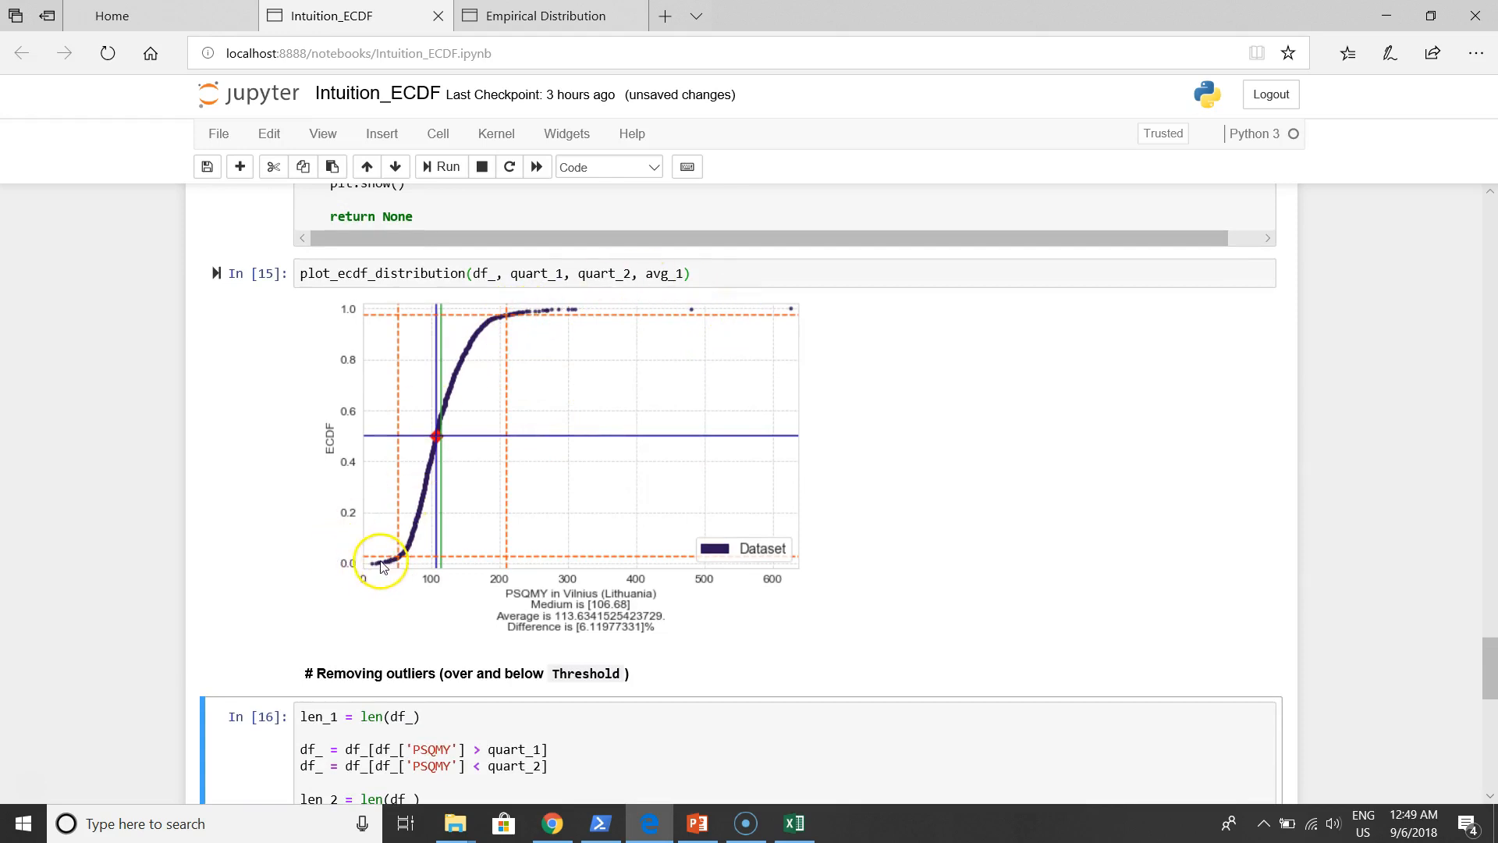
{"action": "scroll", "scroll_direction": "down", "scroll_amount": 3}
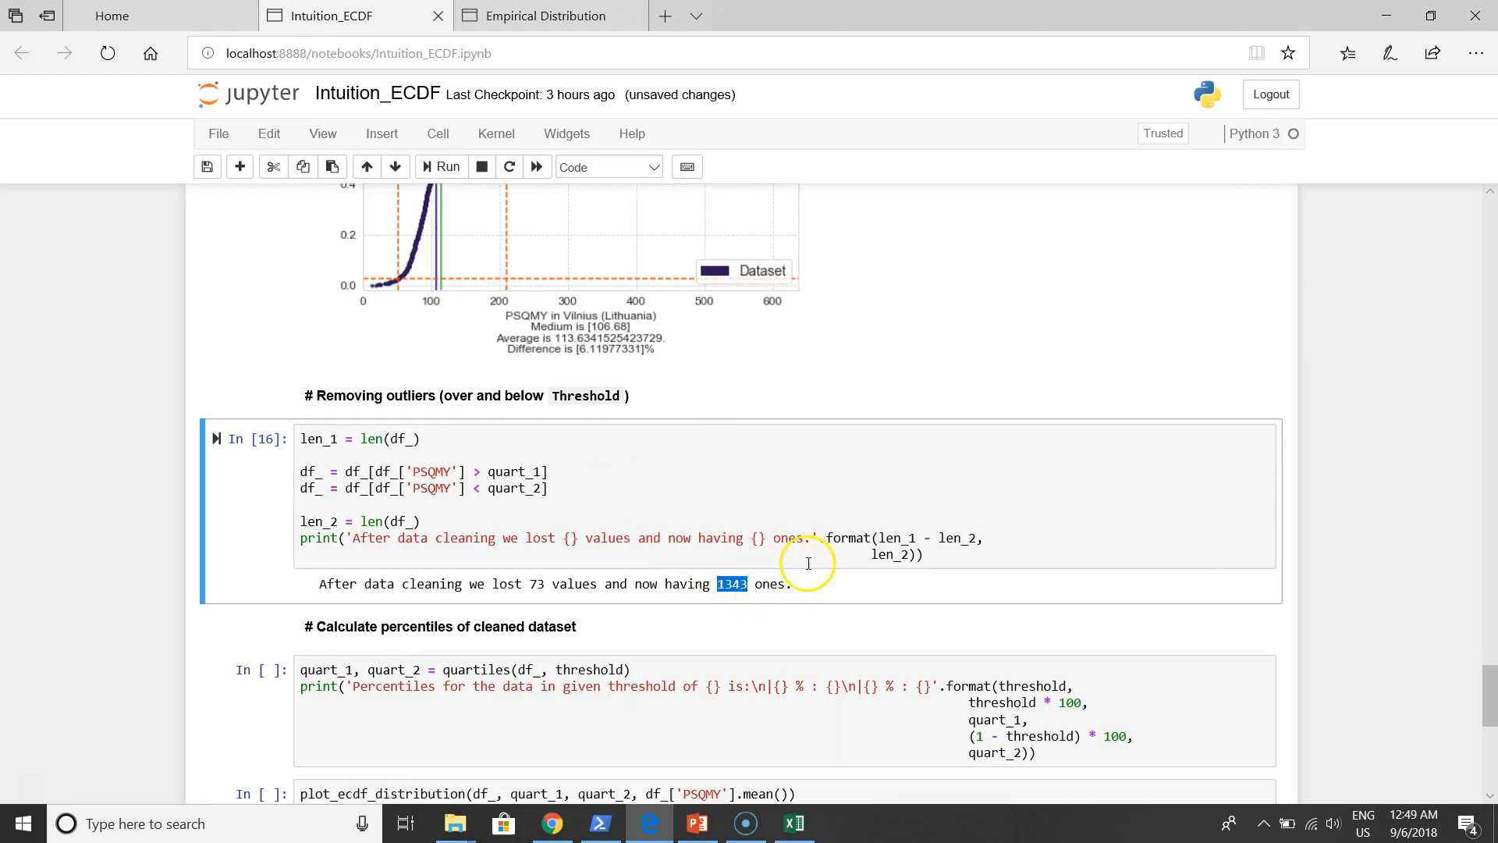
{"action": "scroll", "scroll_direction": "down", "scroll_amount": 3}
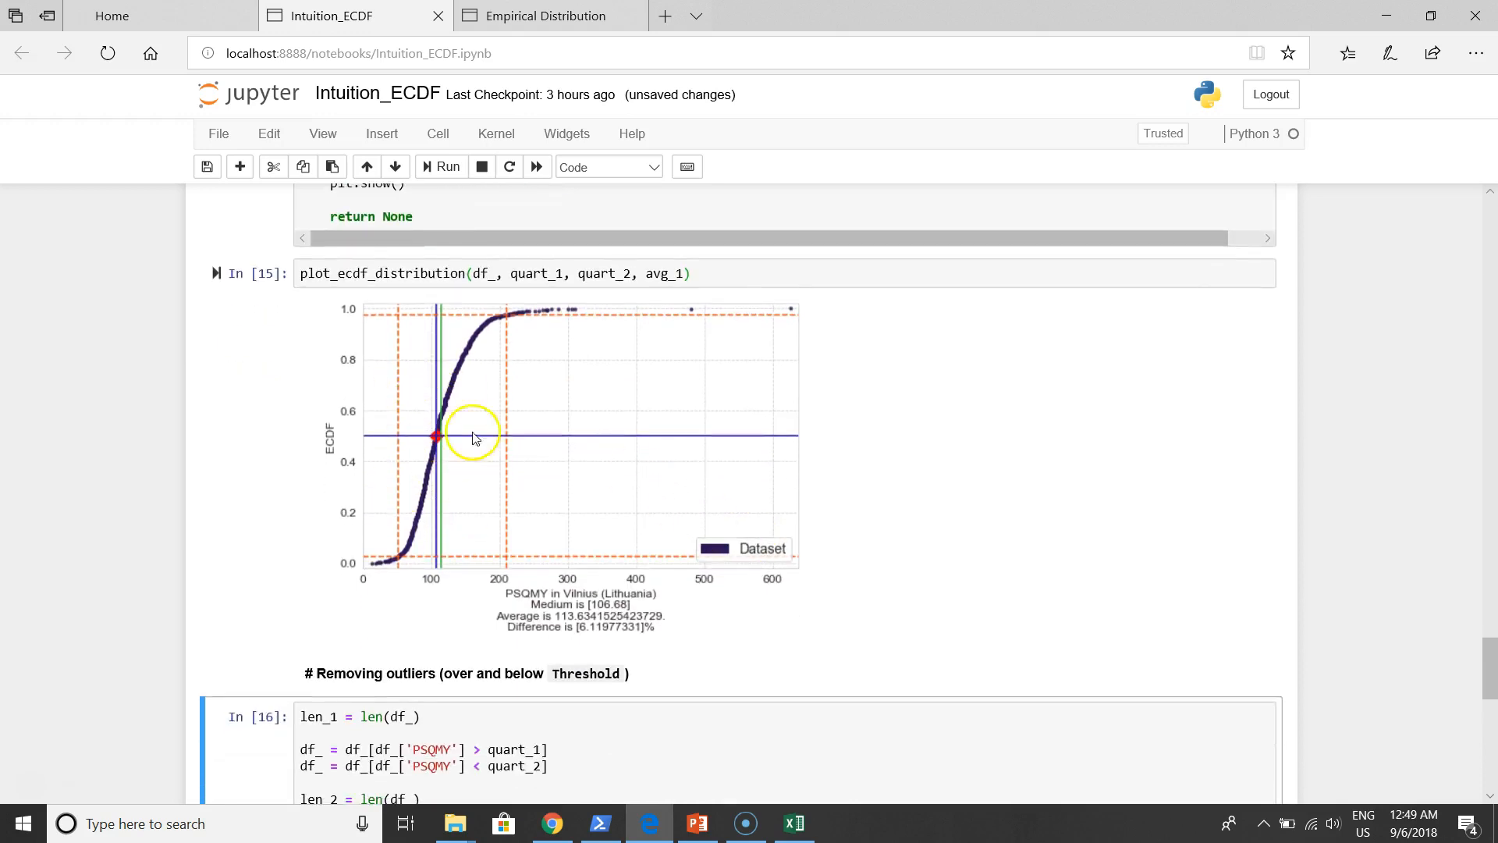
{"action": "mouse_move", "coordinate": [459, 491]}
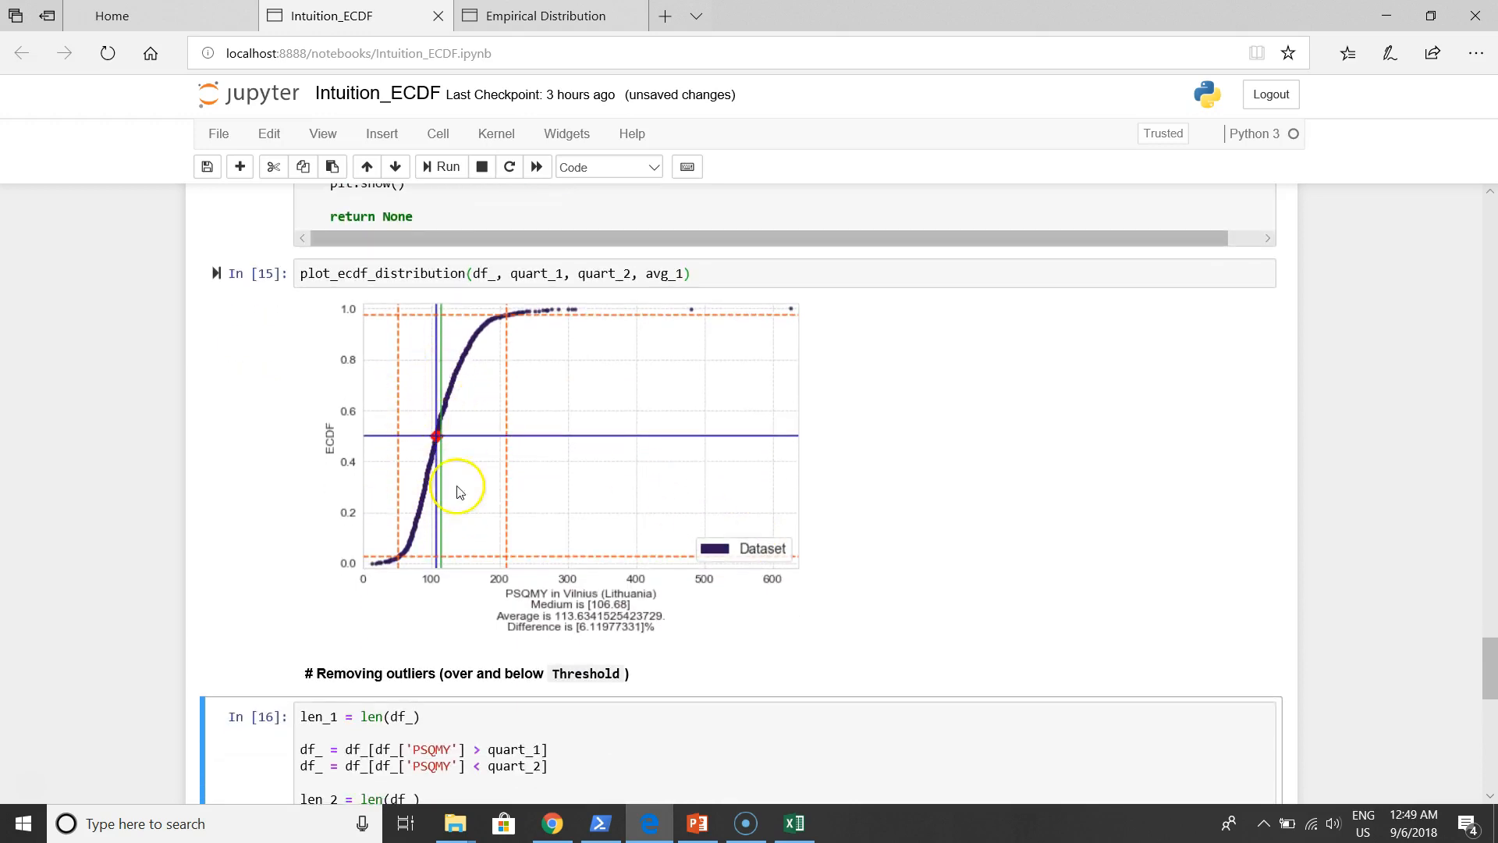
{"action": "scroll", "scroll_direction": "down", "scroll_amount": 3}
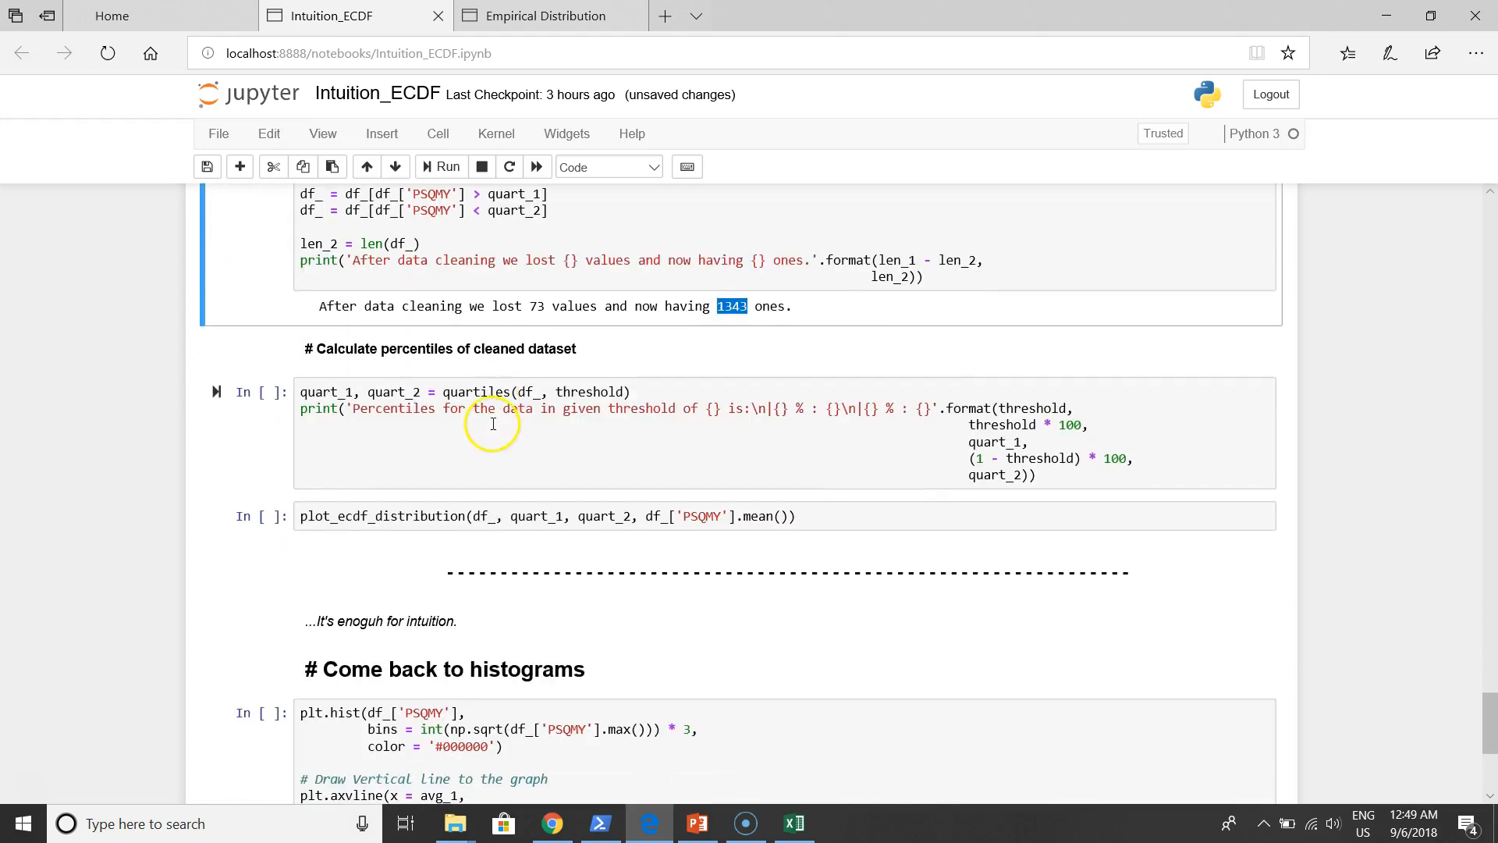
Compute cleaned-data percentiles (61.488, 182.508) and plot their ECDF with average 111.75
{"action": "left_click", "coordinate": [493, 423]}
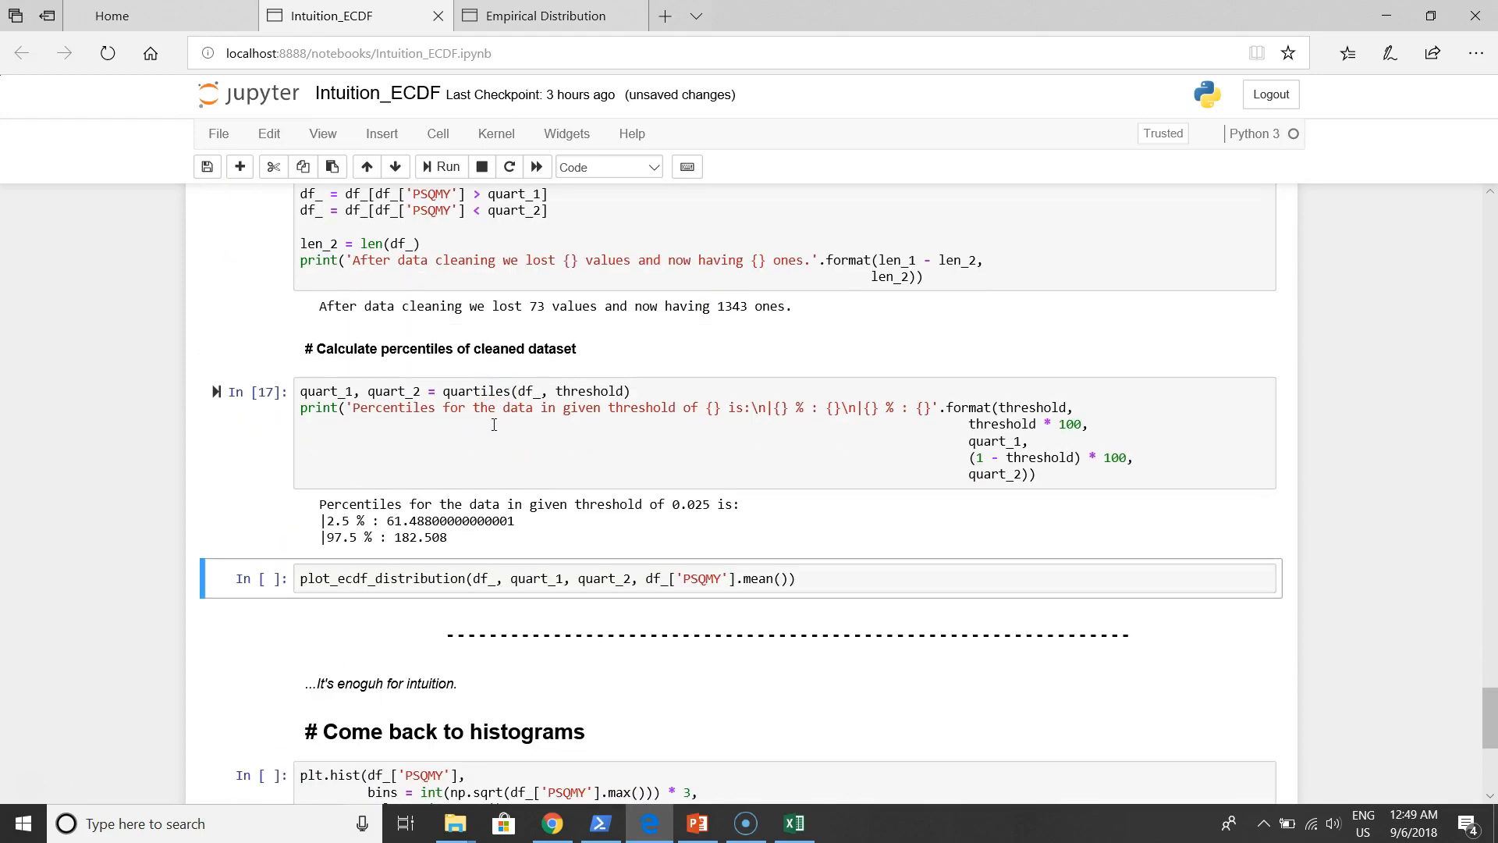
{"action": "left_click", "coordinate": [440, 166]}
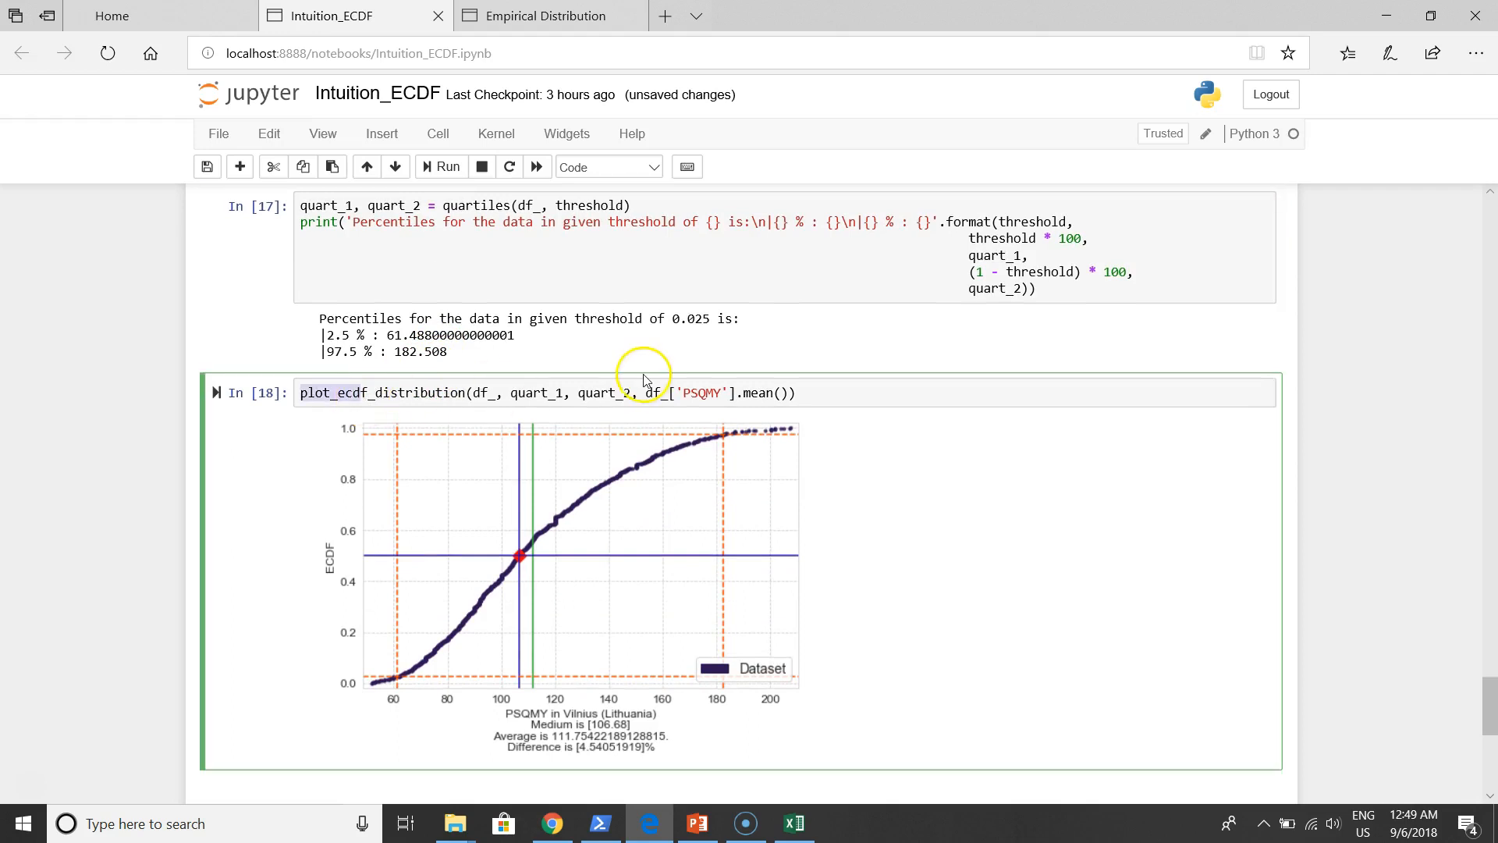
{"action": "scroll", "scroll_direction": "down", "scroll_amount": 3}
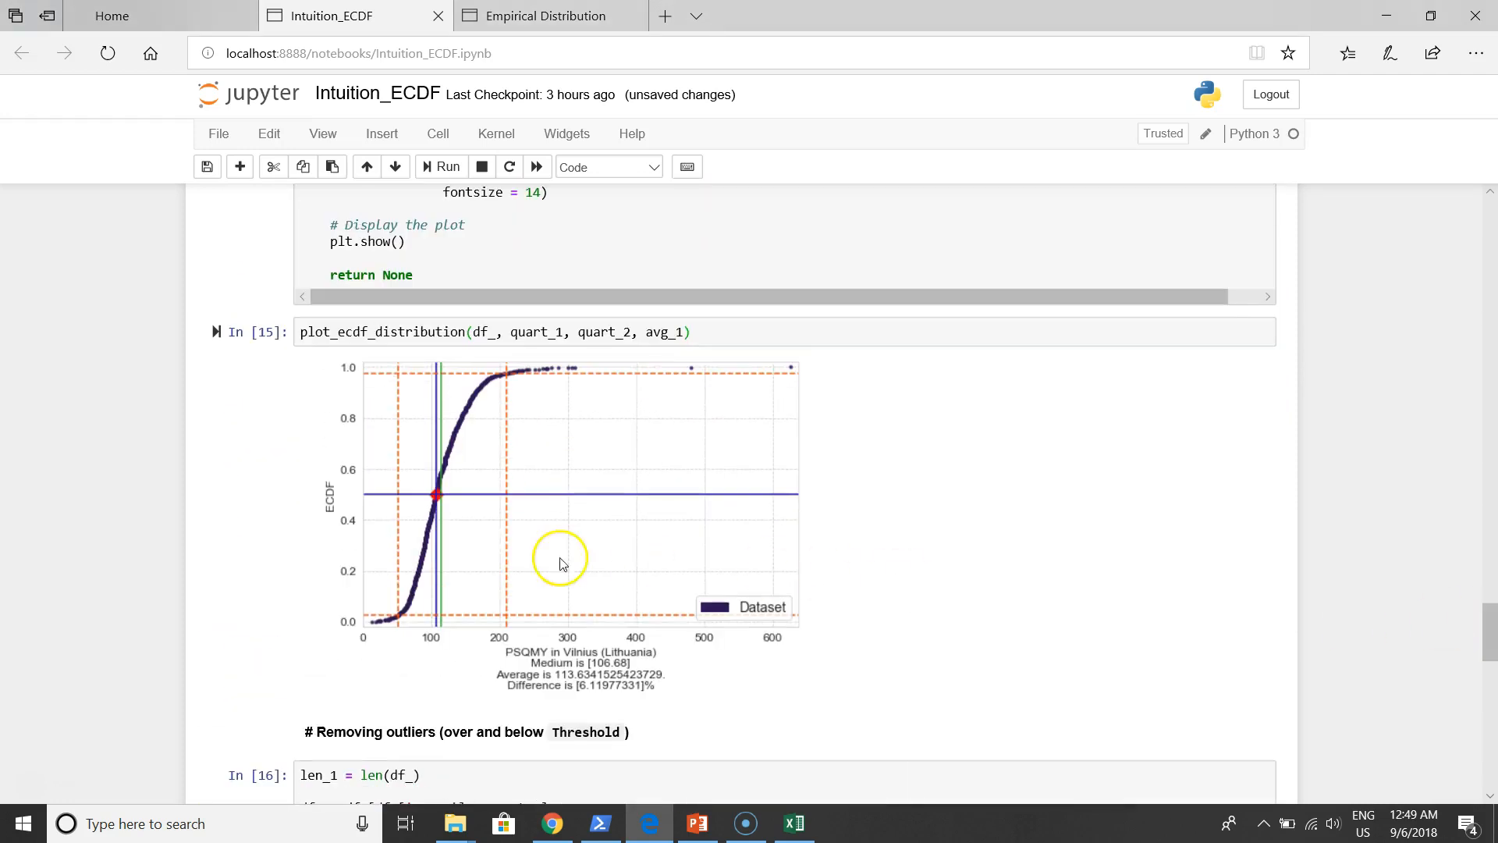
{"action": "mouse_move", "coordinate": [562, 501]}
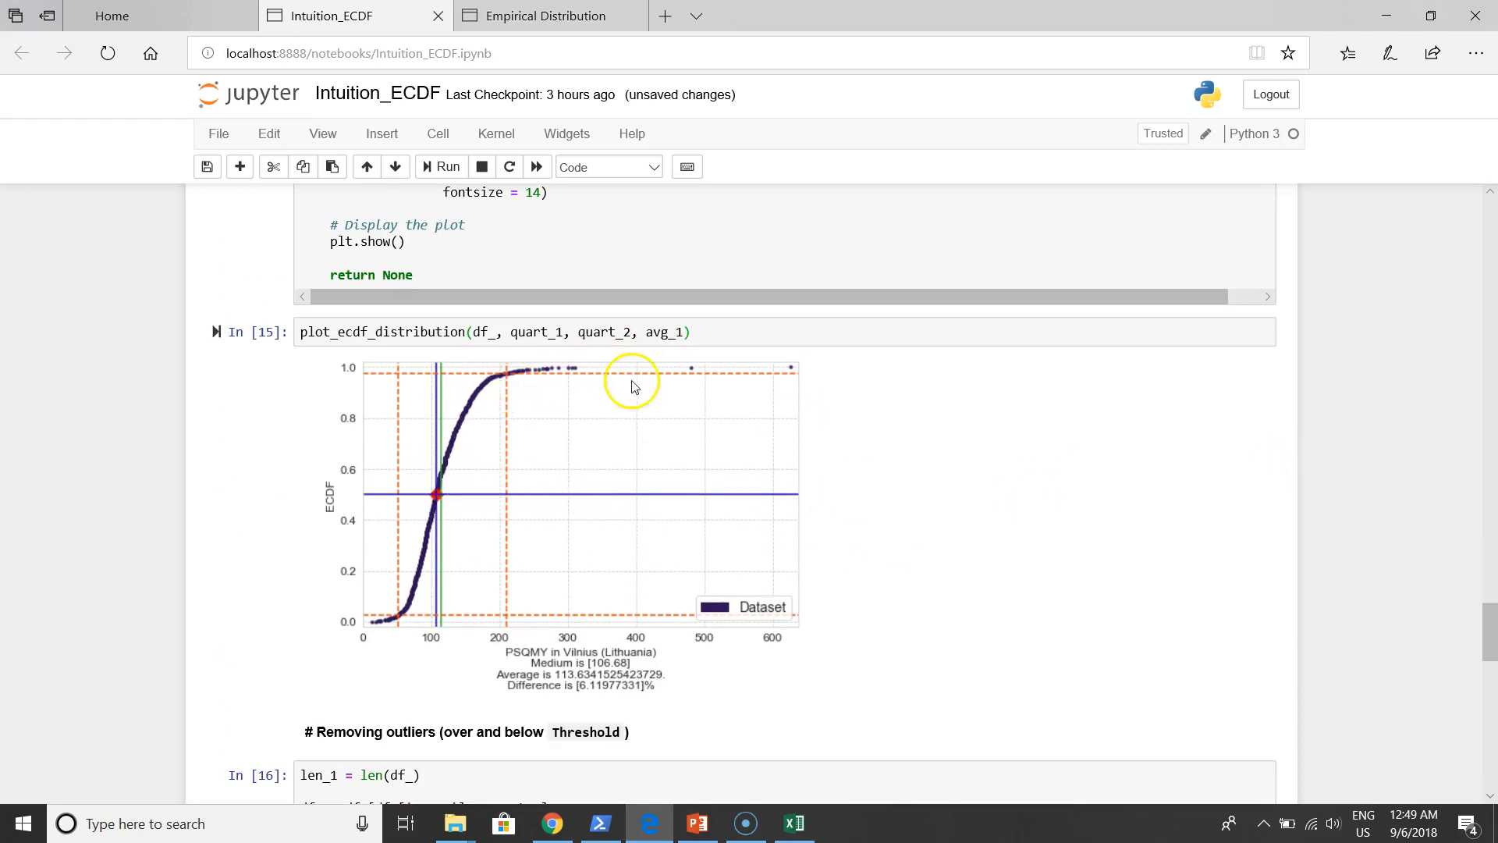
{"action": "mouse_move", "coordinate": [1488, 631]}
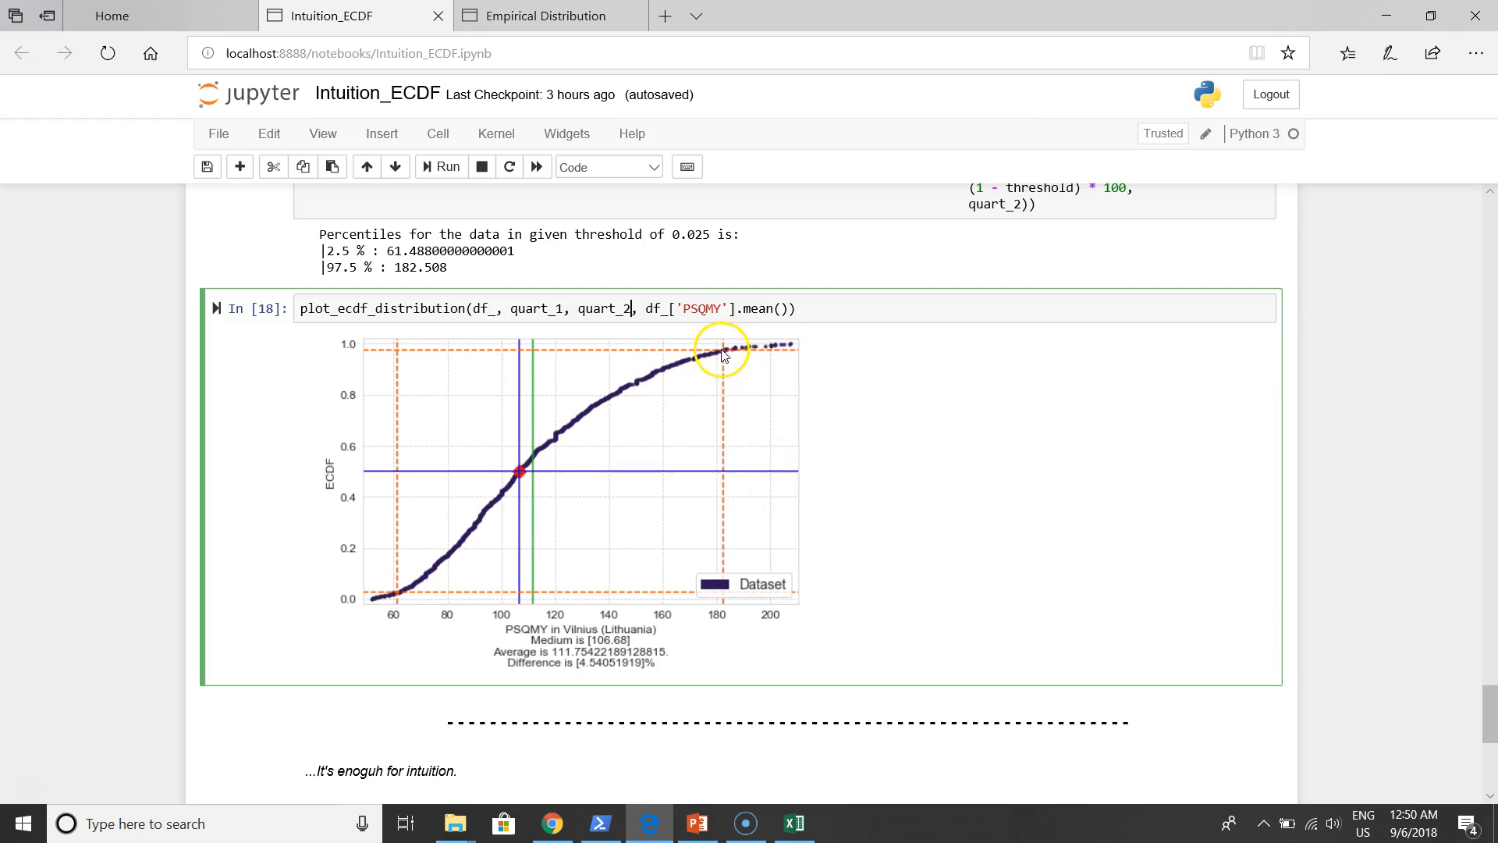
{"action": "mouse_move", "coordinate": [724, 349]}
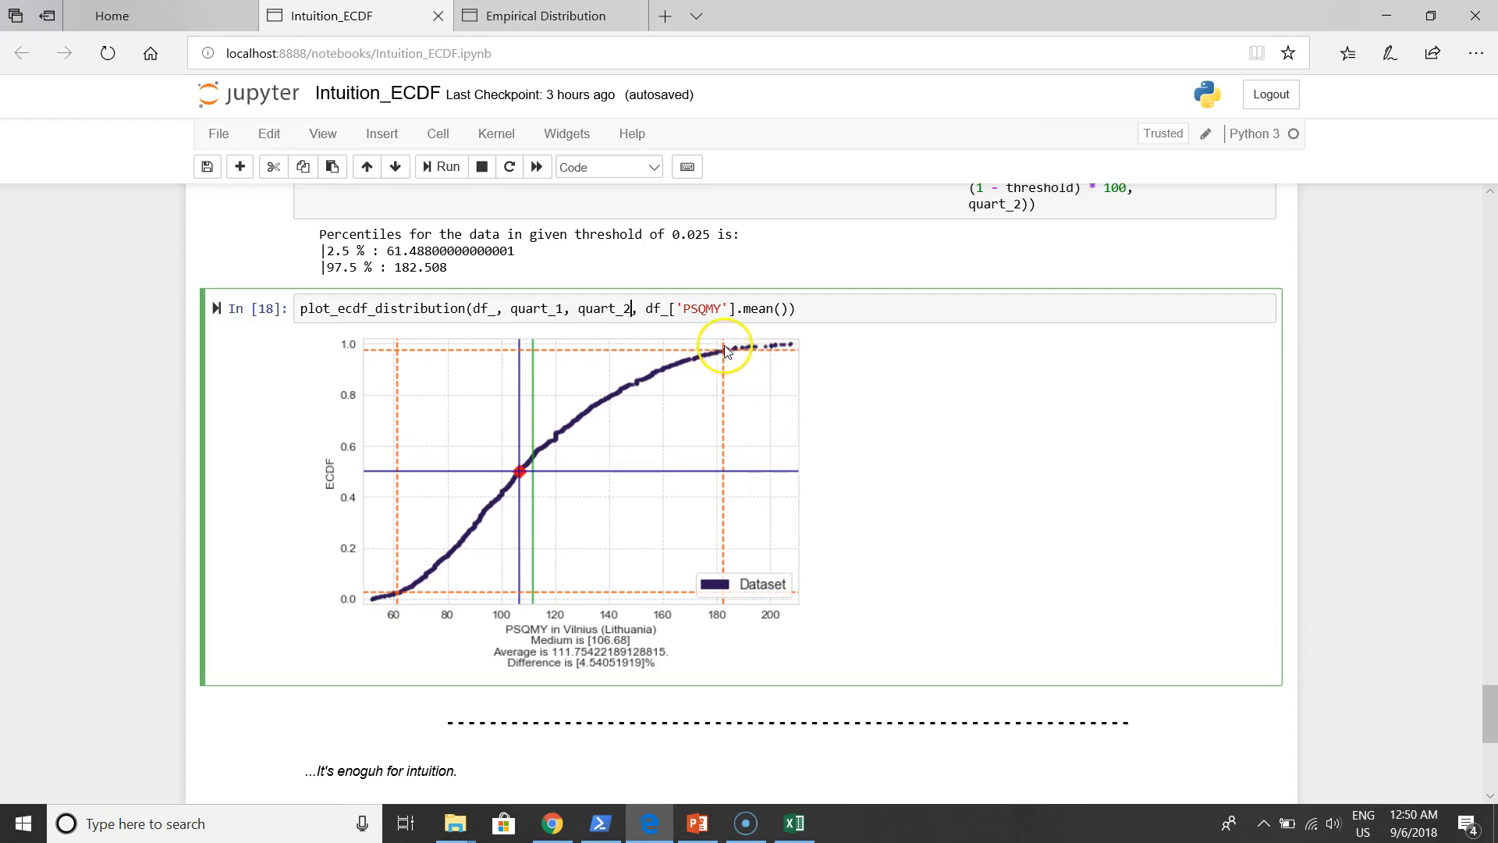
{"action": "mouse_move", "coordinate": [392, 592]}
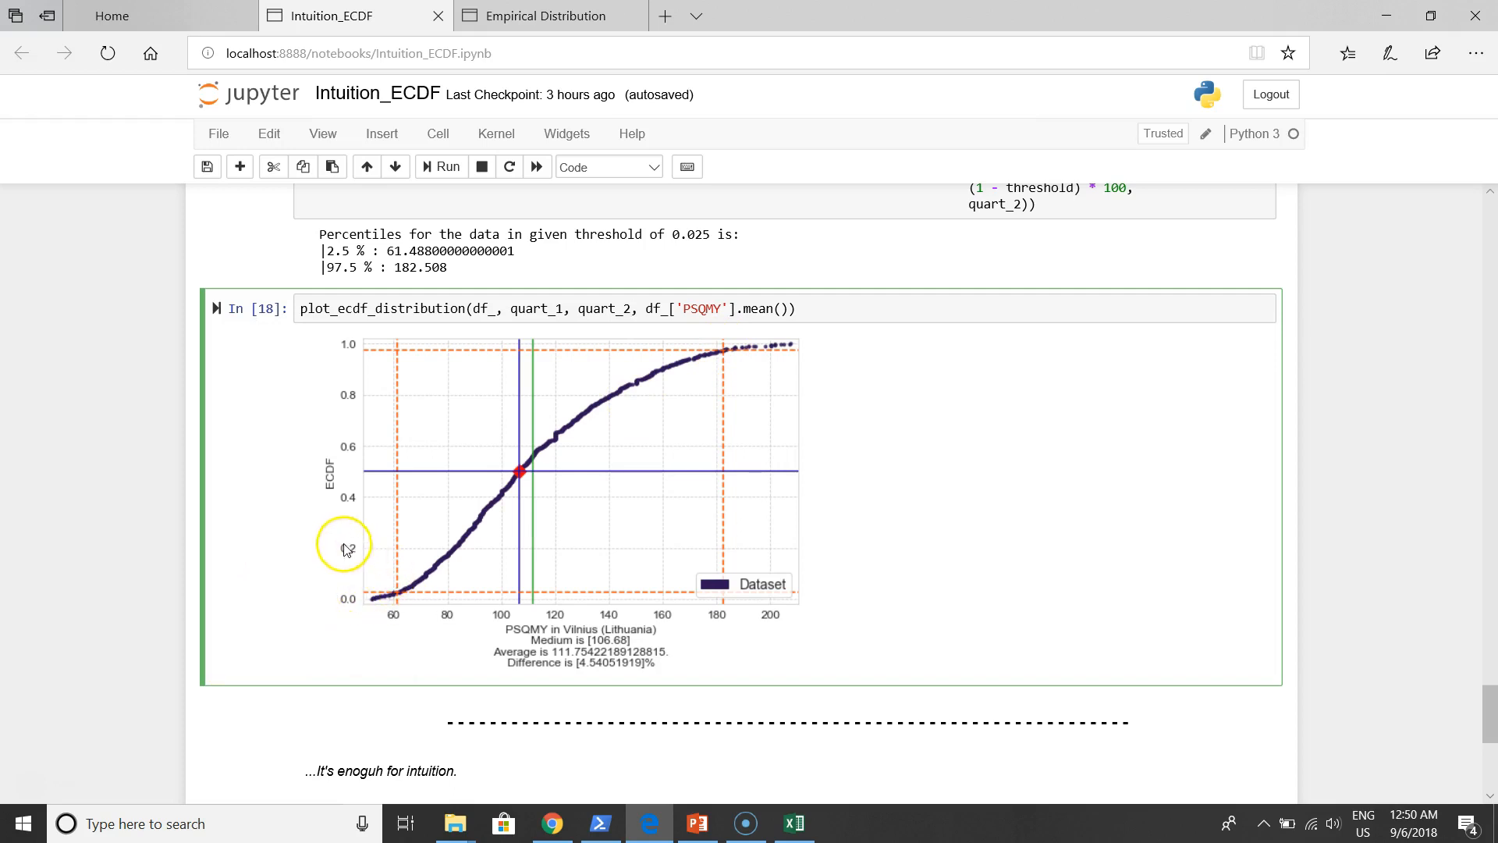
{"action": "mouse_move", "coordinate": [743, 357]}
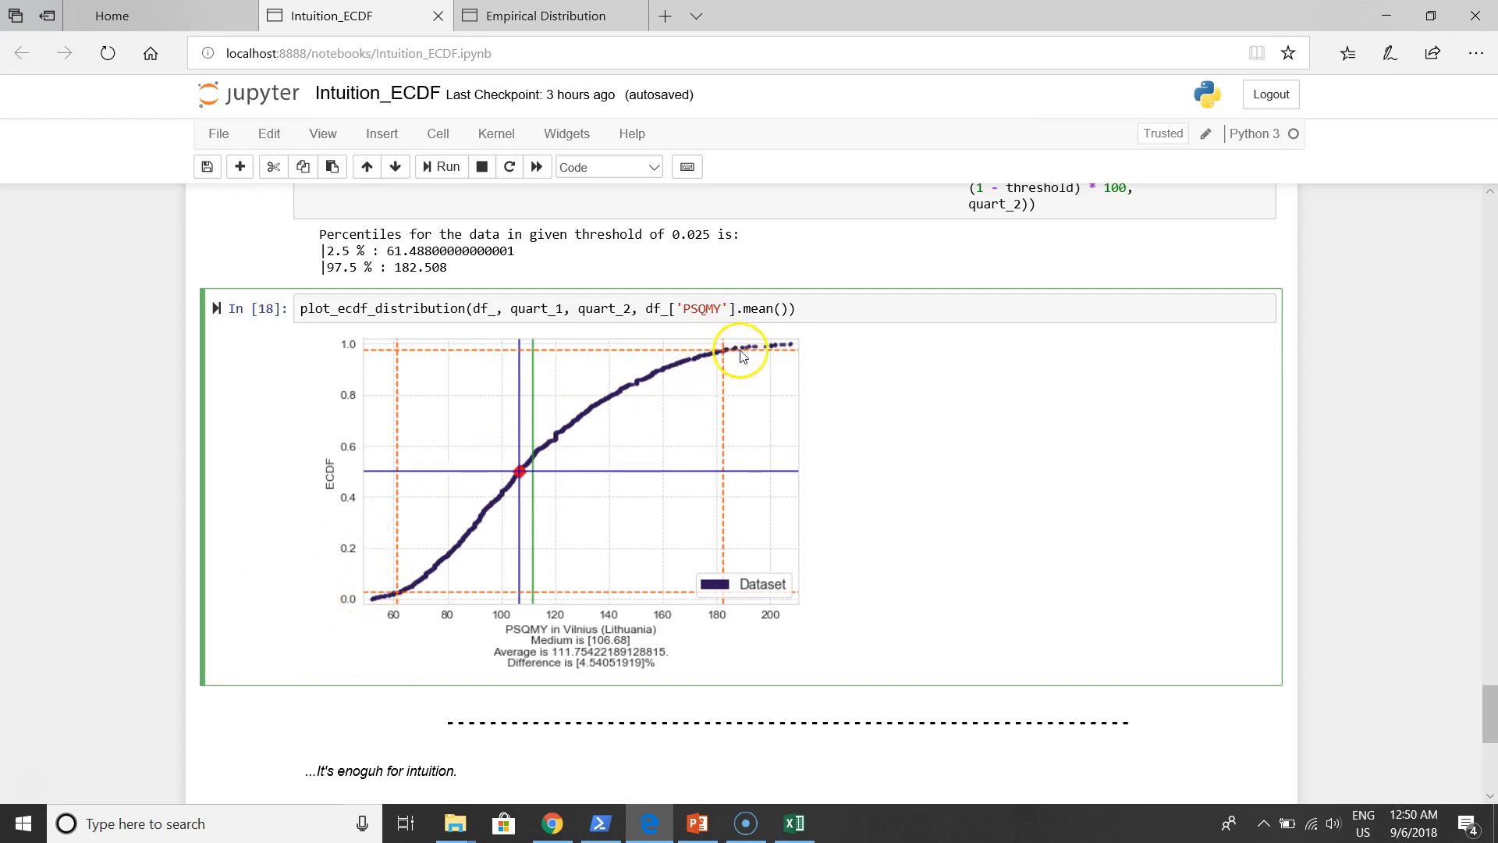
{"action": "mouse_move", "coordinate": [793, 363]}
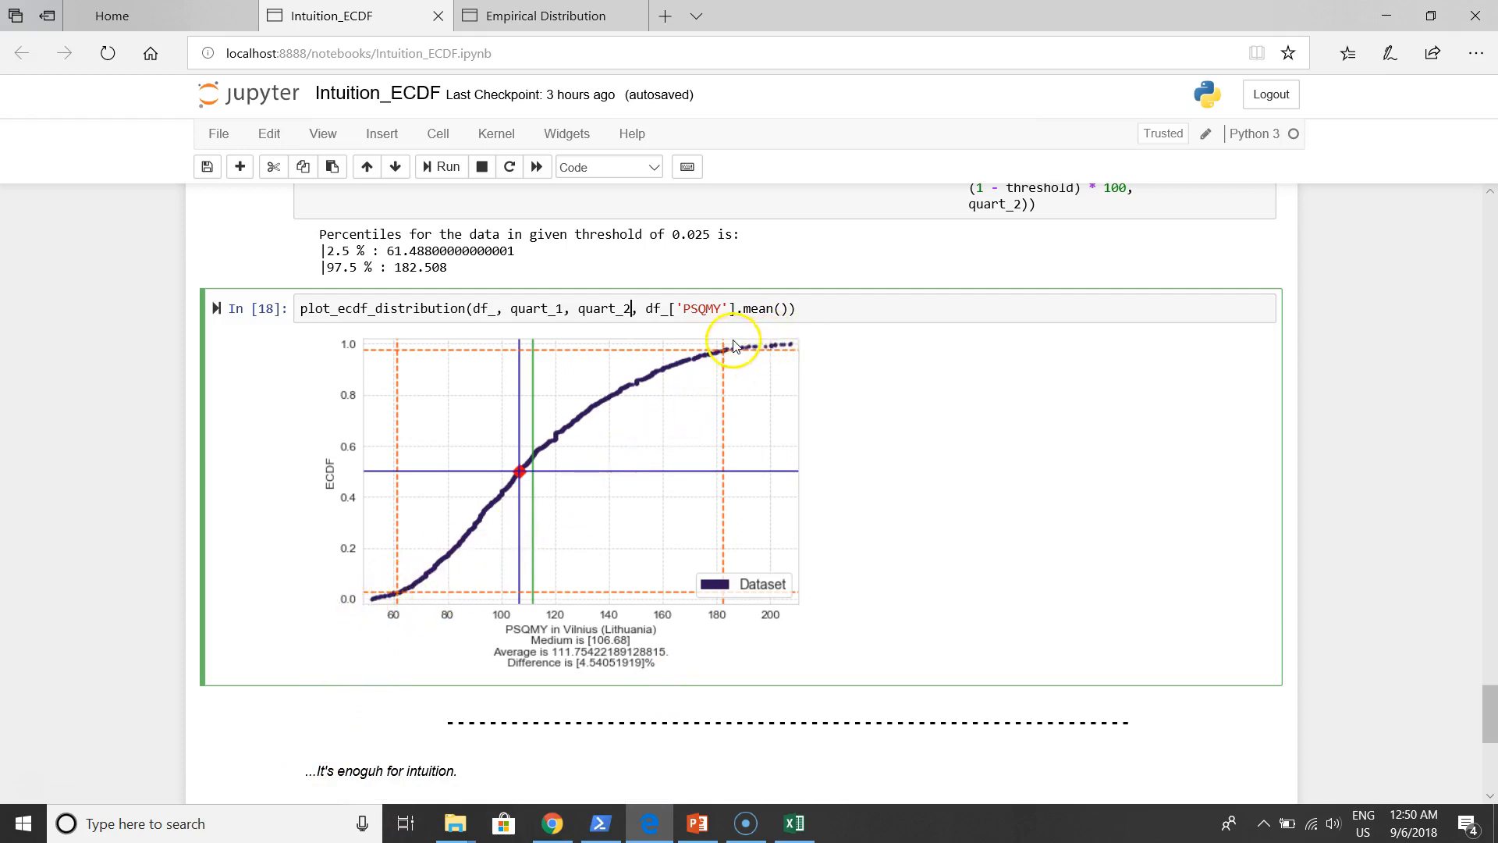
{"action": "mouse_move", "coordinate": [430, 616]}
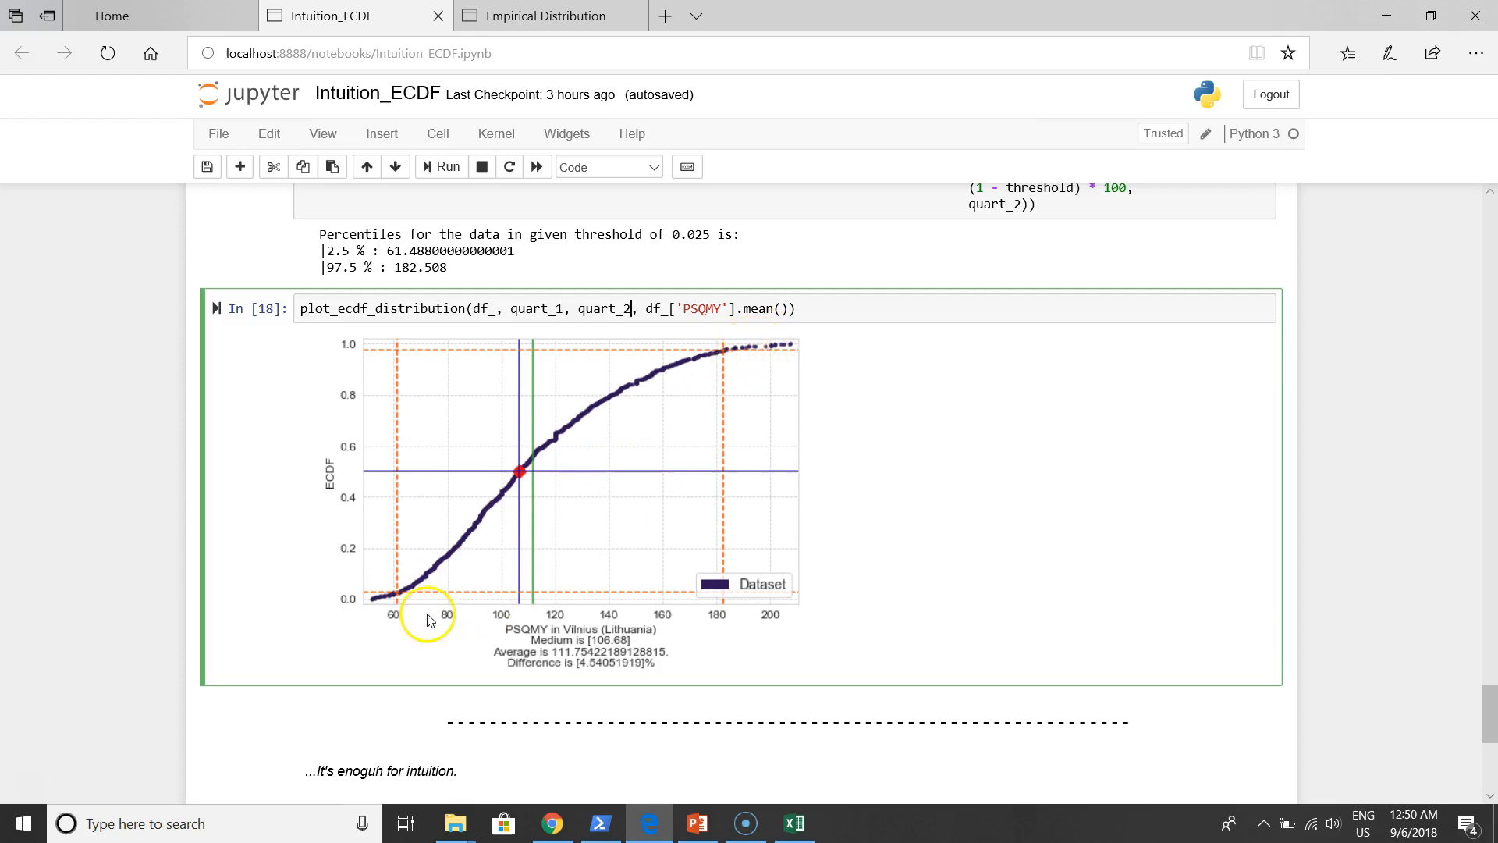
{"action": "mouse_move", "coordinate": [699, 384]}
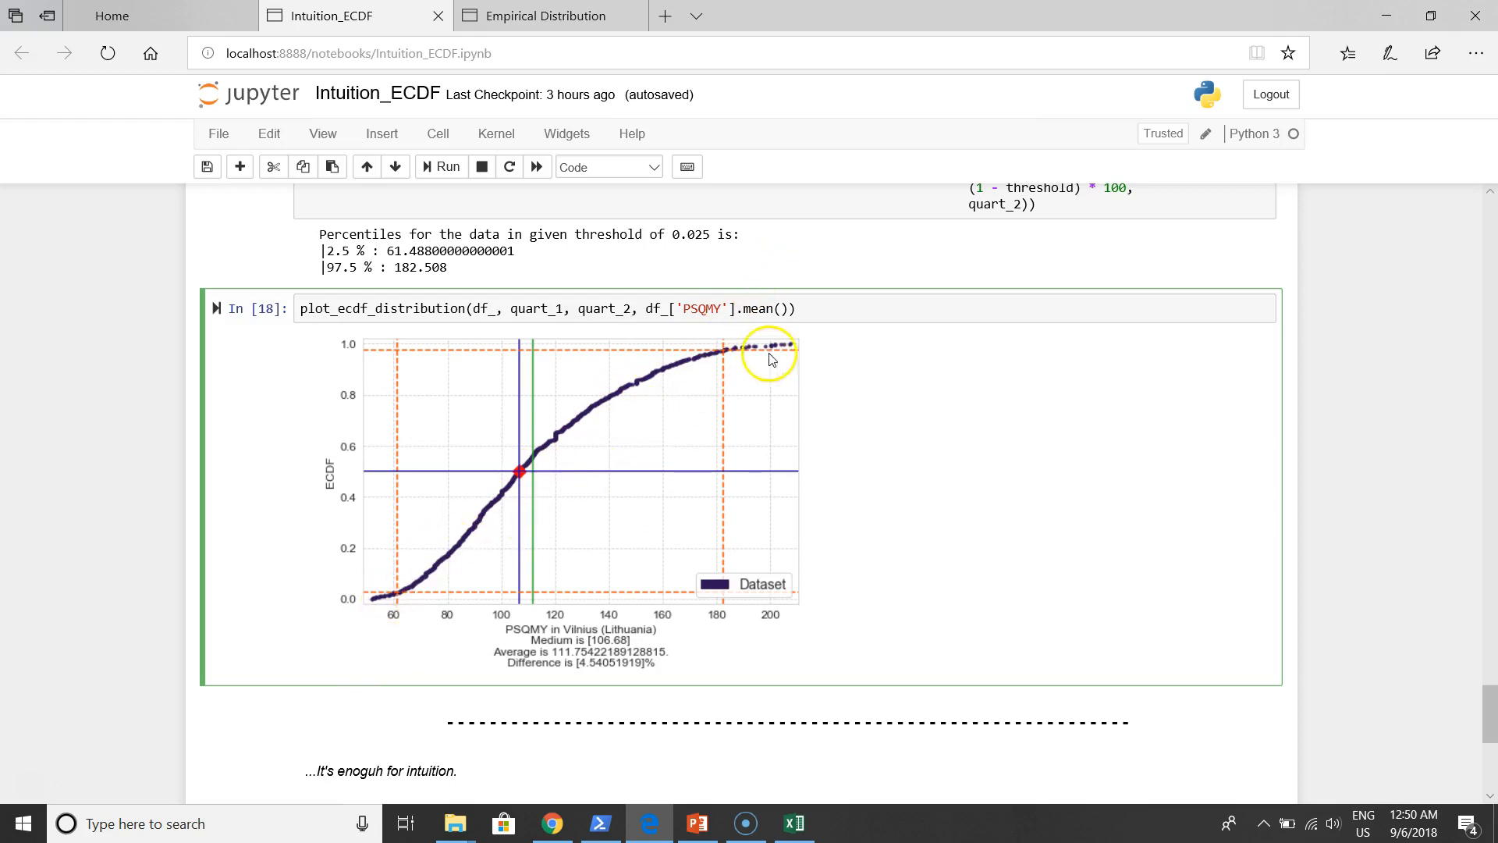
{"action": "mouse_move", "coordinate": [798, 345]}
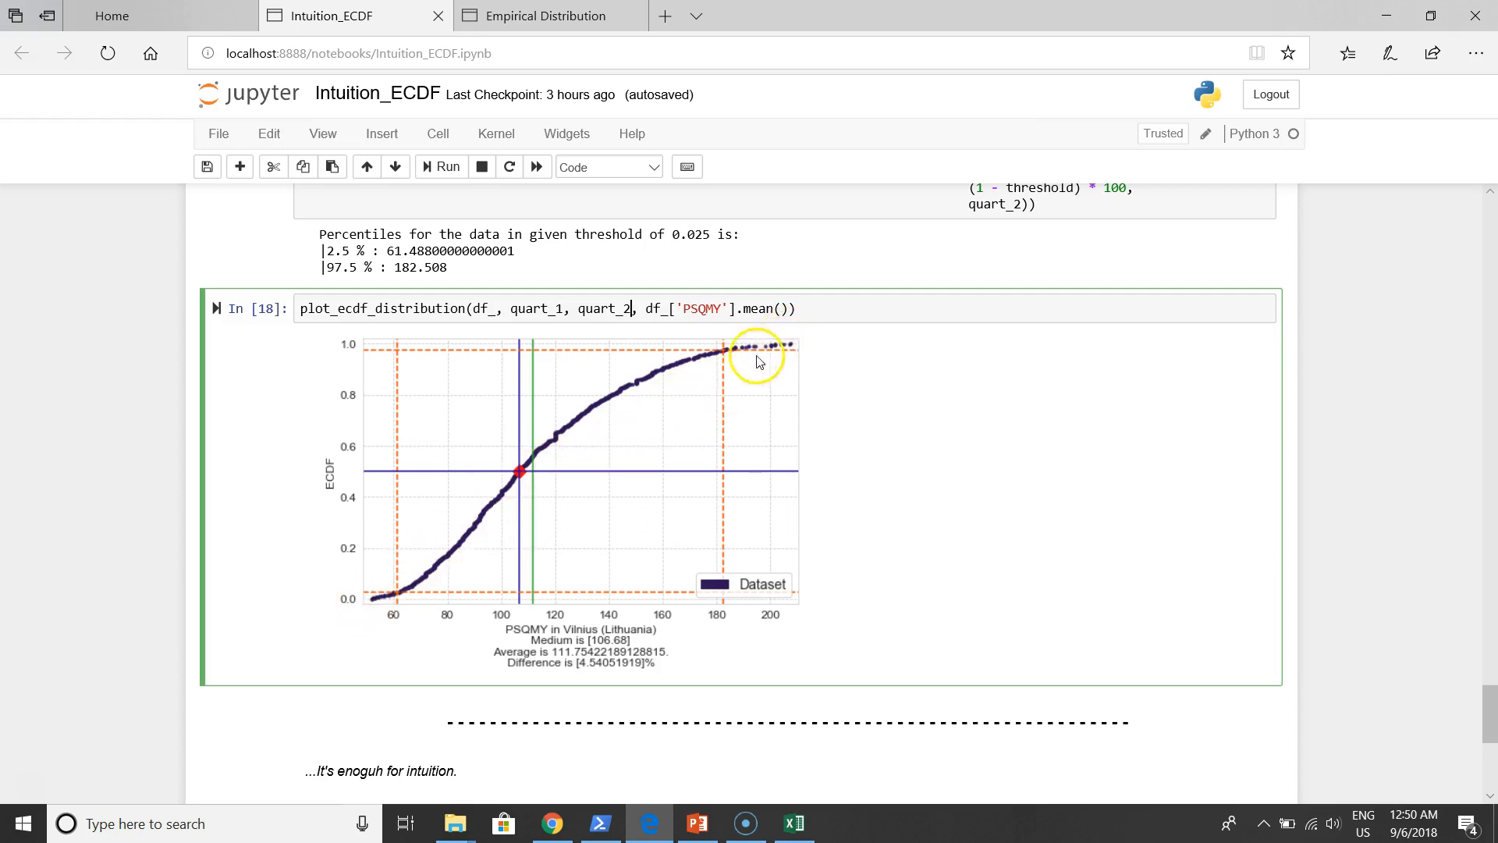
{"action": "mouse_move", "coordinate": [406, 588]}
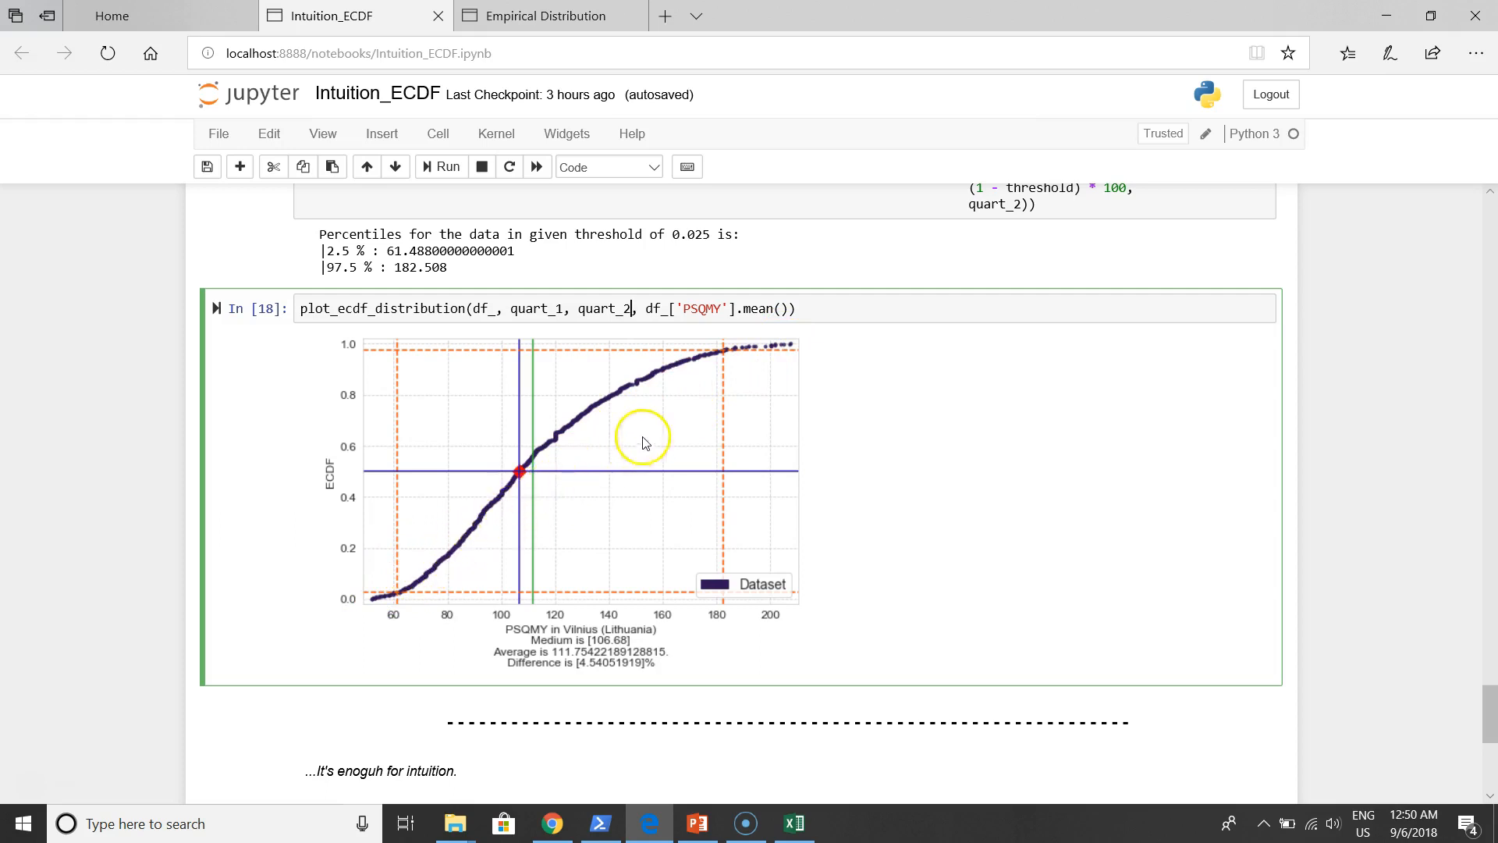
{"action": "mouse_move", "coordinate": [424, 558]}
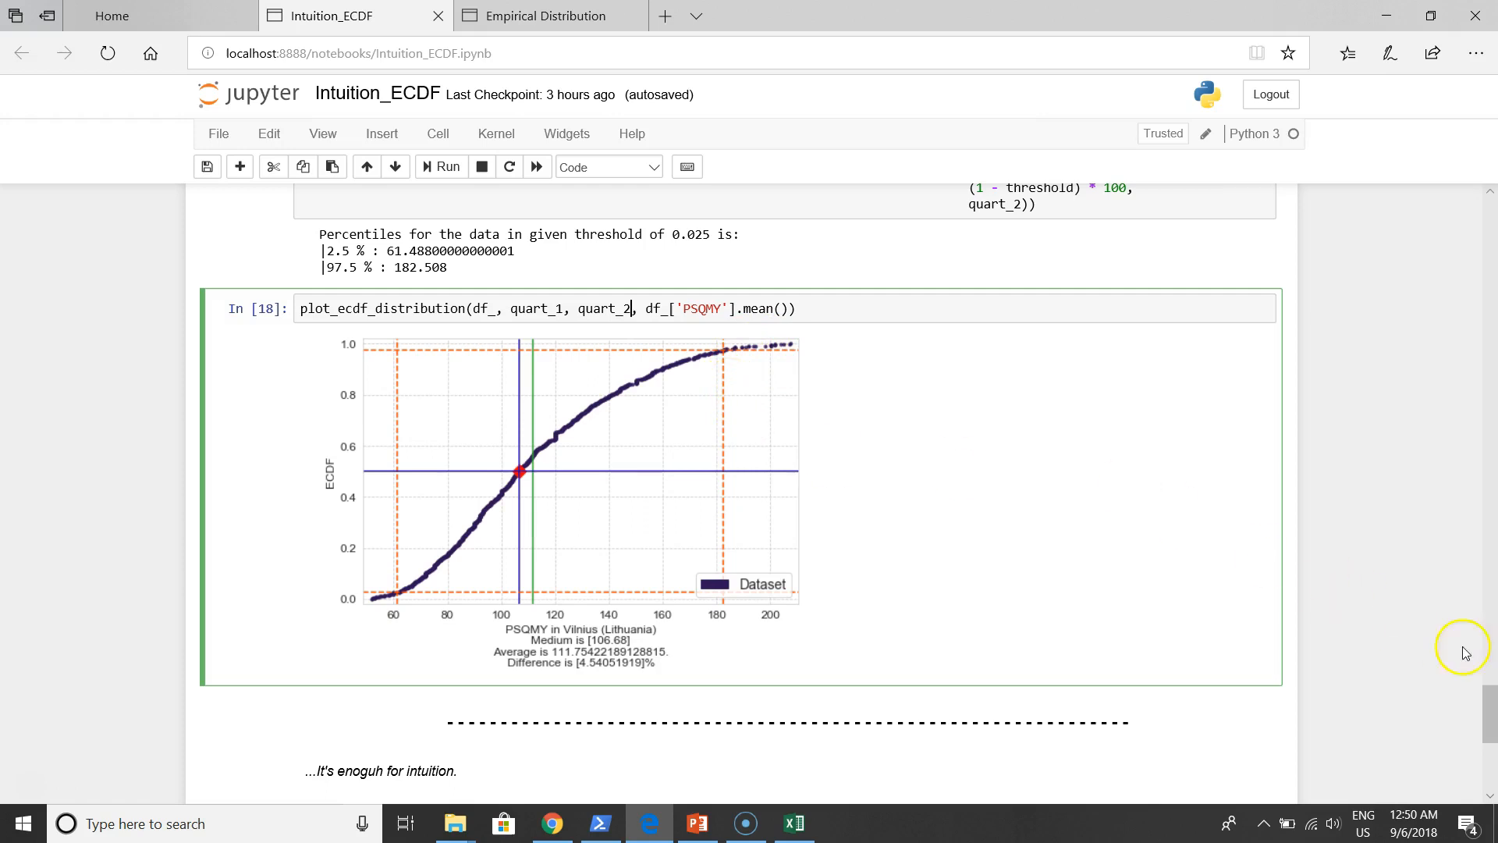
{"action": "scroll", "scroll_direction": "down", "scroll_amount": 3}
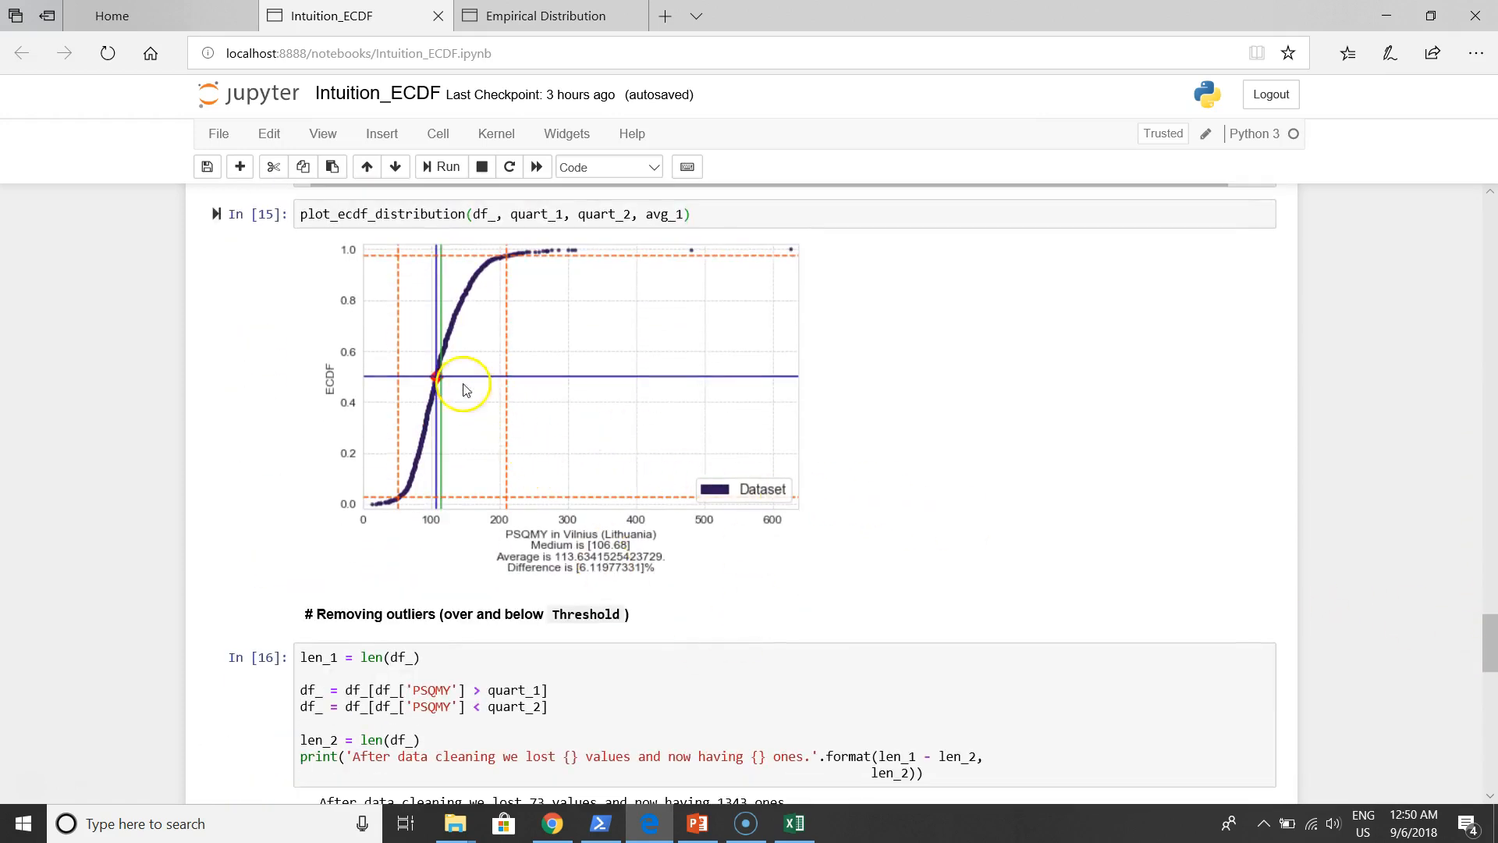
{"action": "scroll", "scroll_direction": "down", "scroll_amount": 3}
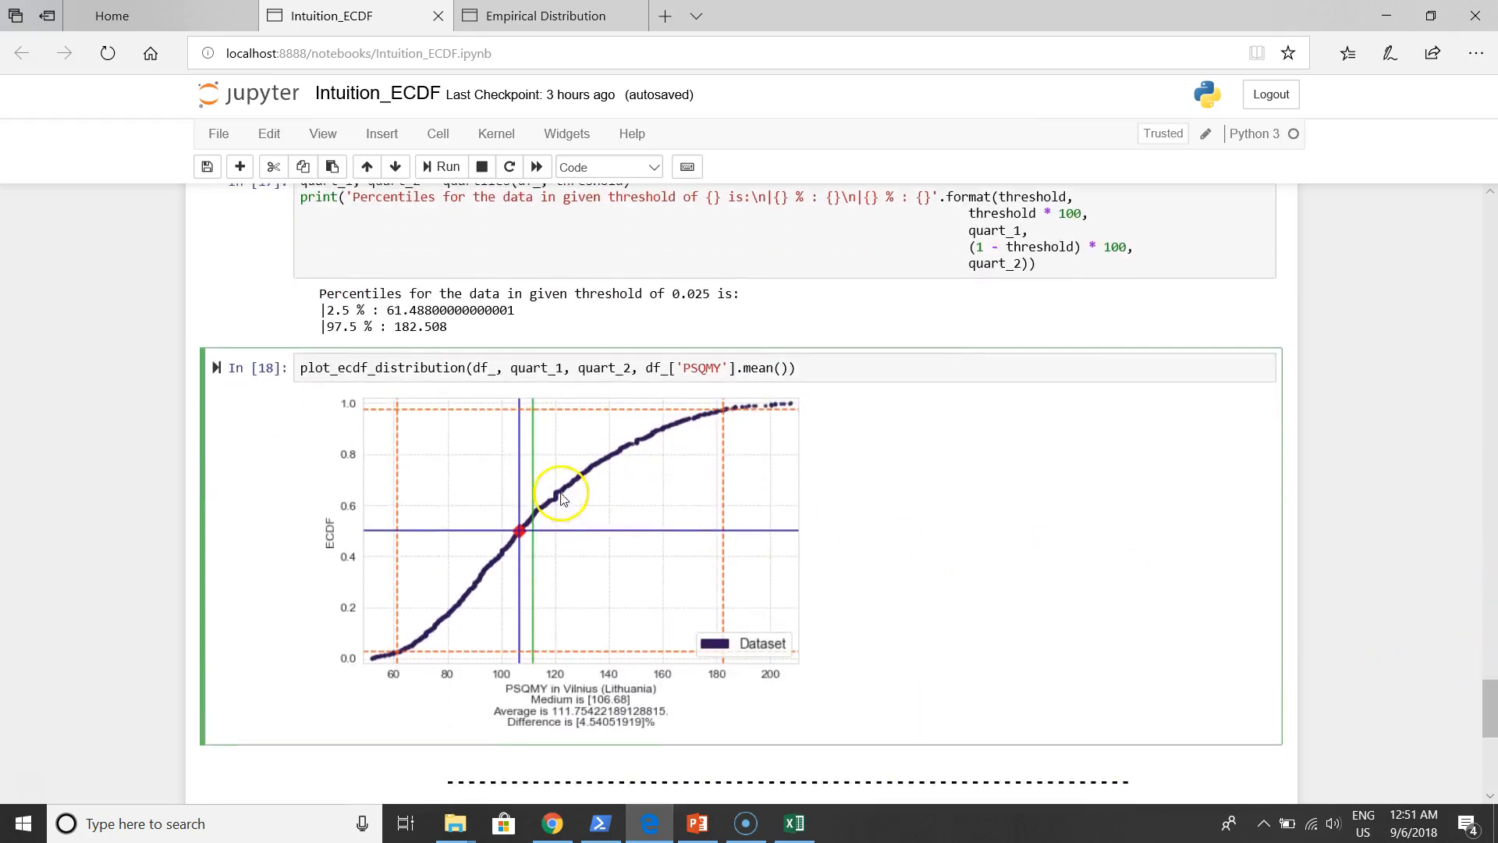
{"action": "mouse_move", "coordinate": [480, 502]}
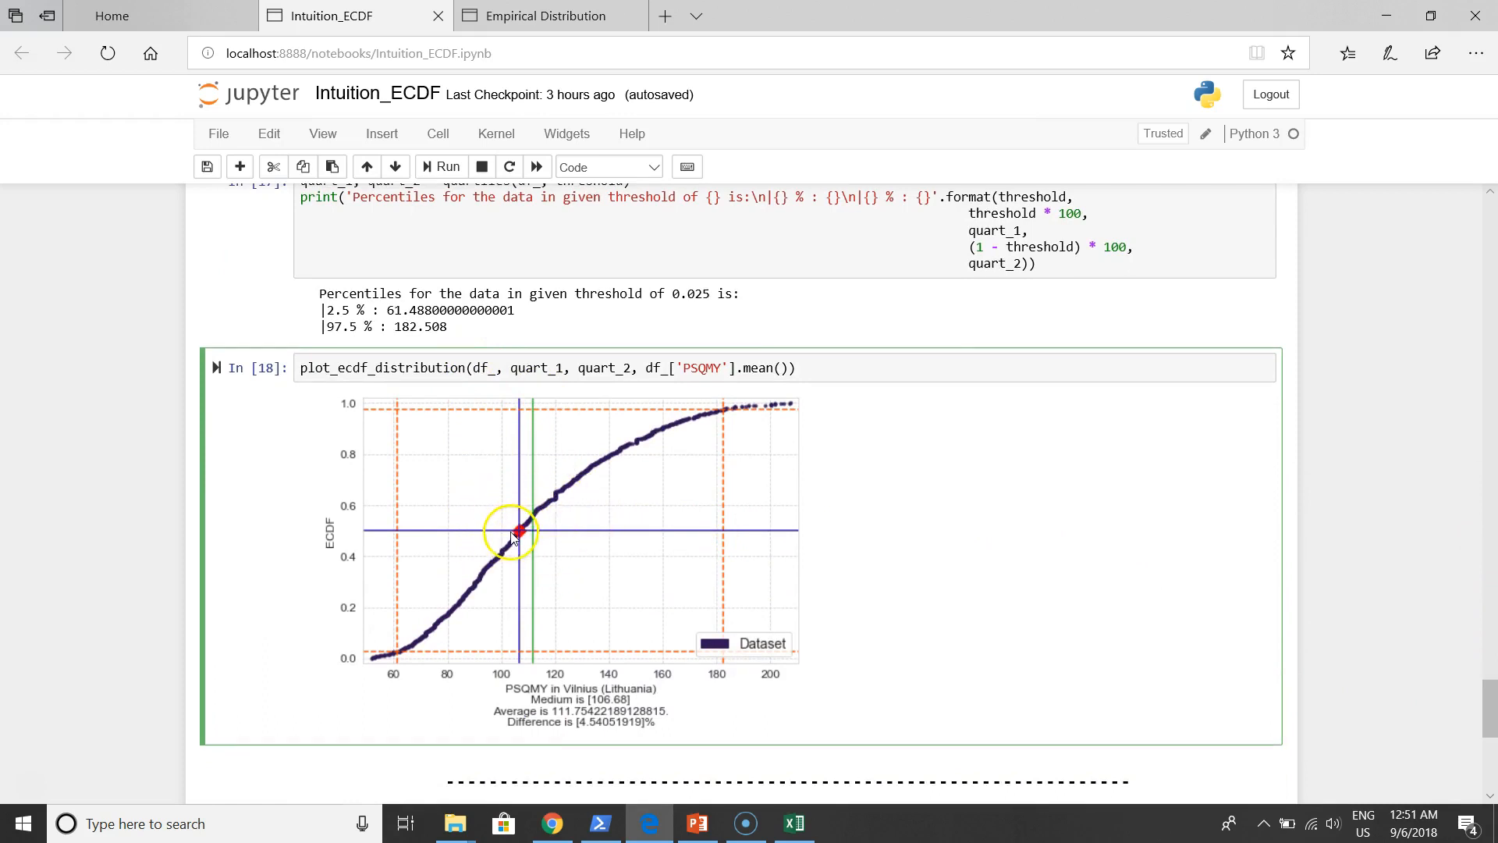
{"action": "scroll", "scroll_direction": "down", "scroll_amount": 3}
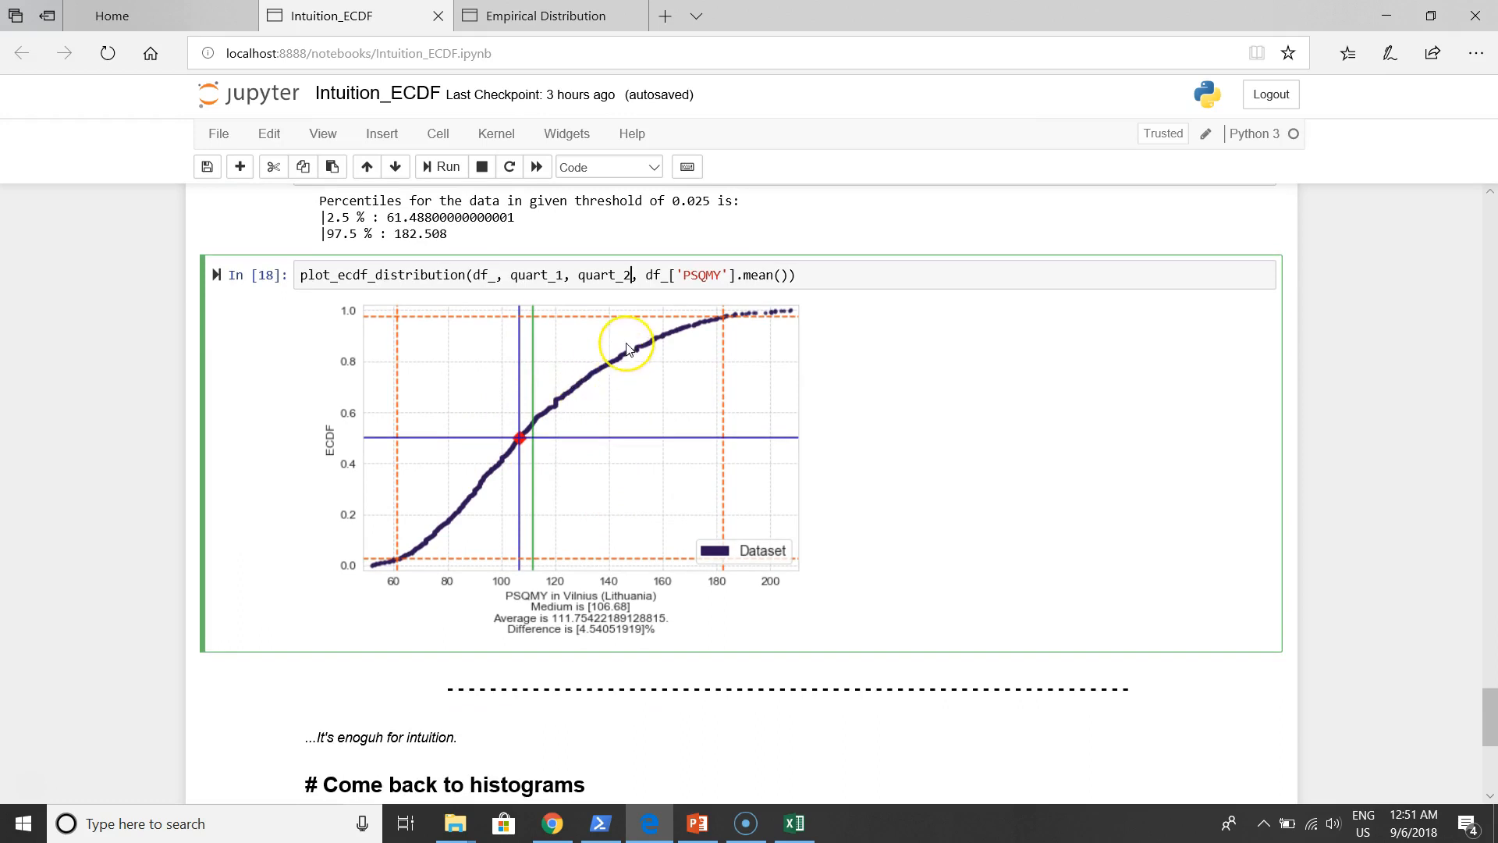
{"action": "mouse_move", "coordinate": [694, 331]}
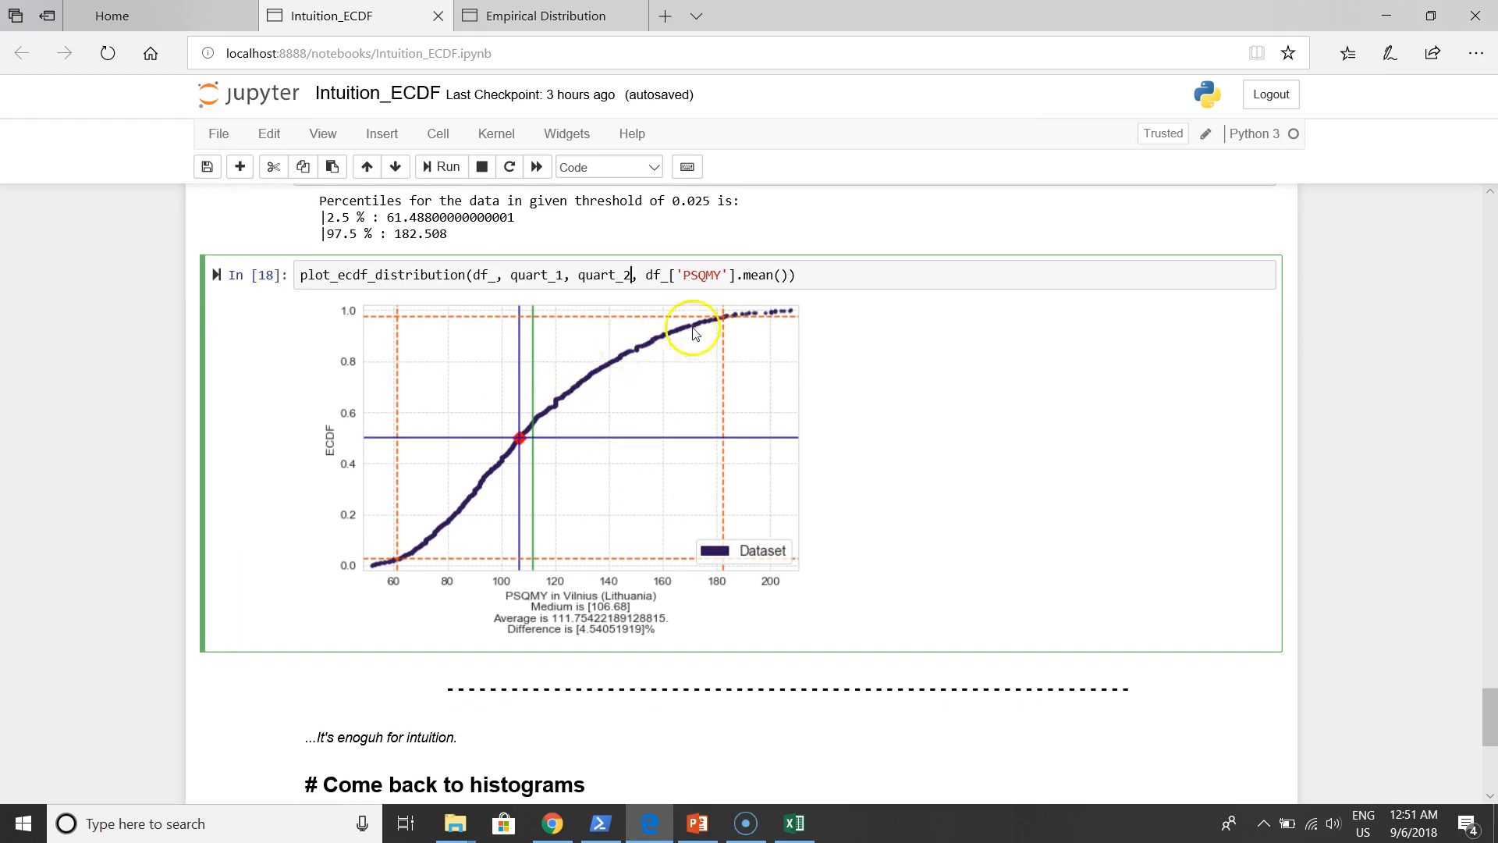
{"action": "mouse_move", "coordinate": [728, 318]}
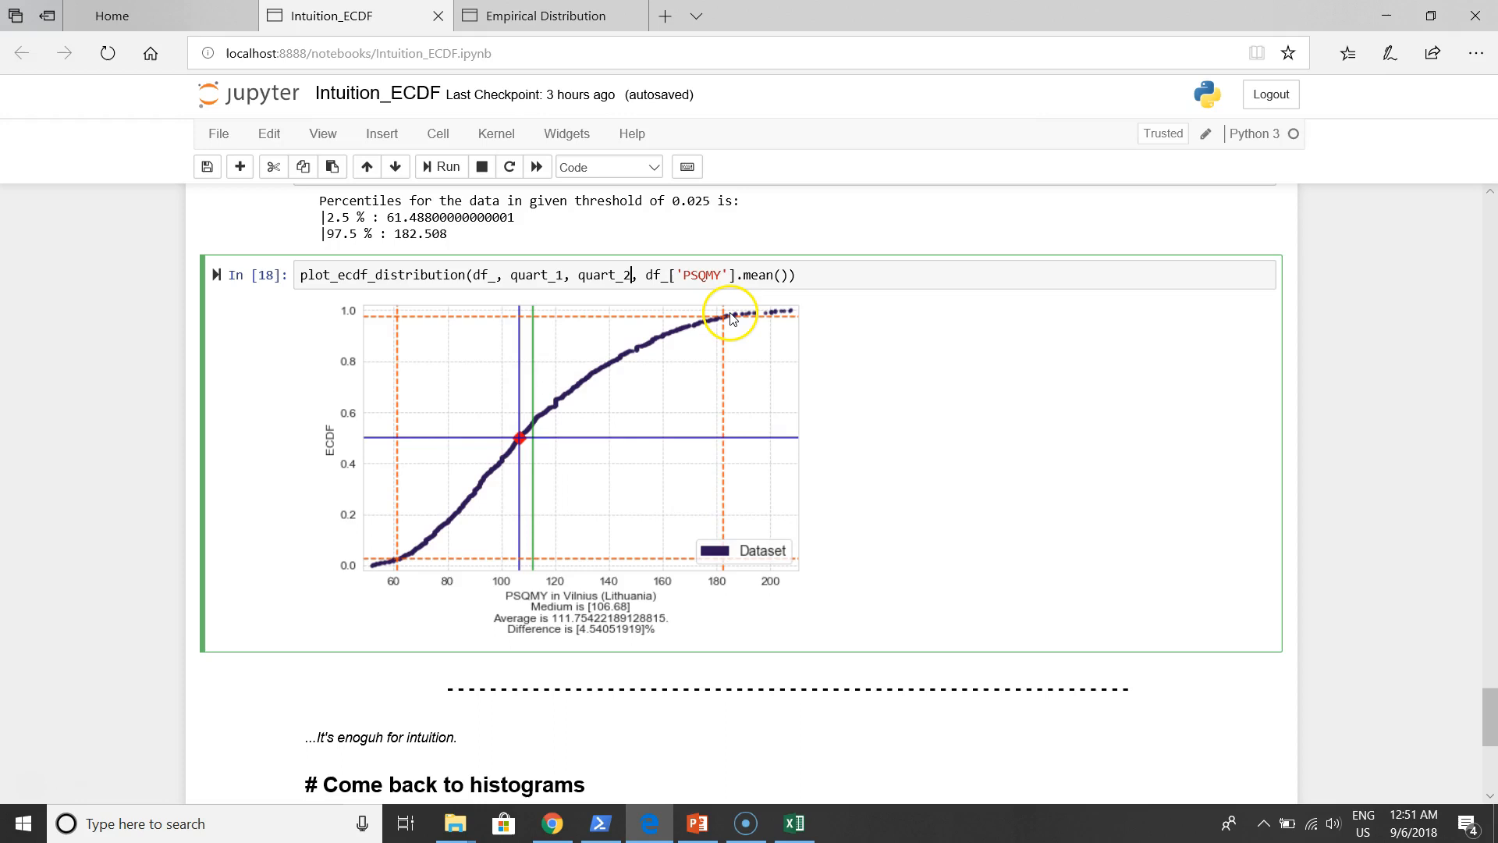
{"action": "mouse_move", "coordinate": [753, 477]}
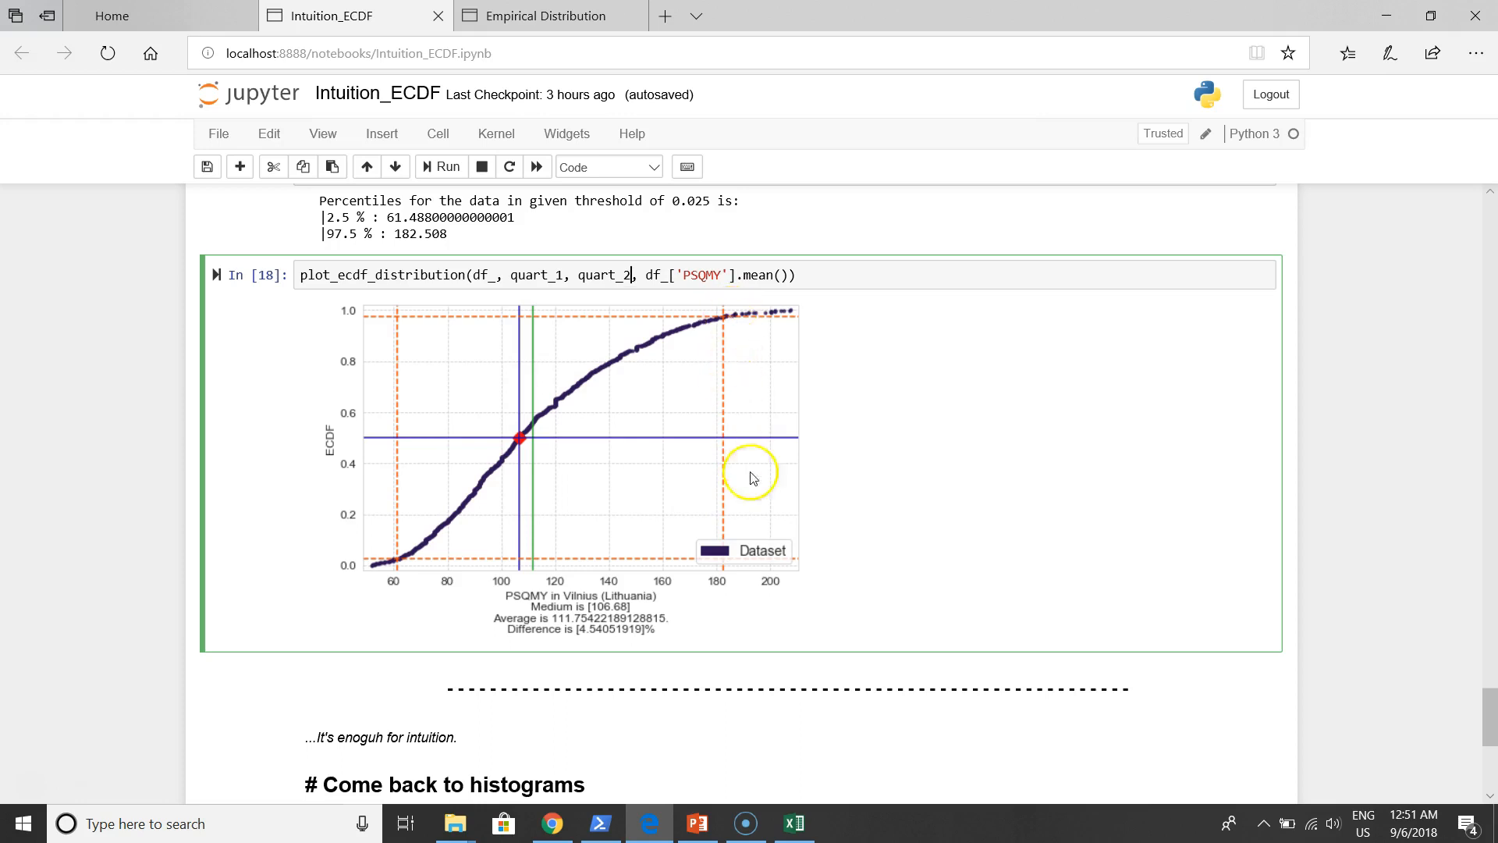
{"action": "mouse_move", "coordinate": [711, 346]}
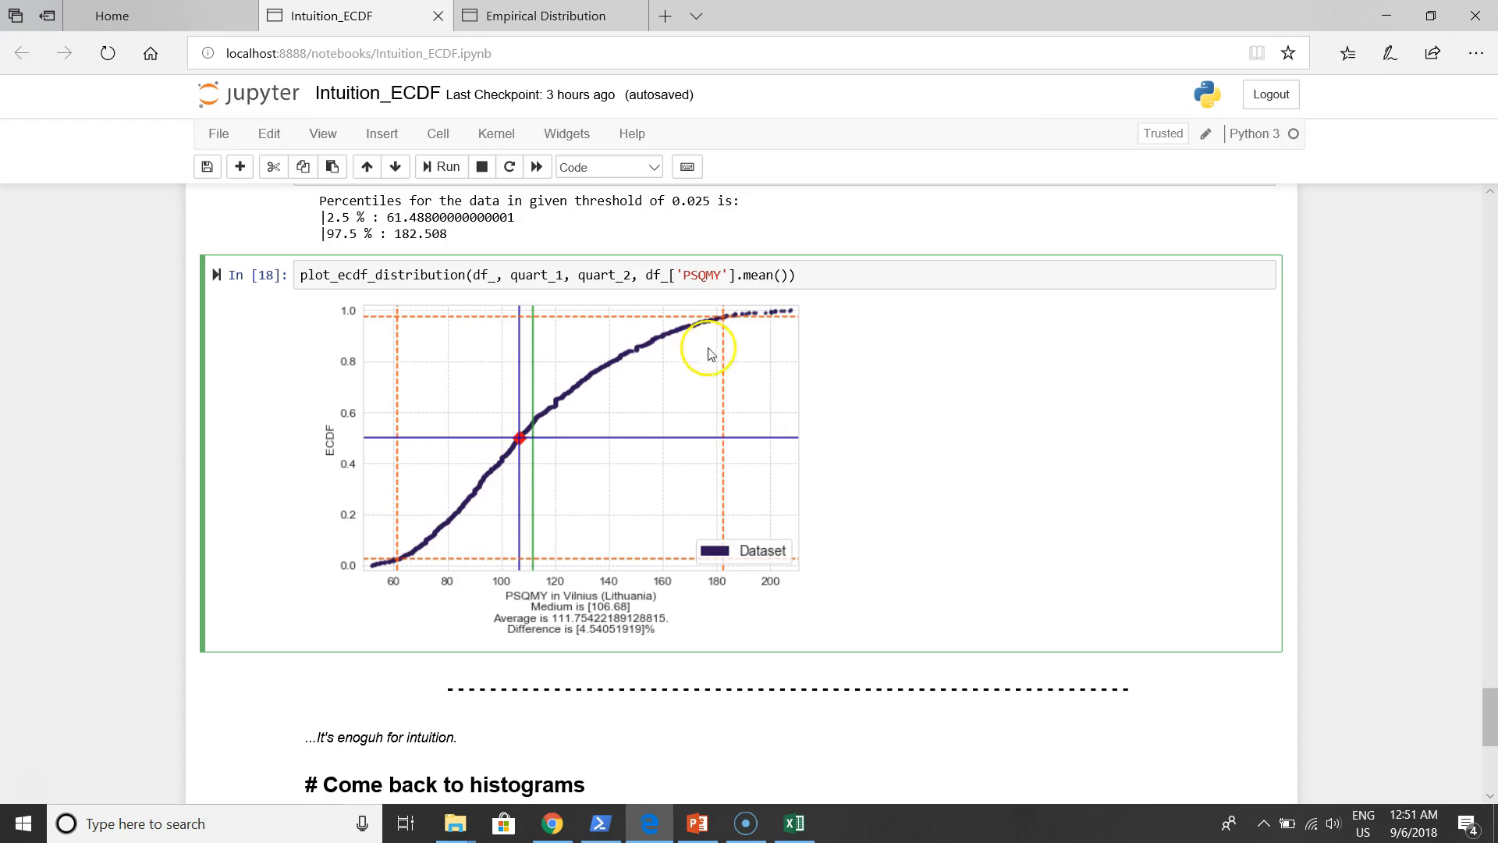
{"action": "mouse_move", "coordinate": [618, 431]}
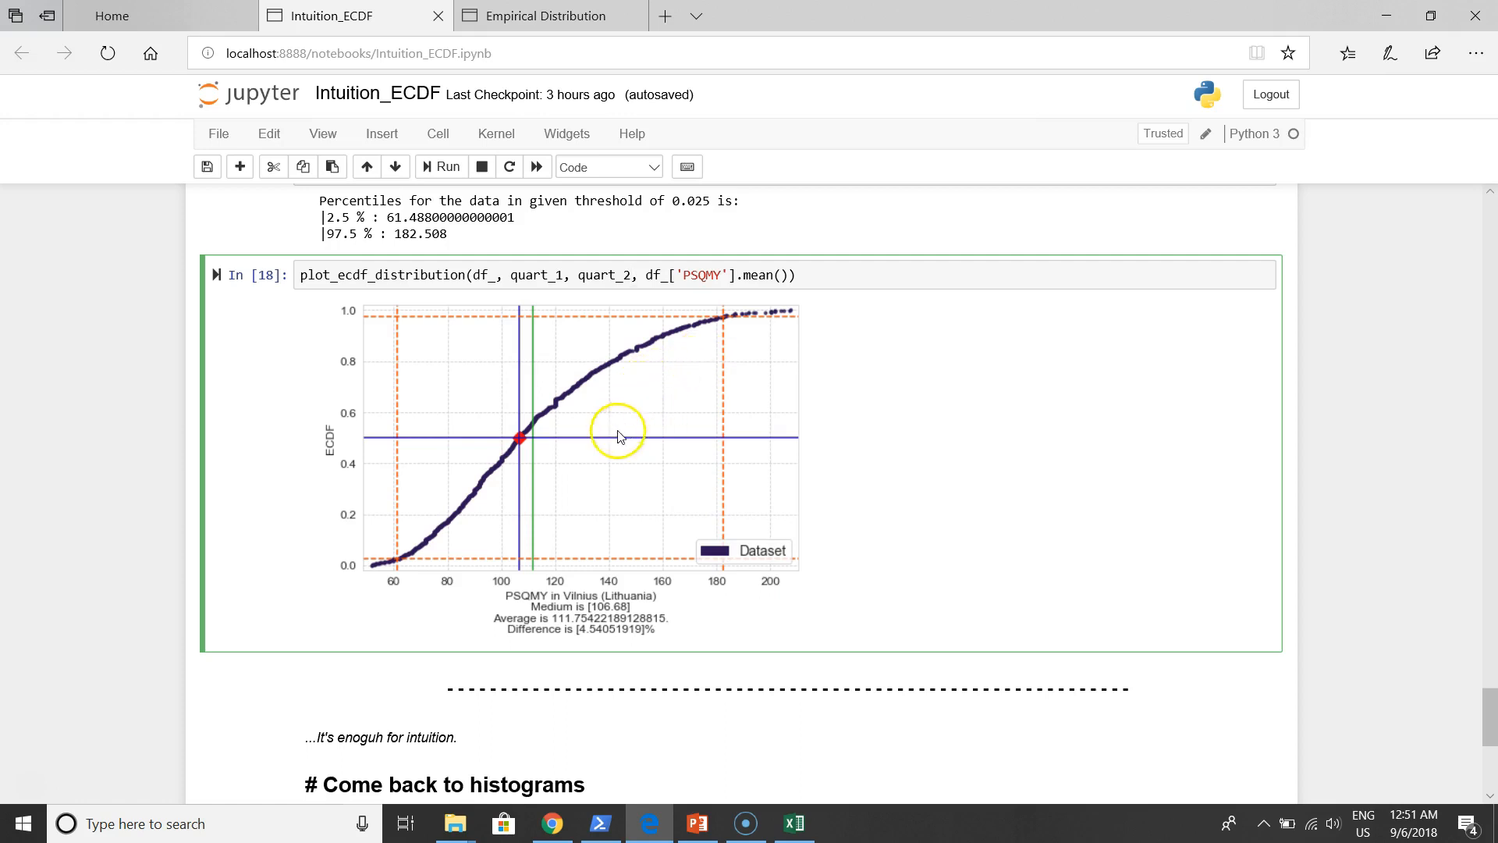
{"action": "mouse_move", "coordinate": [695, 543]}
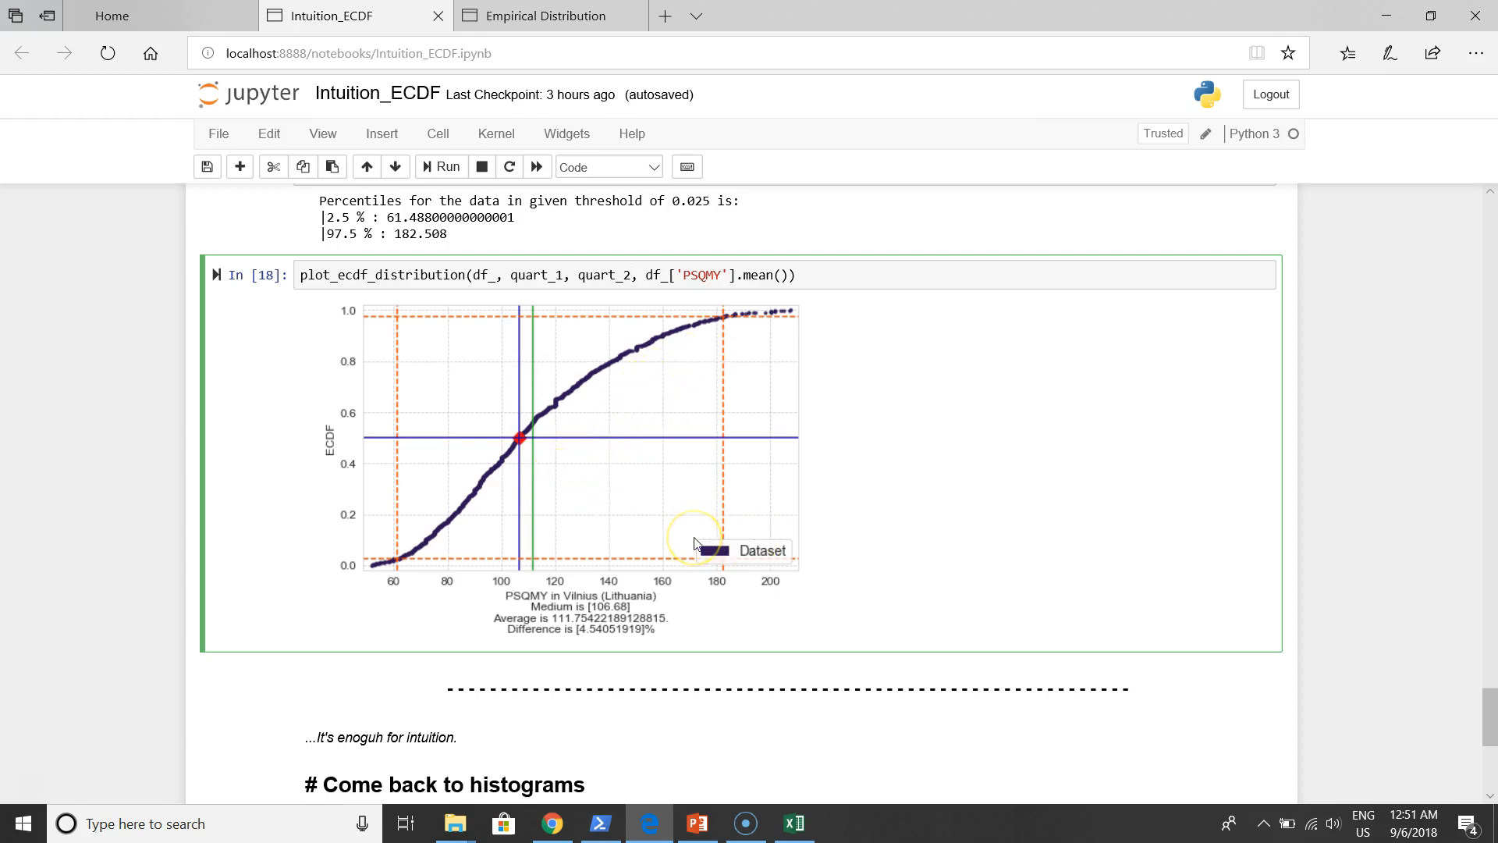
{"action": "mouse_move", "coordinate": [684, 552]}
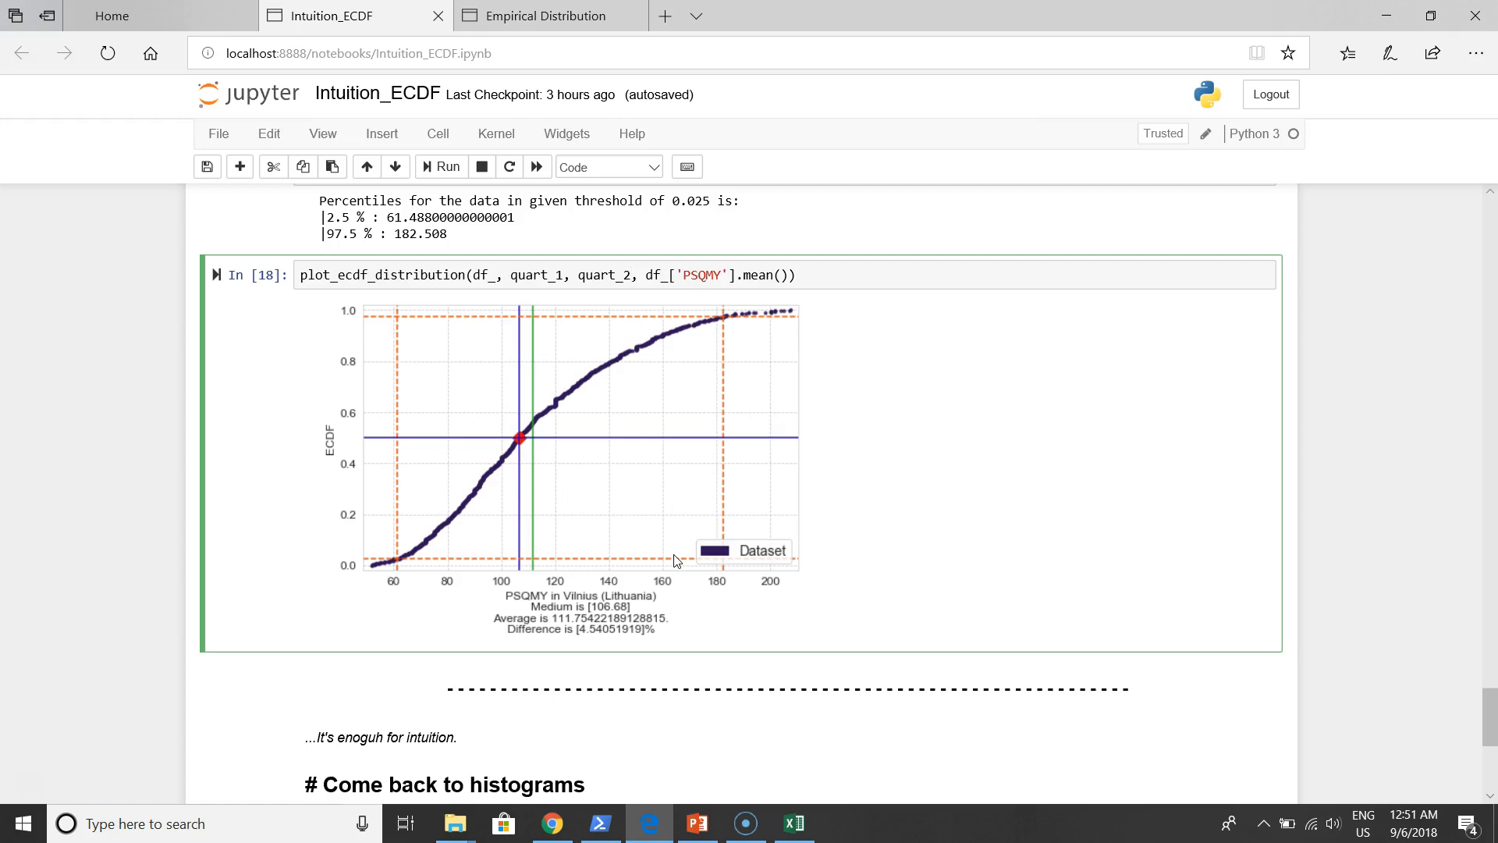
Scroll back to the raw-data ECDF plot showing average 113.63 and 6.12% difference
{"action": "scroll", "scroll_direction": "down", "scroll_amount": 3}
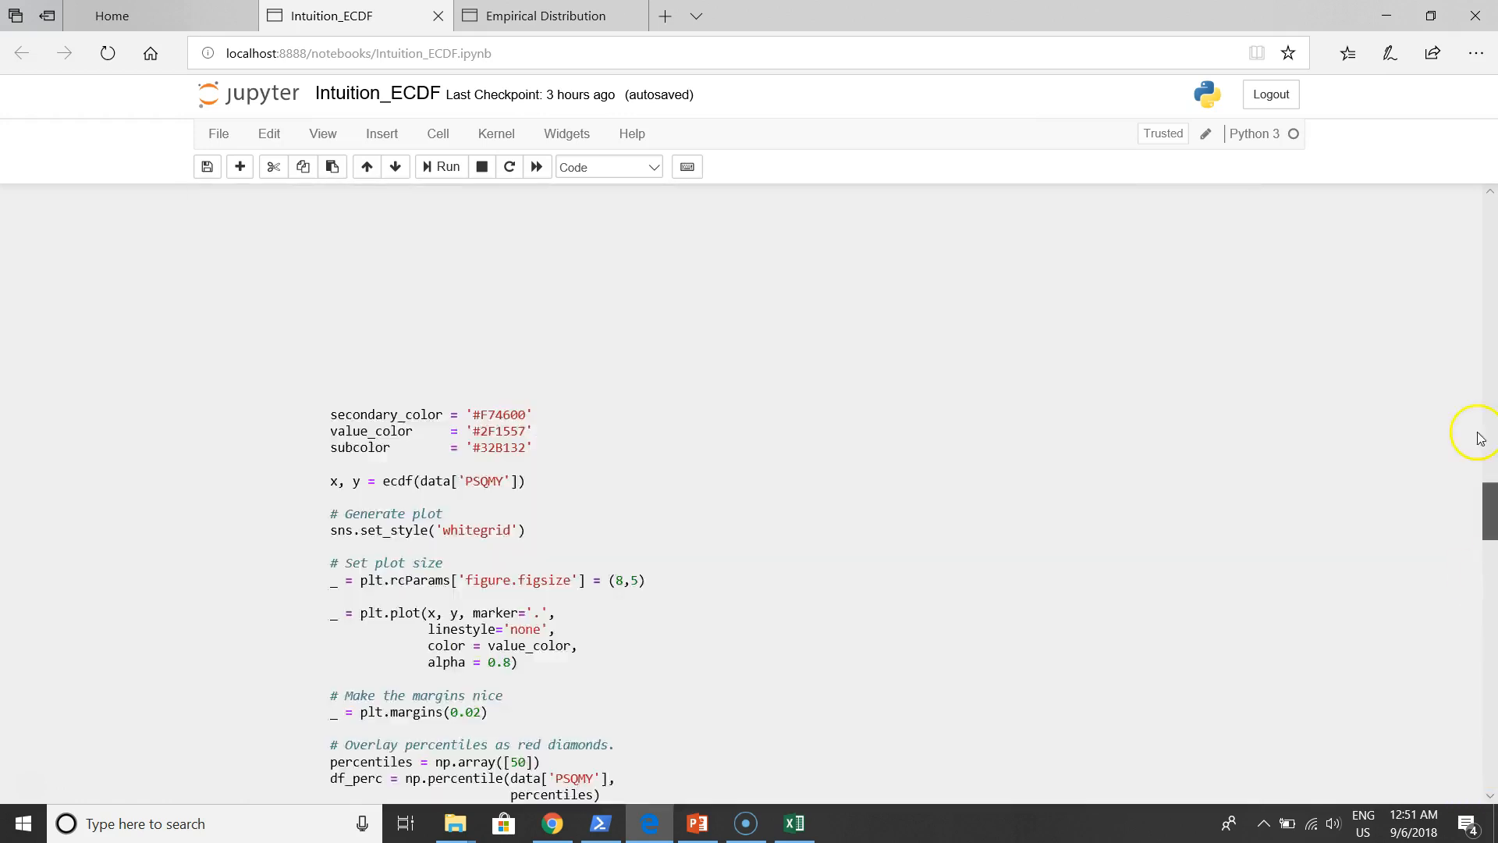
{"action": "scroll", "scroll_direction": "down", "scroll_amount": 3}
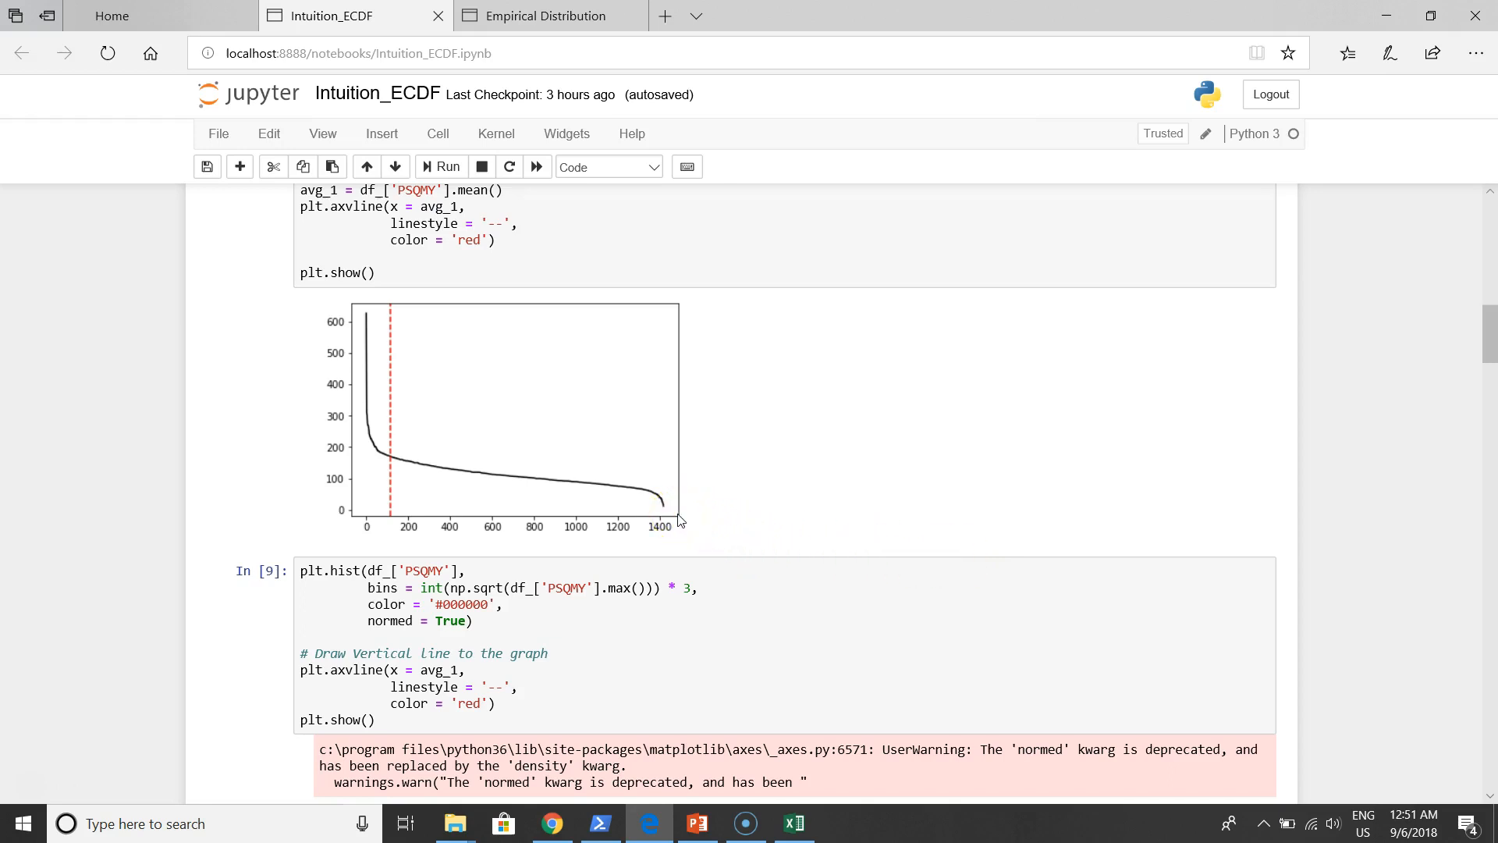
{"action": "scroll", "scroll_direction": "down", "scroll_amount": 3}
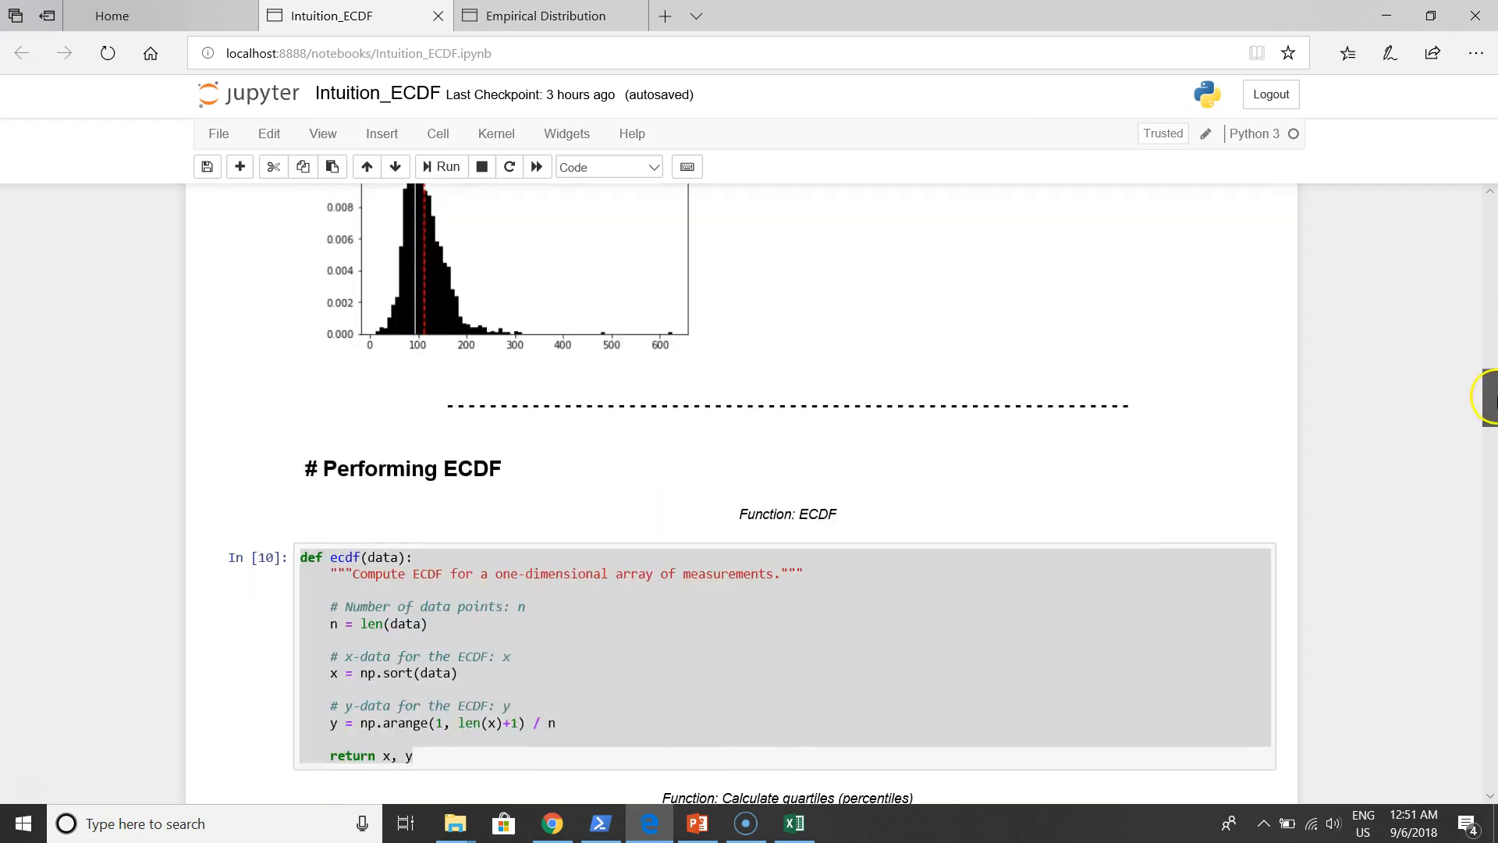
{"action": "scroll", "scroll_direction": "down", "scroll_amount": 3}
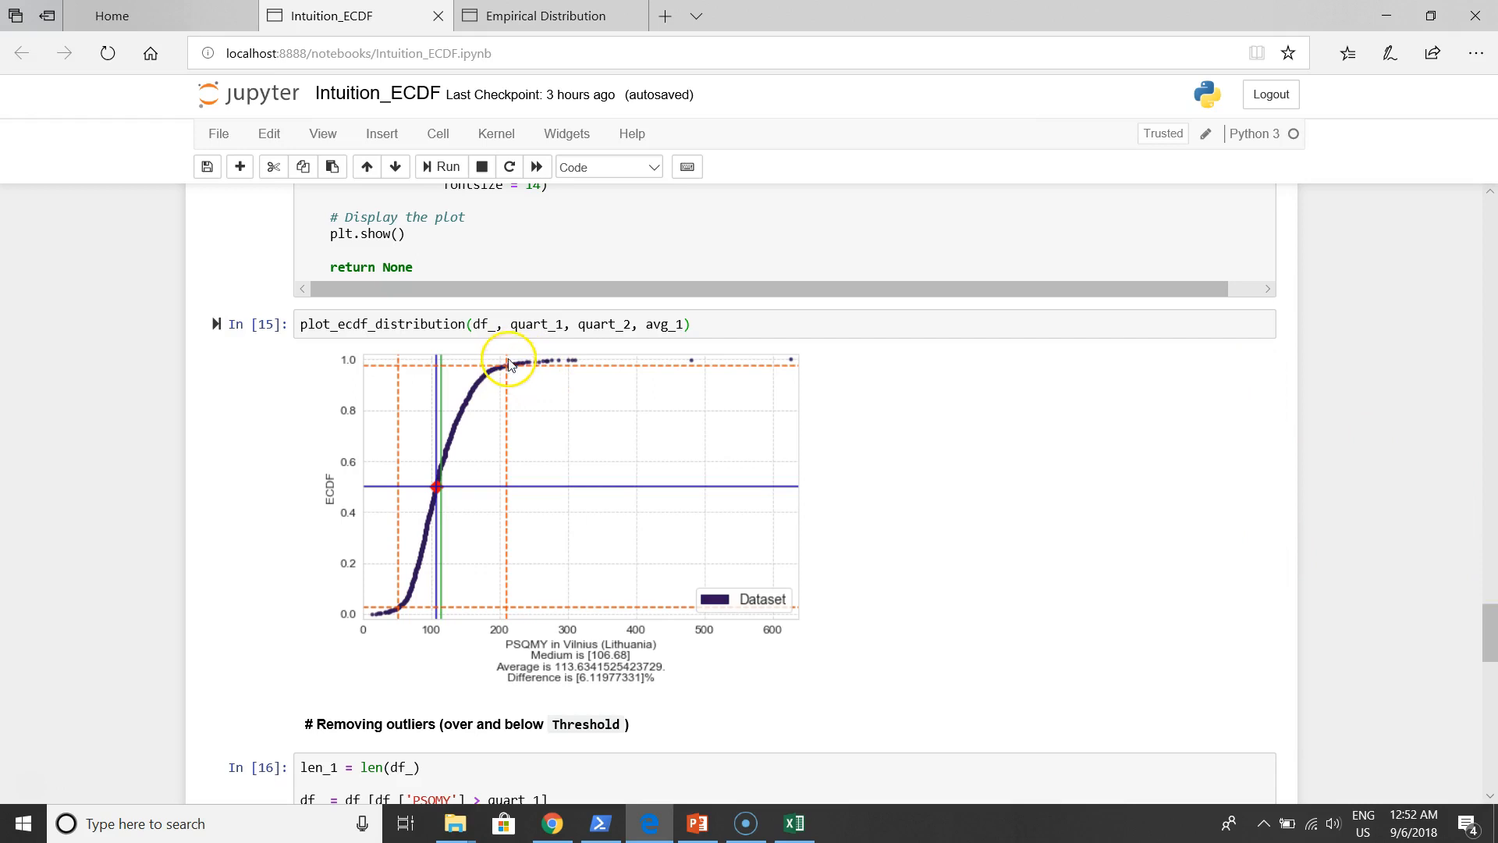
{"action": "mouse_move", "coordinate": [387, 622]}
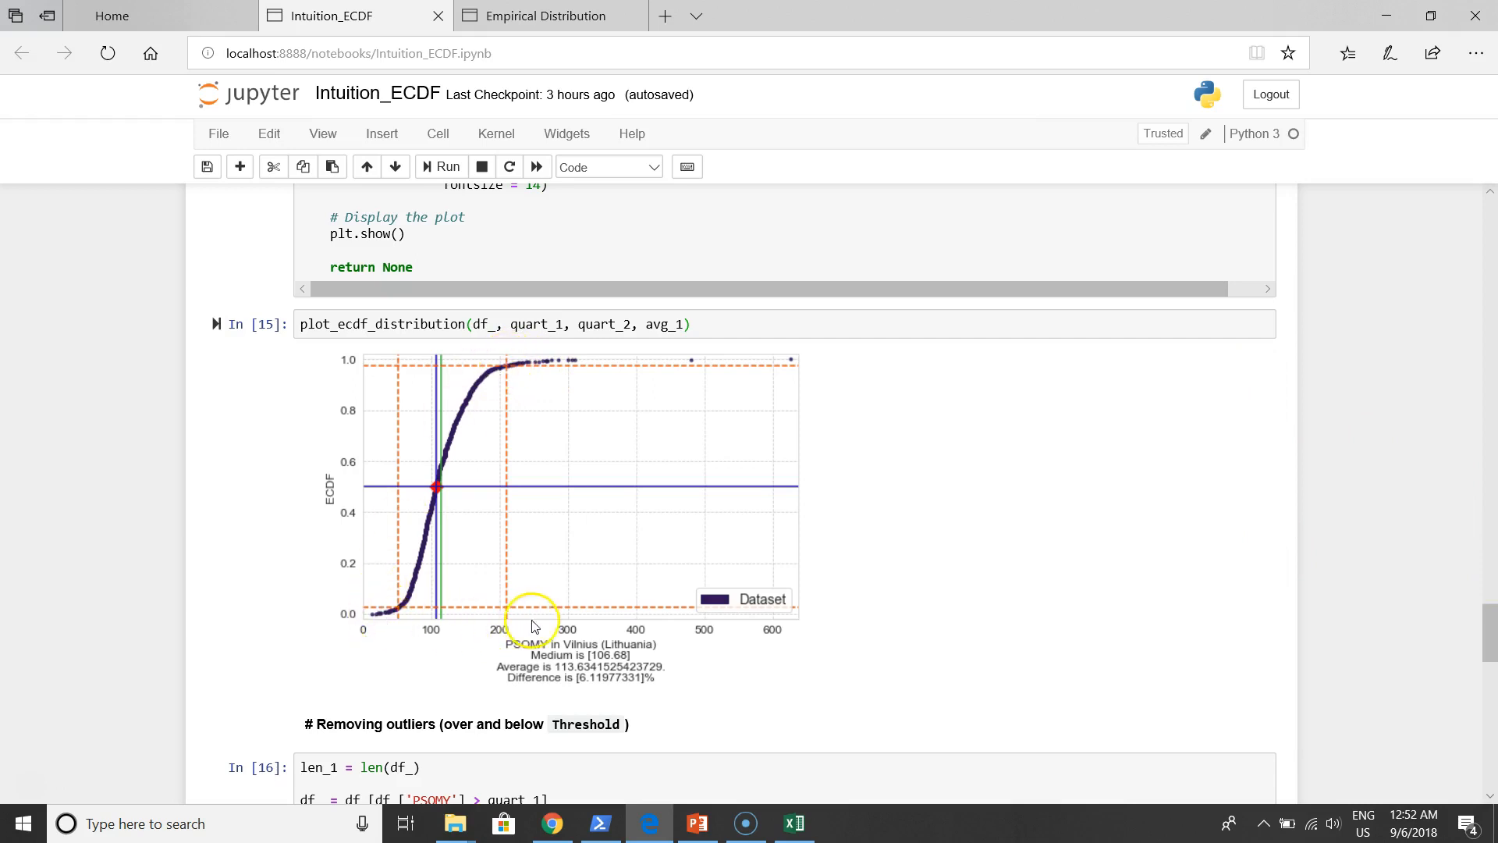
{"action": "mouse_move", "coordinate": [548, 390]}
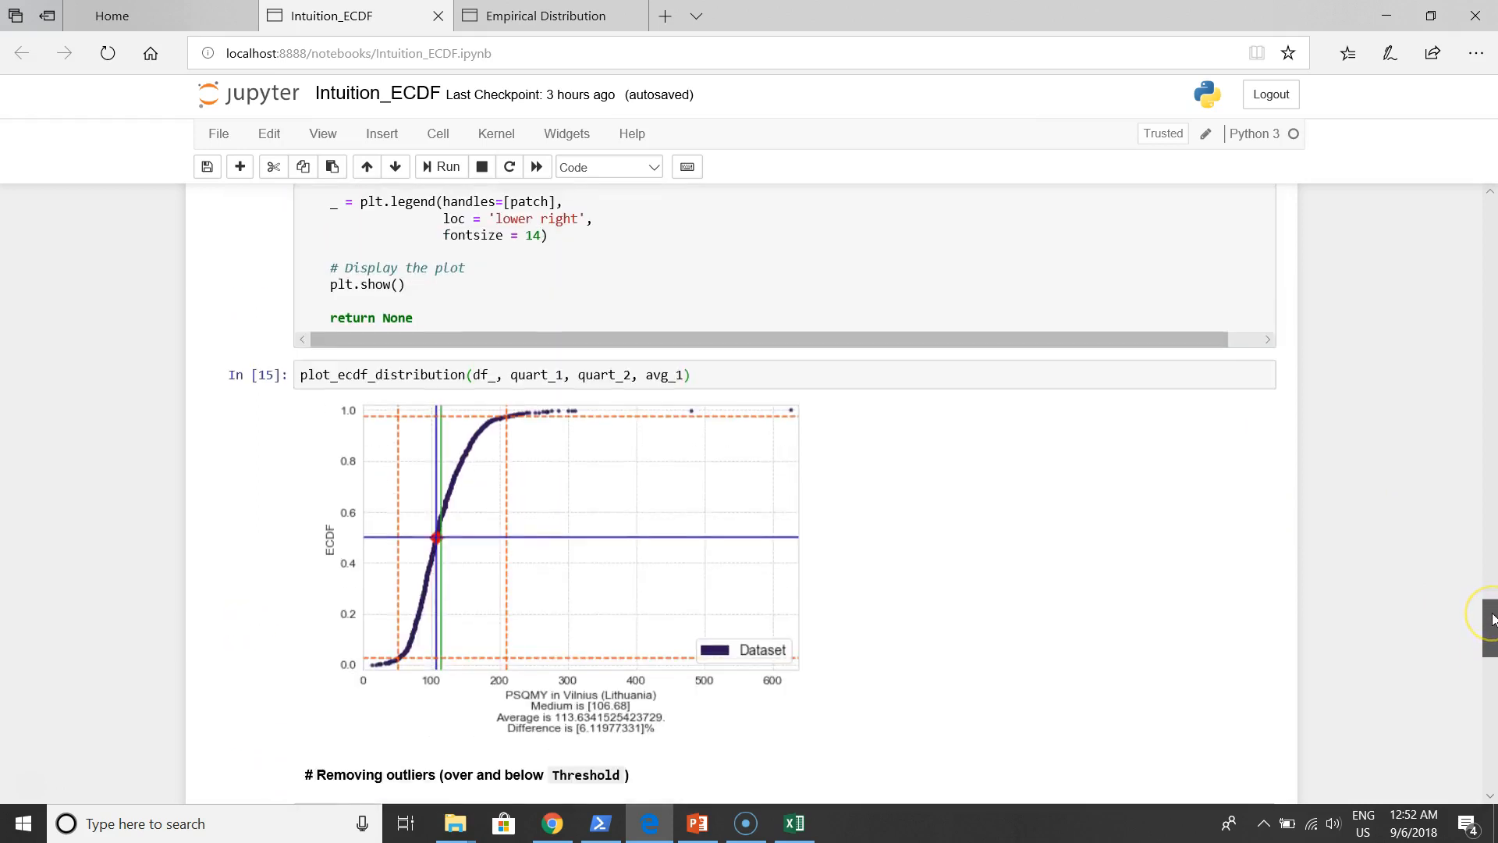
{"action": "scroll", "scroll_direction": "down", "scroll_amount": 3}
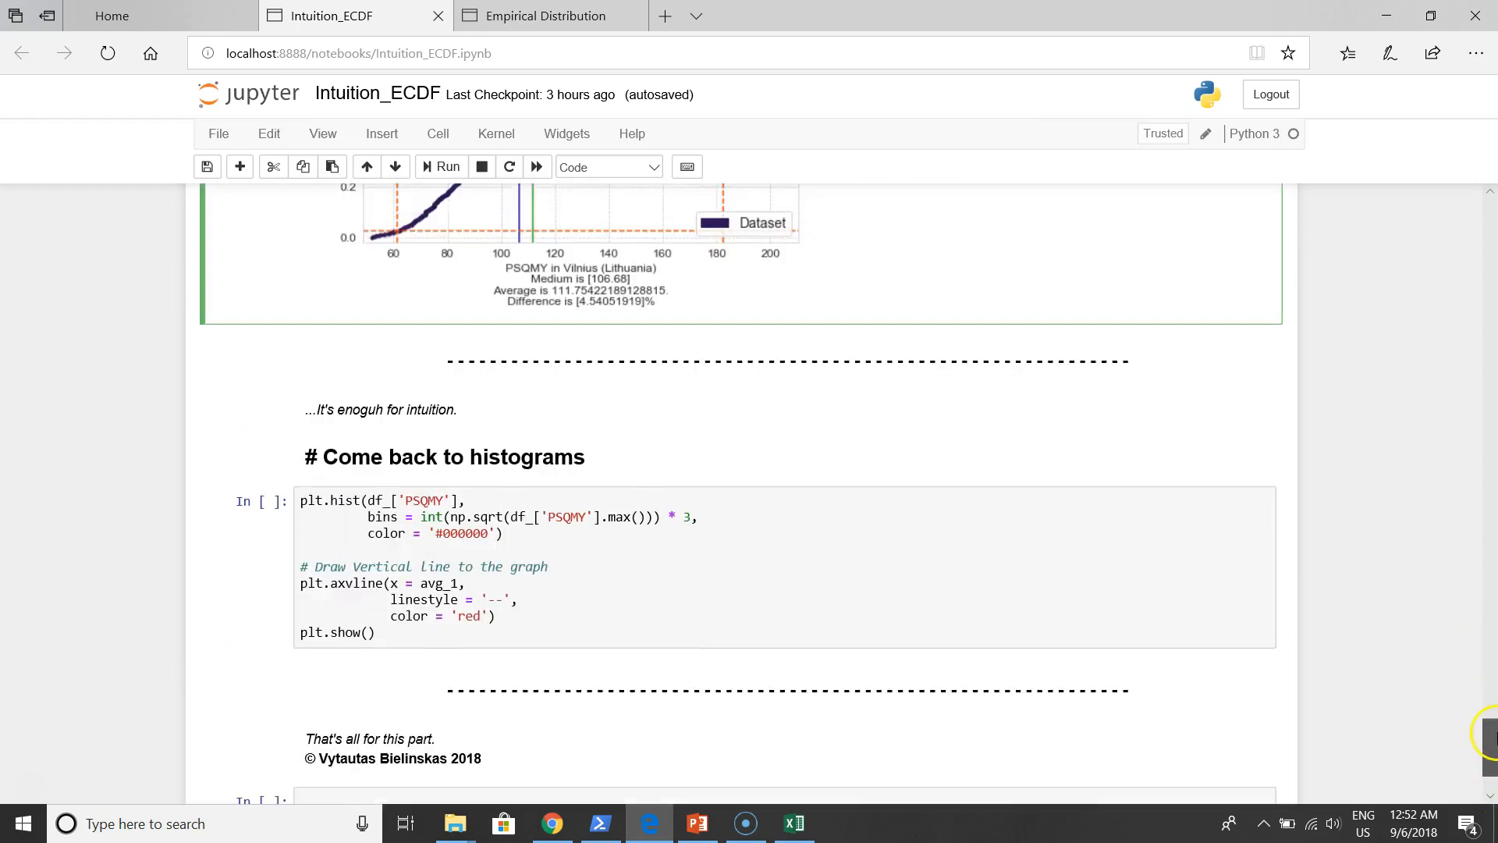
{"action": "left_click", "coordinate": [836, 554]}
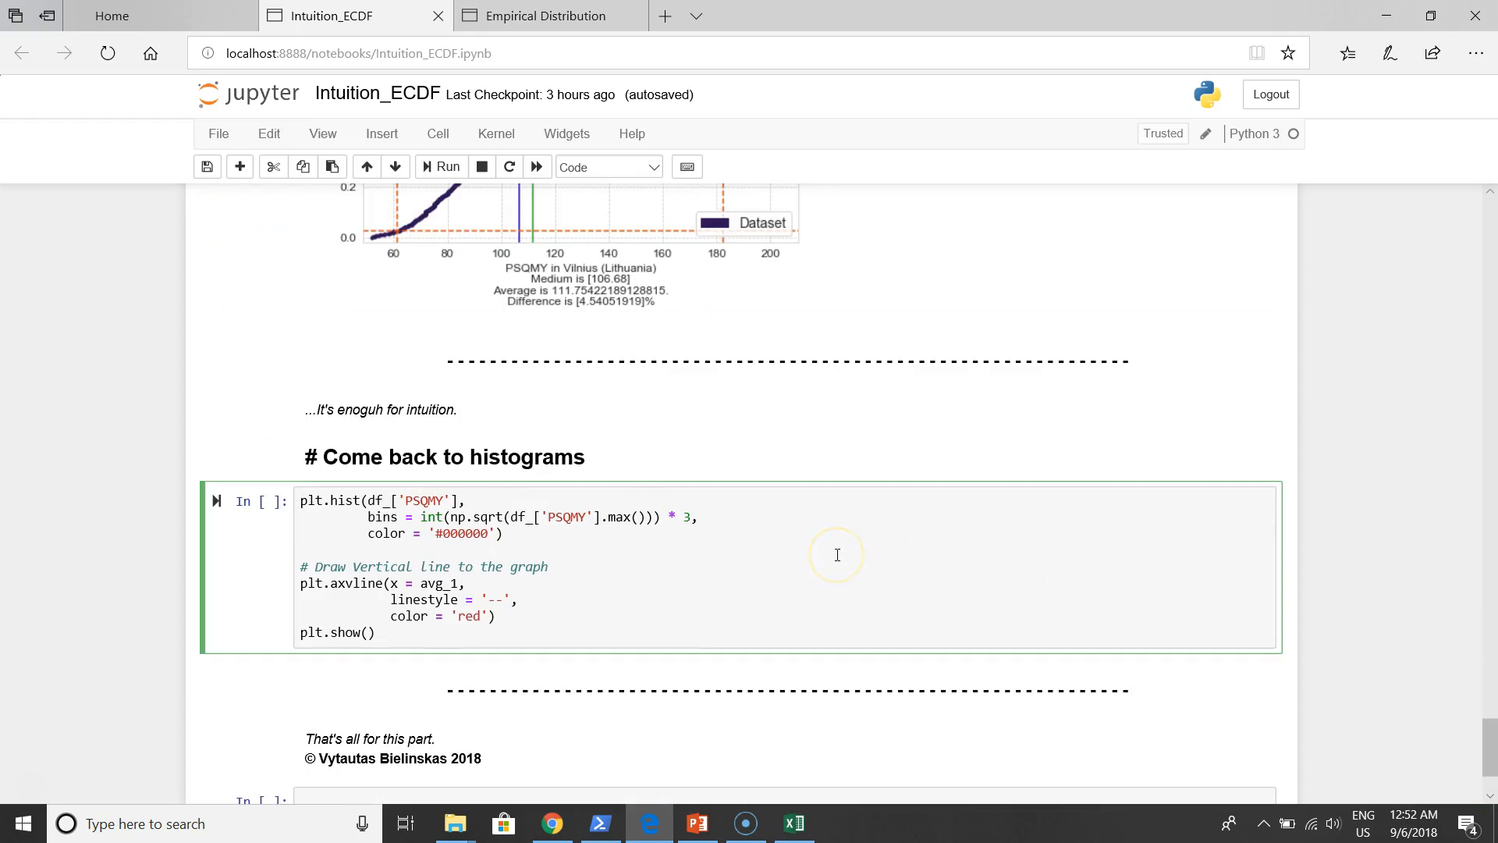
{"action": "left_click", "coordinate": [441, 166]}
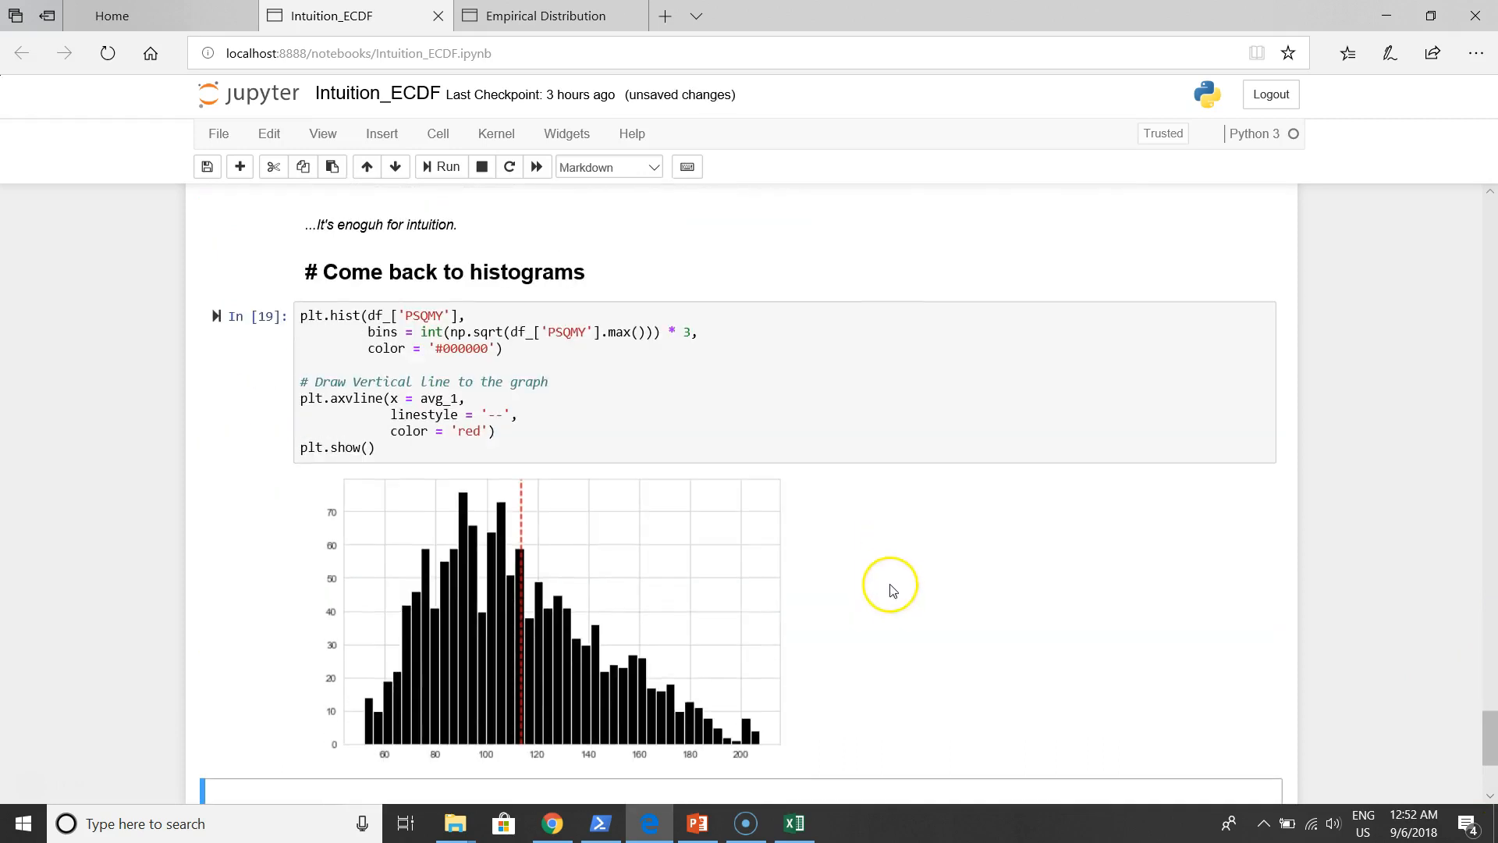
{"action": "mouse_move", "coordinate": [565, 718]}
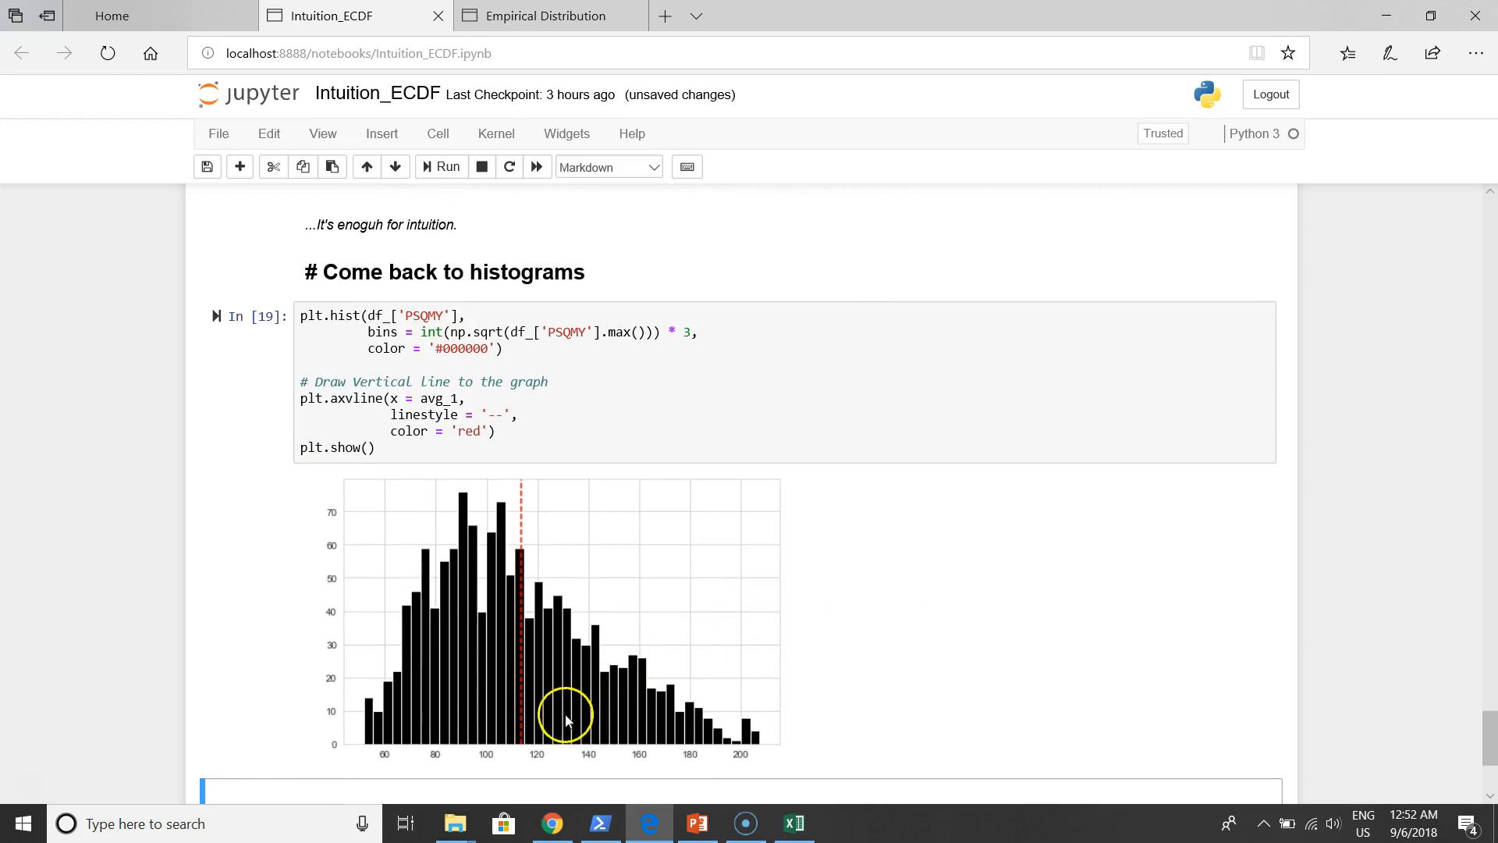
{"action": "scroll", "scroll_direction": "down", "scroll_amount": 3}
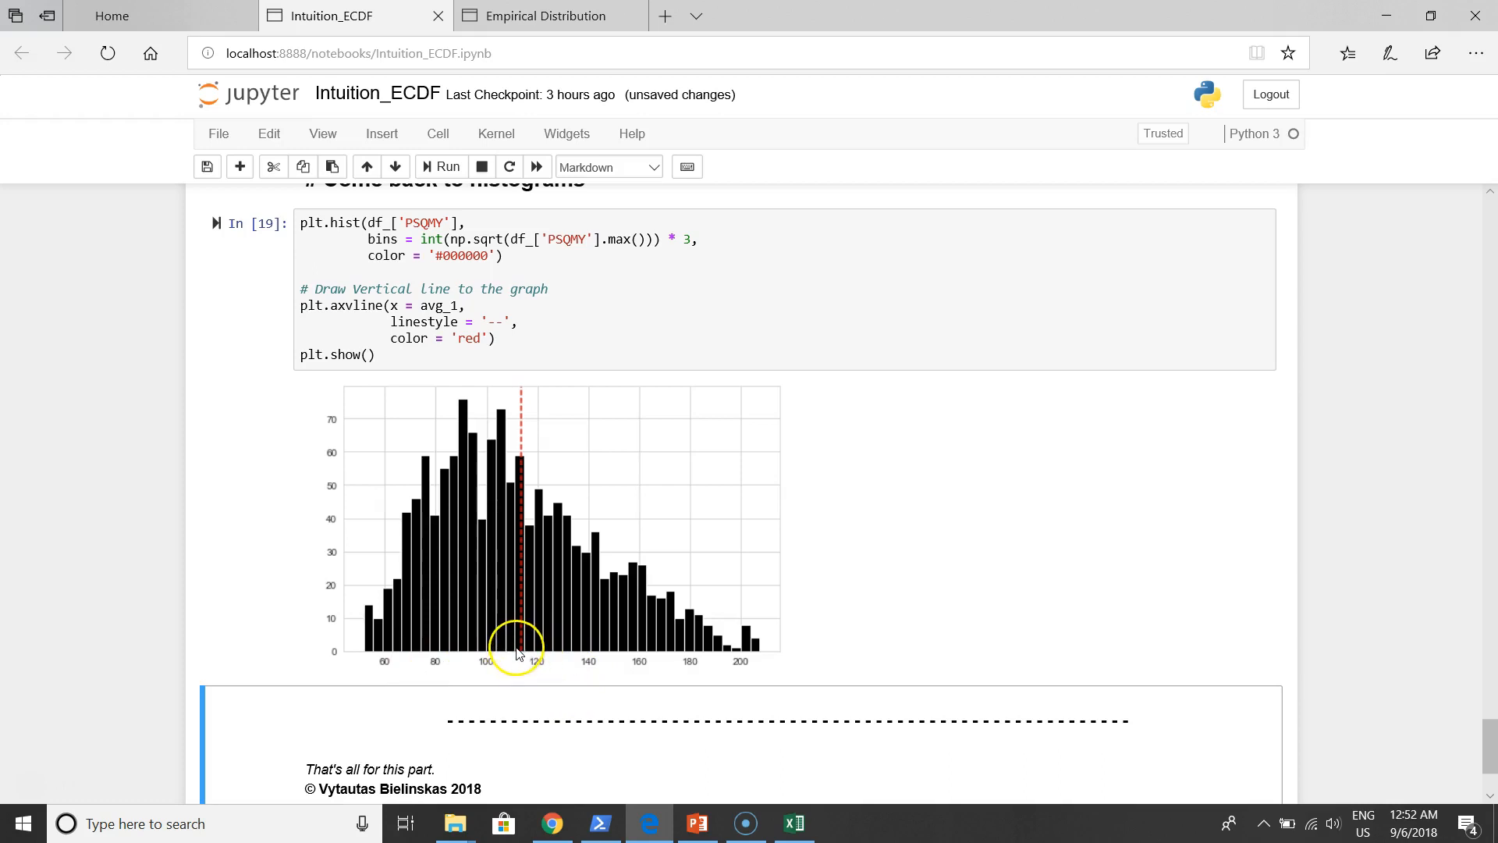
{"action": "mouse_move", "coordinate": [506, 665]}
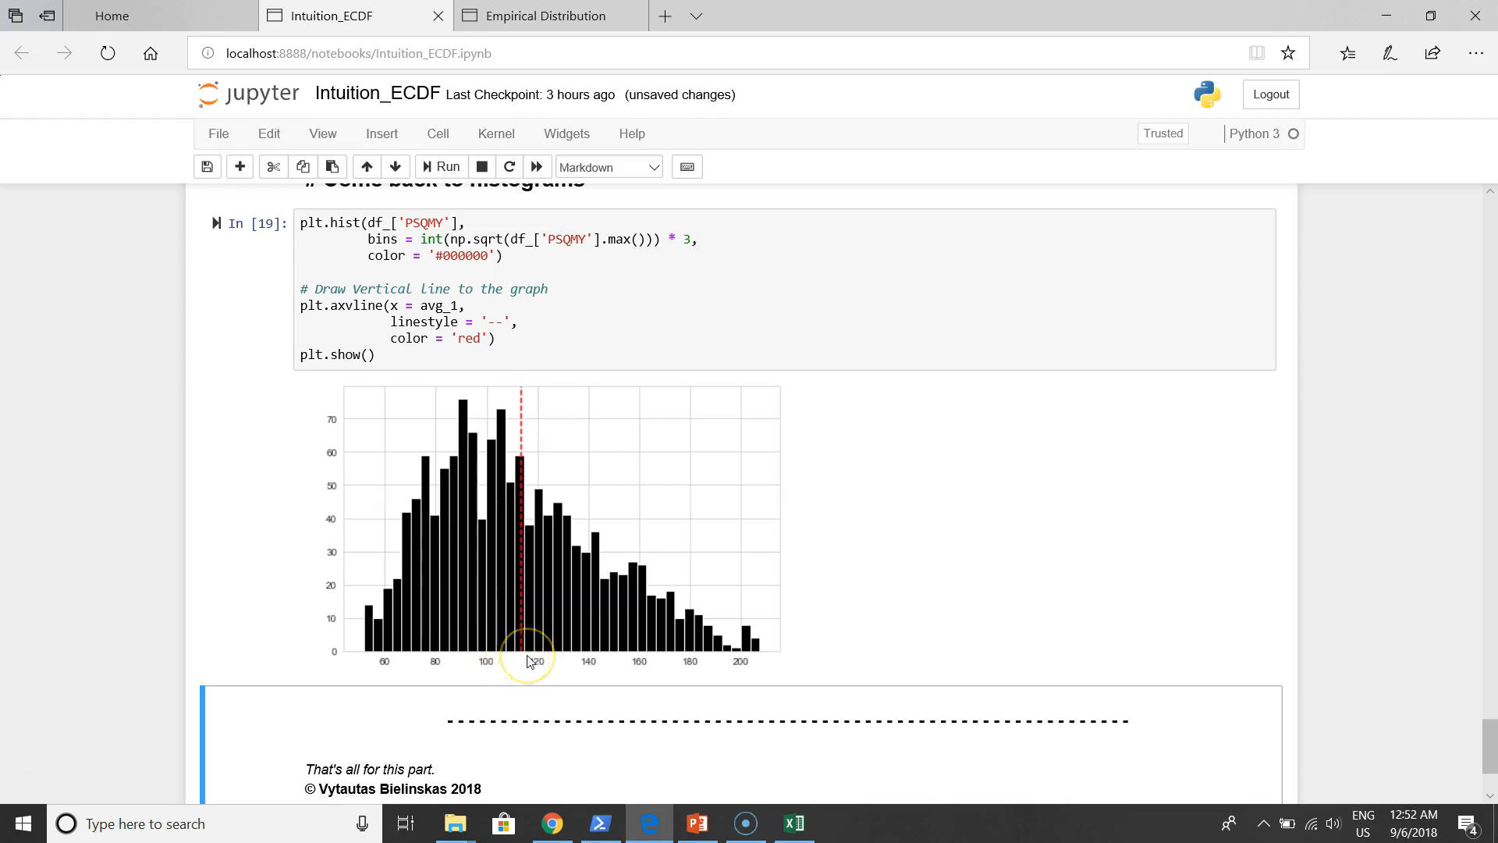
{"action": "mouse_move", "coordinate": [536, 467]}
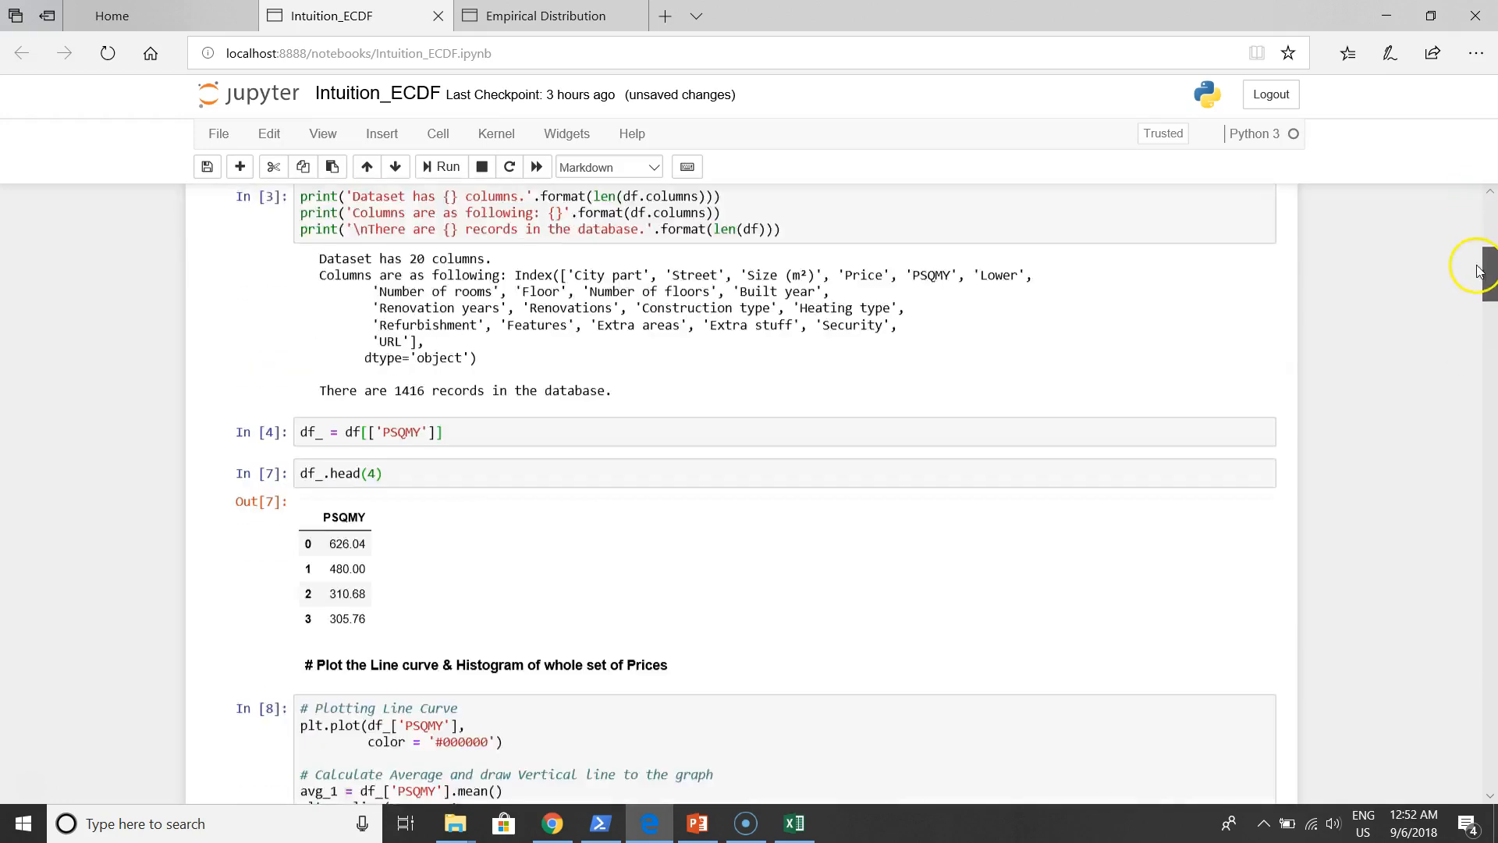
{"action": "scroll", "scroll_direction": "down", "scroll_amount": 3}
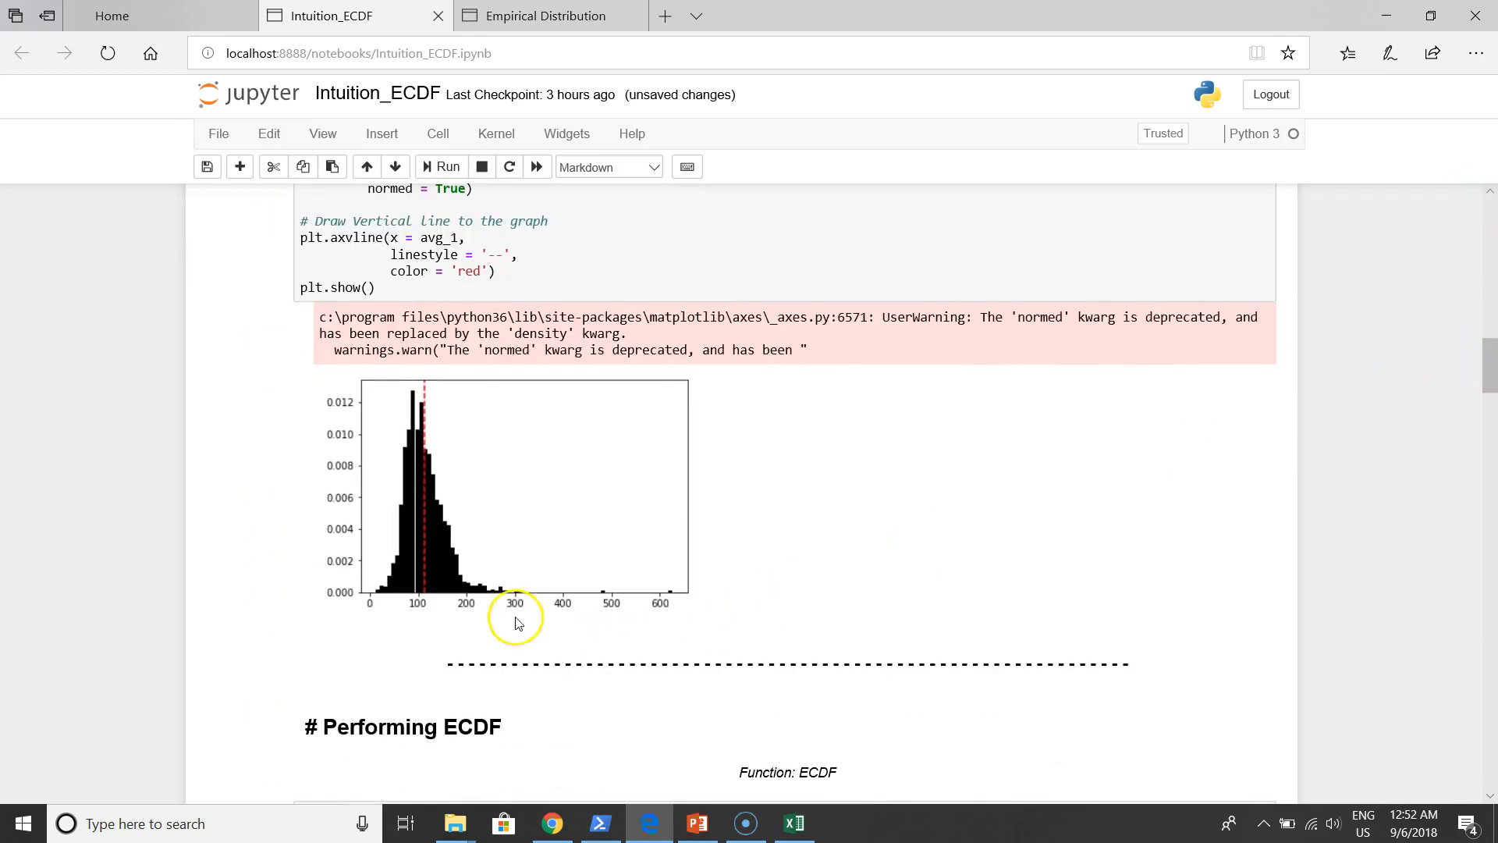
{"action": "mouse_move", "coordinate": [425, 604]}
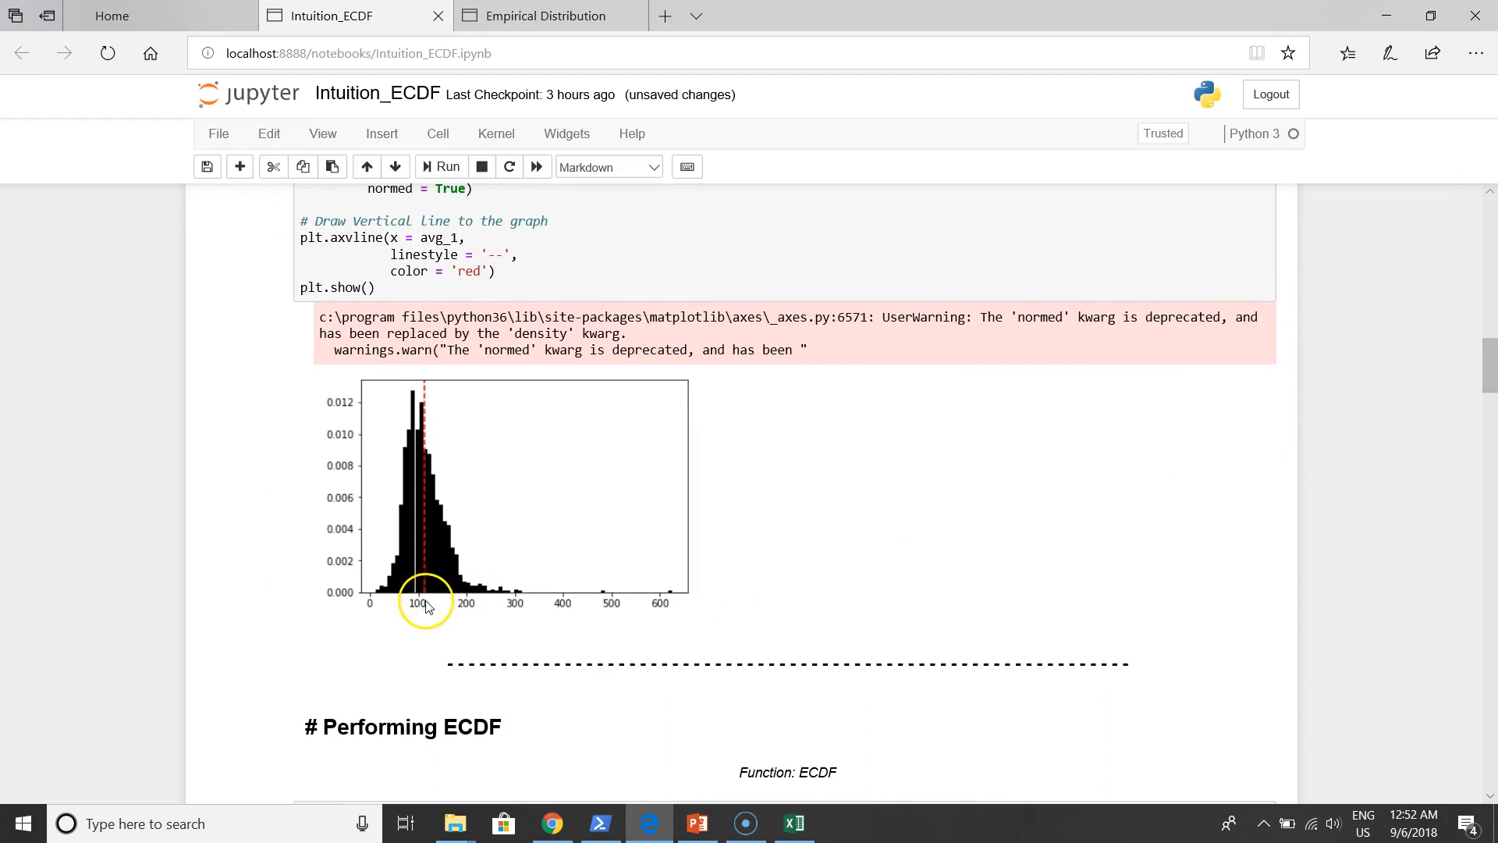
{"action": "mouse_move", "coordinate": [401, 627]}
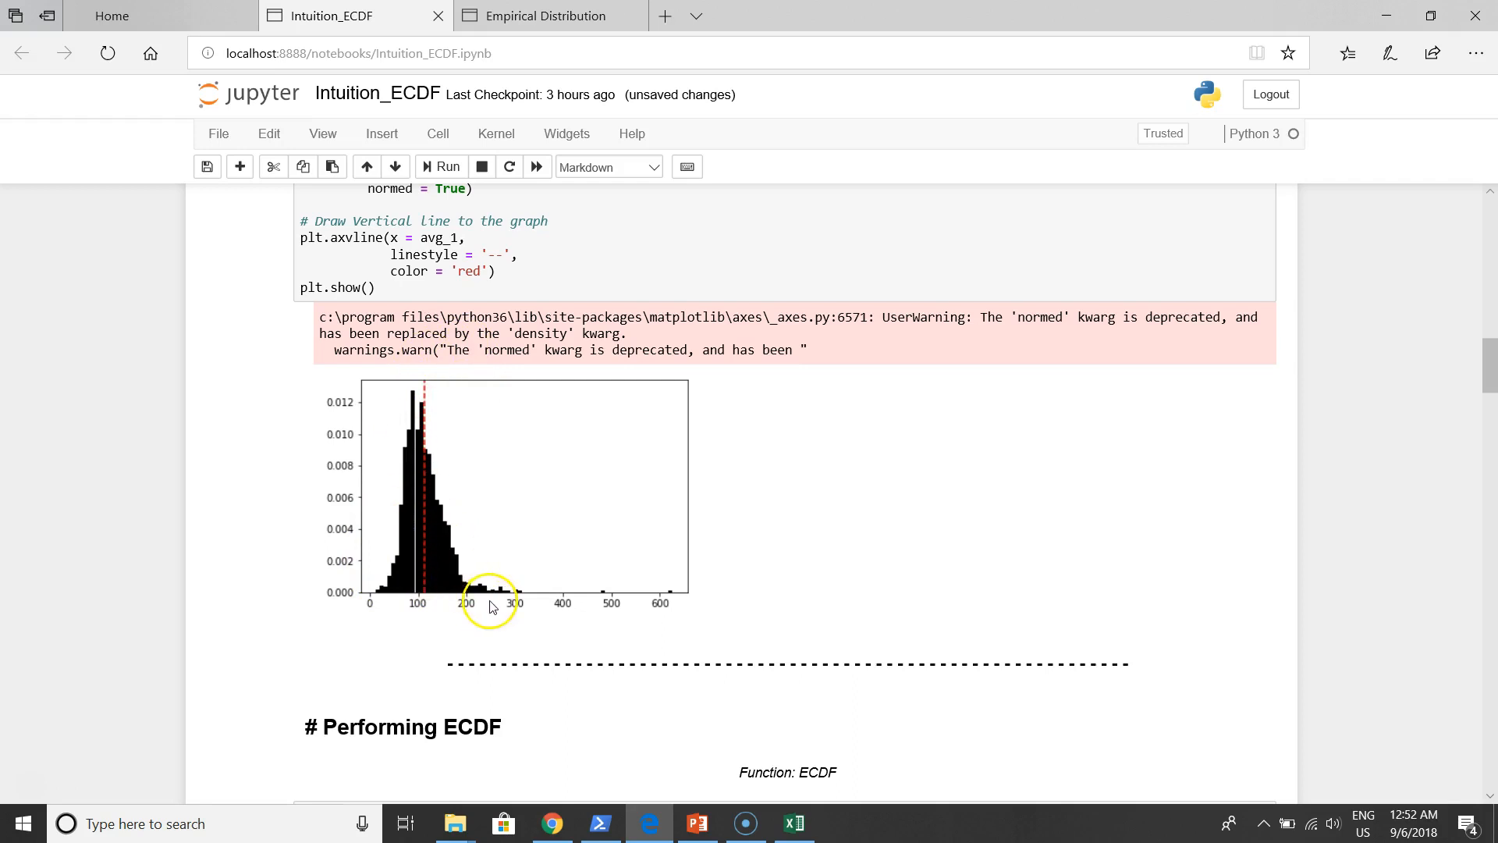
{"action": "scroll", "scroll_direction": "down", "scroll_amount": 3}
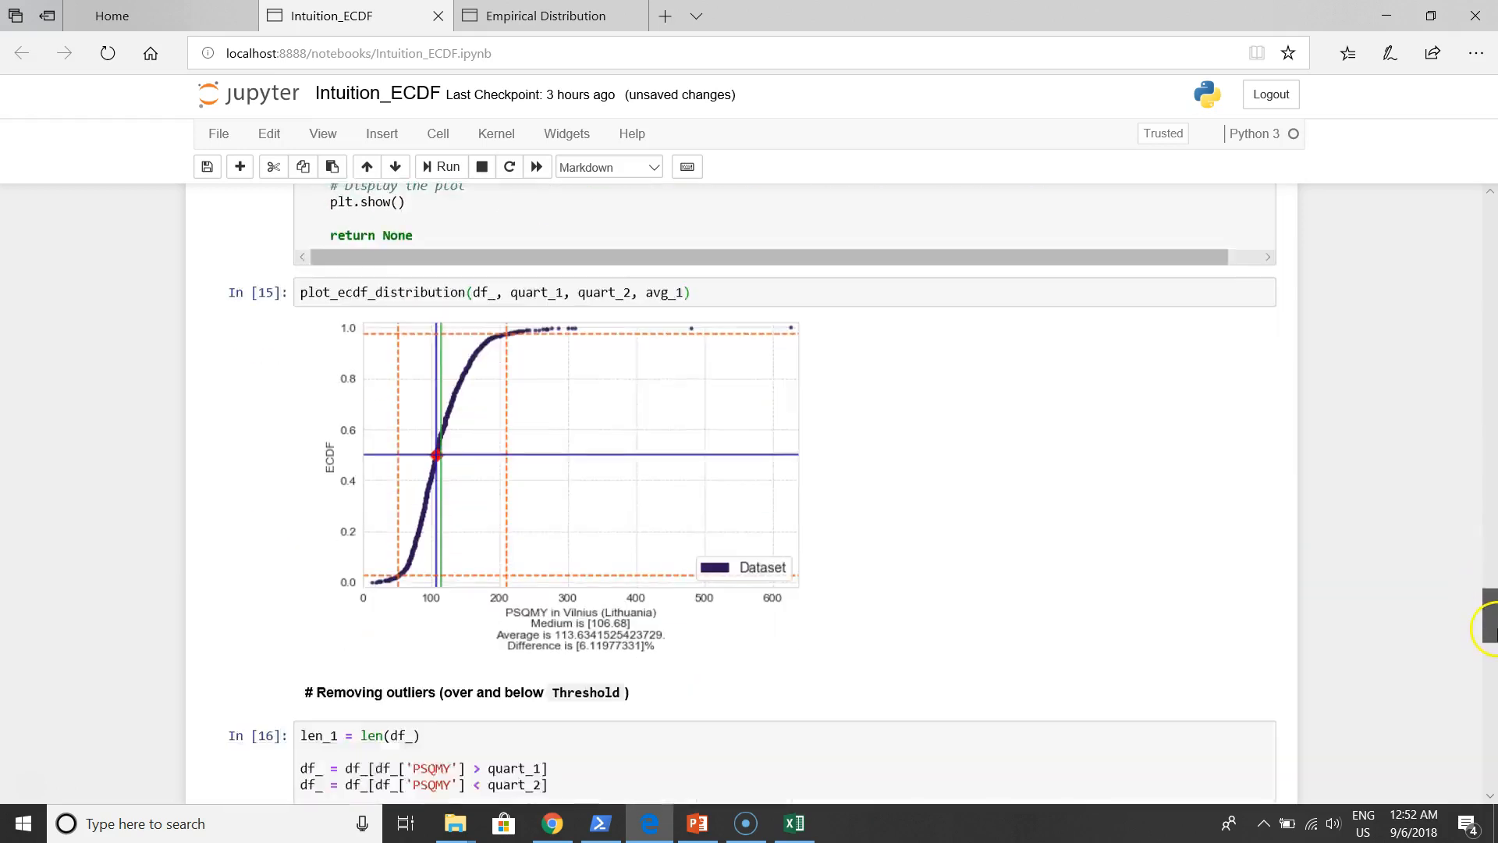
{"action": "scroll", "scroll_direction": "down", "scroll_amount": 3}
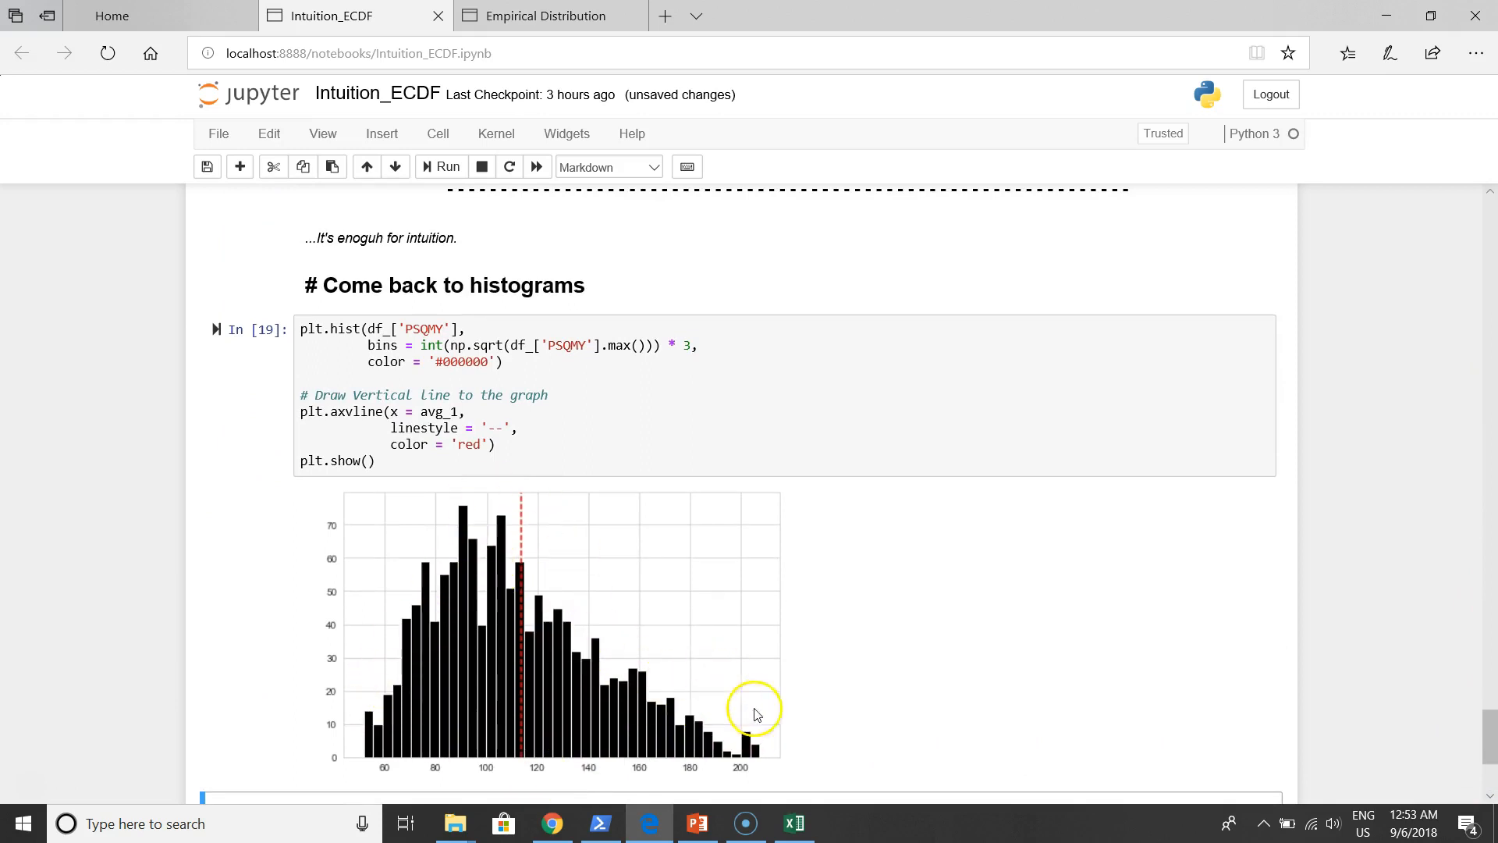
{"action": "mouse_move", "coordinate": [516, 561]}
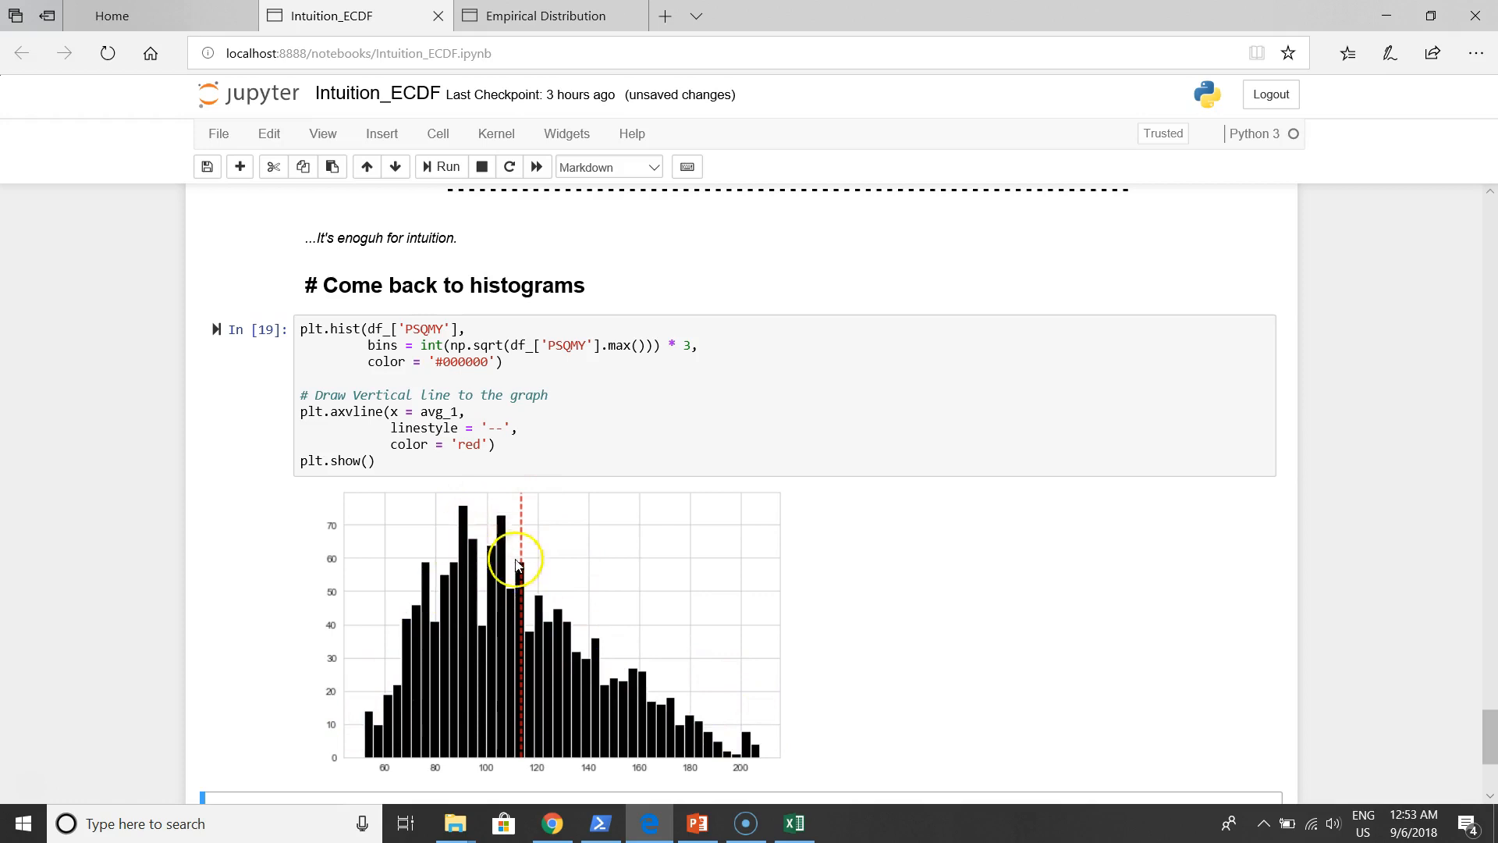
{"action": "mouse_move", "coordinate": [698, 741]}
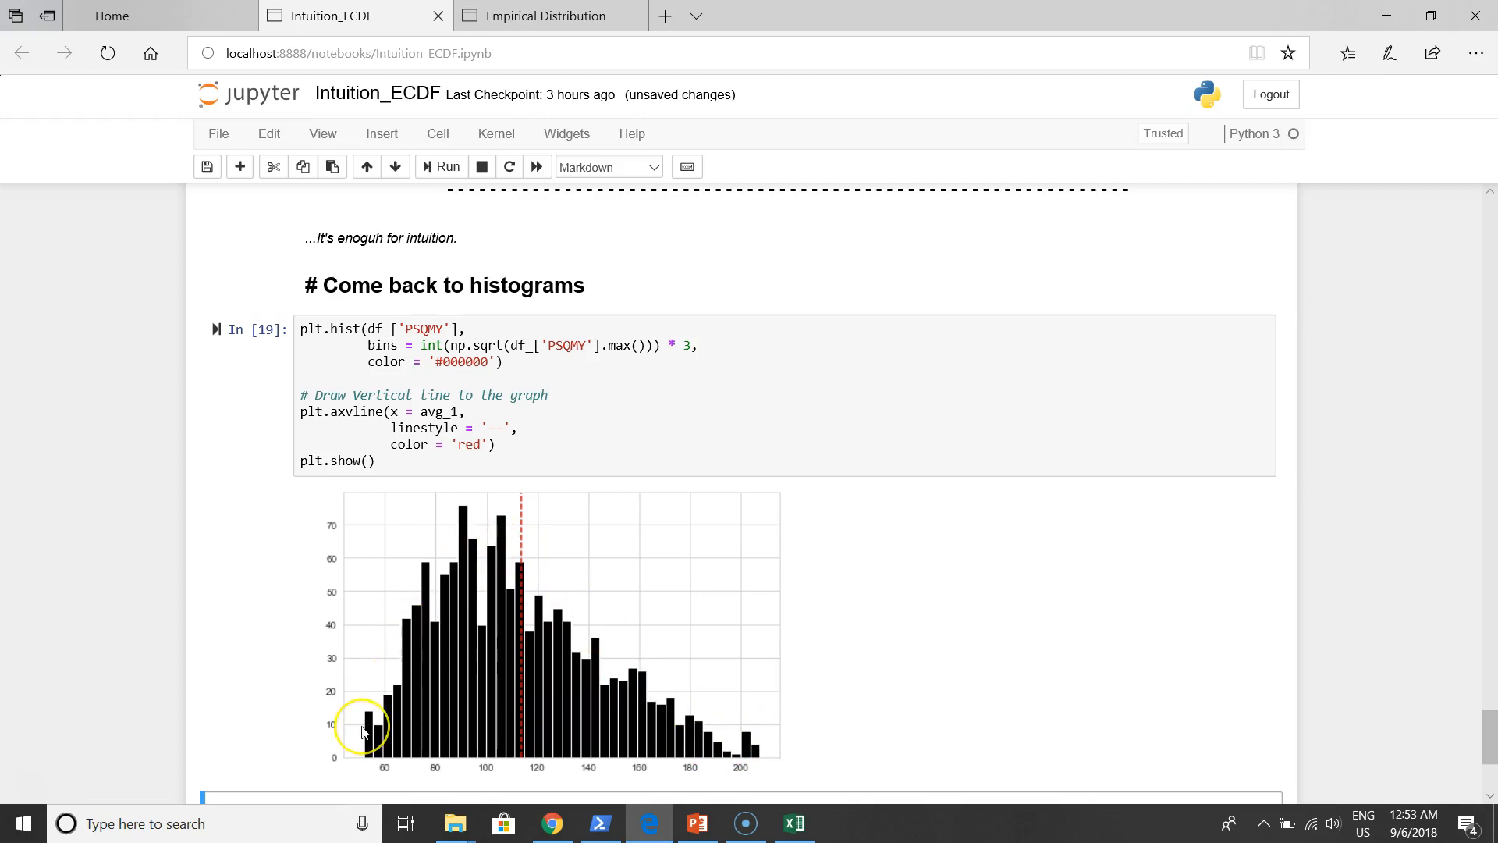
{"action": "mouse_move", "coordinate": [412, 681]}
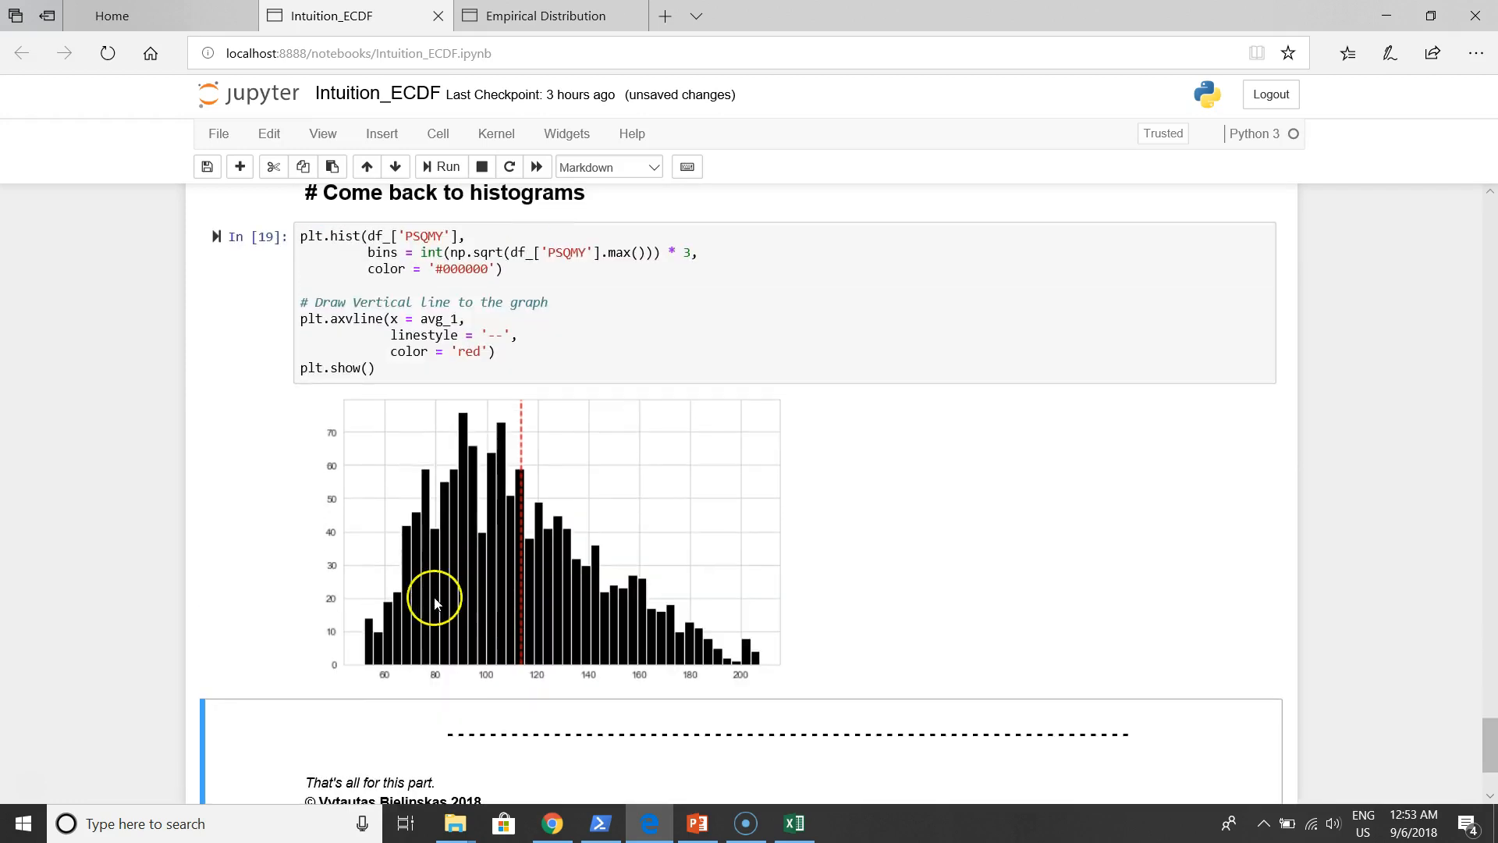
{"action": "mouse_move", "coordinate": [705, 629]}
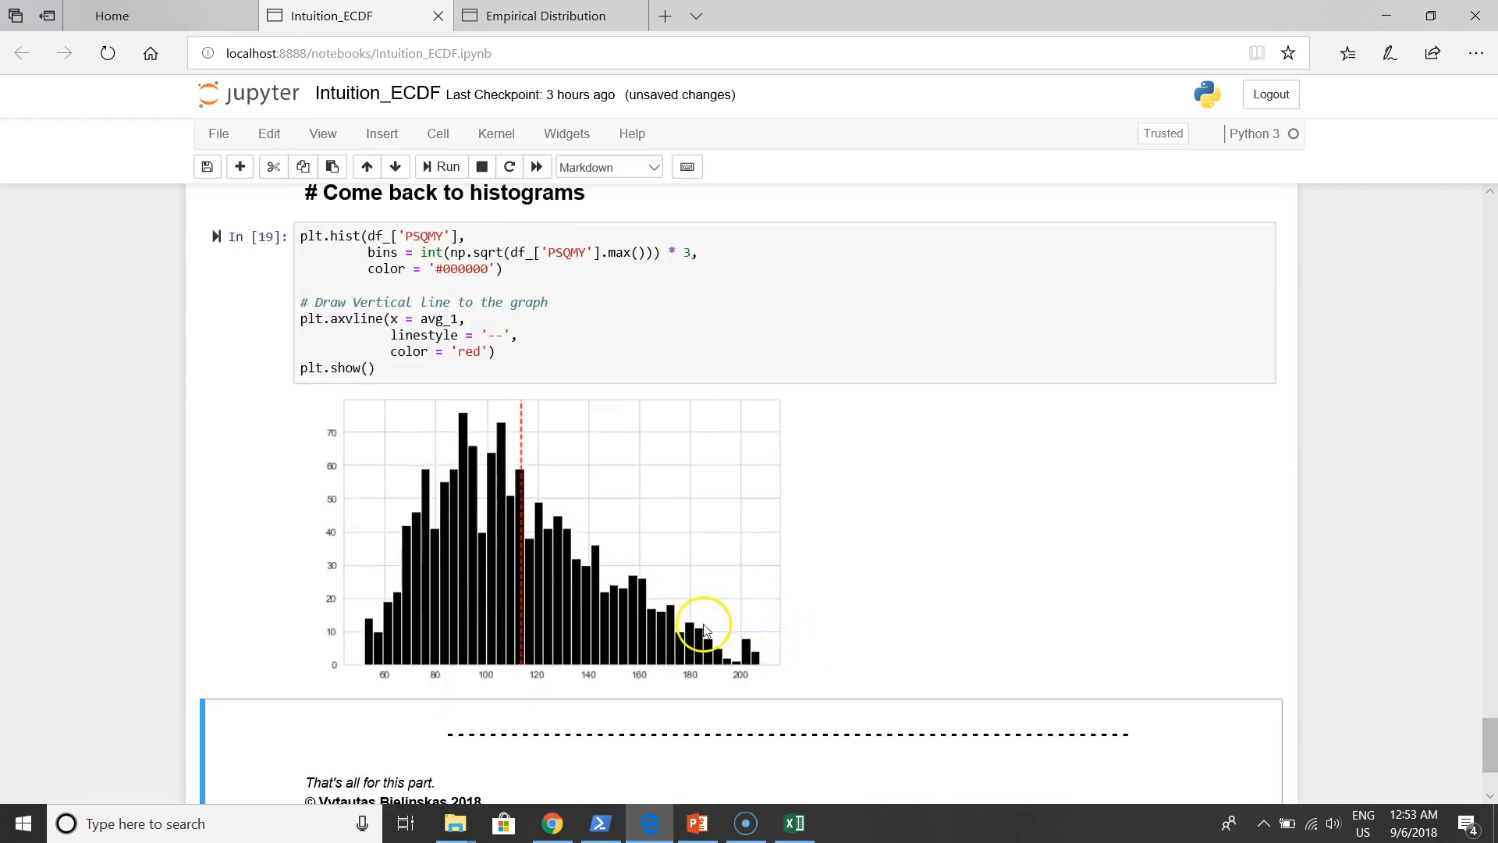
{"action": "mouse_move", "coordinate": [493, 506]}
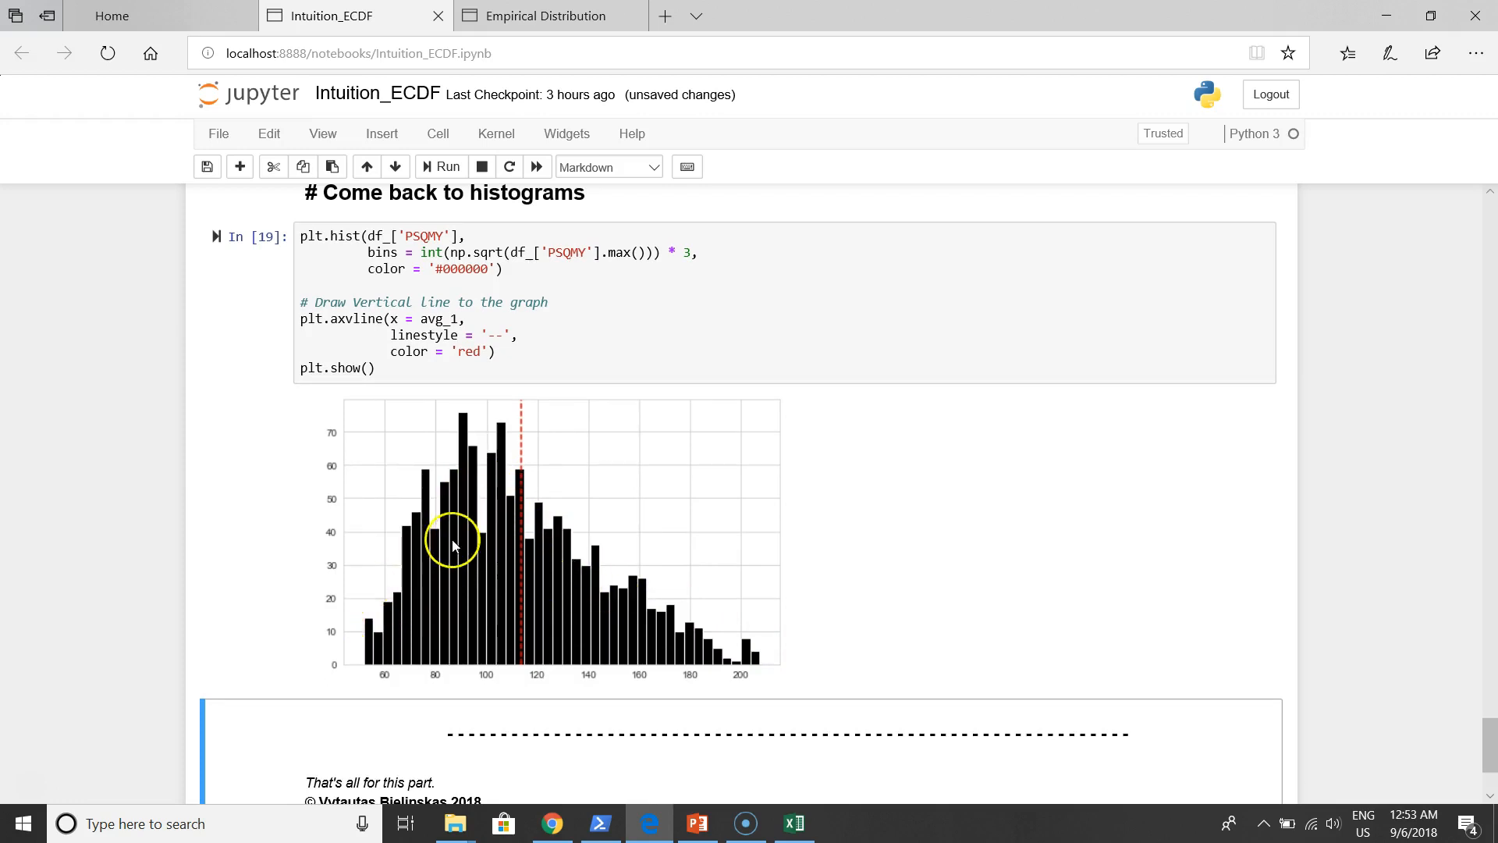
{"action": "mouse_move", "coordinate": [409, 621]}
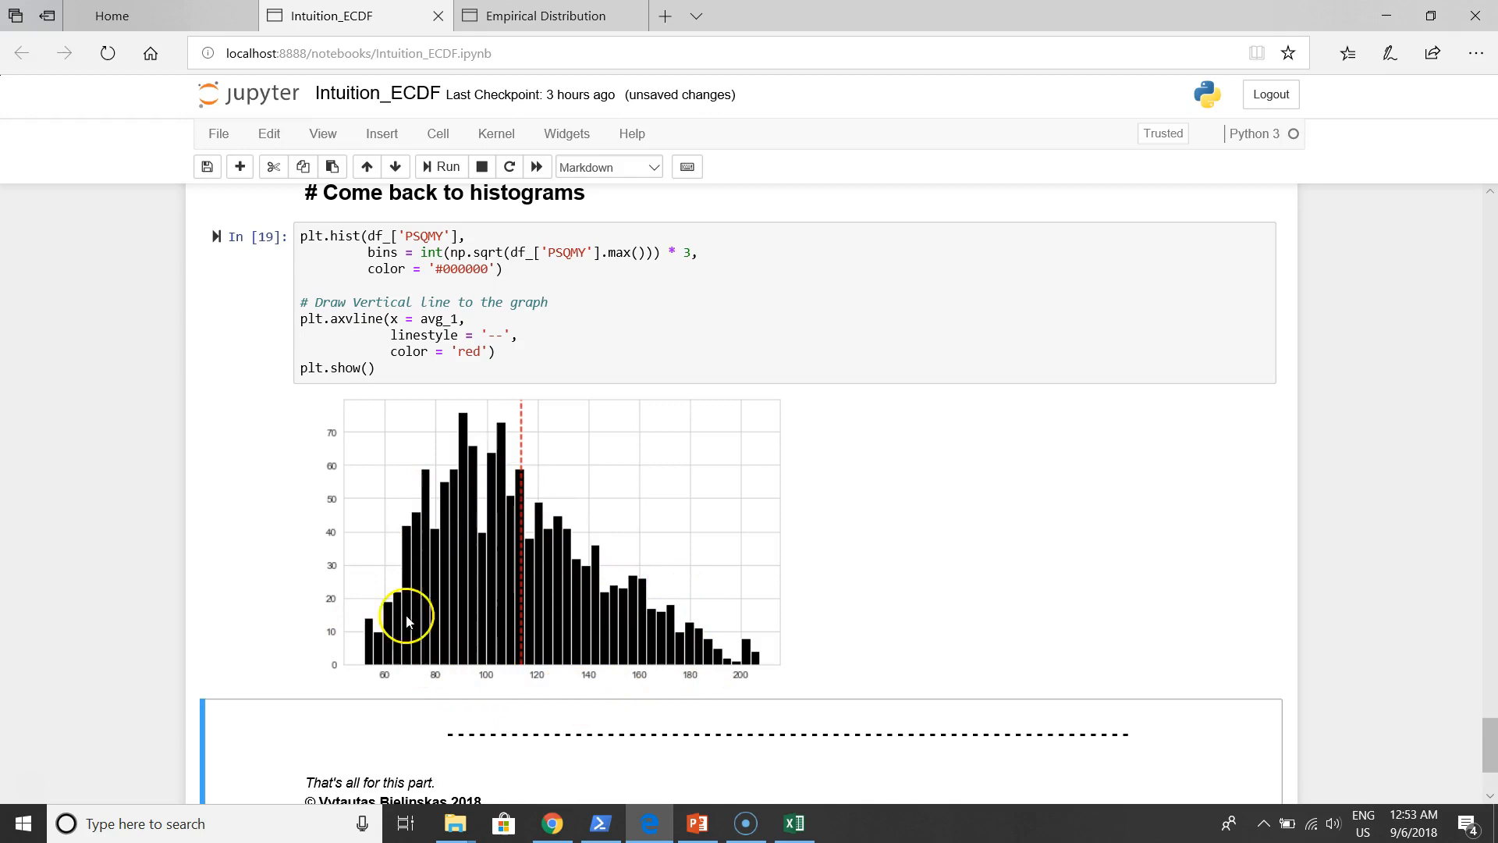
{"action": "mouse_move", "coordinate": [450, 477]}
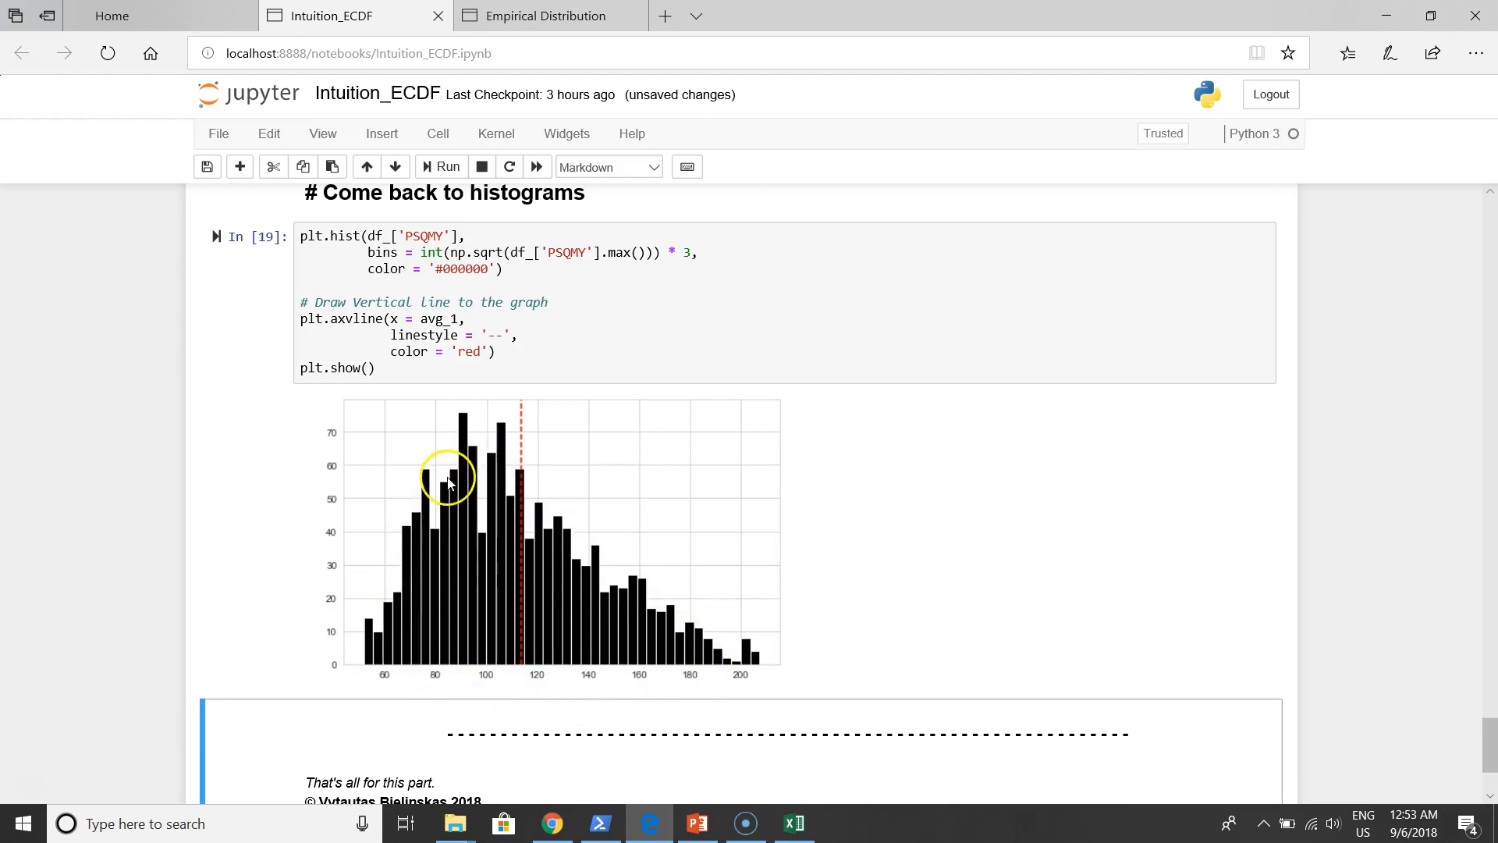
{"action": "mouse_move", "coordinate": [596, 561]}
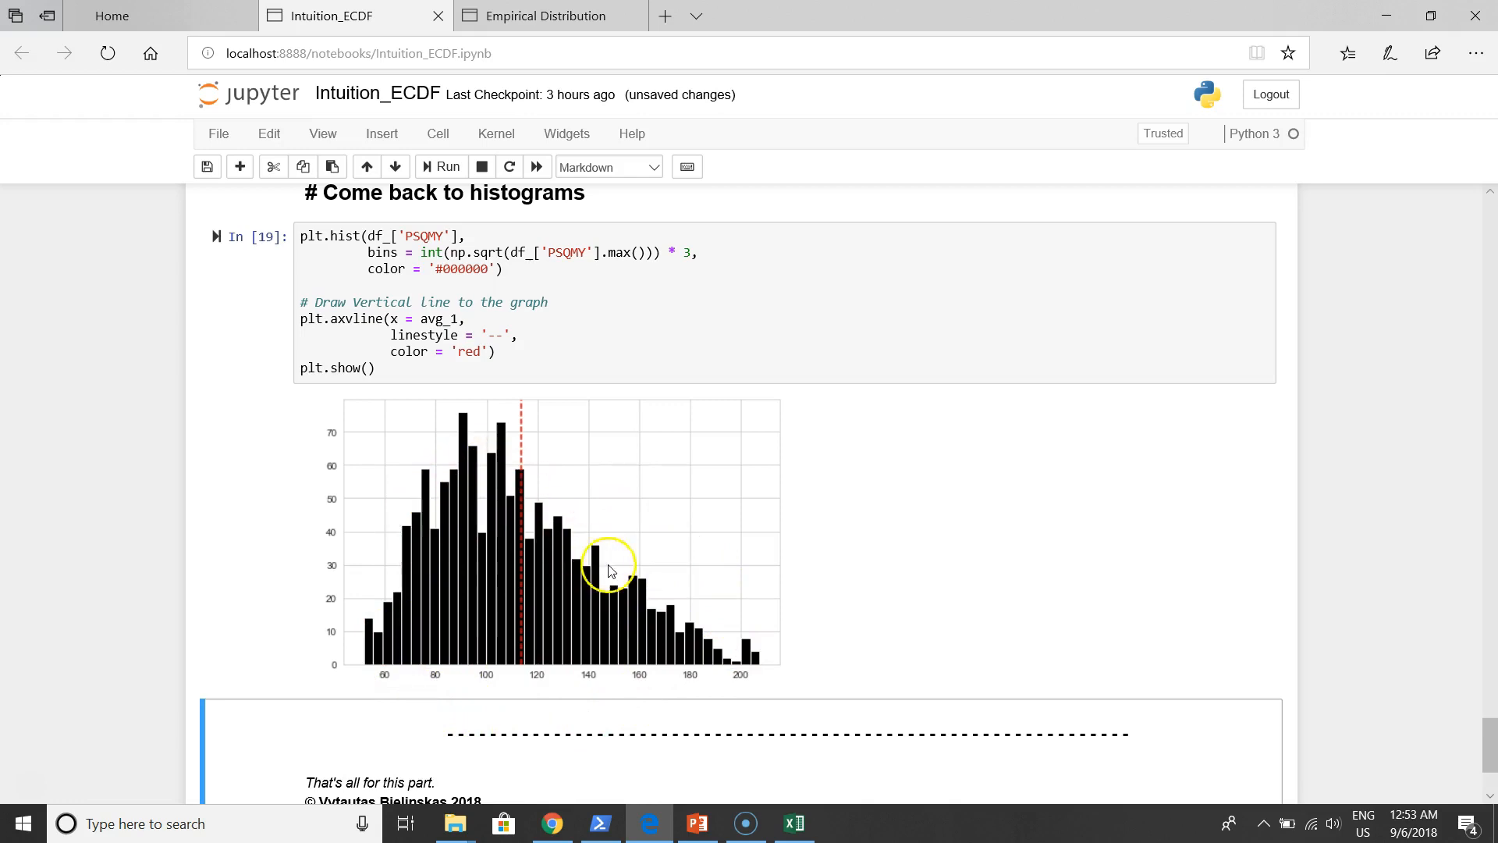
{"action": "mouse_move", "coordinate": [459, 491]}
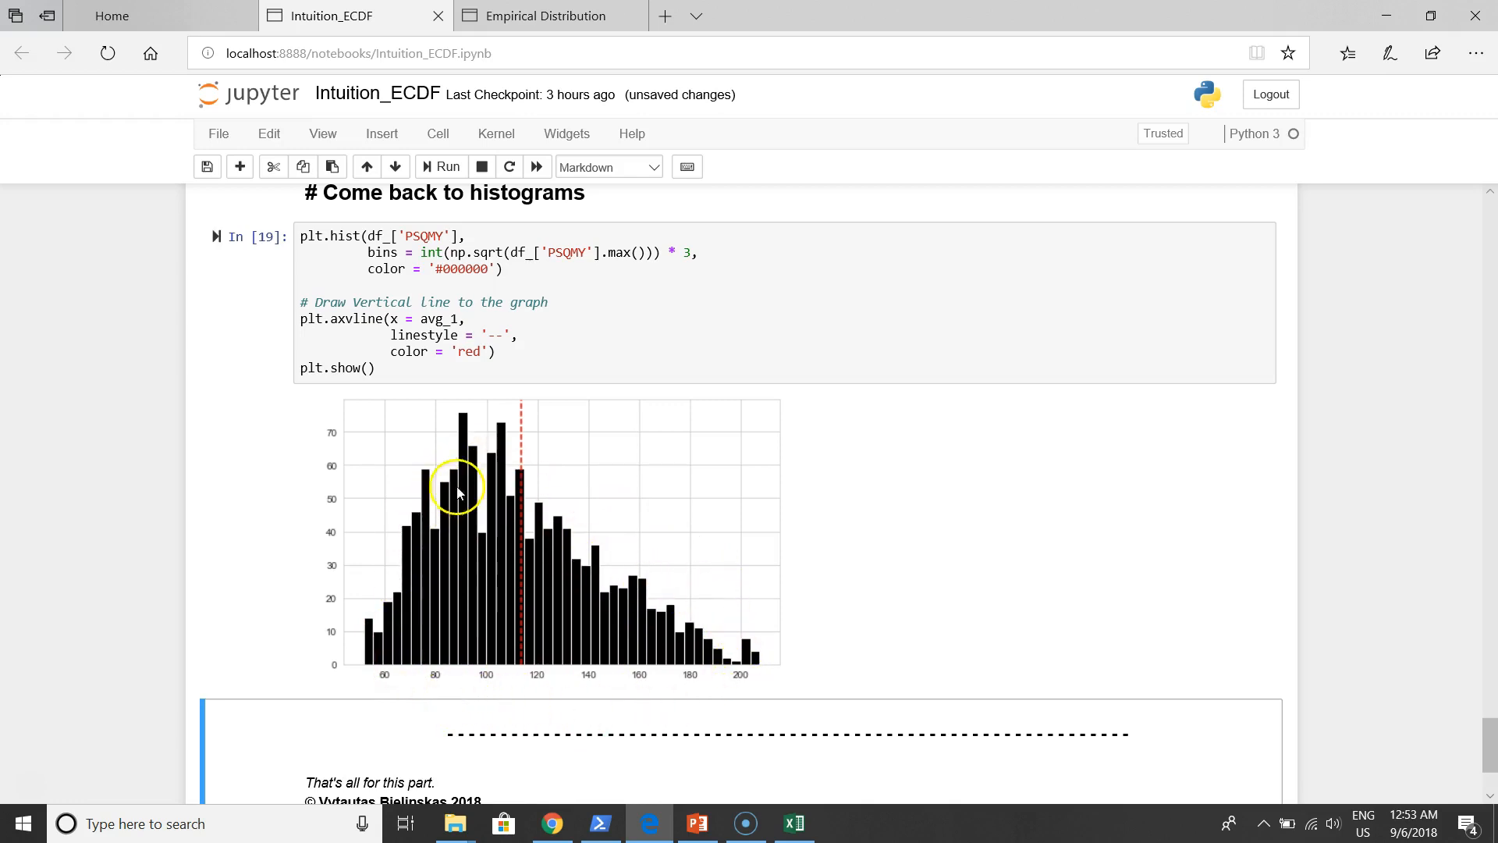
{"action": "mouse_move", "coordinate": [705, 617]}
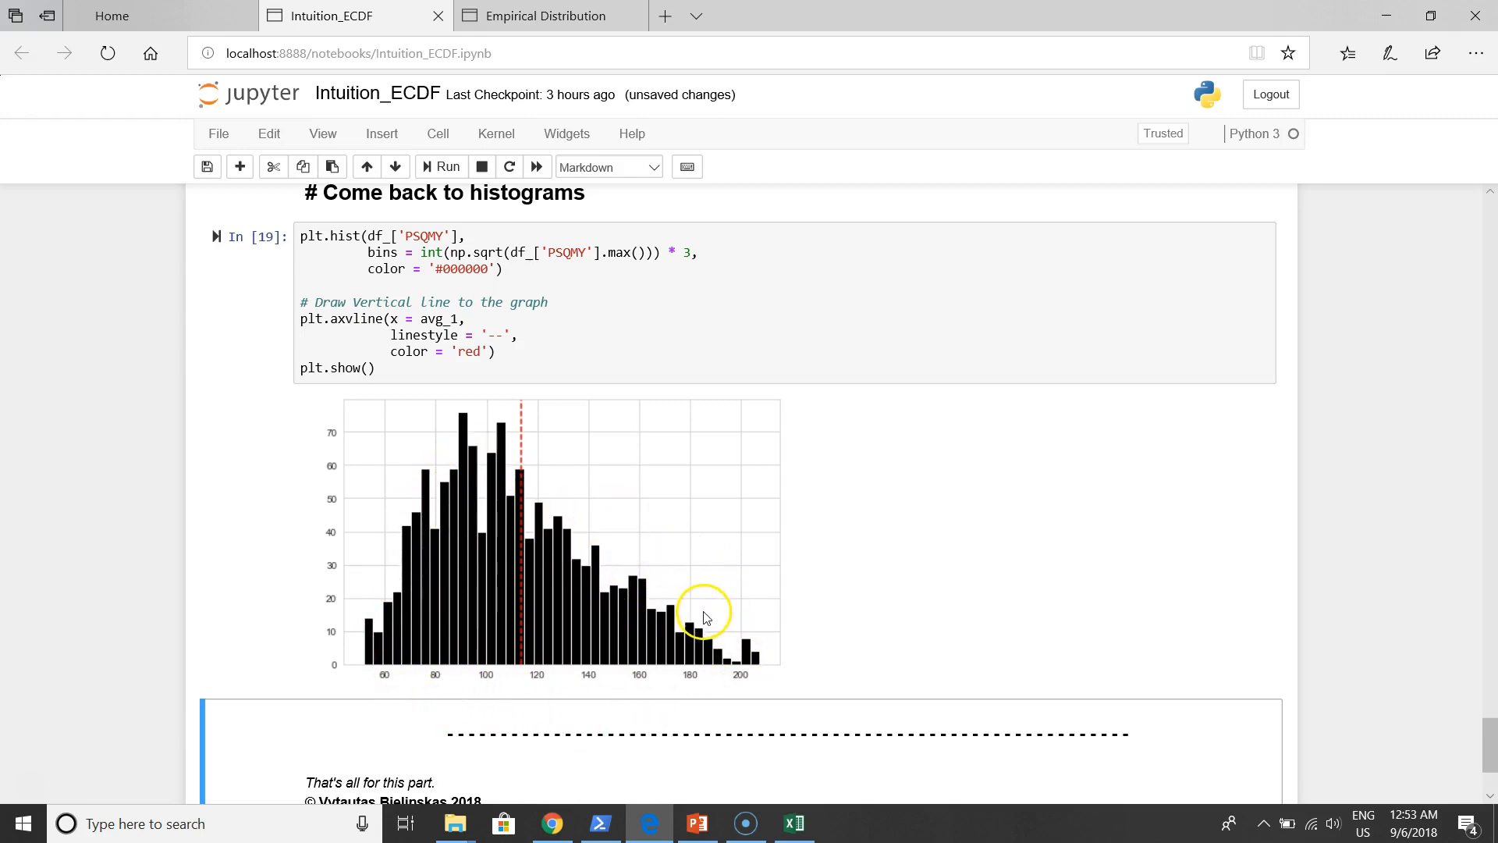
{"action": "mouse_move", "coordinate": [387, 638]}
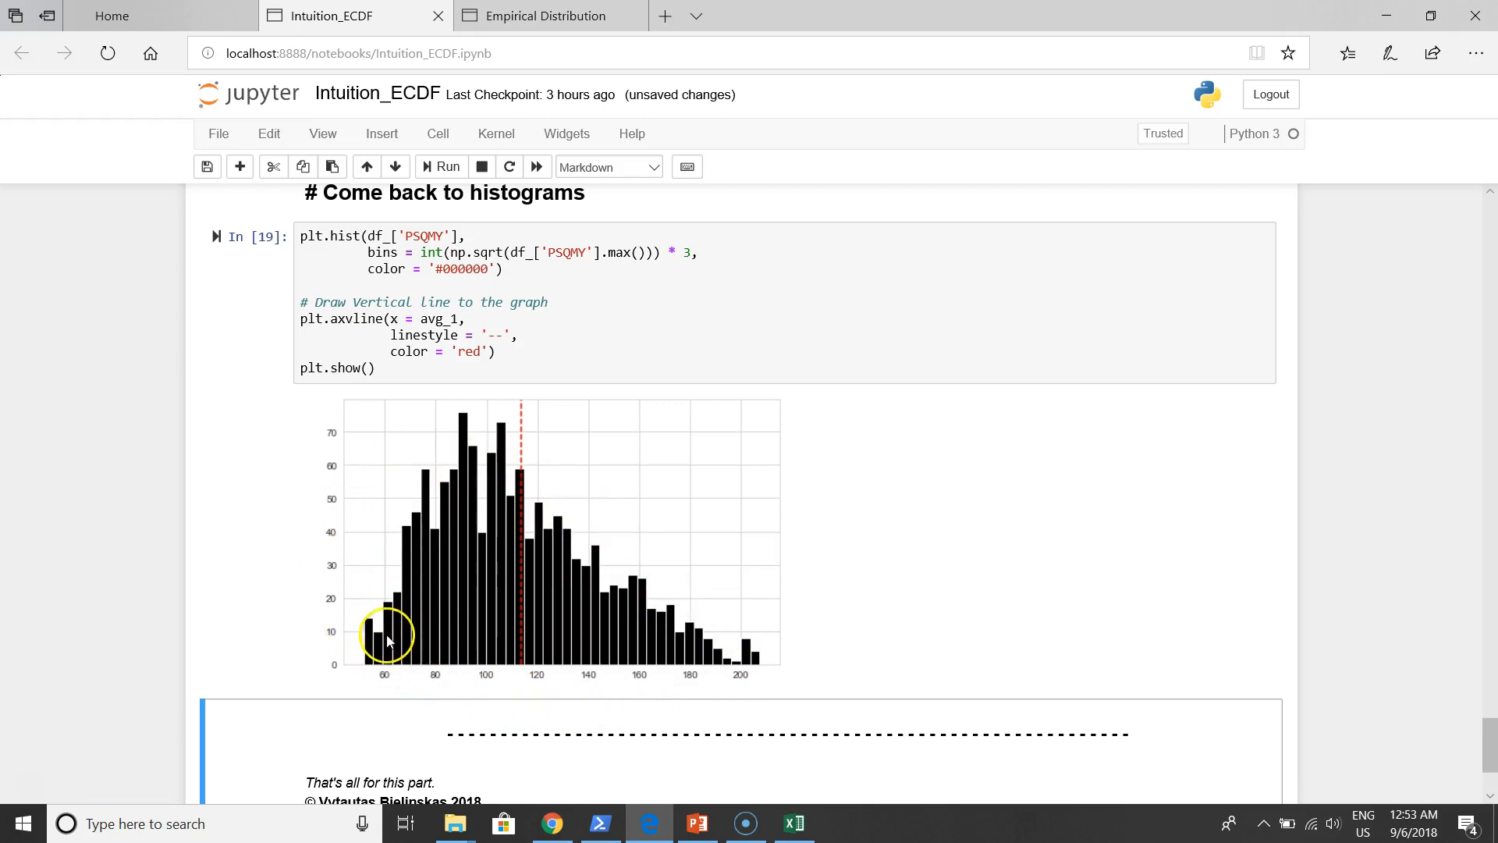
{"action": "mouse_move", "coordinate": [564, 533]}
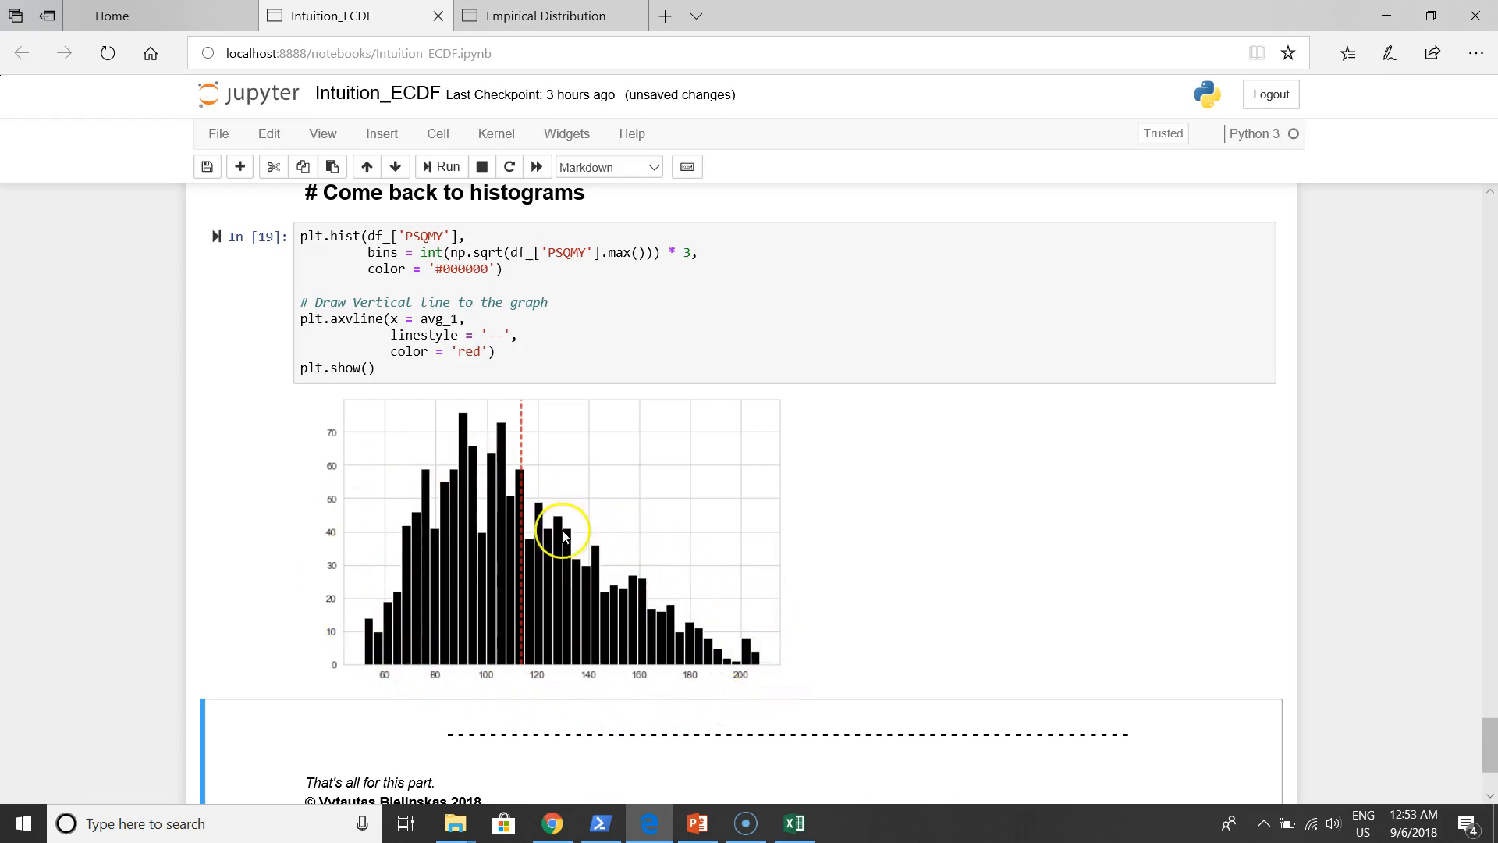
{"action": "mouse_move", "coordinate": [754, 663]}
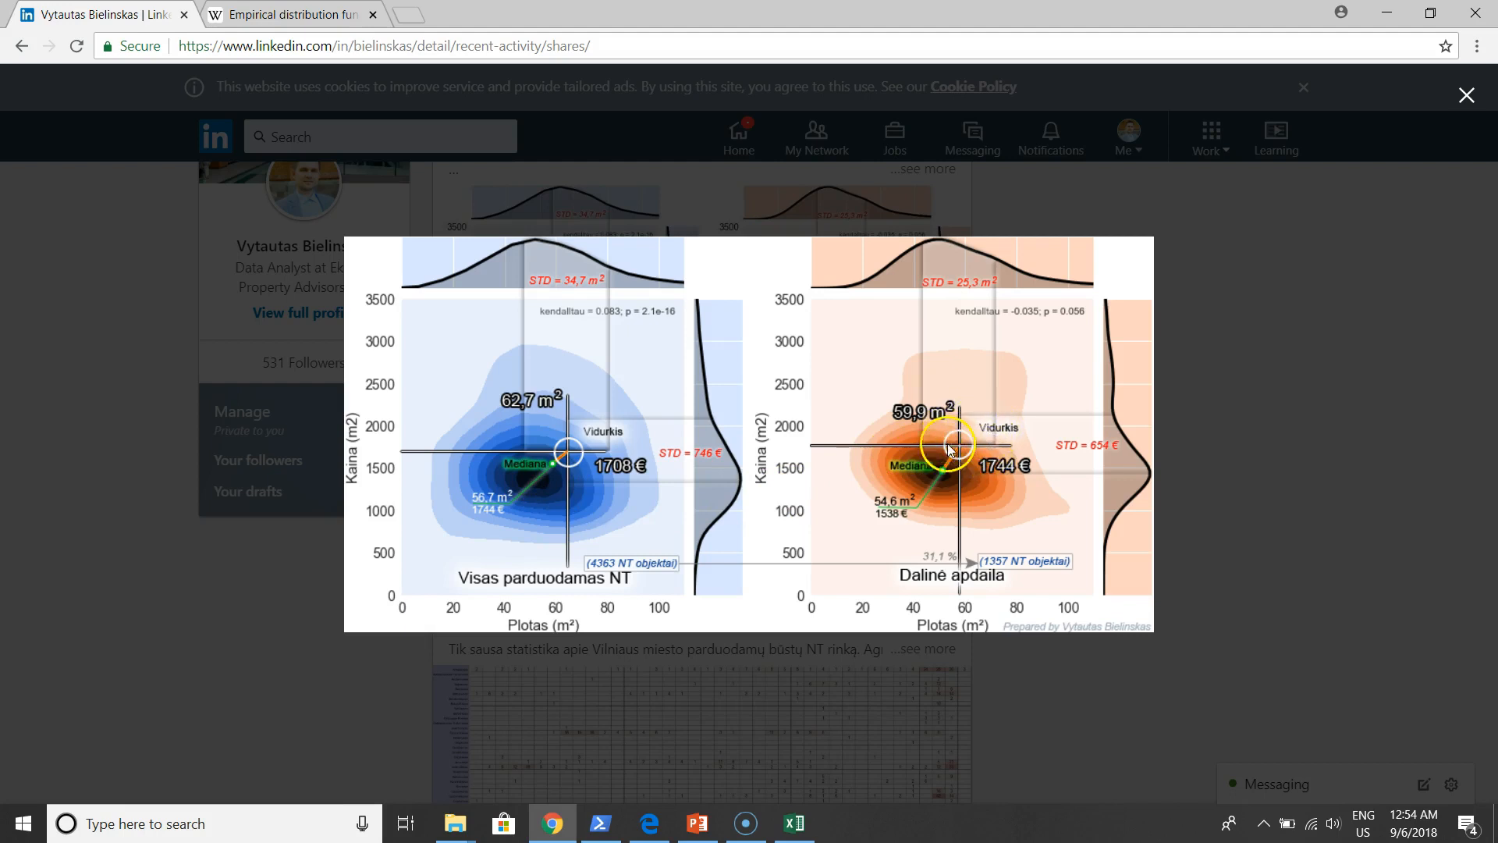
{"action": "mouse_move", "coordinate": [456, 498]}
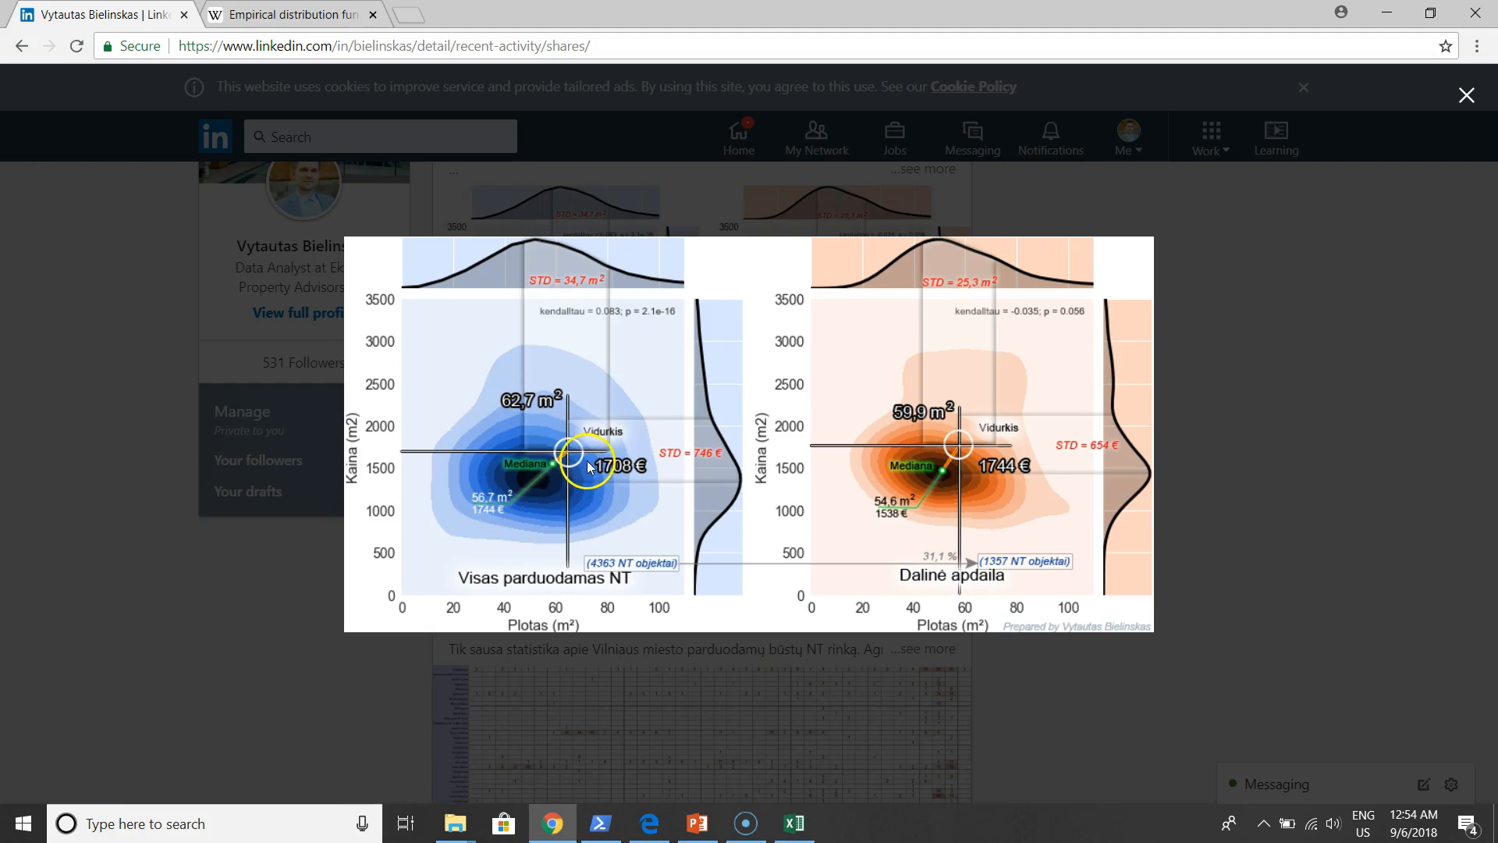
{"action": "mouse_move", "coordinate": [548, 476]}
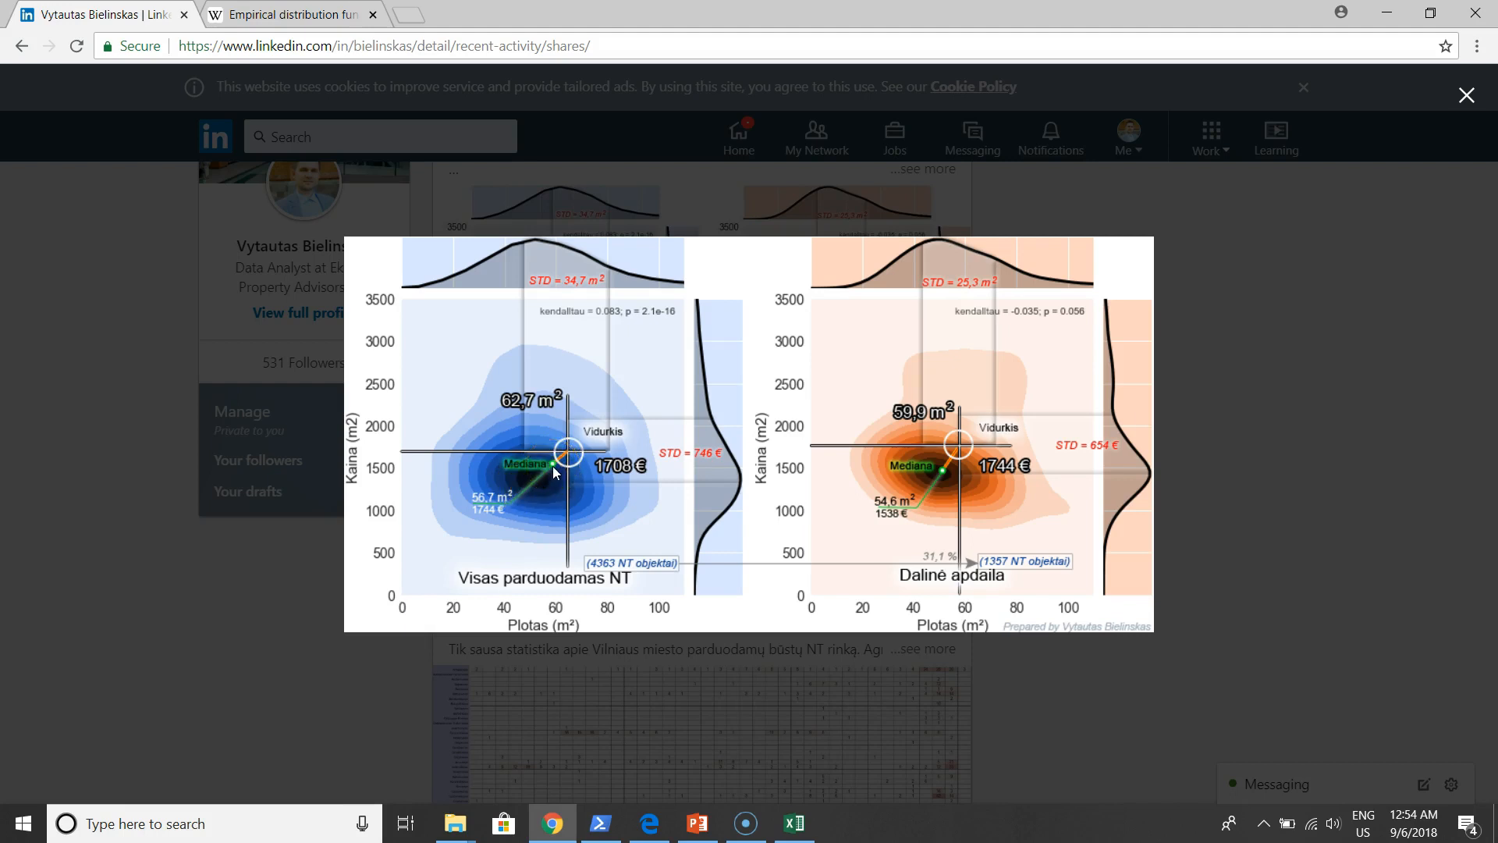
{"action": "mouse_move", "coordinate": [538, 485]}
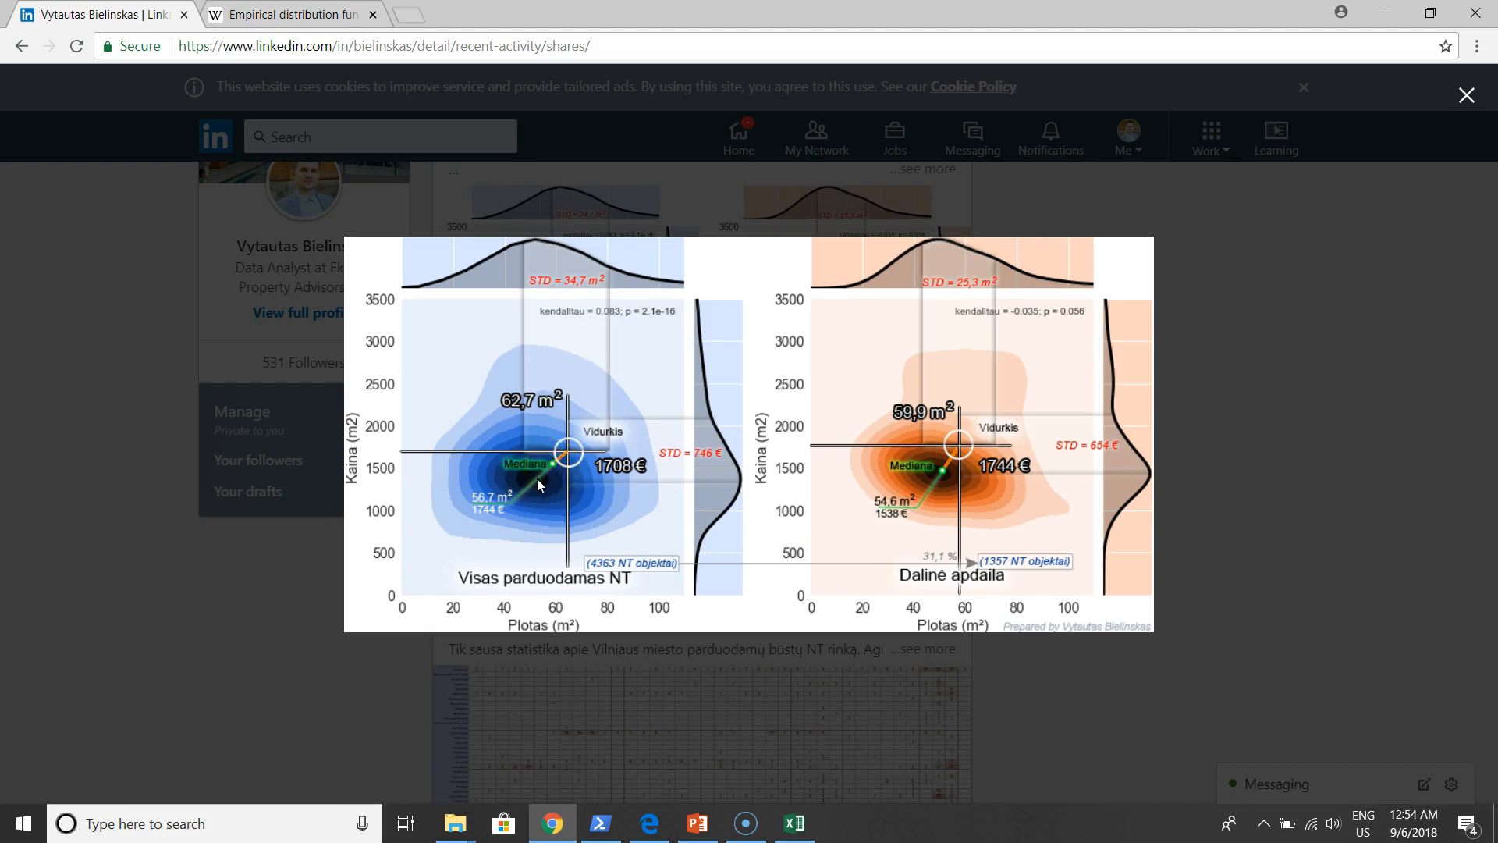
{"action": "mouse_move", "coordinate": [538, 486]}
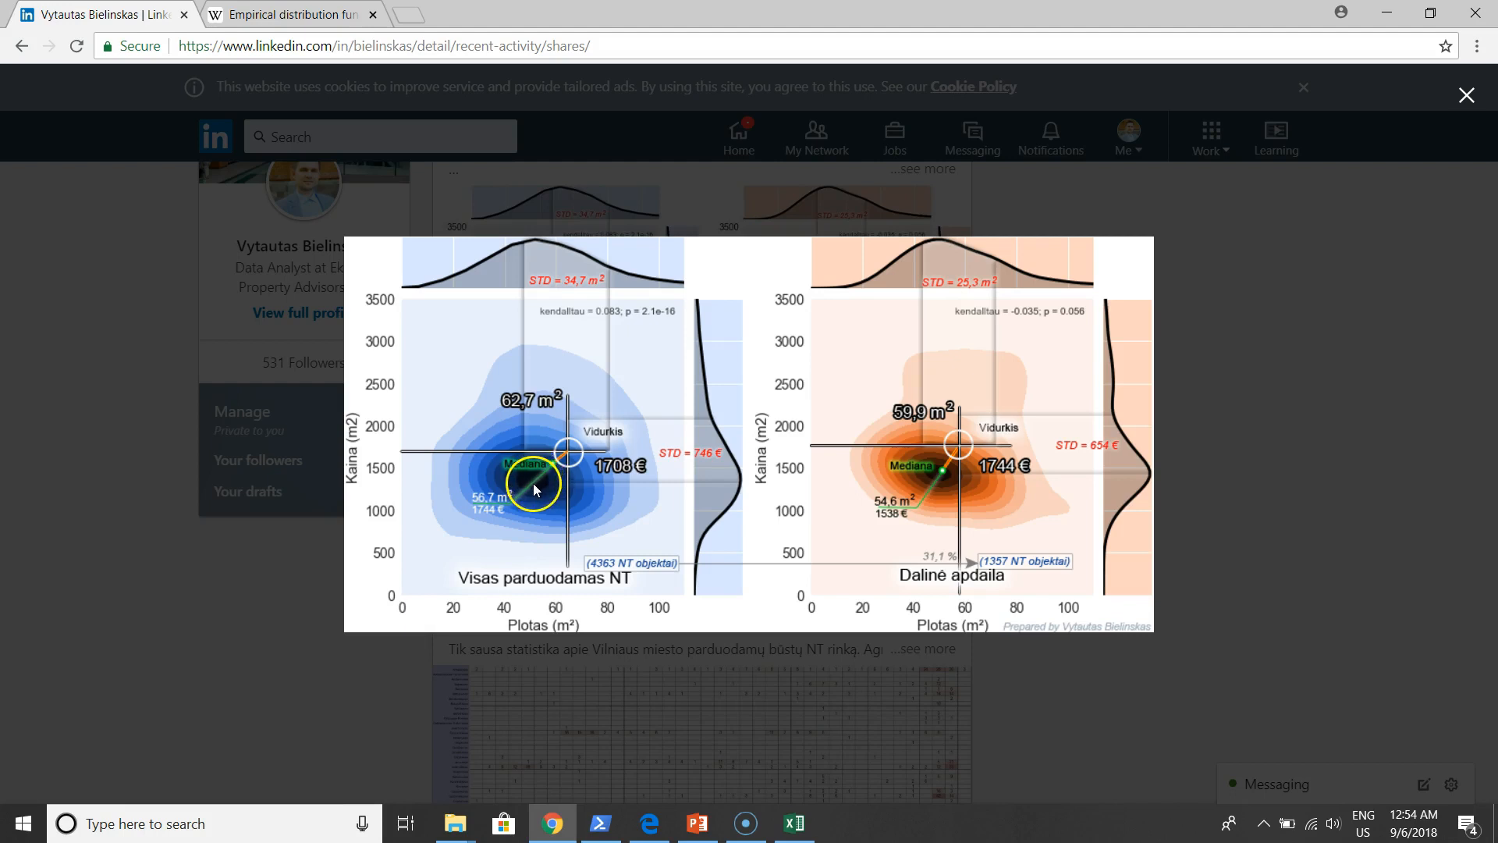
{"action": "mouse_move", "coordinate": [935, 477]}
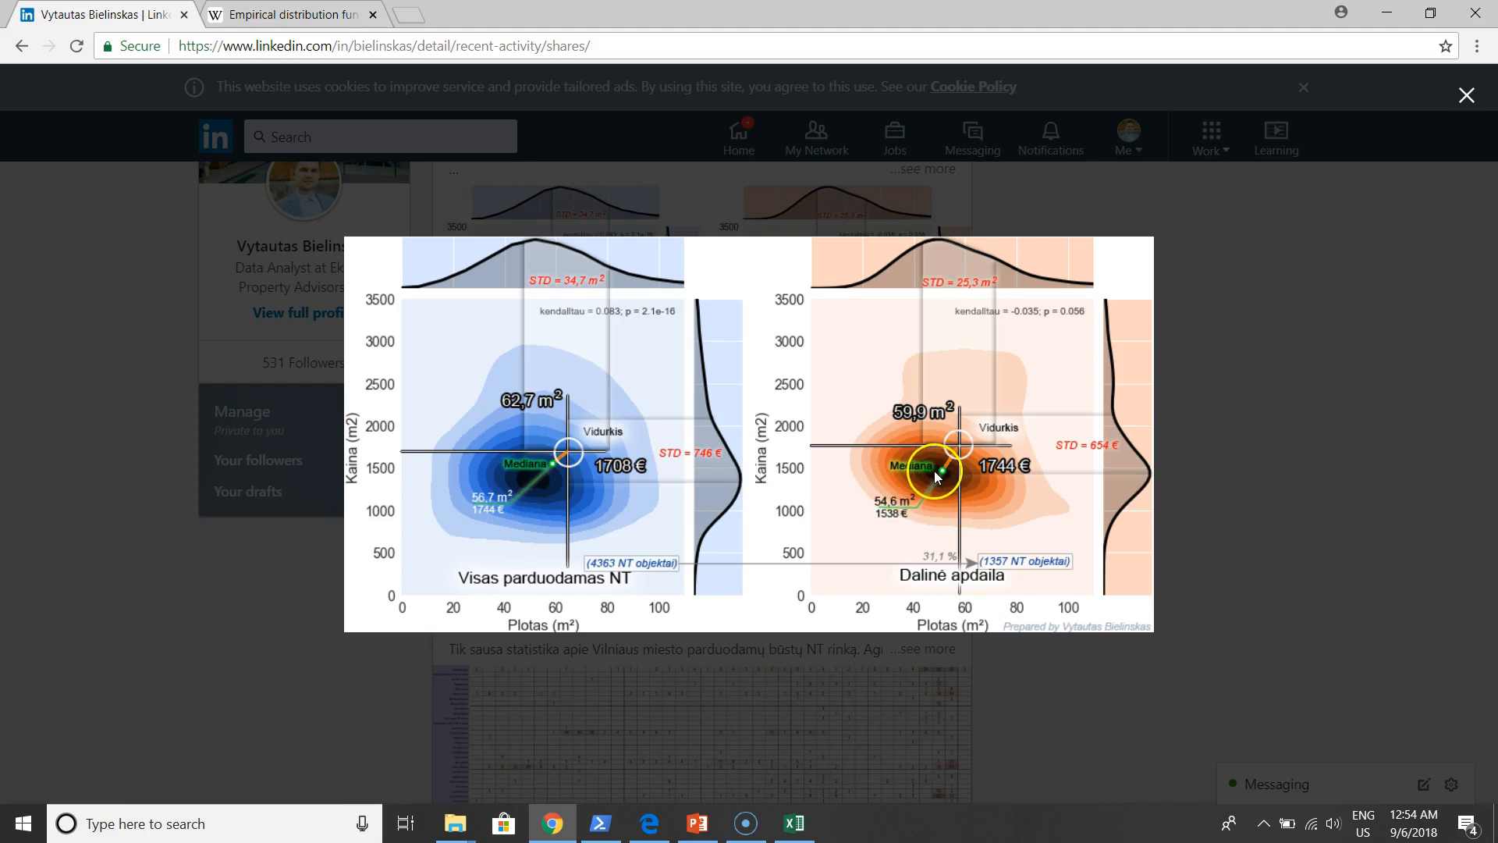
{"action": "mouse_move", "coordinate": [941, 482]}
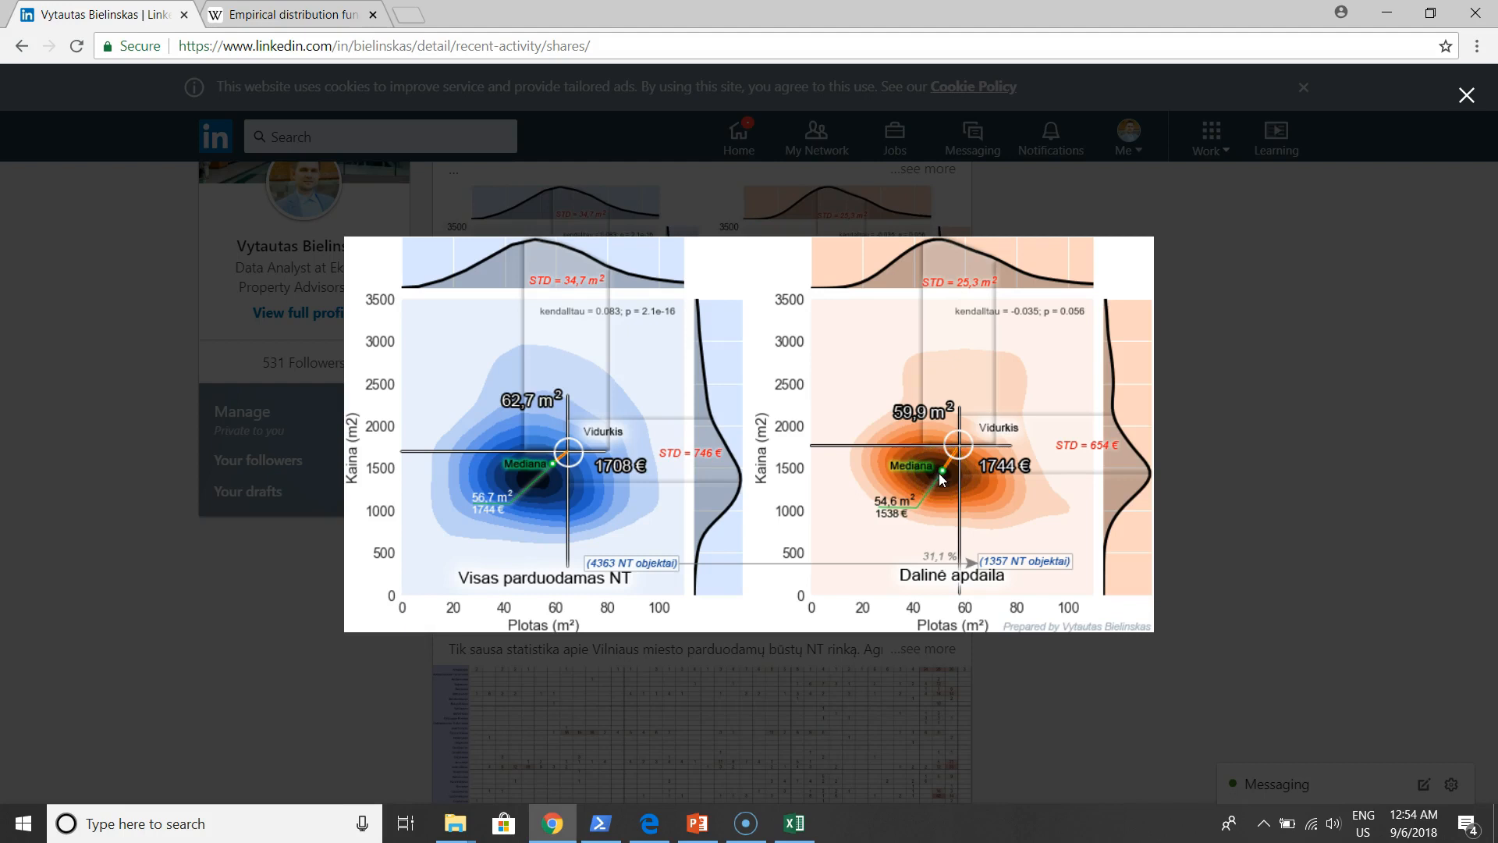
{"action": "mouse_move", "coordinate": [998, 436]}
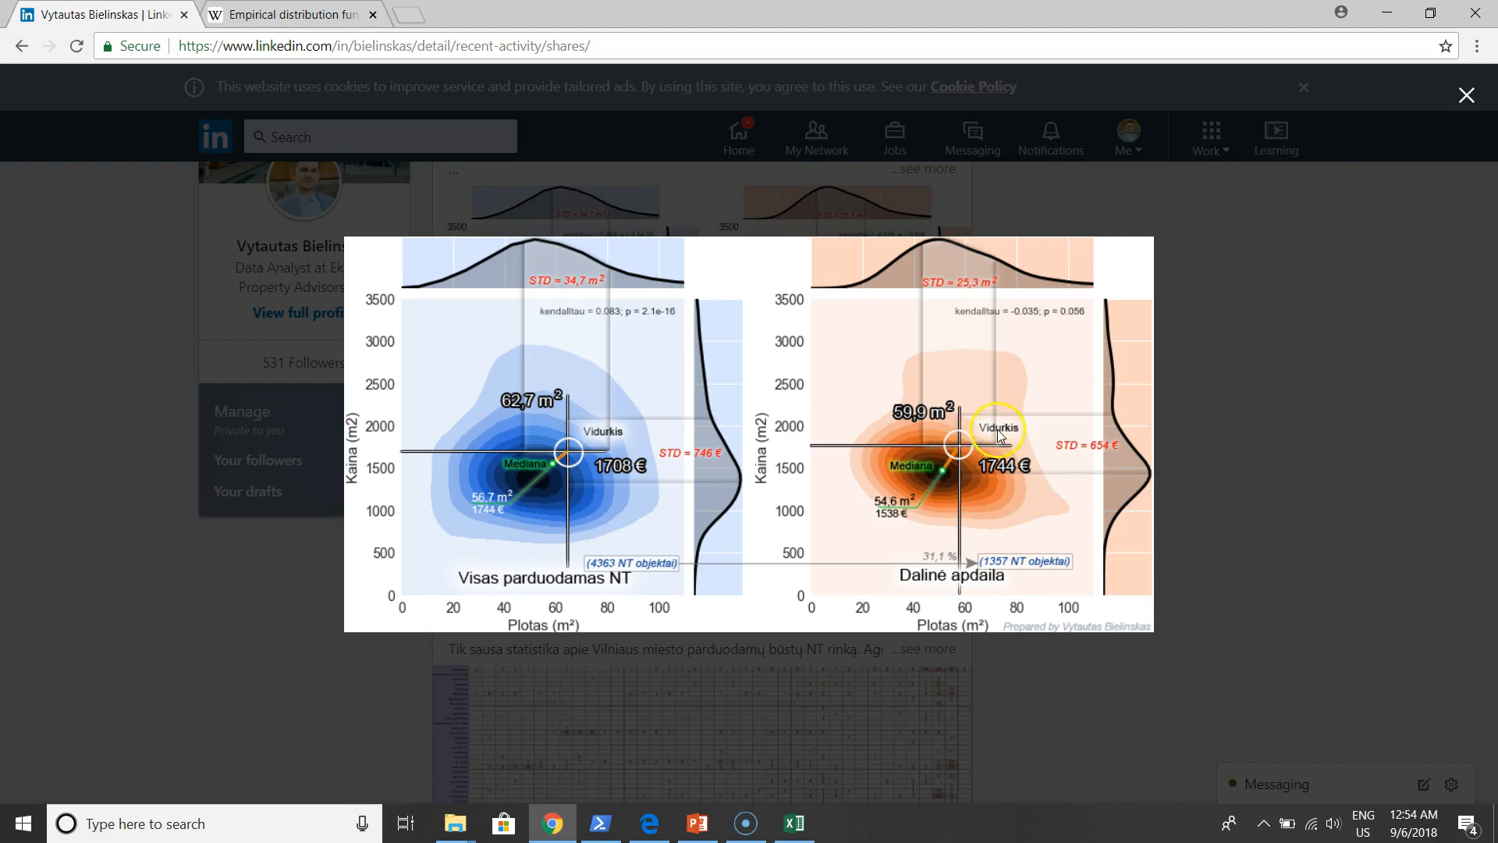
{"action": "mouse_move", "coordinate": [960, 449]}
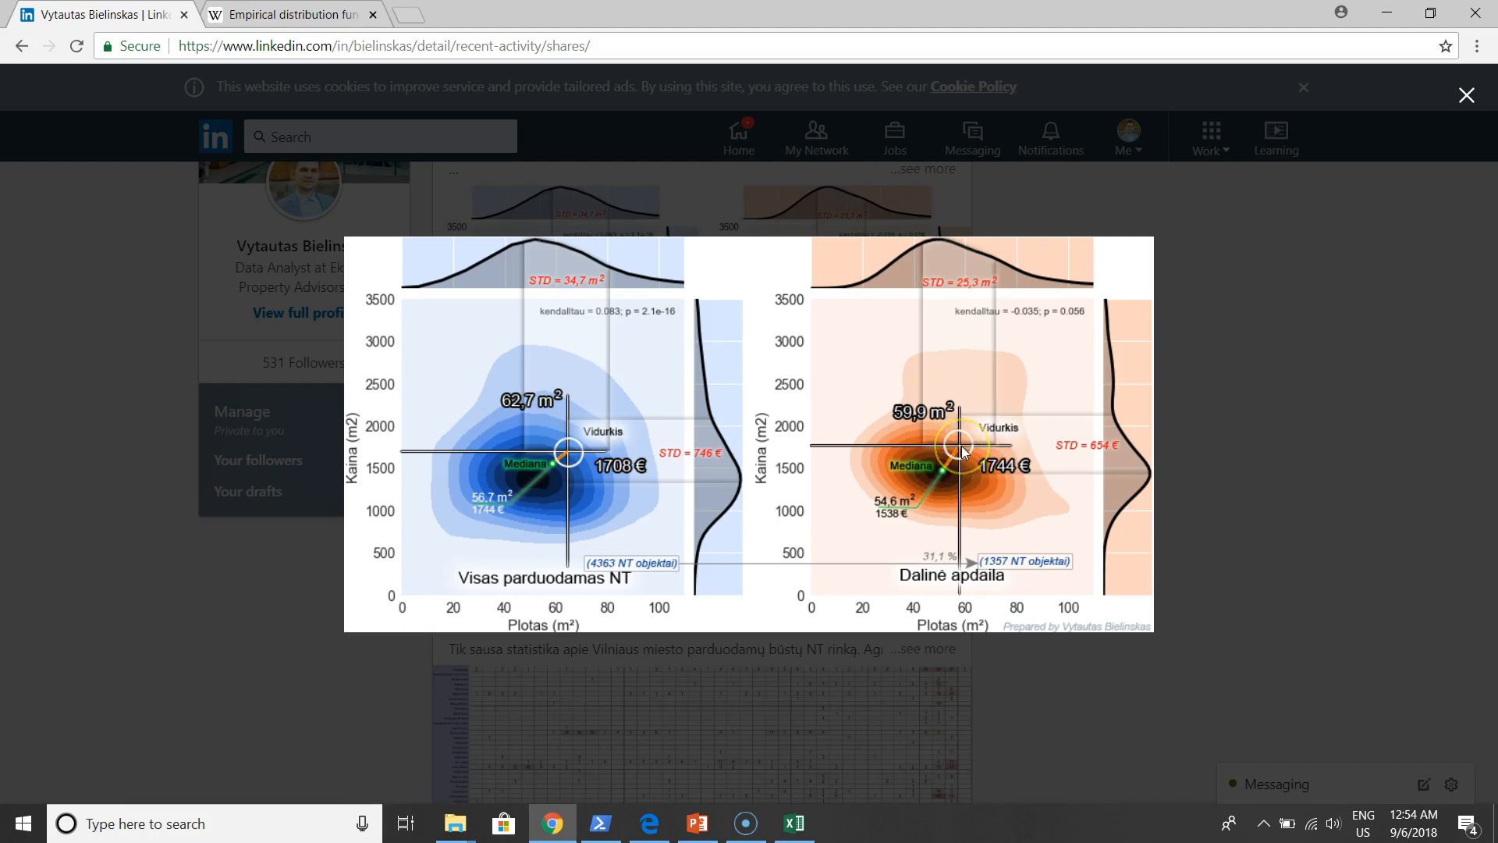